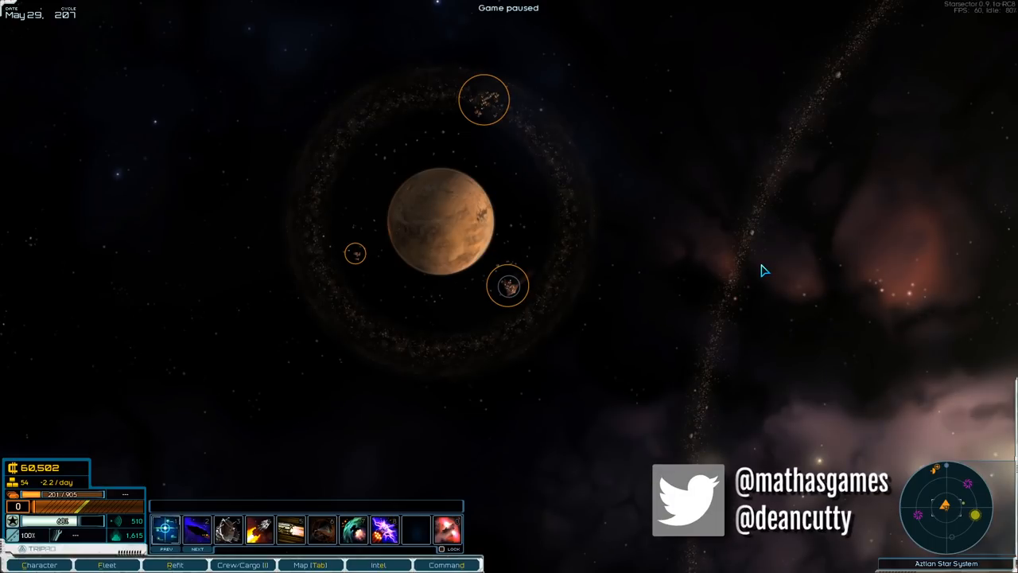
Bring up the current star system's map on the System tab.
key(Tab)
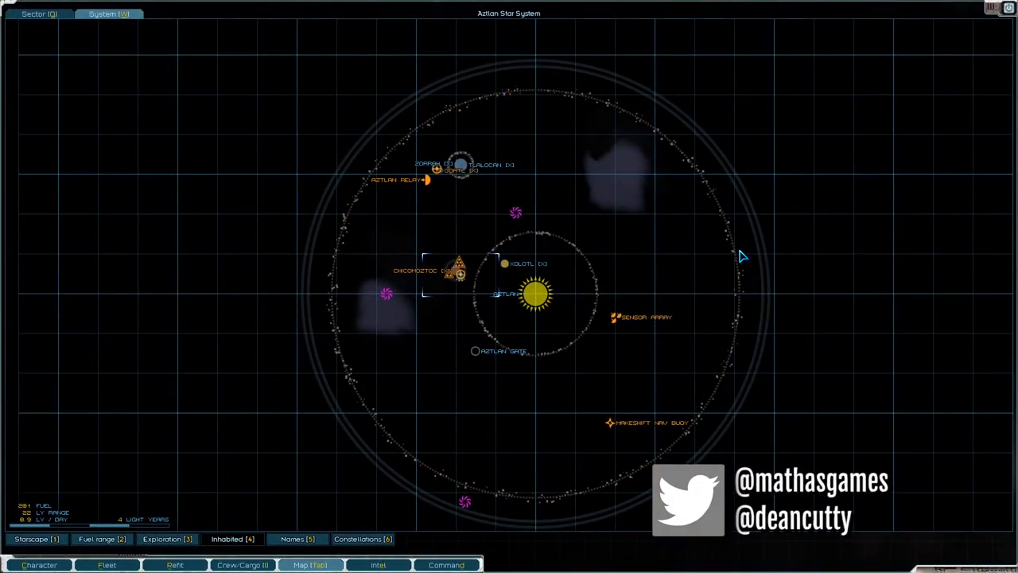
click(380, 564)
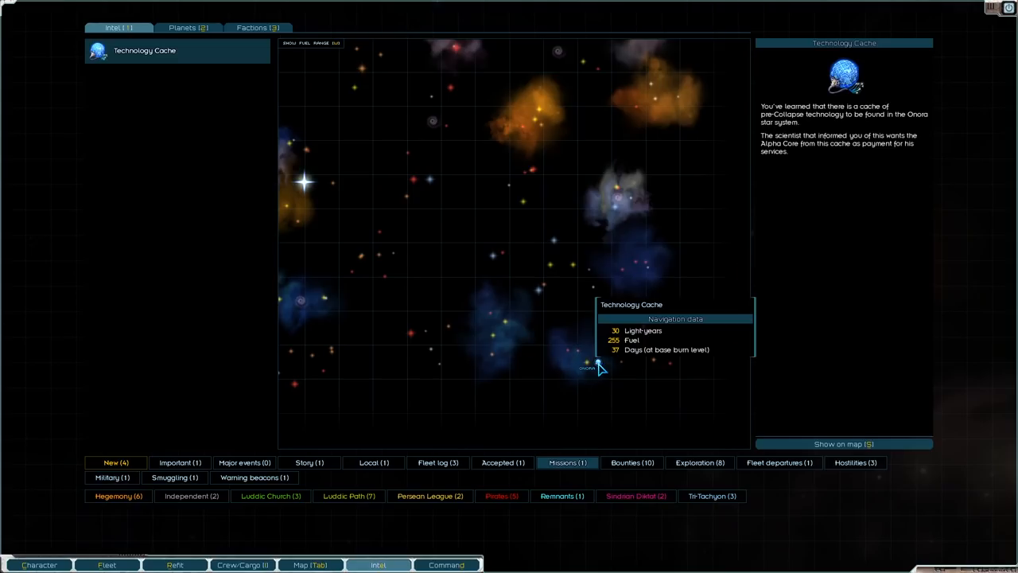
mouse_move(602, 382)
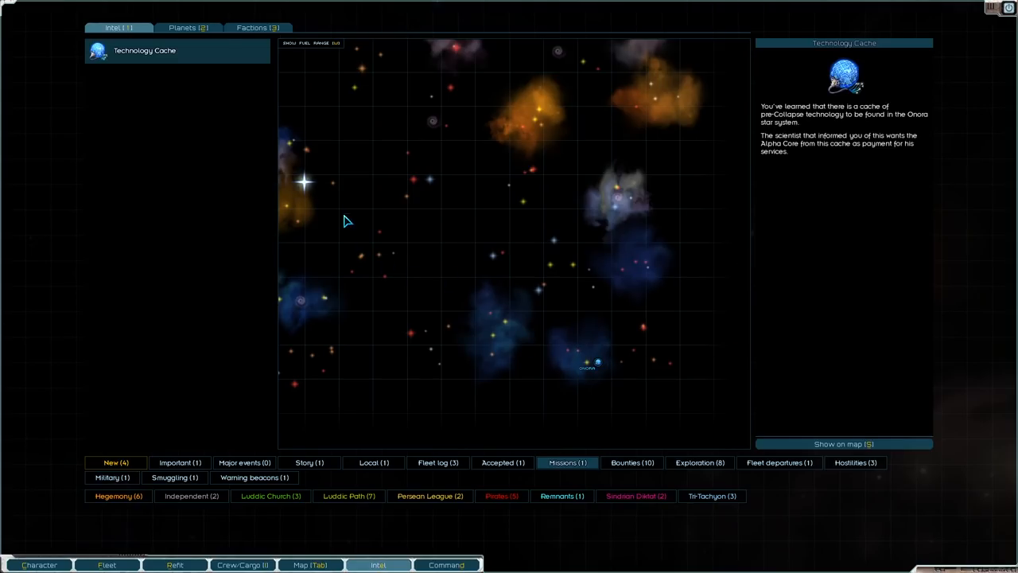
mouse_move(303, 185)
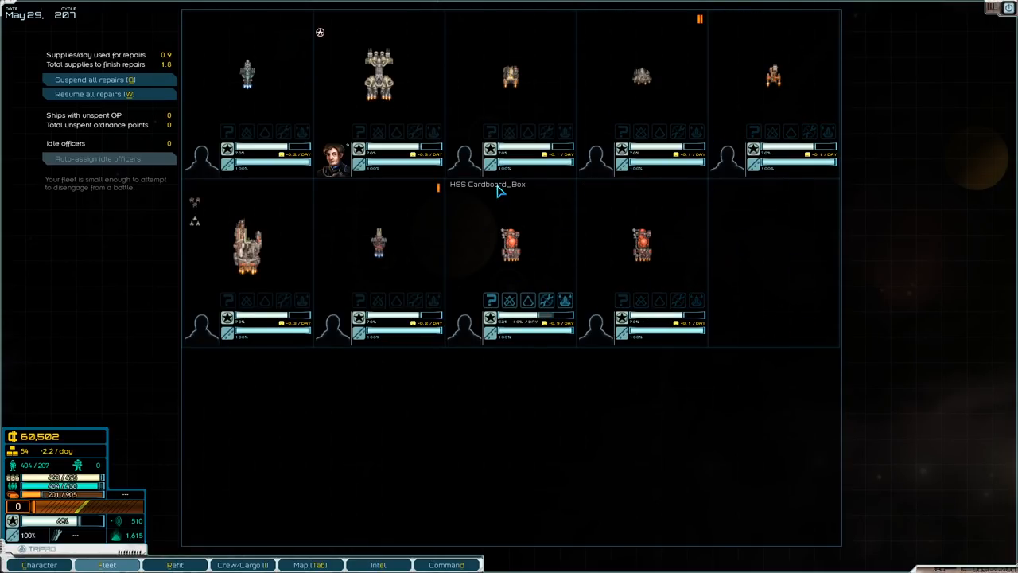
mouse_move(757, 95)
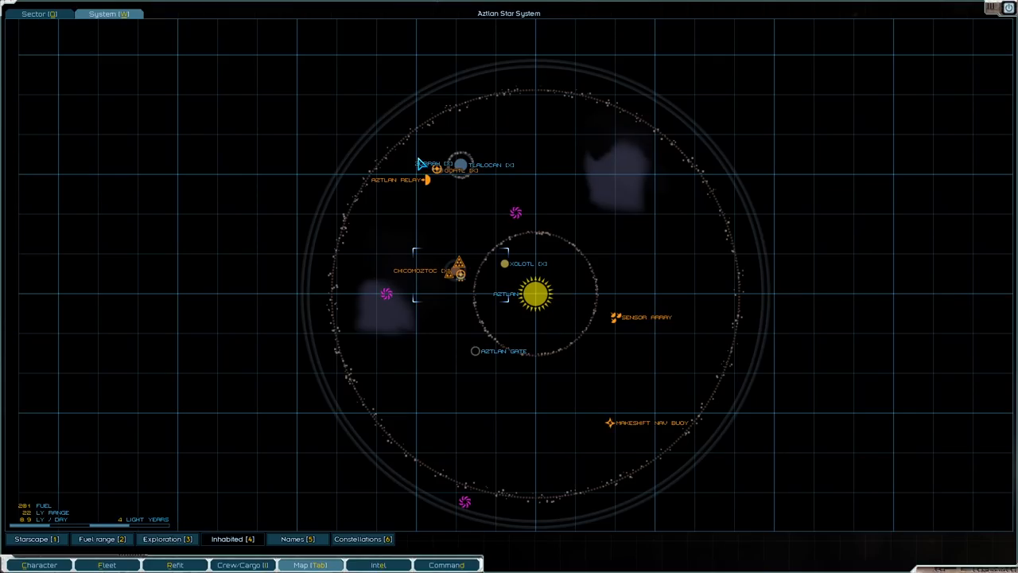
Lay in a course to the system's outer jump point.
click(38, 14)
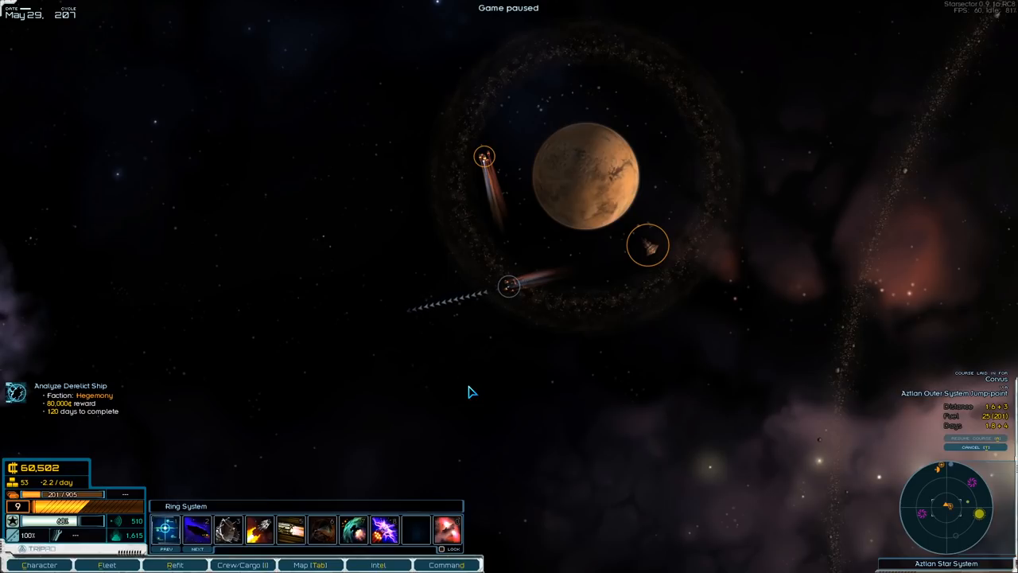
Filter intel to new entries and view the Hegemony Analyze Derelict Ship mission details.
key(Space)
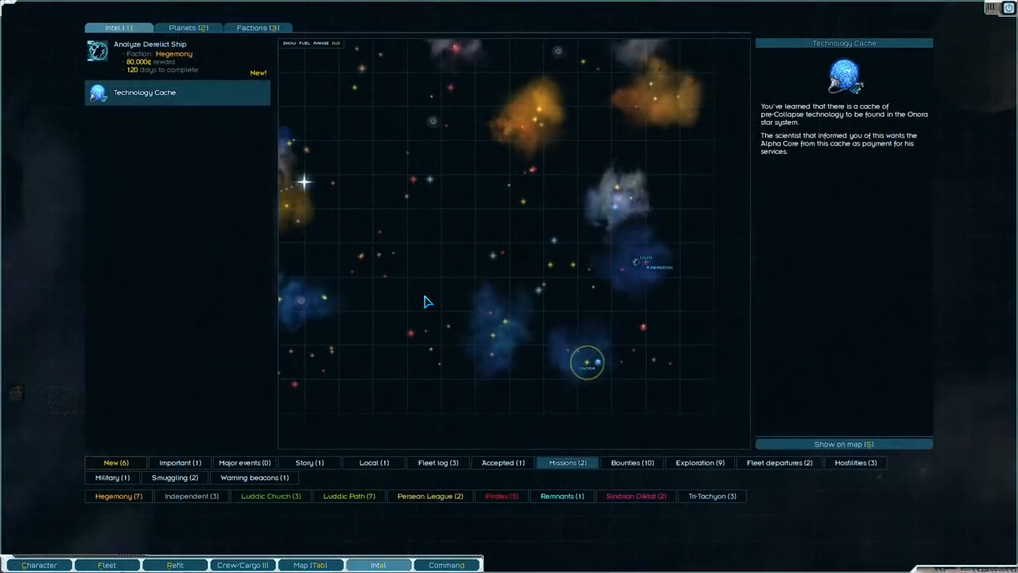
click(114, 461)
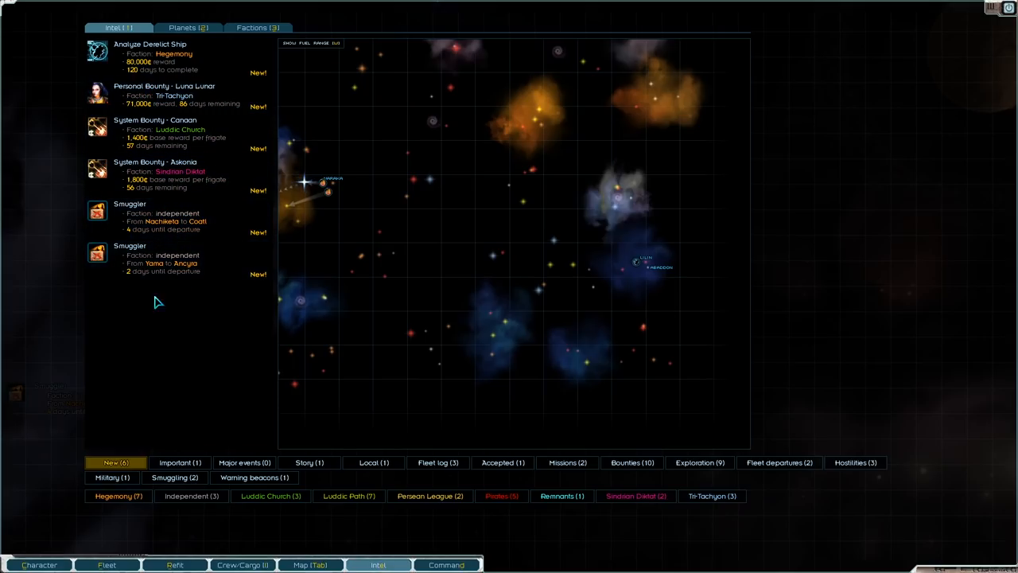
click(151, 56)
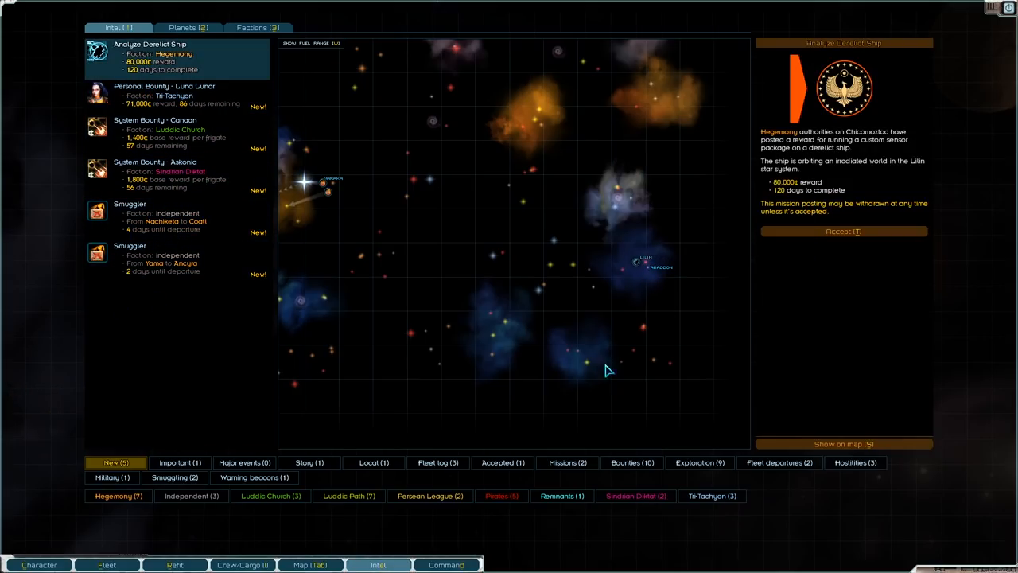
mouse_move(582, 214)
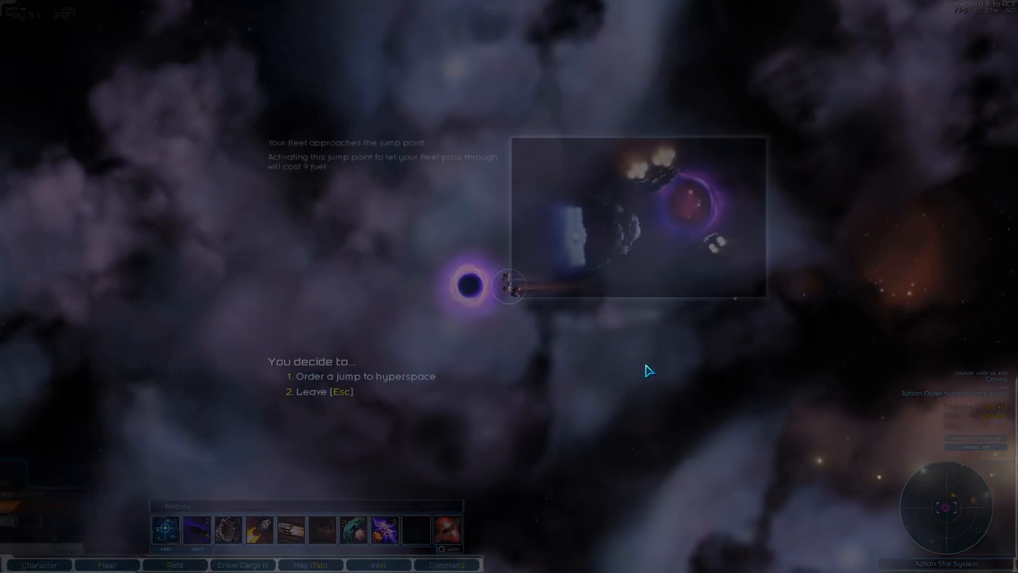
Order a jump to hyperspace and unpause to travel toward the Corvus gravity wells.
click(366, 375)
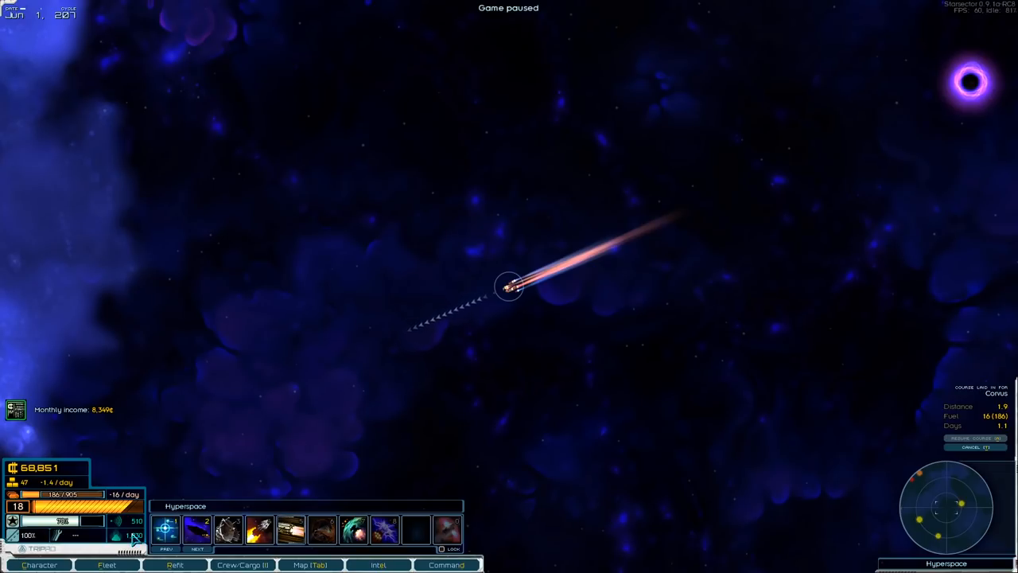
click(38, 563)
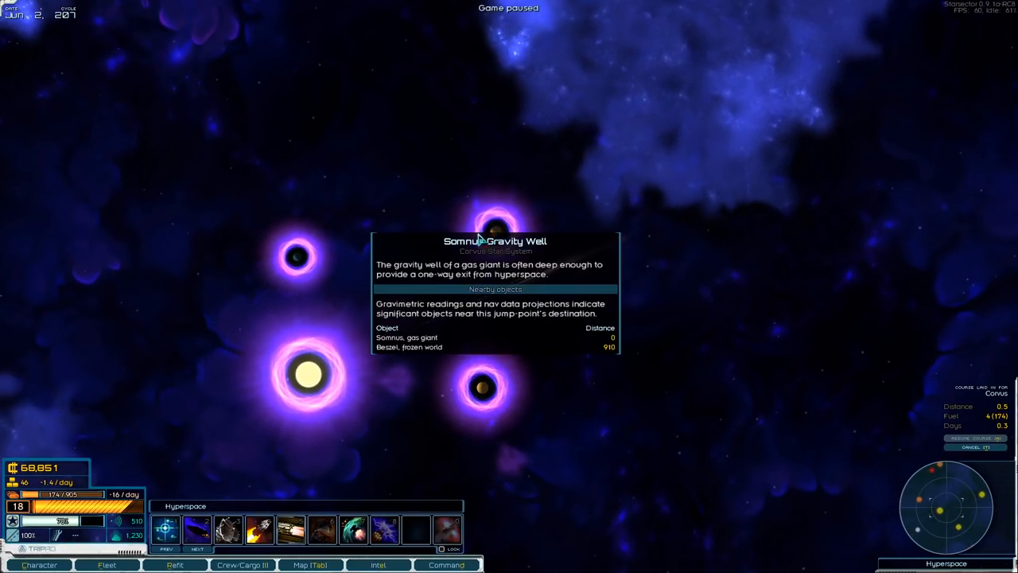
mouse_move(286, 255)
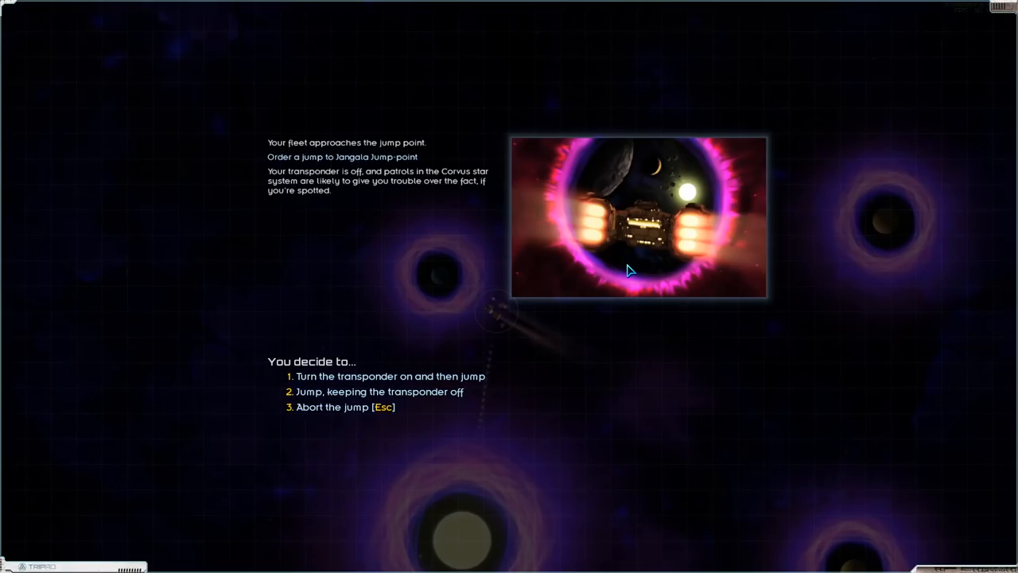
Turn the transponder on and jump into the Corvus system toward Jangala Station.
click(378, 391)
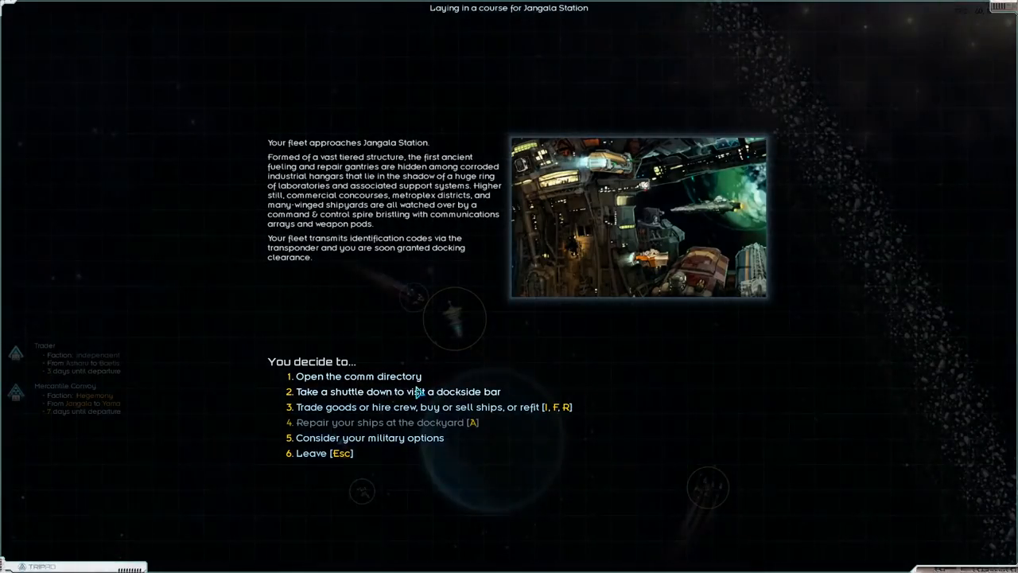
Enter Jangala Station's Trade/refit and show the ship market's Buy list.
click(413, 408)
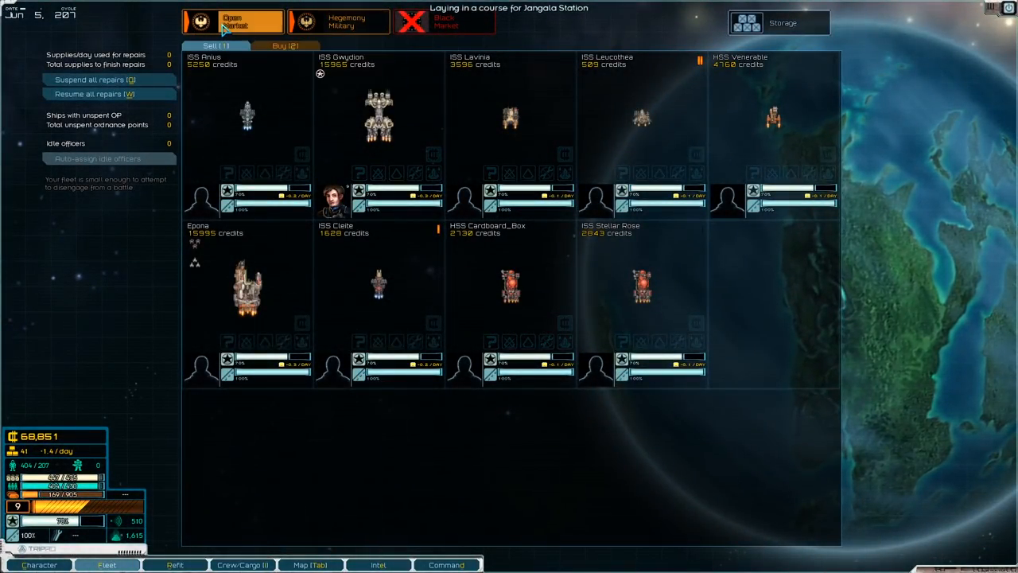
click(285, 45)
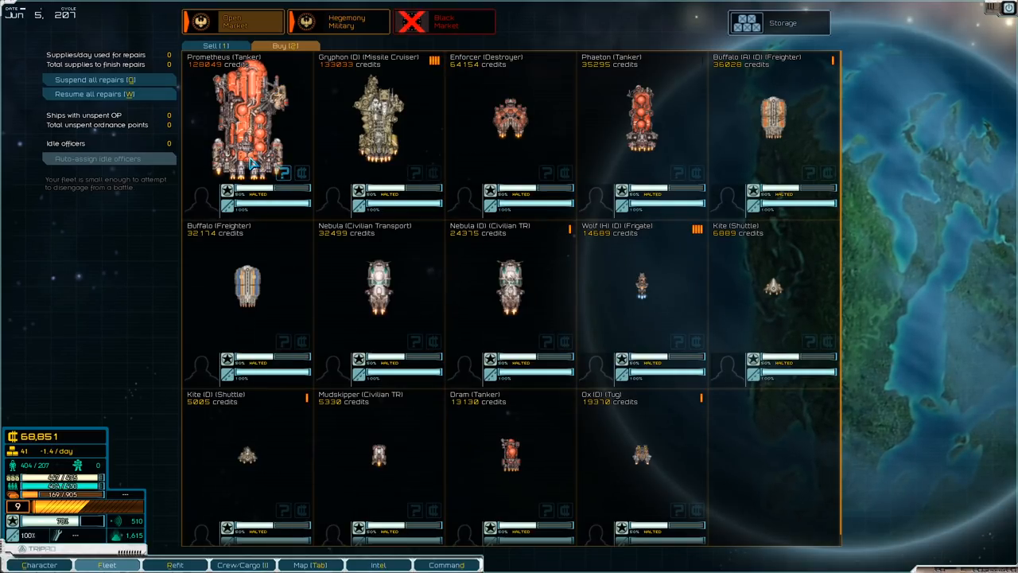
mouse_move(692, 312)
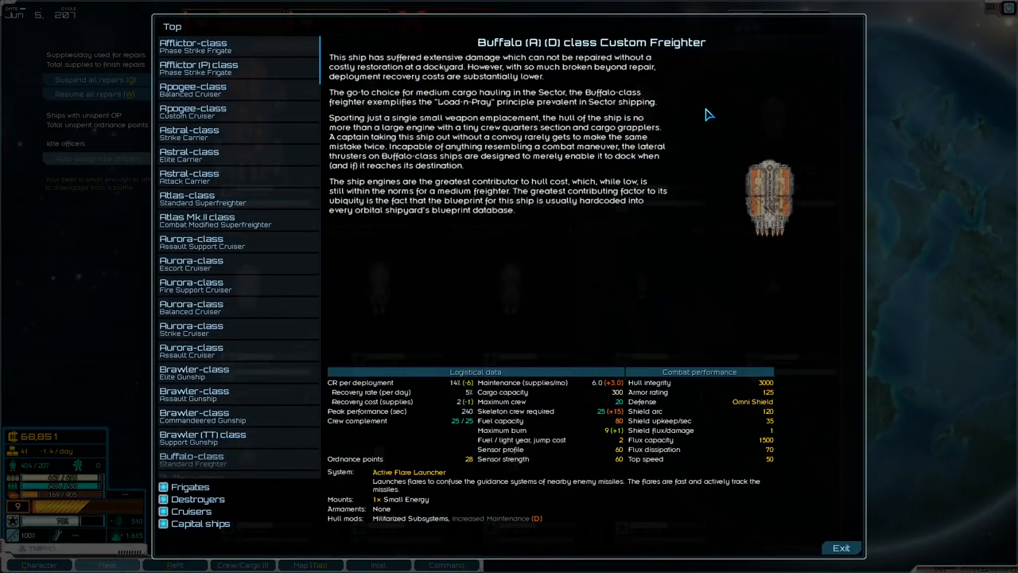
mouse_move(617, 391)
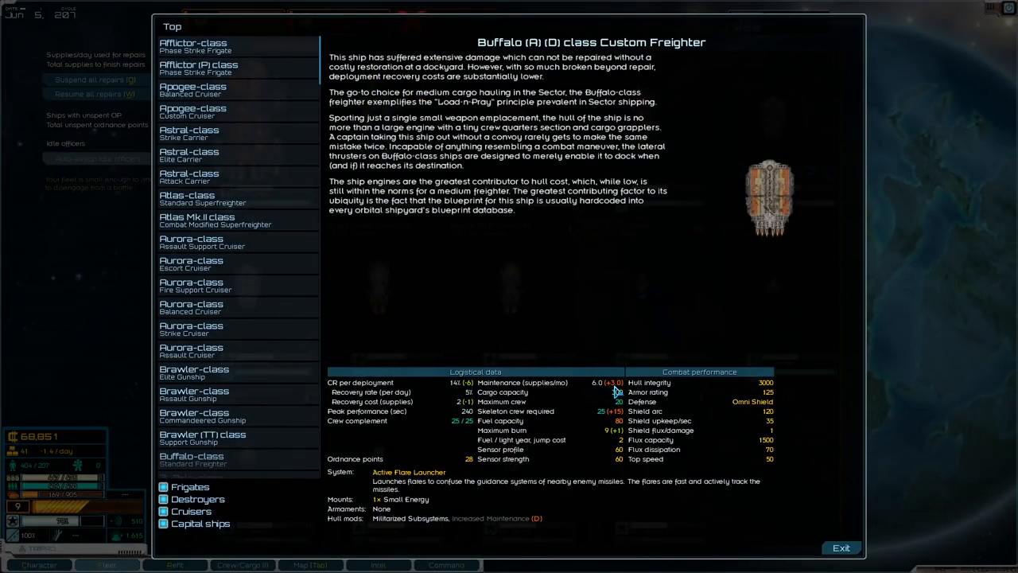
mouse_move(645, 448)
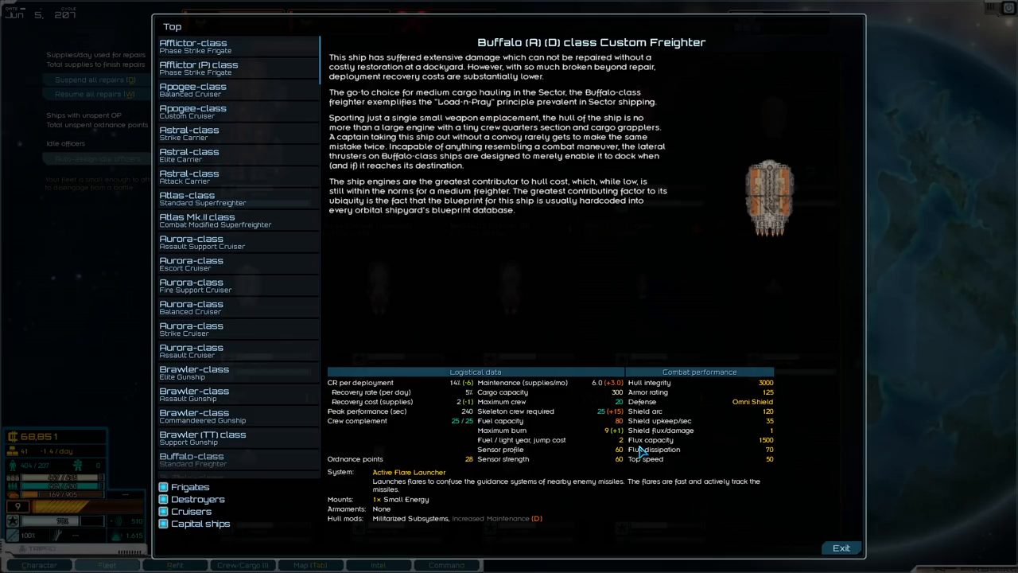
mouse_move(447, 99)
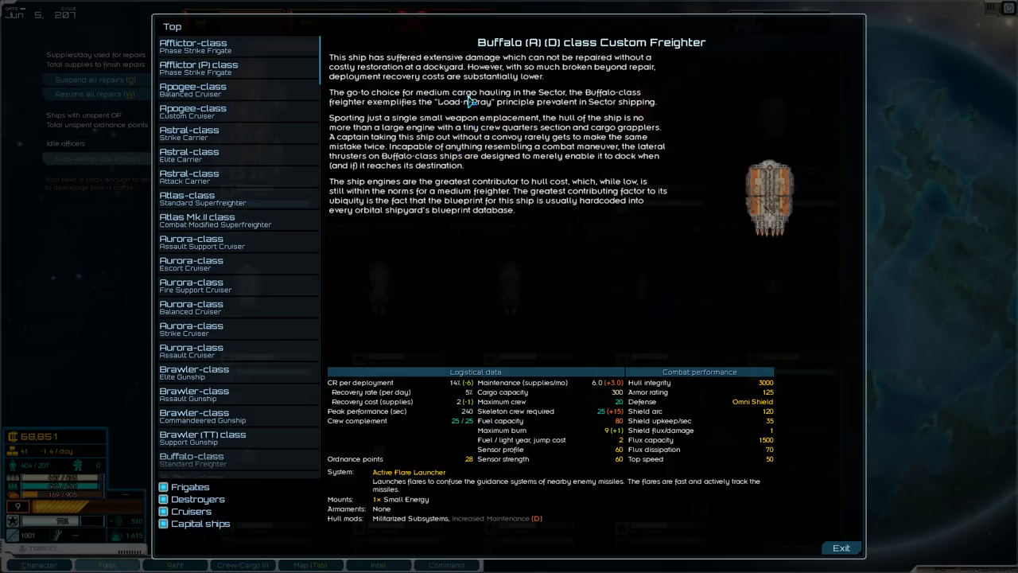
mouse_move(423, 109)
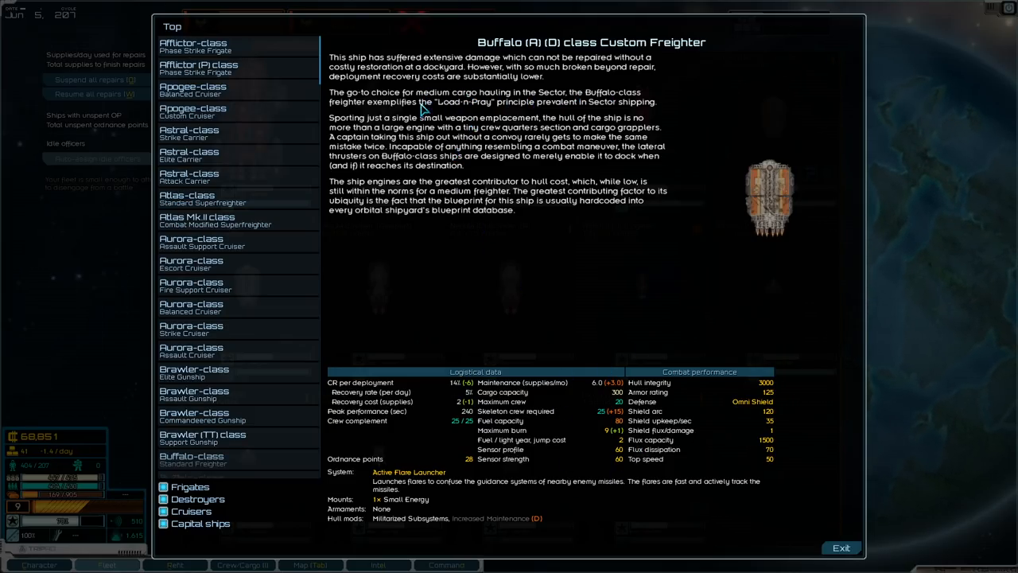
mouse_move(554, 115)
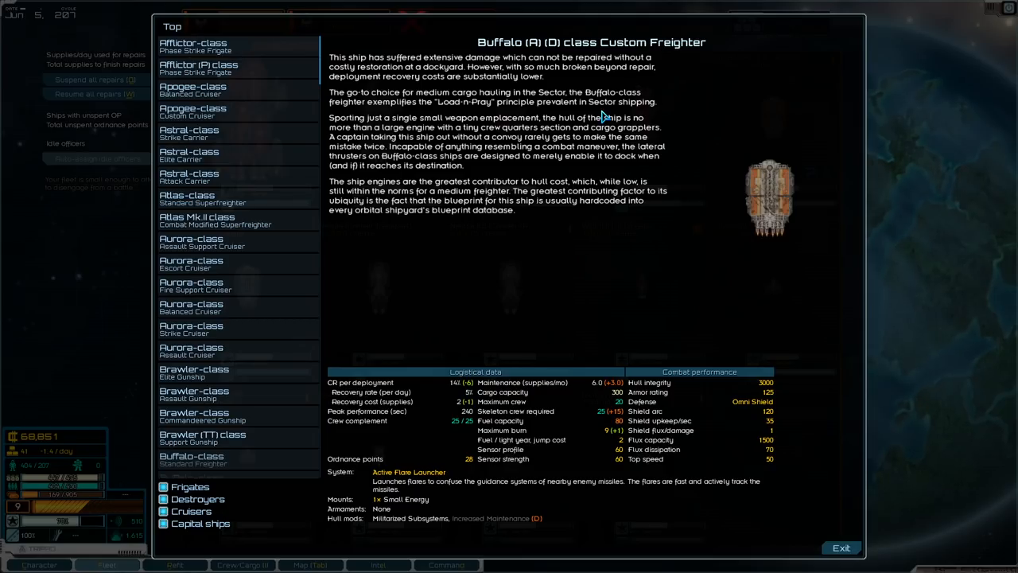
mouse_move(598, 197)
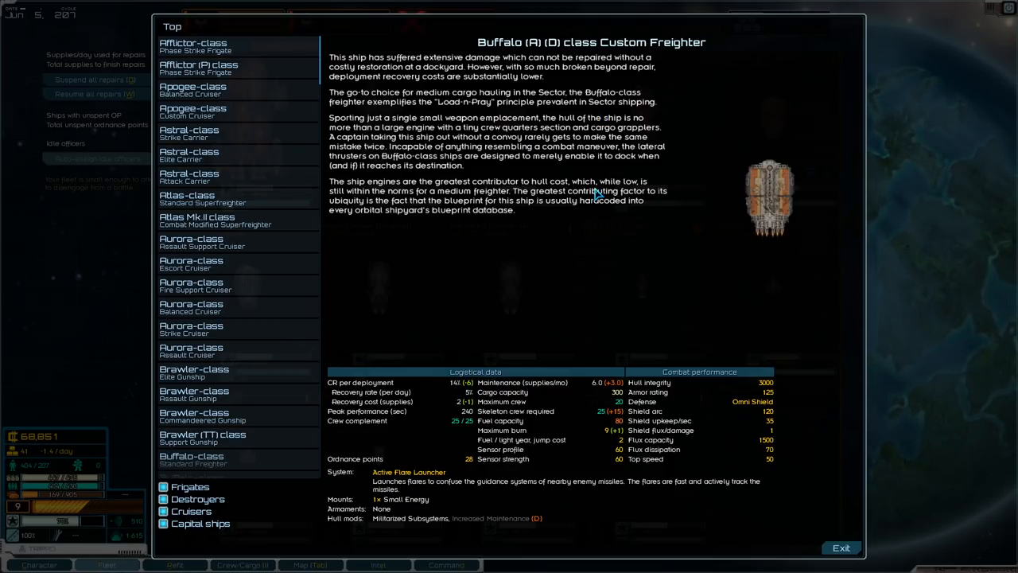
mouse_move(650, 406)
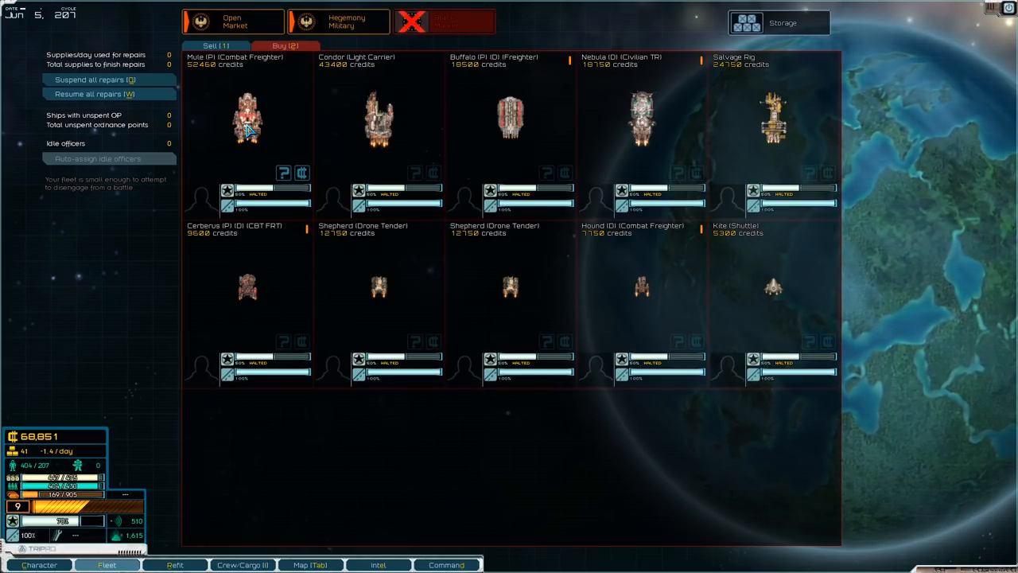
mouse_move(804, 114)
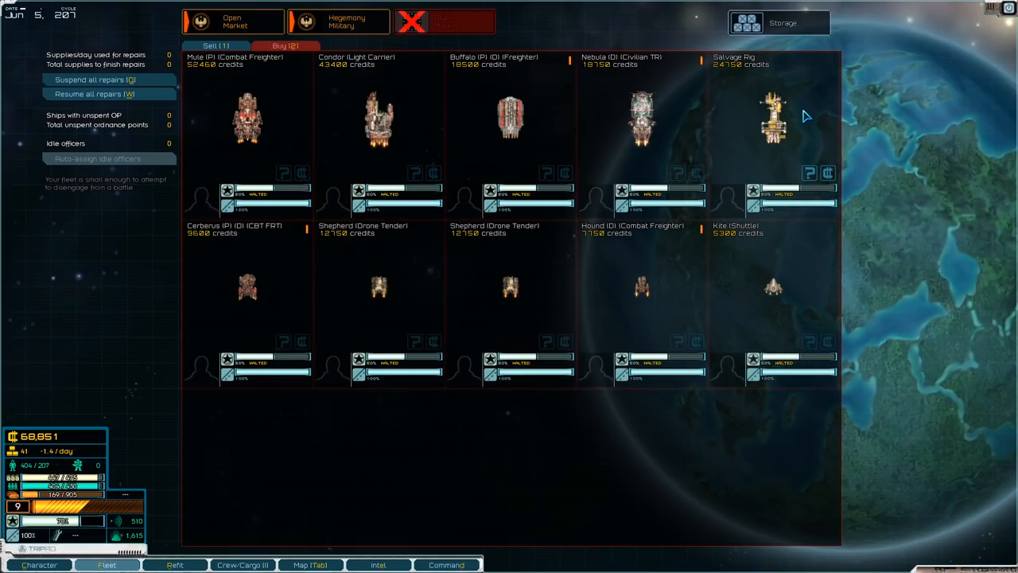
mouse_move(385, 302)
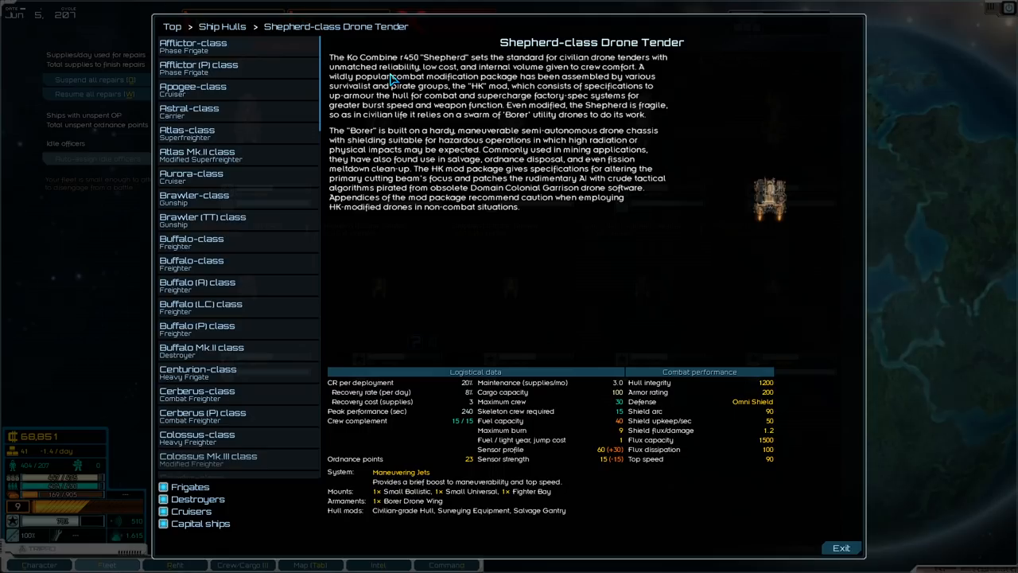
mouse_move(582, 226)
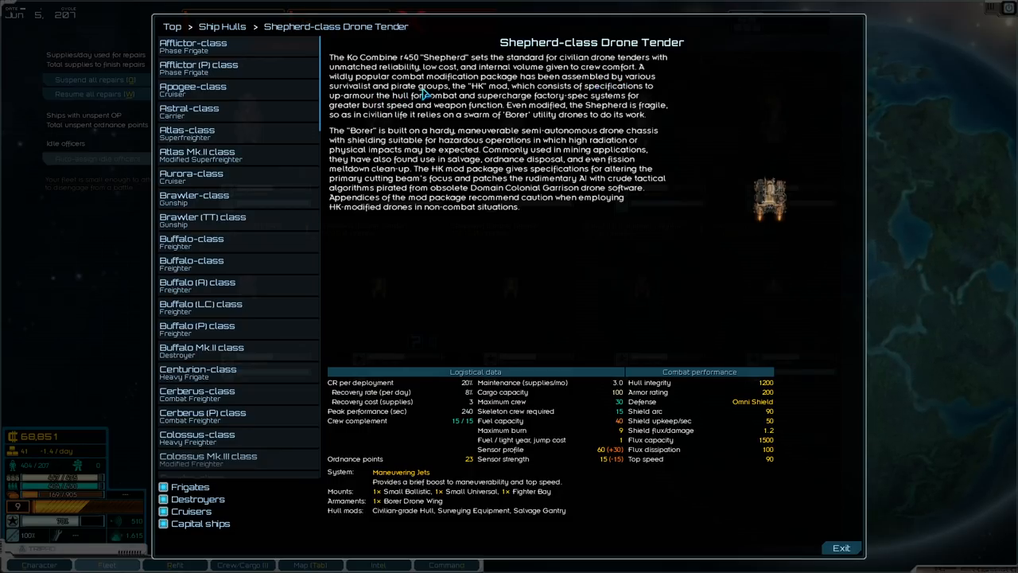
mouse_move(408, 124)
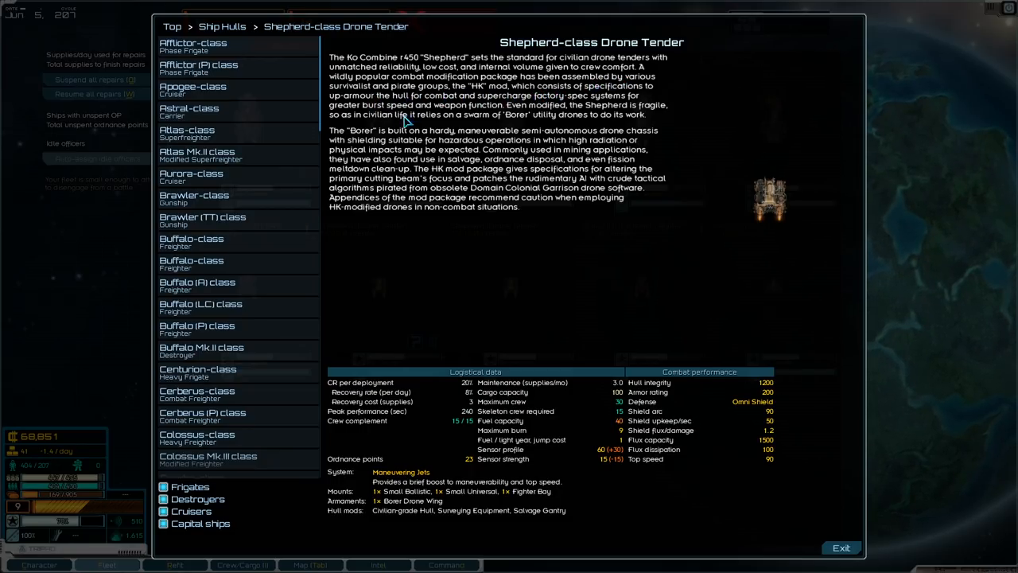
mouse_move(550, 235)
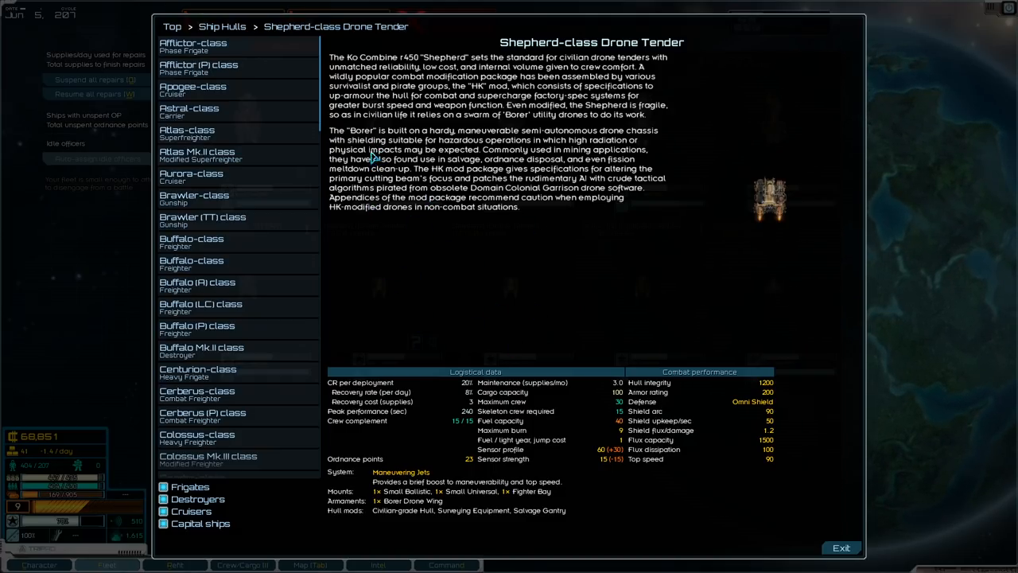
mouse_move(633, 372)
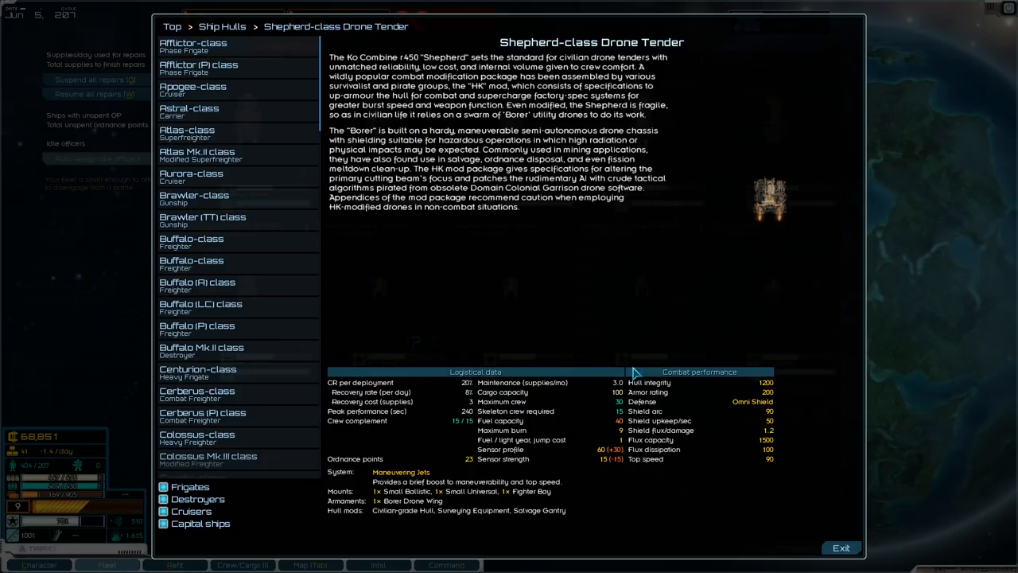
mouse_move(648, 360)
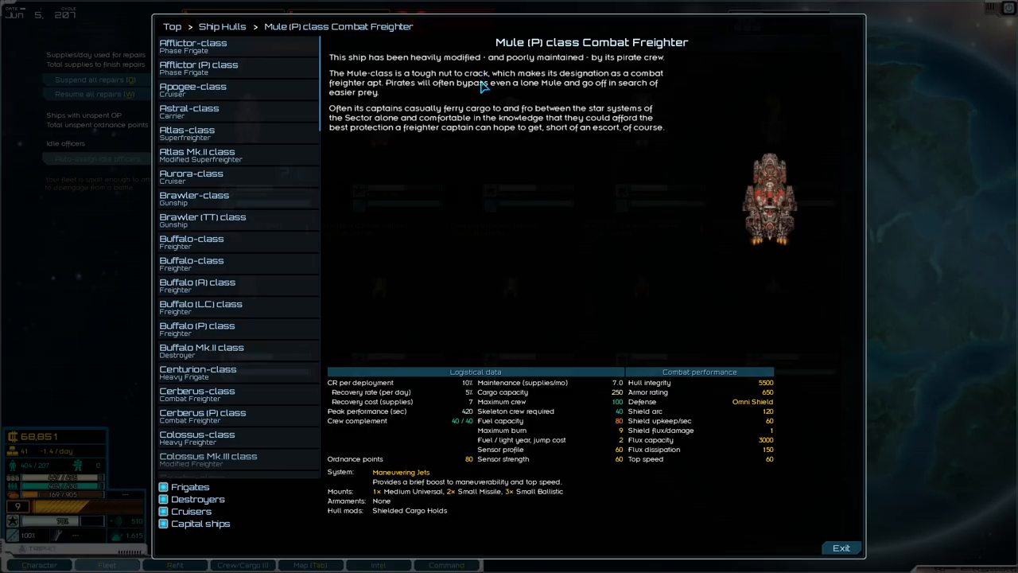
mouse_move(378, 60)
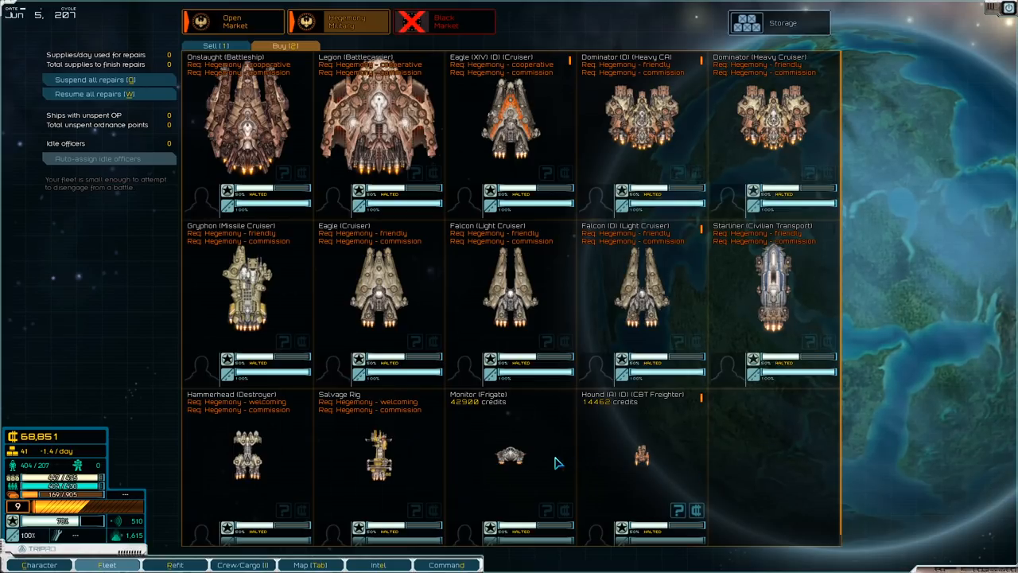
mouse_move(646, 472)
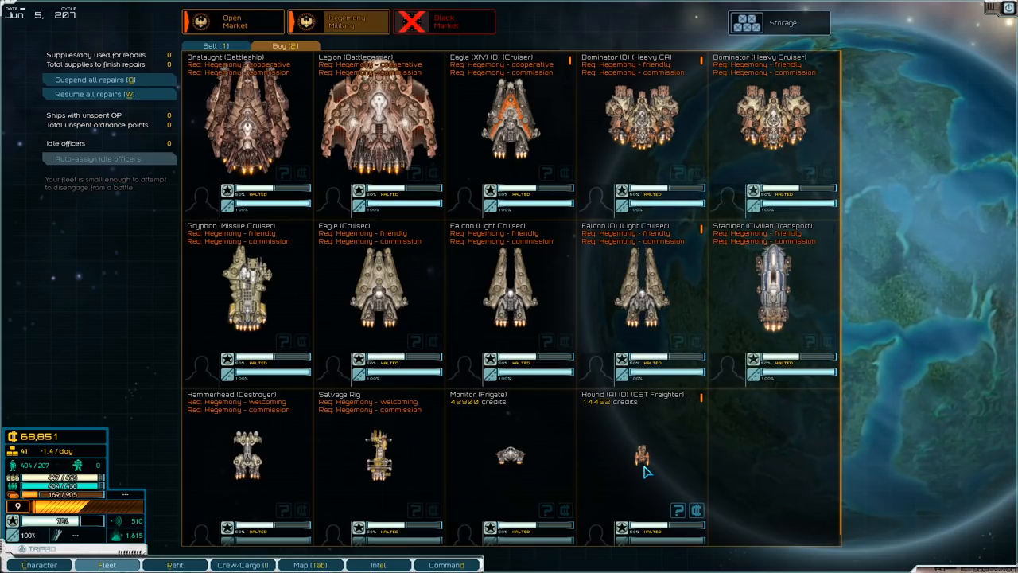
mouse_move(367, 159)
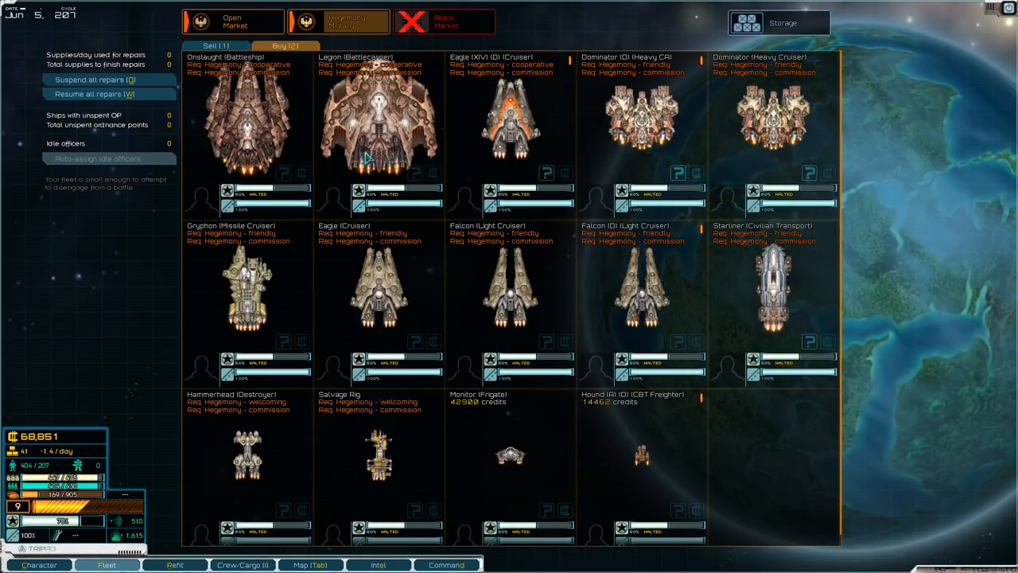
Switch to the Open Market and show its ships for sale.
click(215, 43)
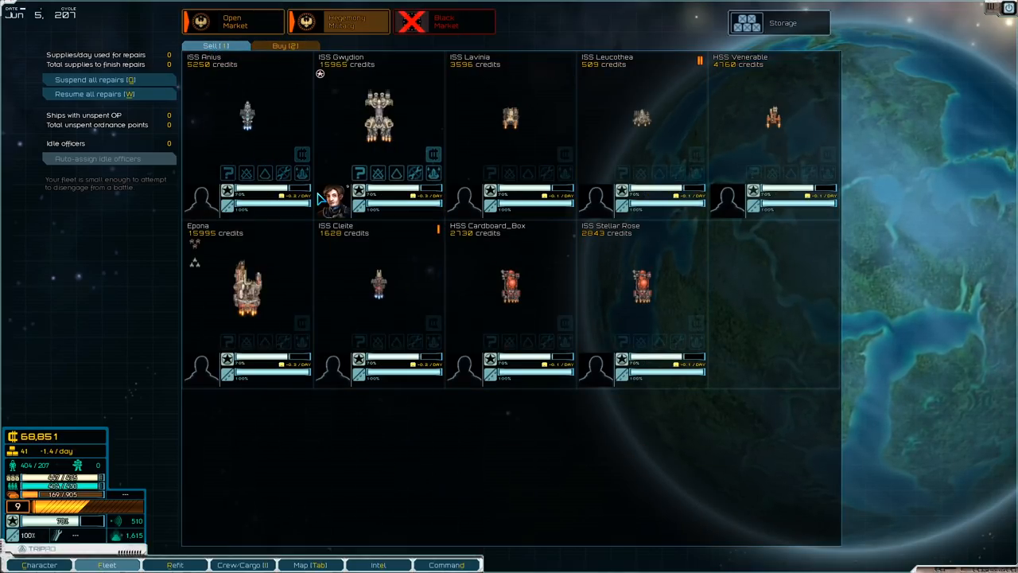
click(283, 44)
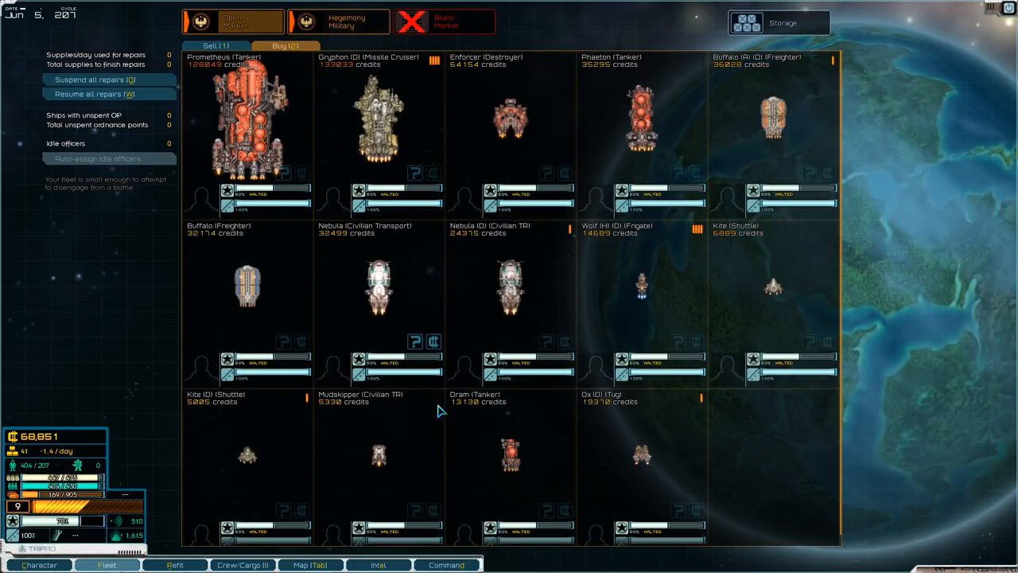
mouse_move(471, 426)
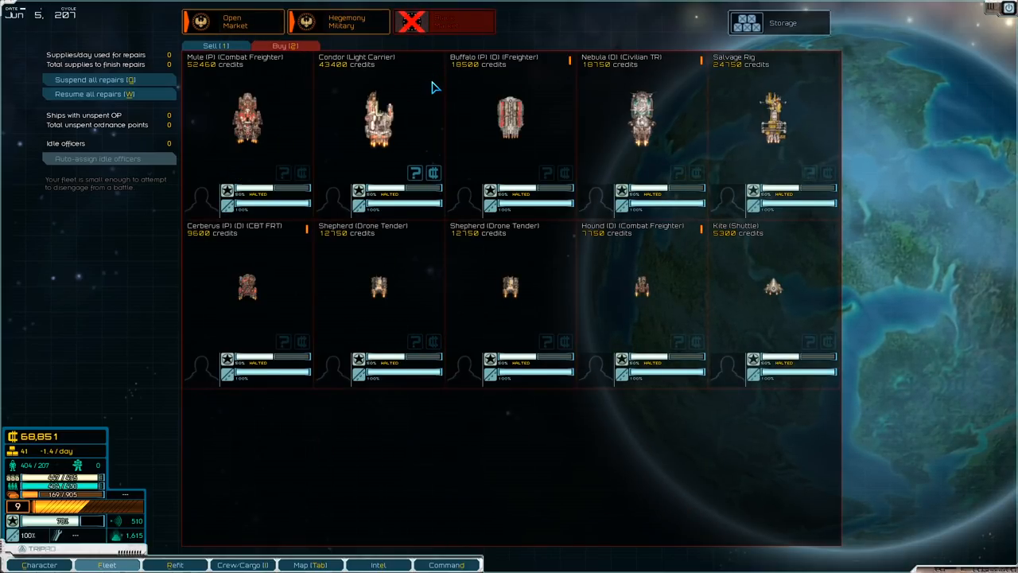
mouse_move(381, 292)
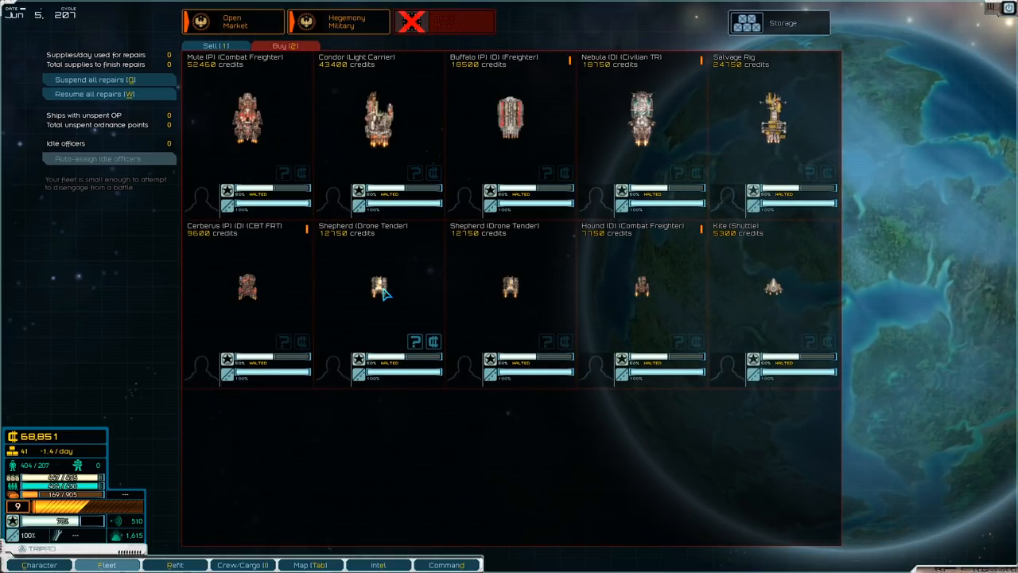
Look up the Shepherd-class drone tender's Codex entry and browse the hull list.
click(379, 286)
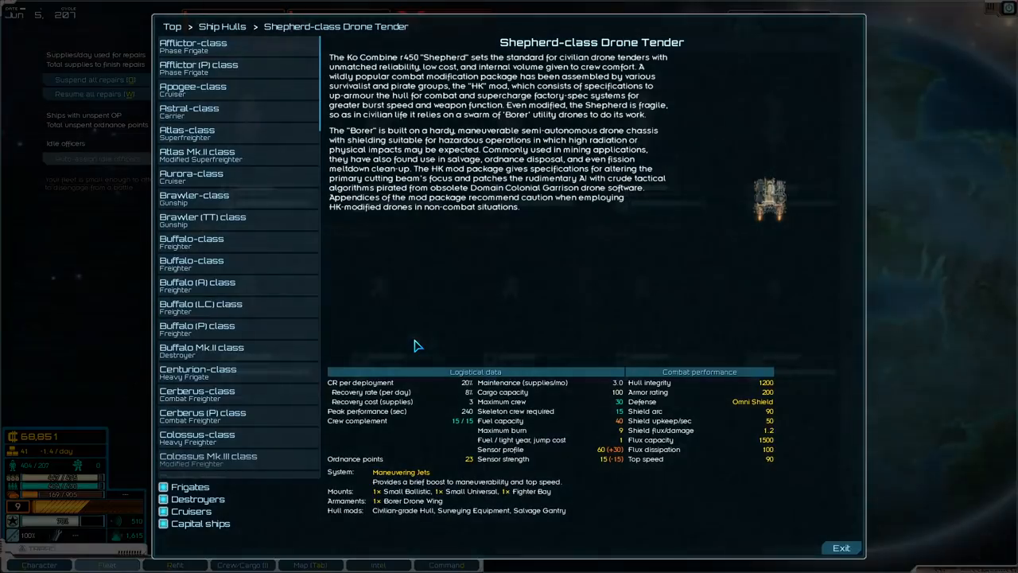
mouse_move(560, 277)
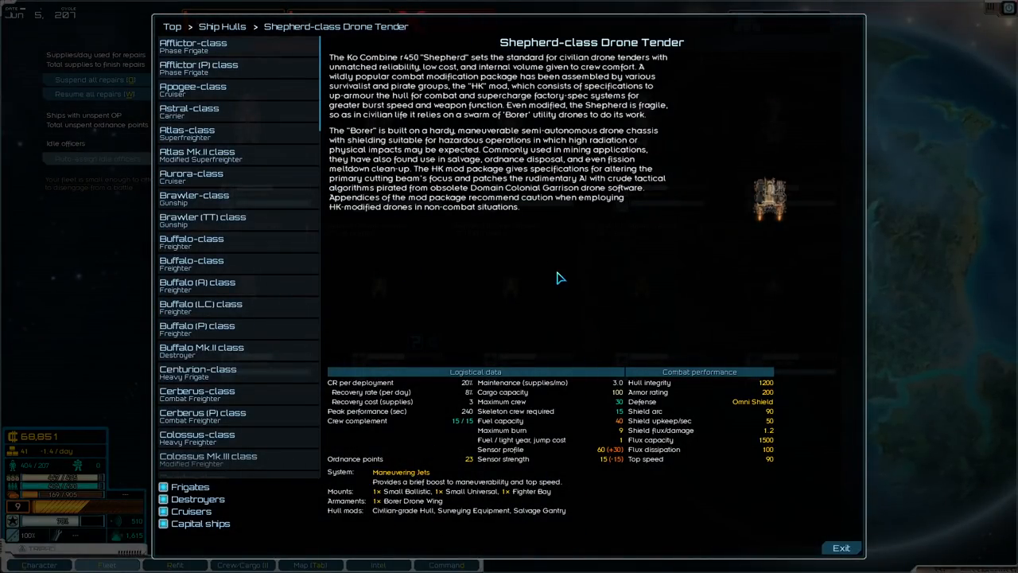
mouse_move(477, 522)
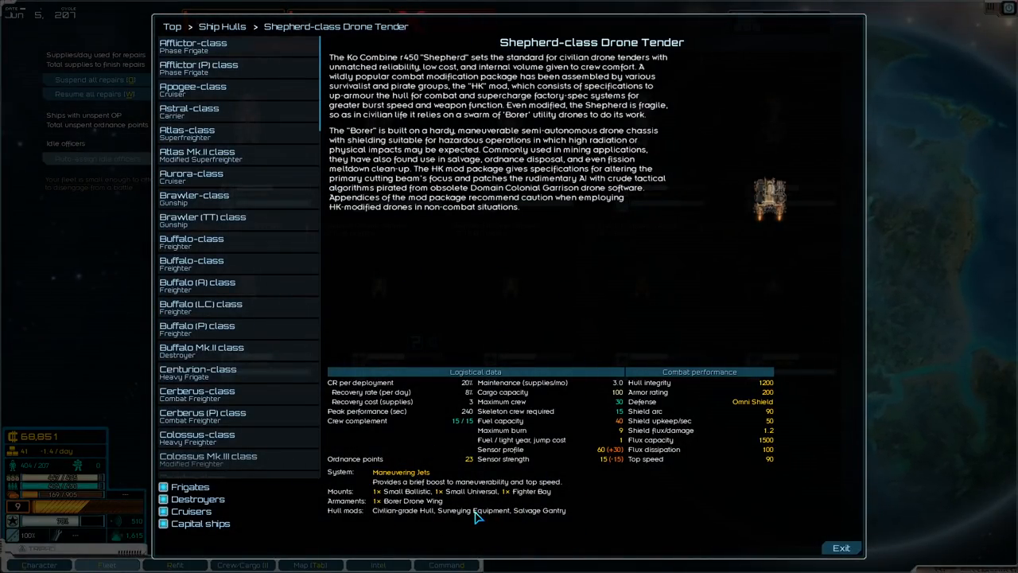
mouse_move(452, 221)
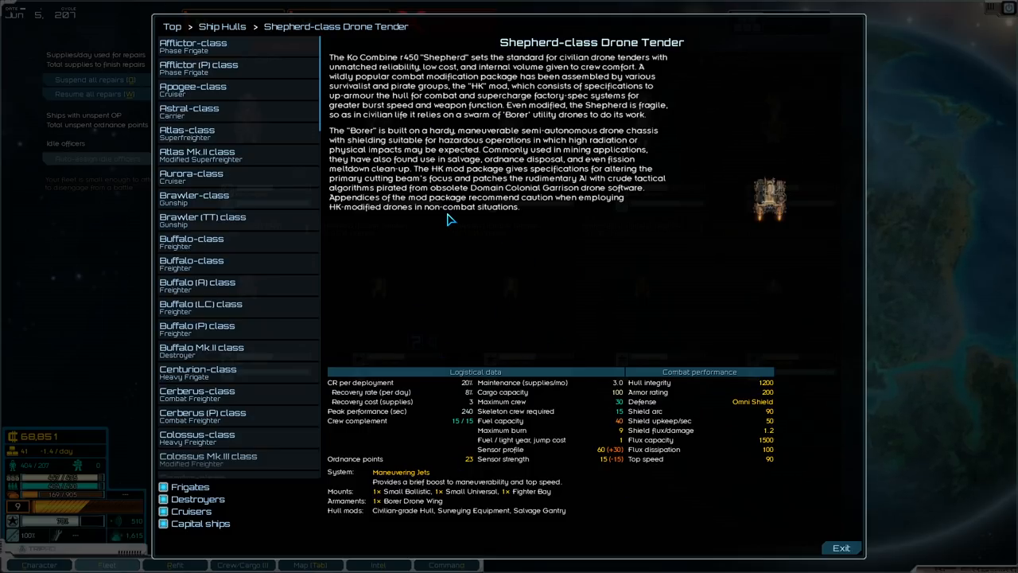
mouse_move(278, 277)
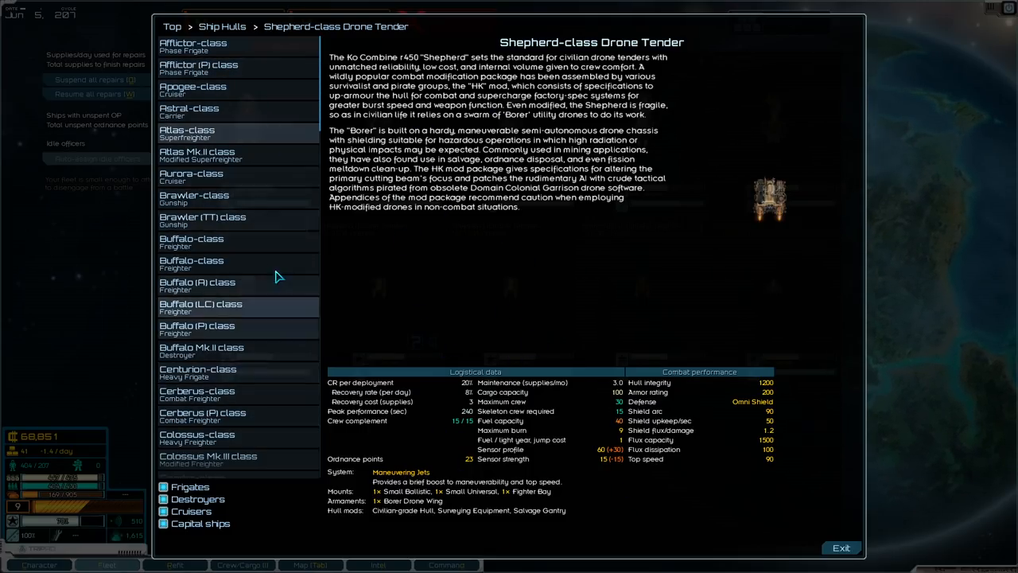
scroll(down, 3)
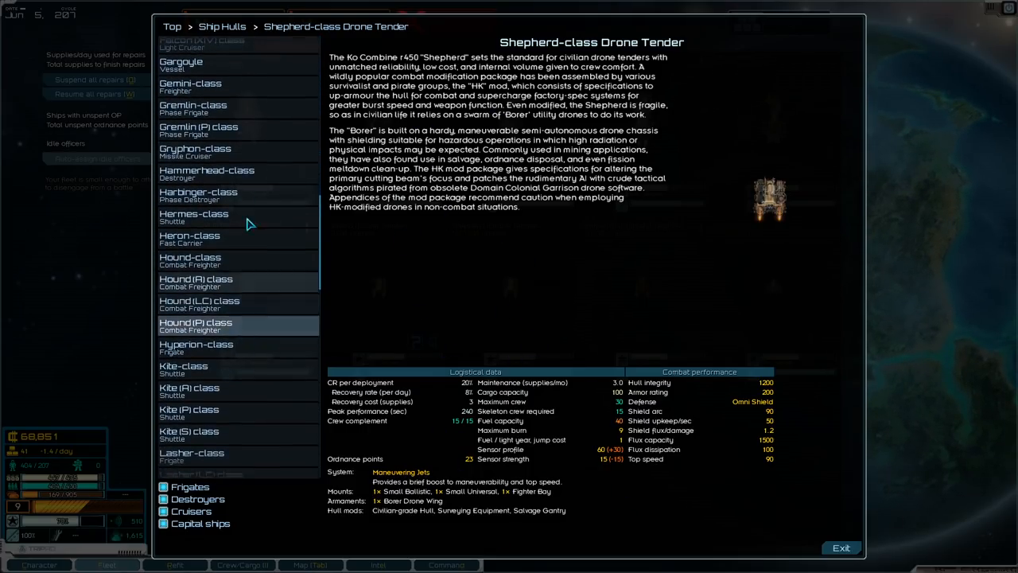
scroll(down, 3)
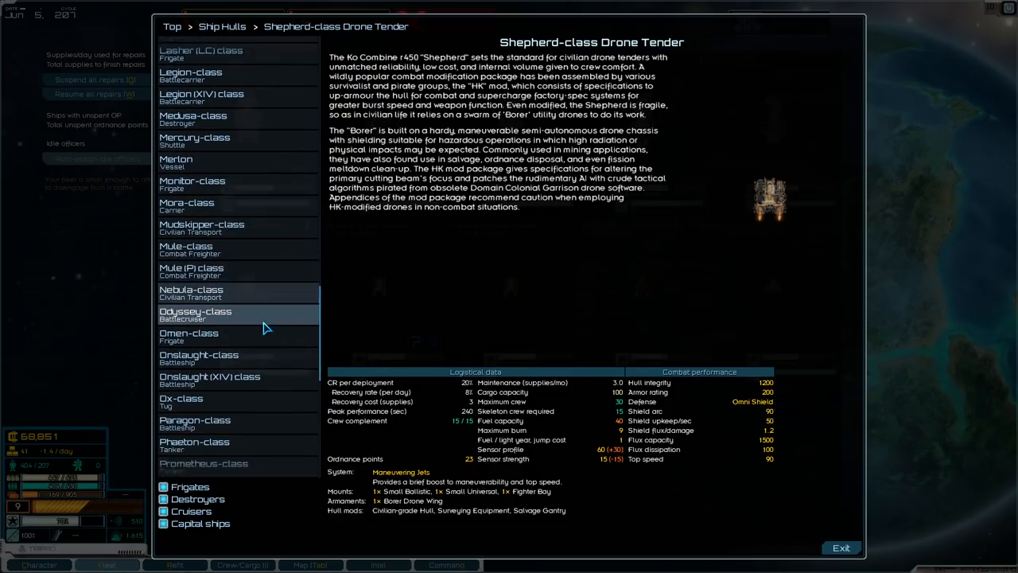
scroll(down, 3)
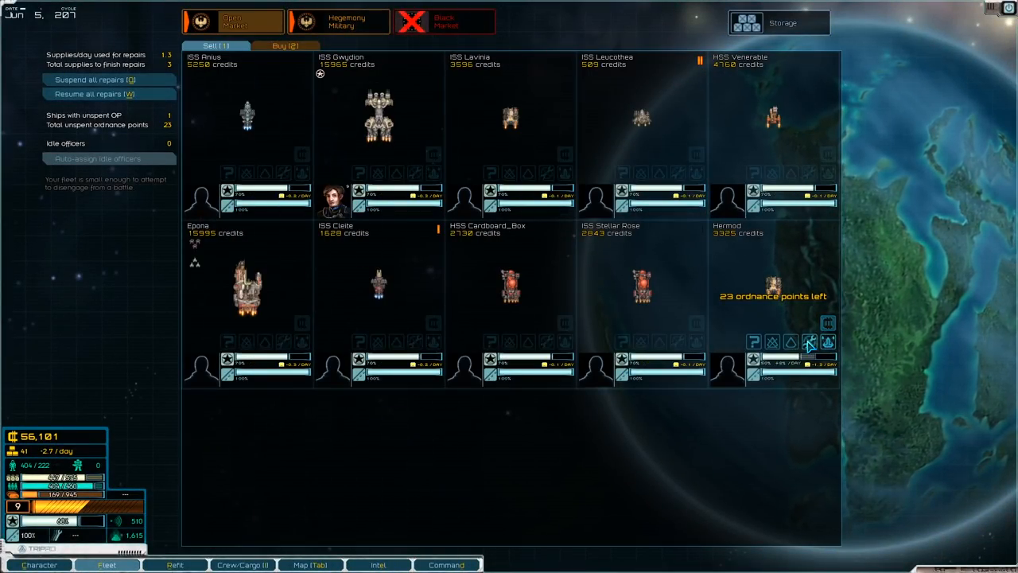
Autofit the Hermod with the Frontier variant and confirm the loadout.
click(811, 344)
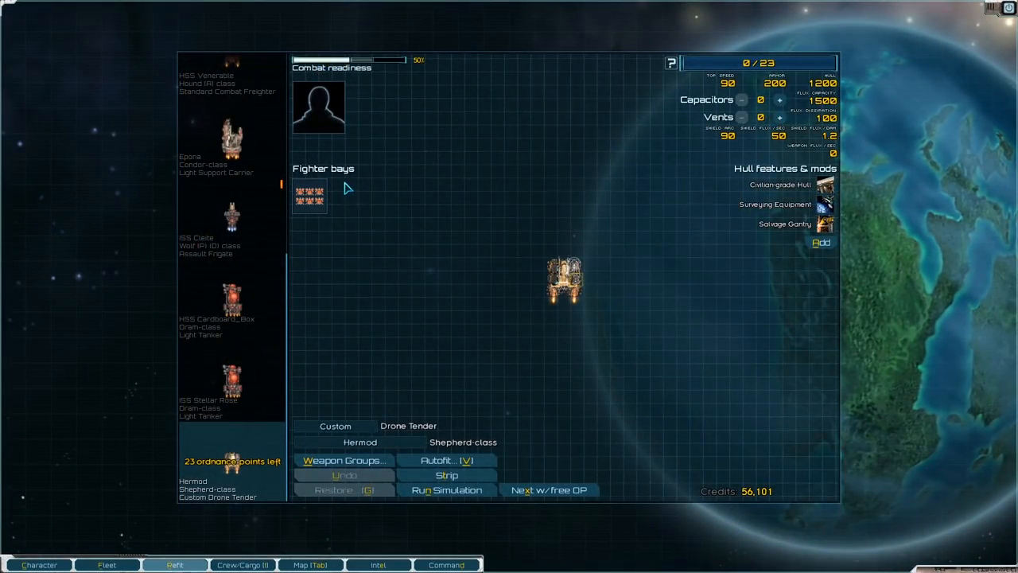
click(447, 460)
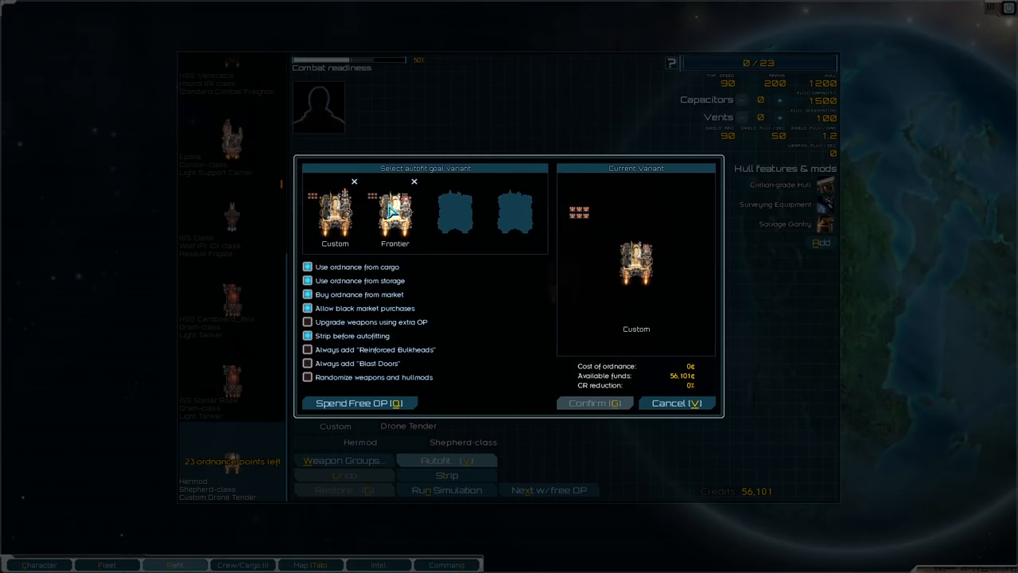
mouse_move(331, 217)
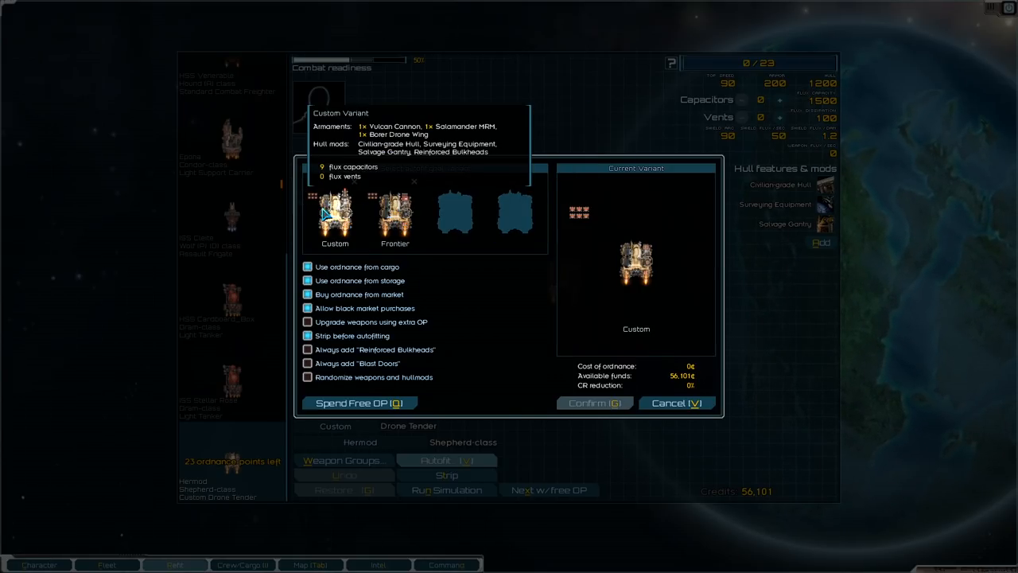
mouse_move(394, 214)
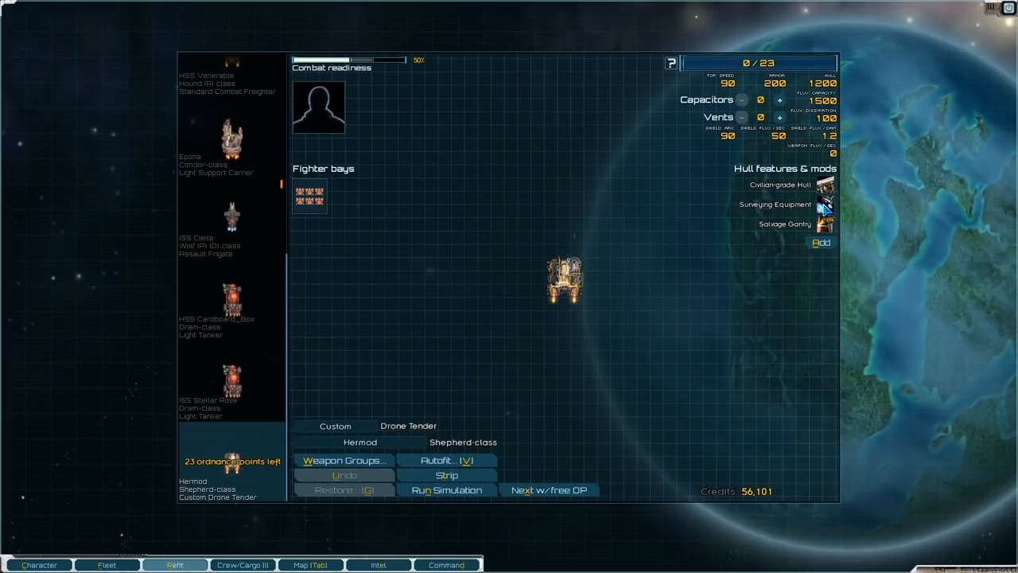
mouse_move(825, 207)
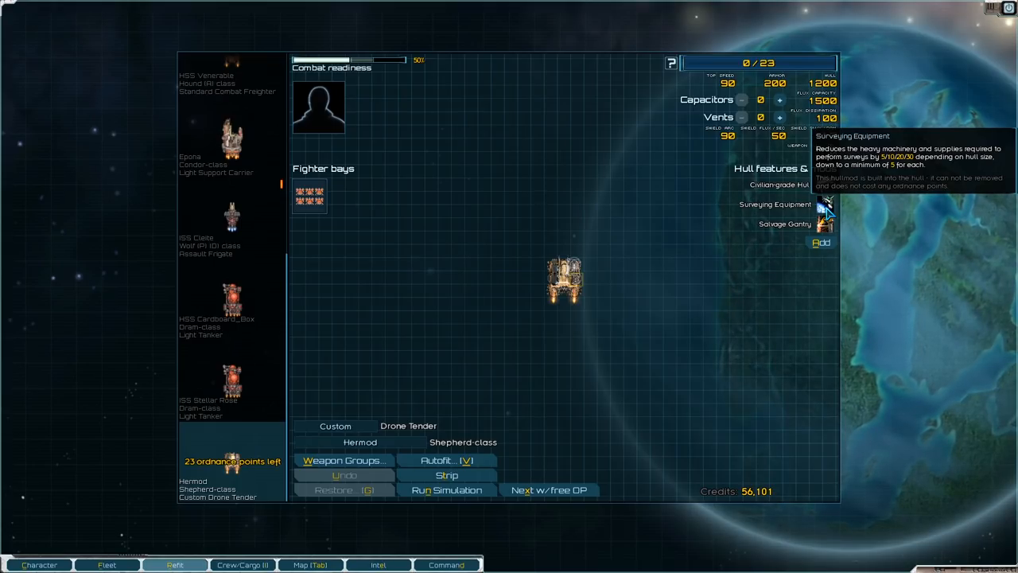
mouse_move(828, 225)
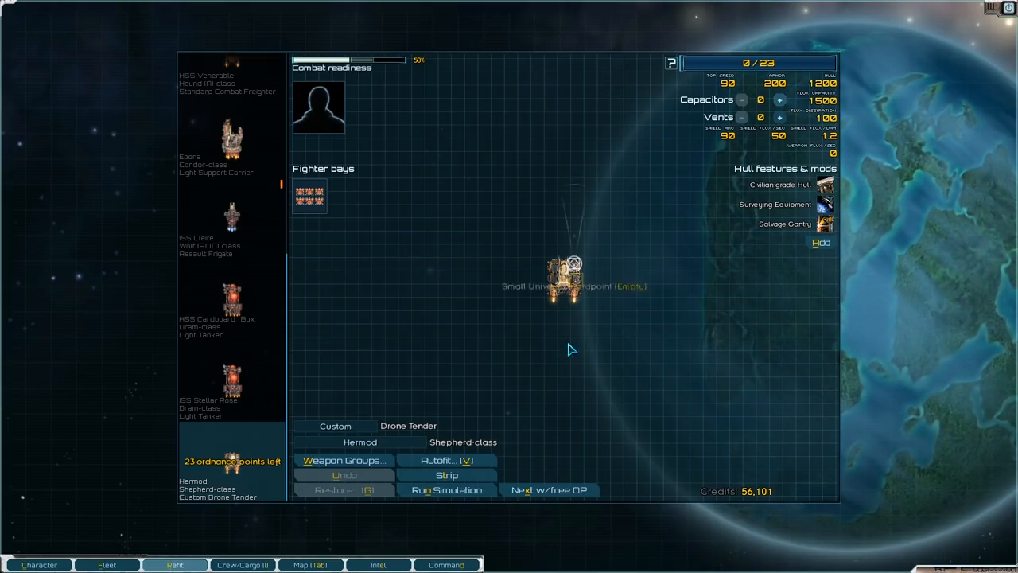
click(446, 460)
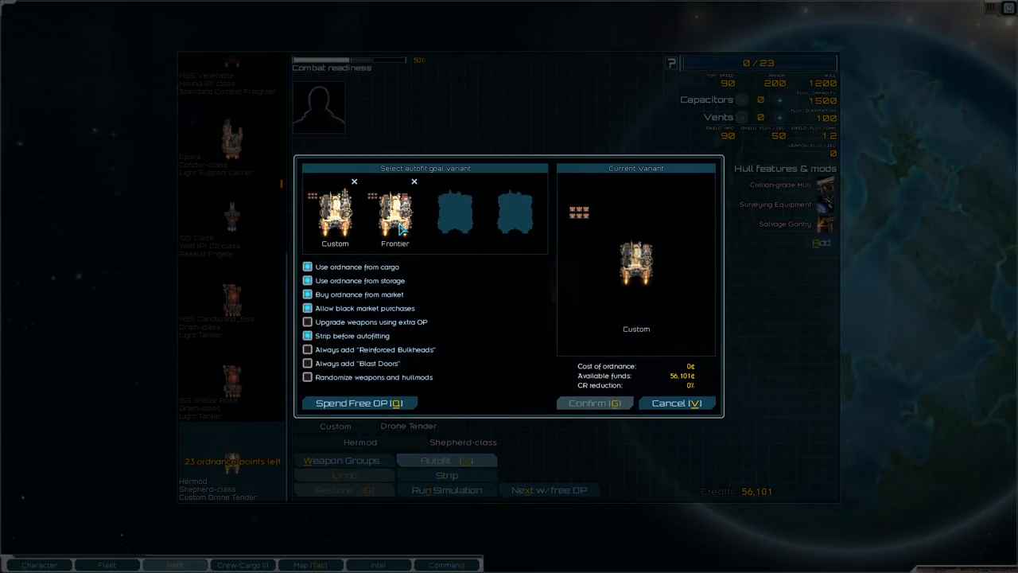
click(394, 215)
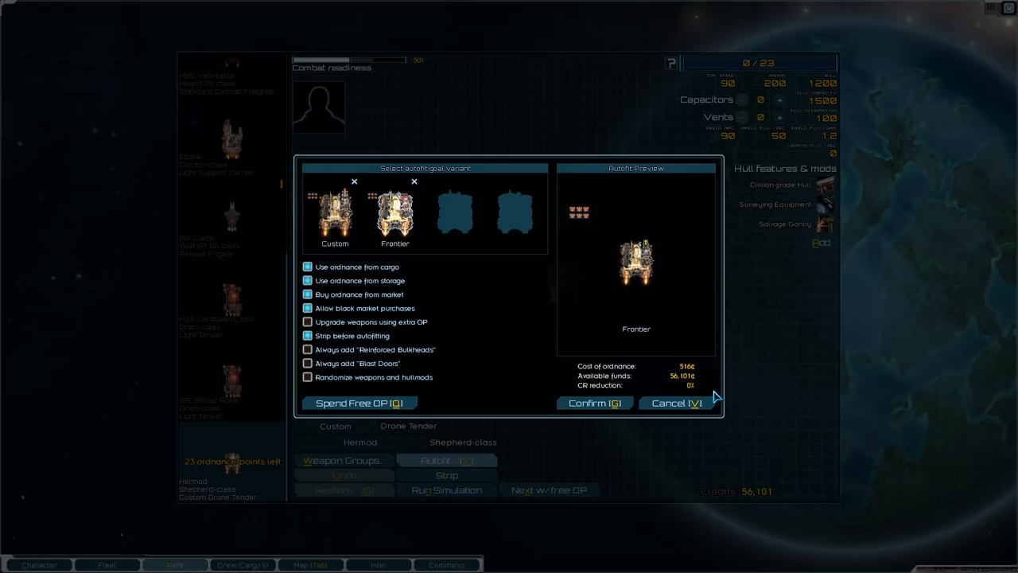
click(595, 402)
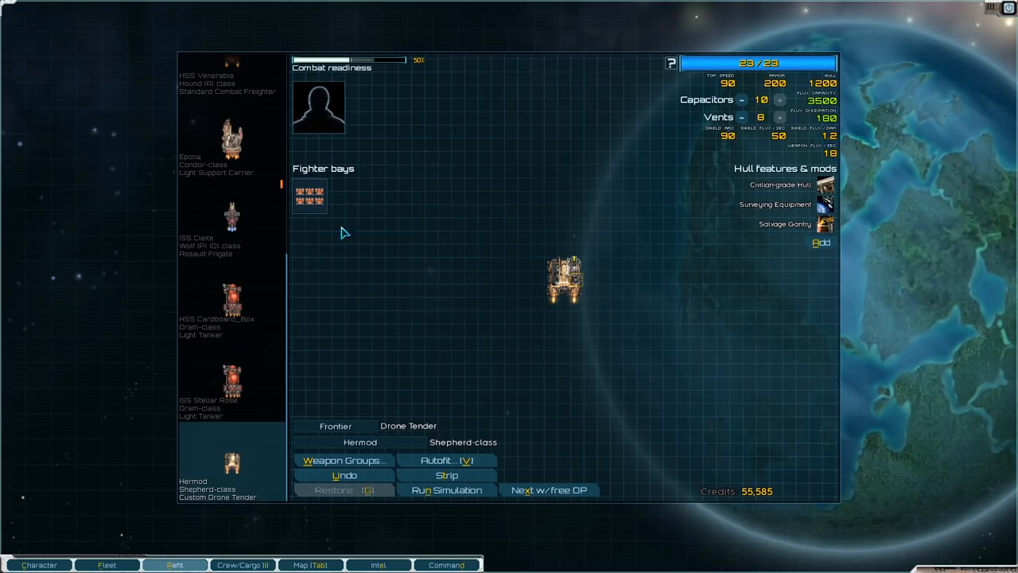
mouse_move(366, 340)
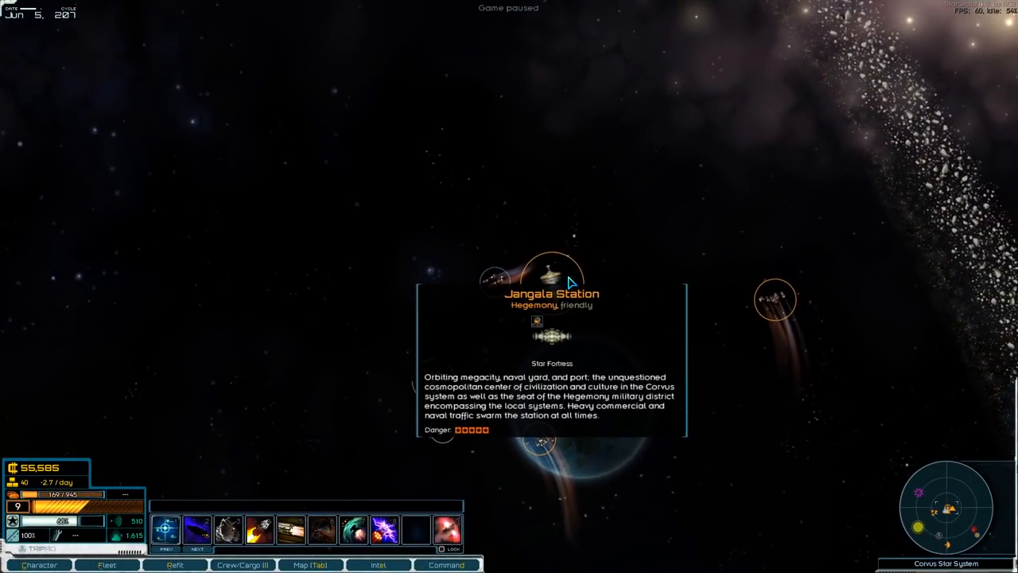
Comply with the Hegemony patrol's cargo scan and continue after the results.
click(551, 267)
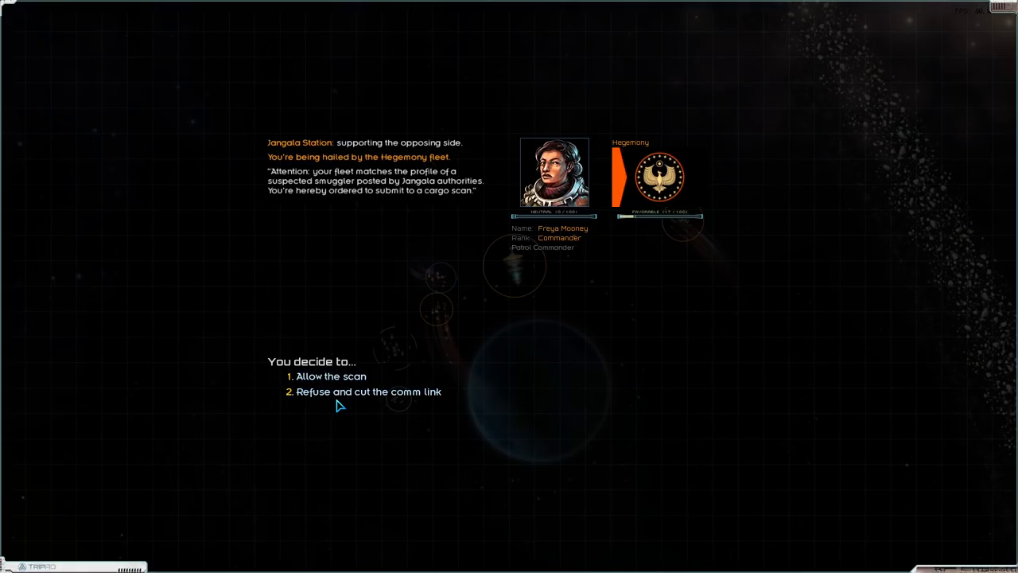
click(331, 375)
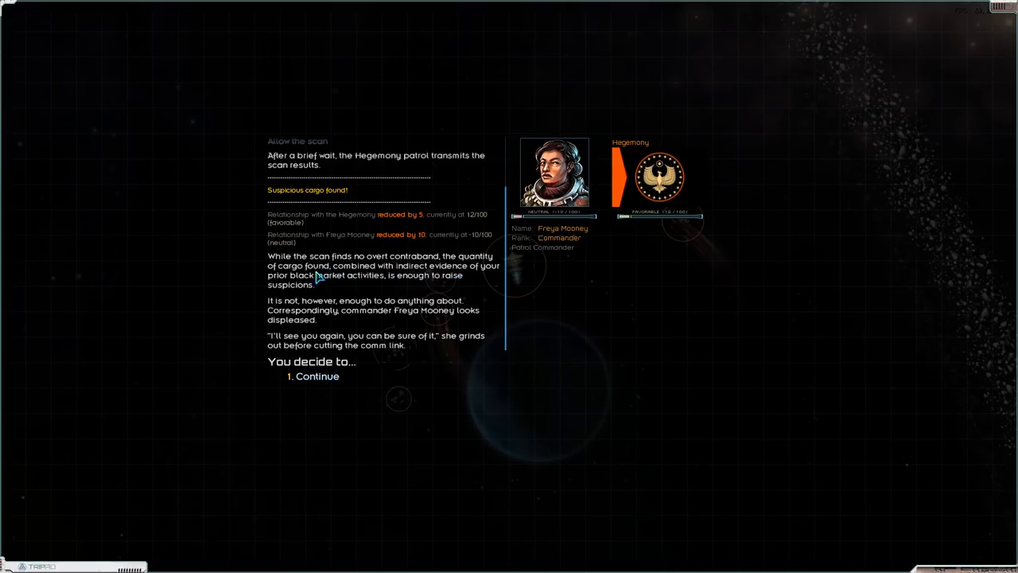
mouse_move(499, 279)
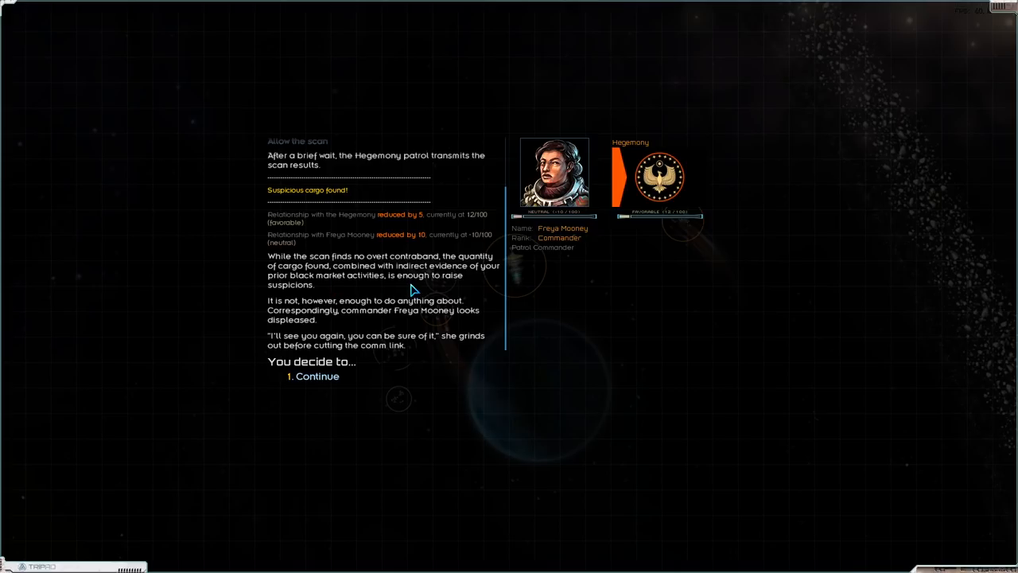
mouse_move(297, 294)
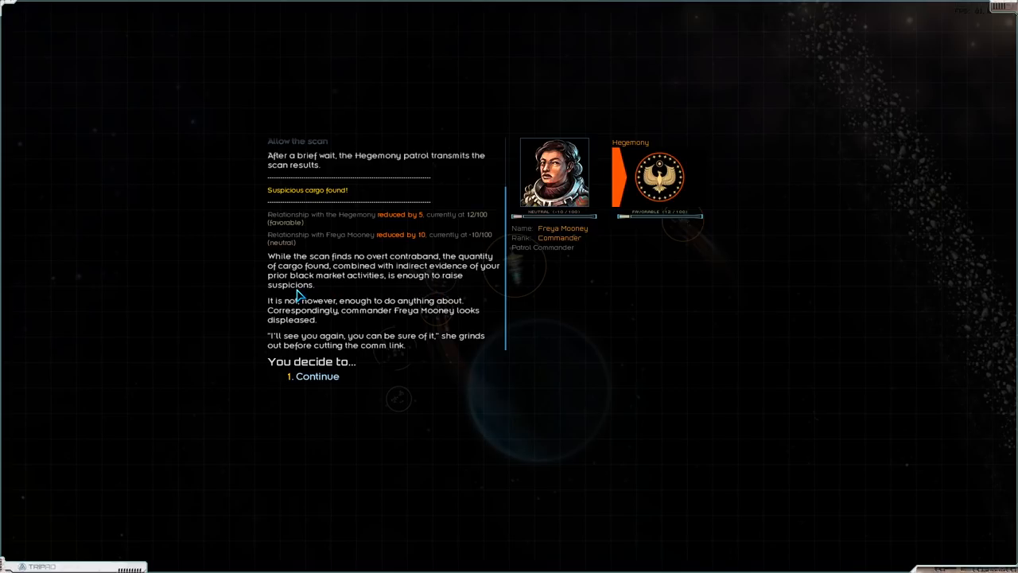
mouse_move(337, 248)
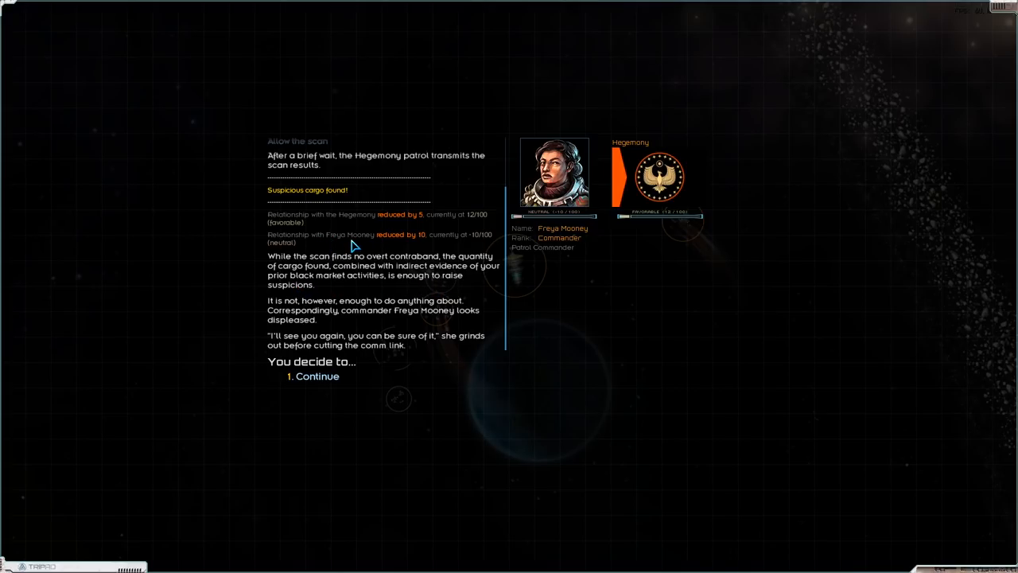
mouse_move(568, 289)
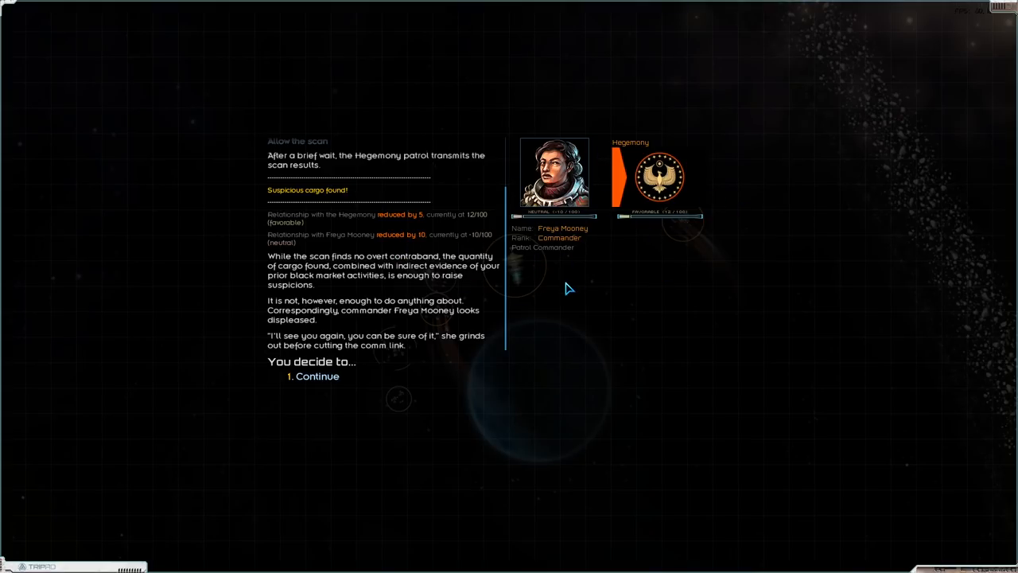
mouse_move(601, 263)
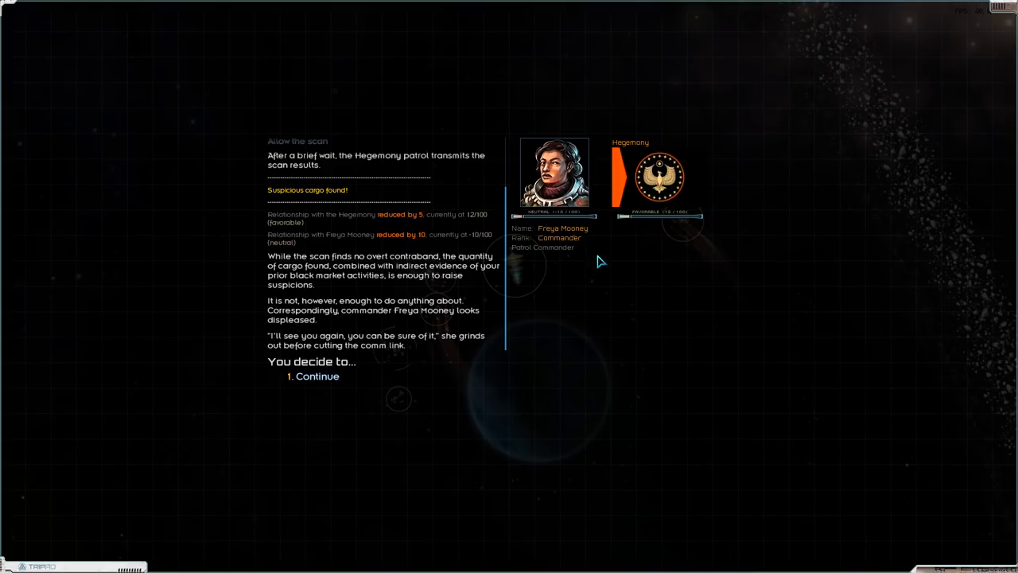
mouse_move(467, 256)
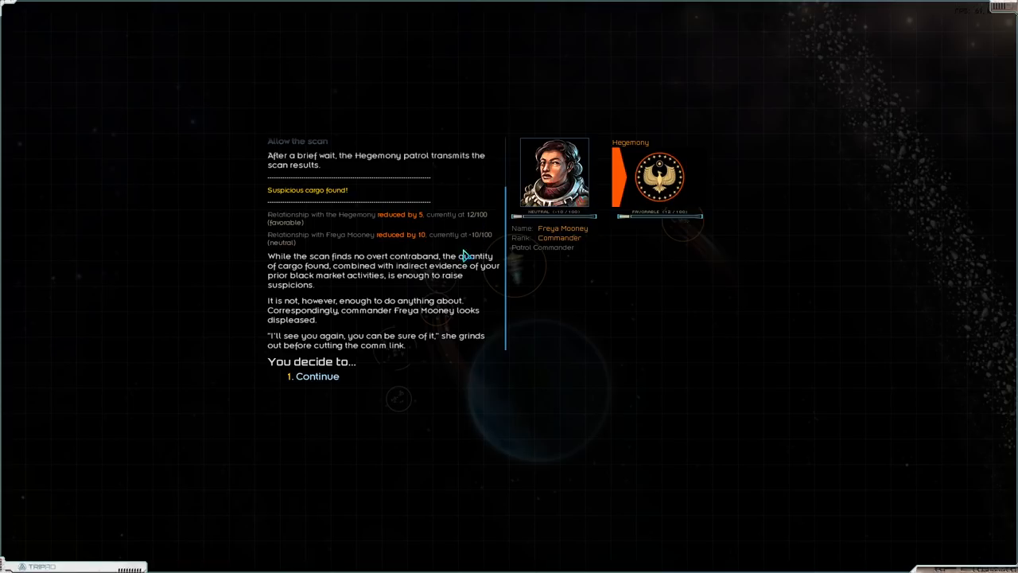
mouse_move(303, 324)
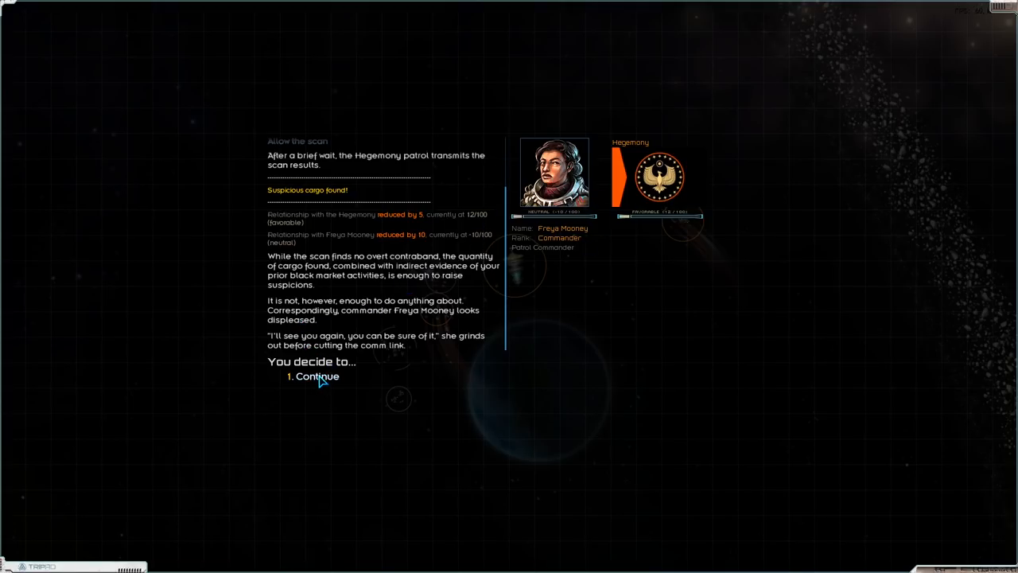
click(316, 375)
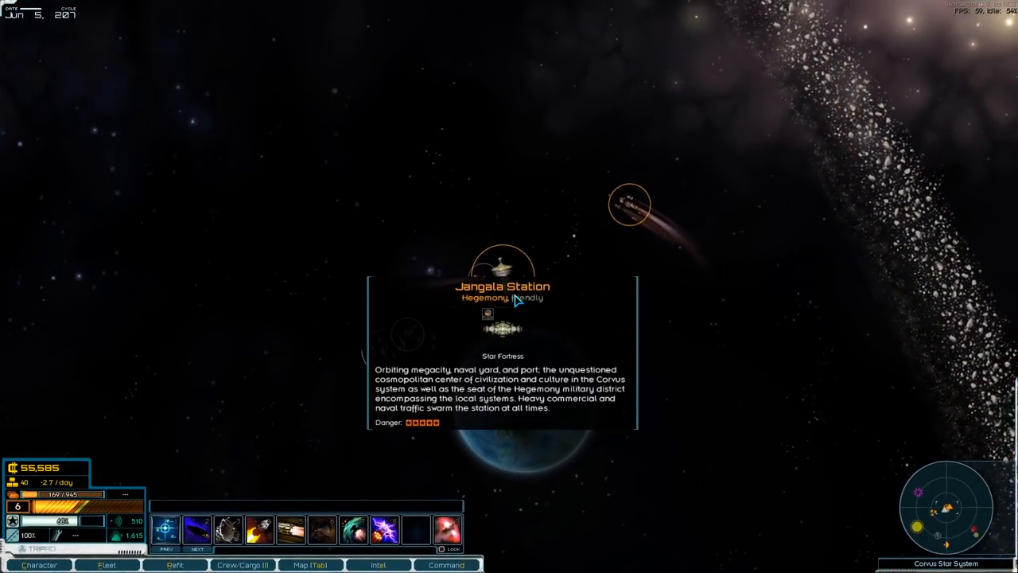
Dock at Jangala Station and buy 77 fuel and 130 supplies, confirming the transaction.
click(499, 315)
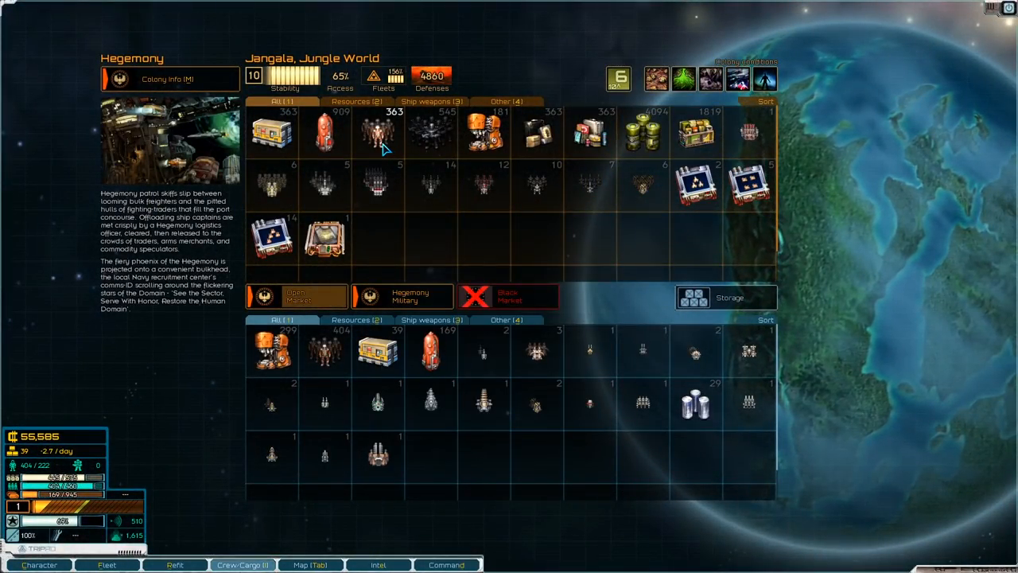
click(324, 130)
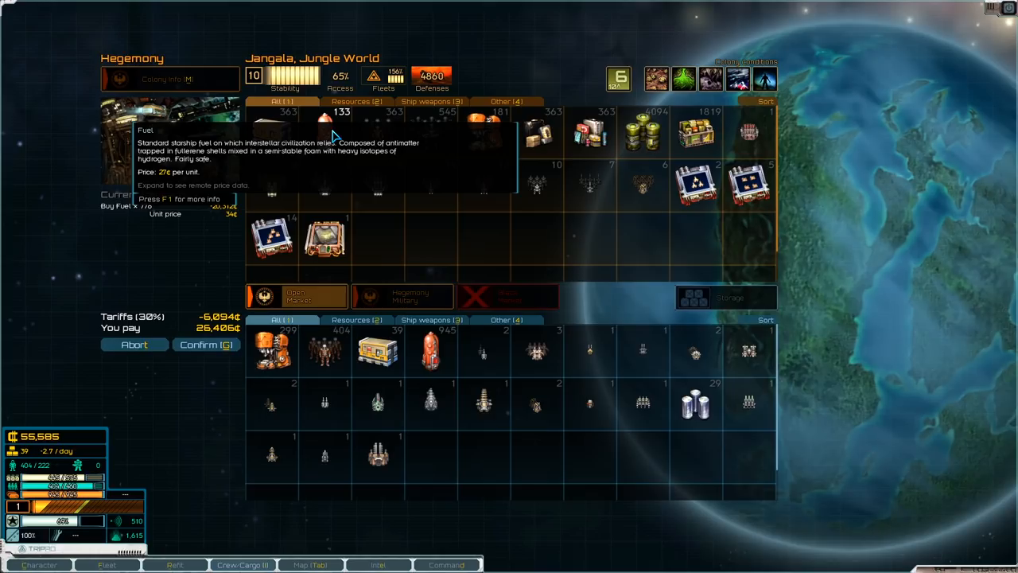
mouse_move(455, 342)
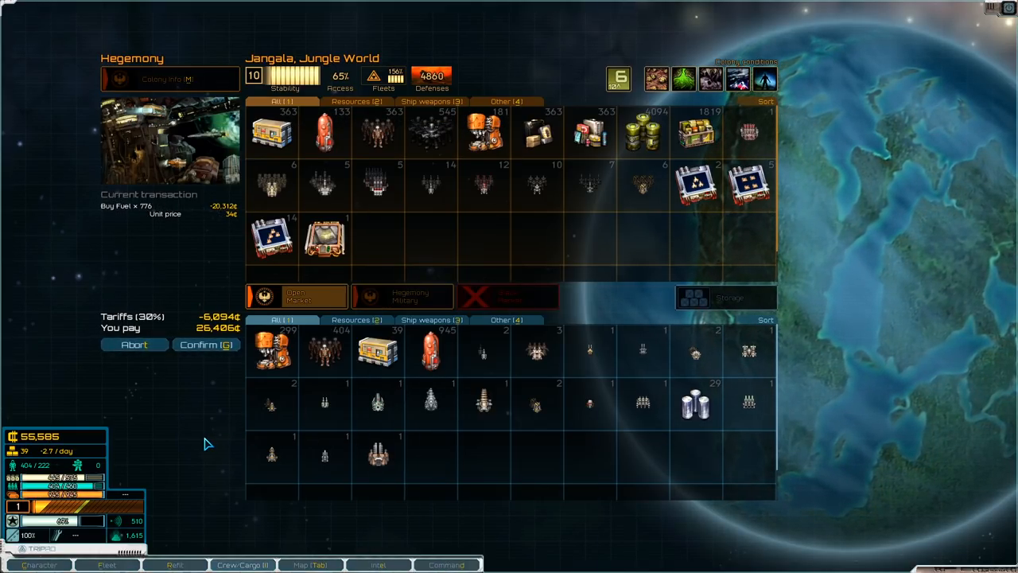
mouse_move(274, 133)
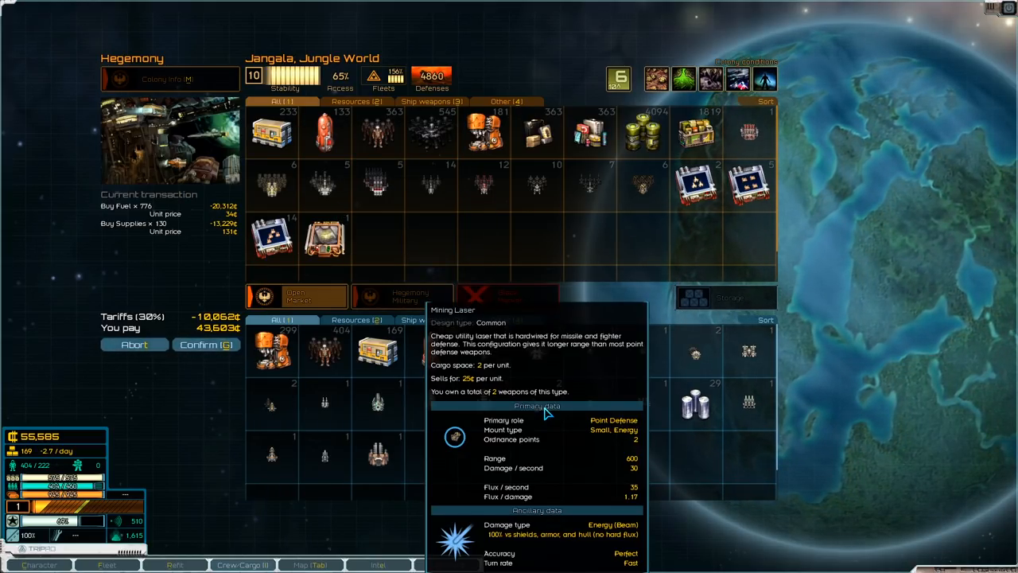
mouse_move(552, 406)
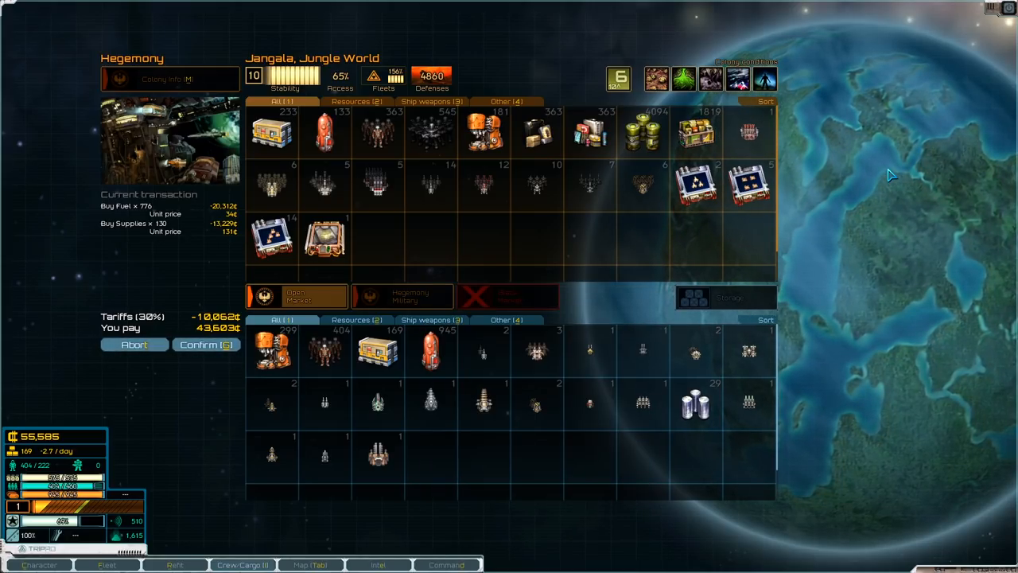
mouse_move(694, 404)
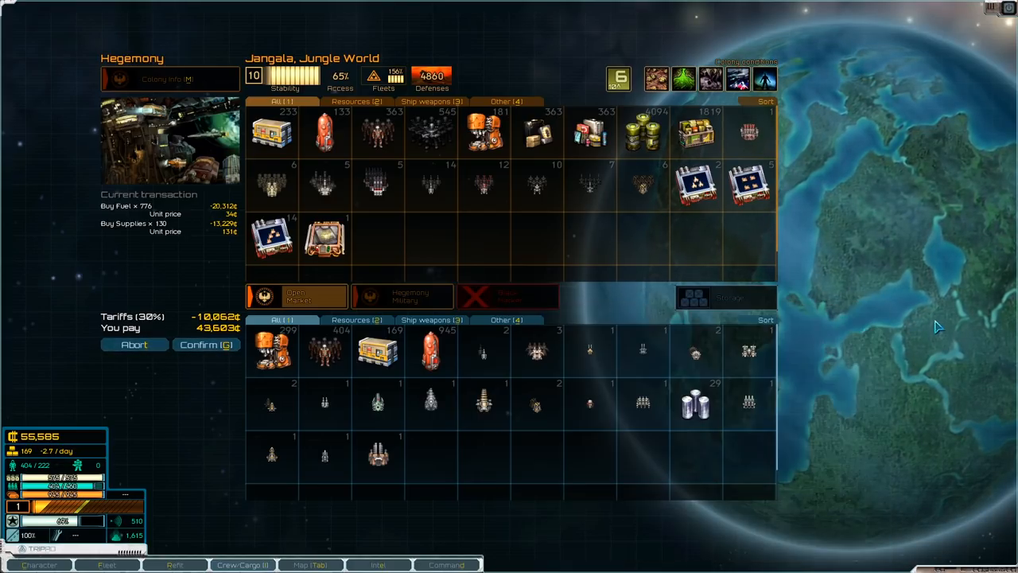
mouse_move(207, 344)
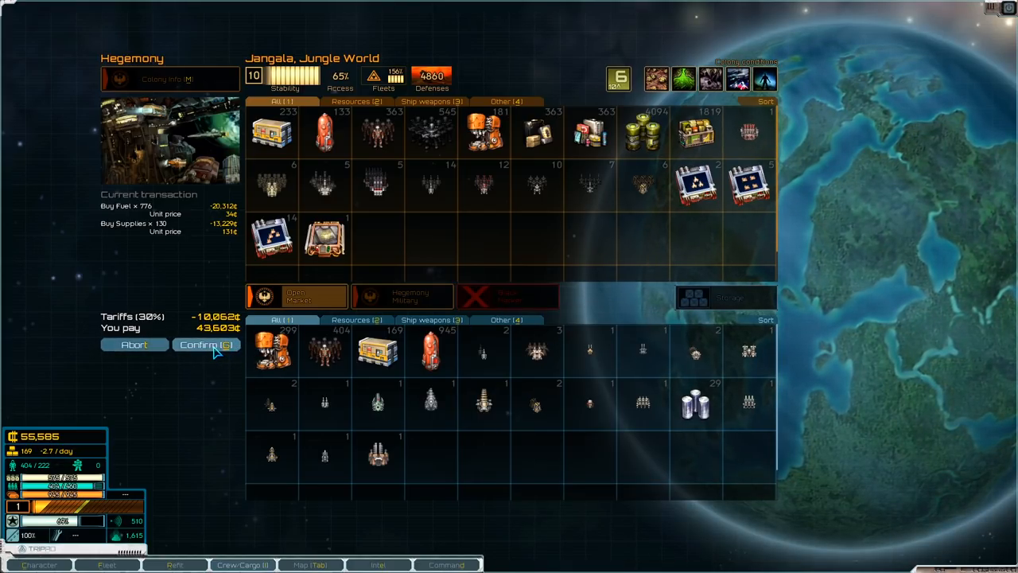
click(205, 343)
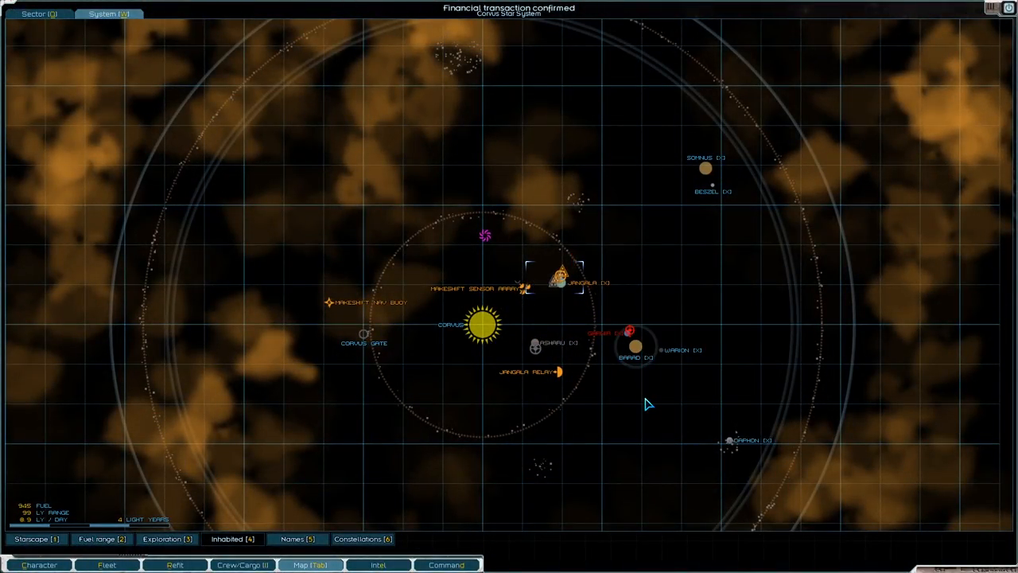
Glance at the sector map, return to Corvus and lay in a course out of the system.
click(35, 13)
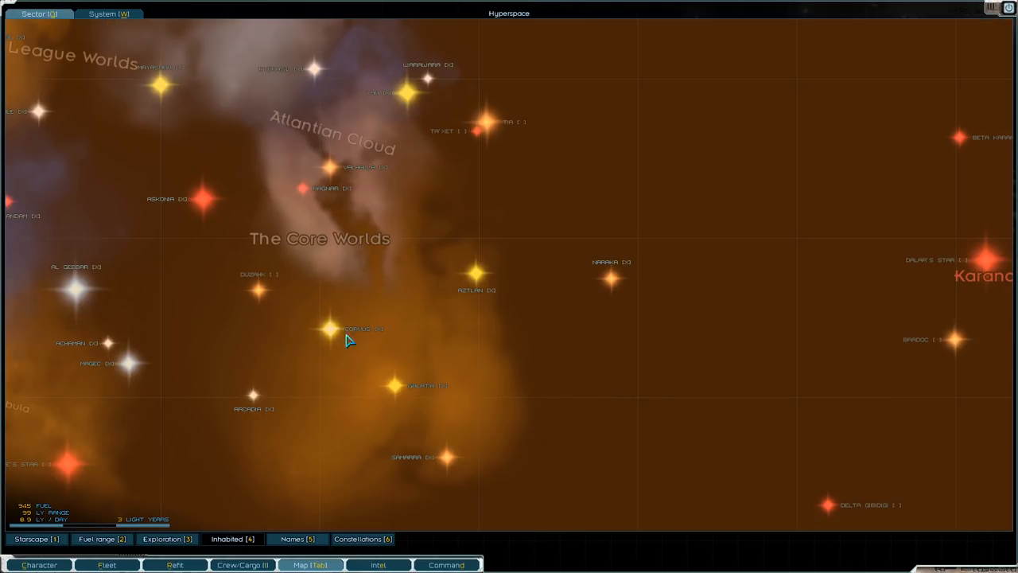
click(108, 14)
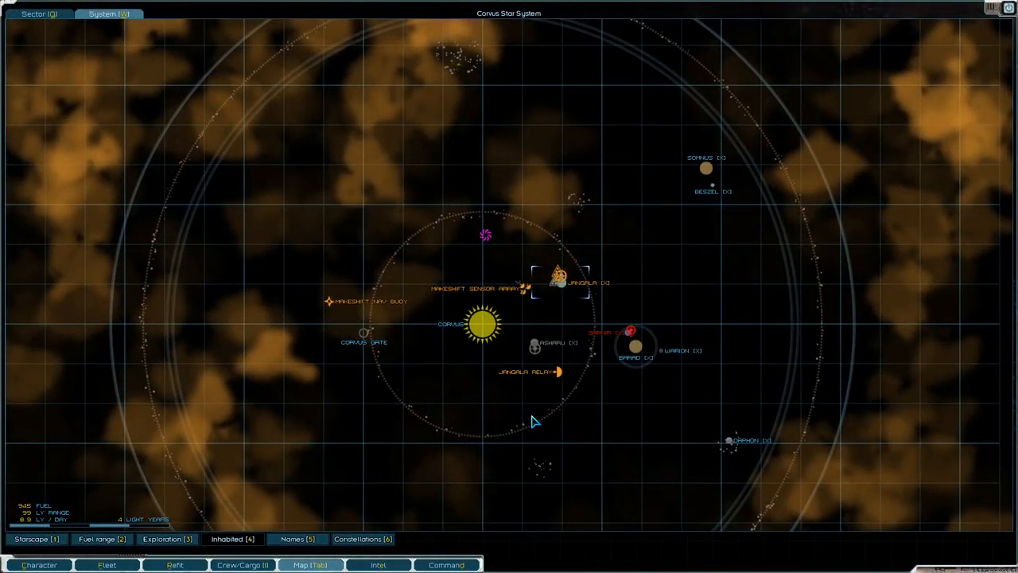
click(38, 19)
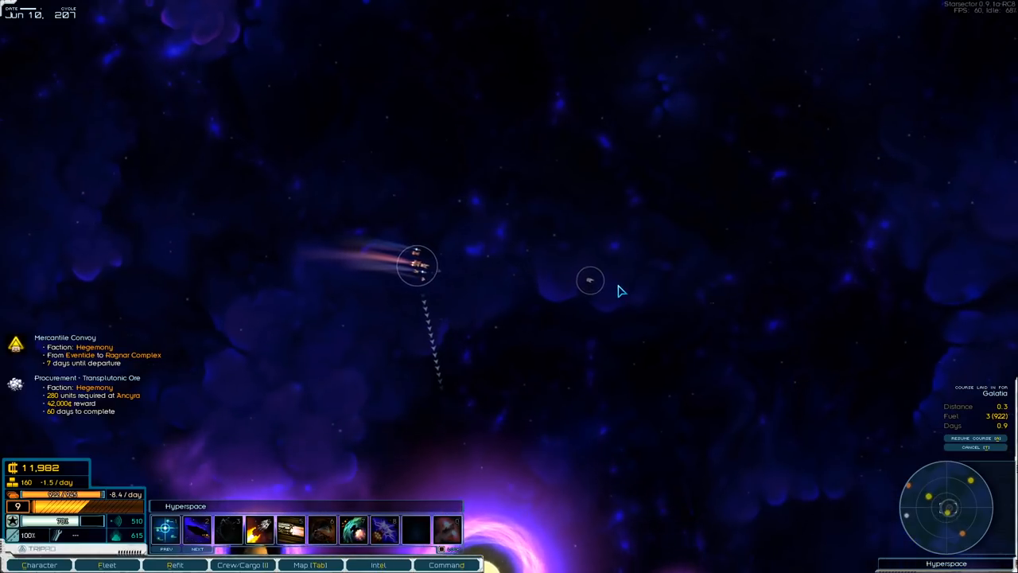
mouse_move(603, 296)
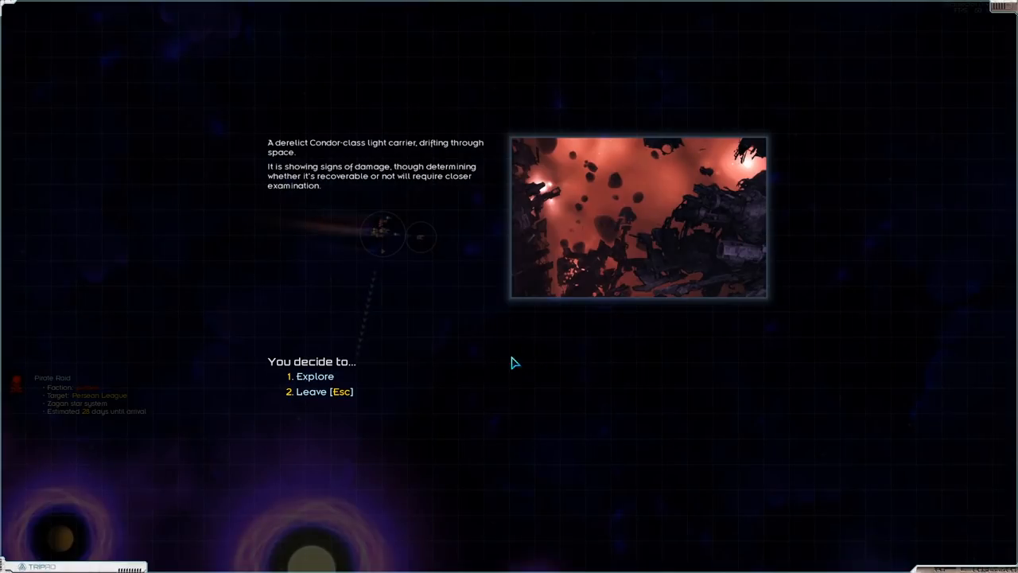
Explore the derelict Condor-class carrier and begin salvage operations on it.
click(315, 375)
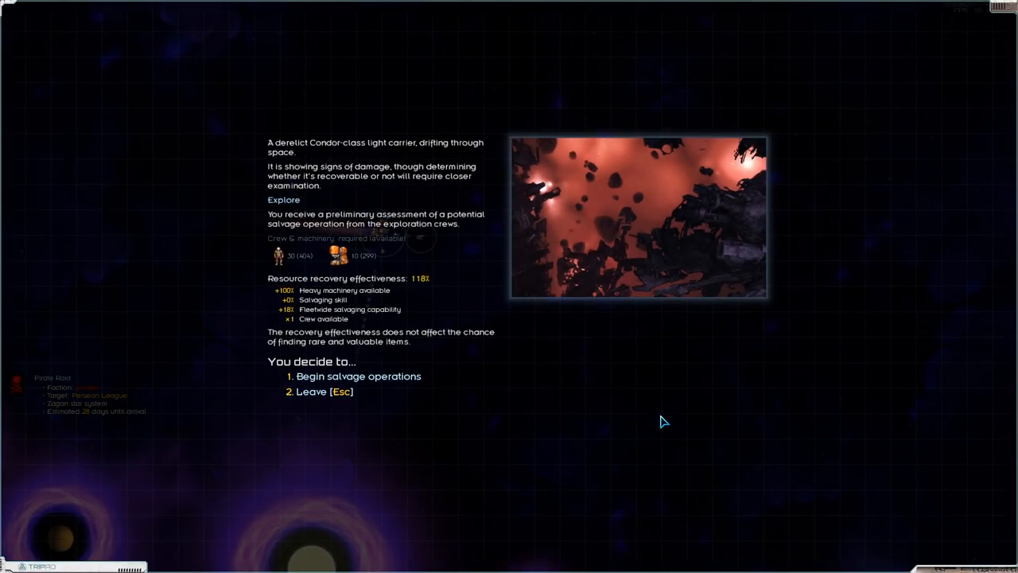
click(360, 375)
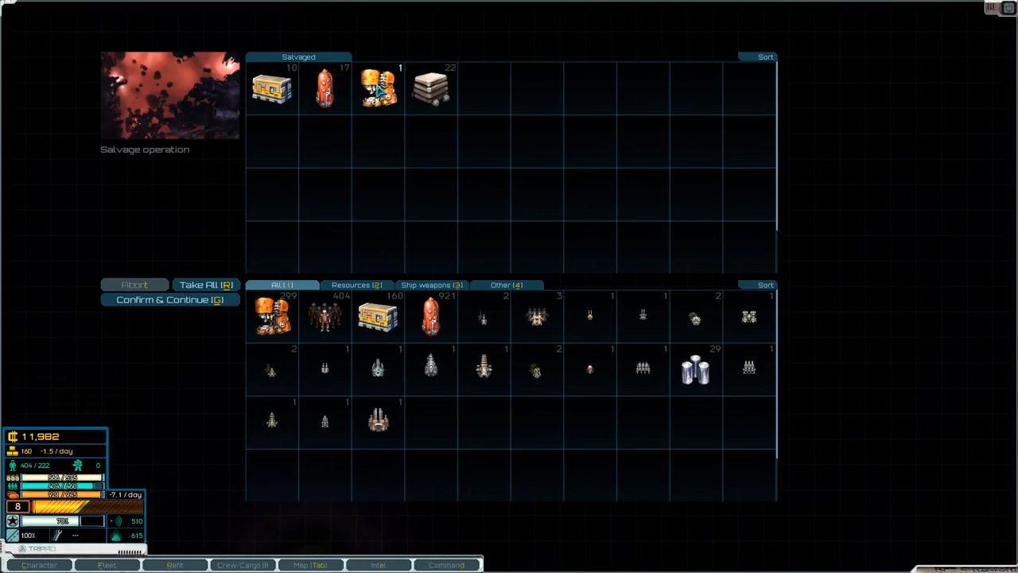
Take all salvaged heavy machinery, fuel and supplies into cargo and continue on.
click(321, 88)
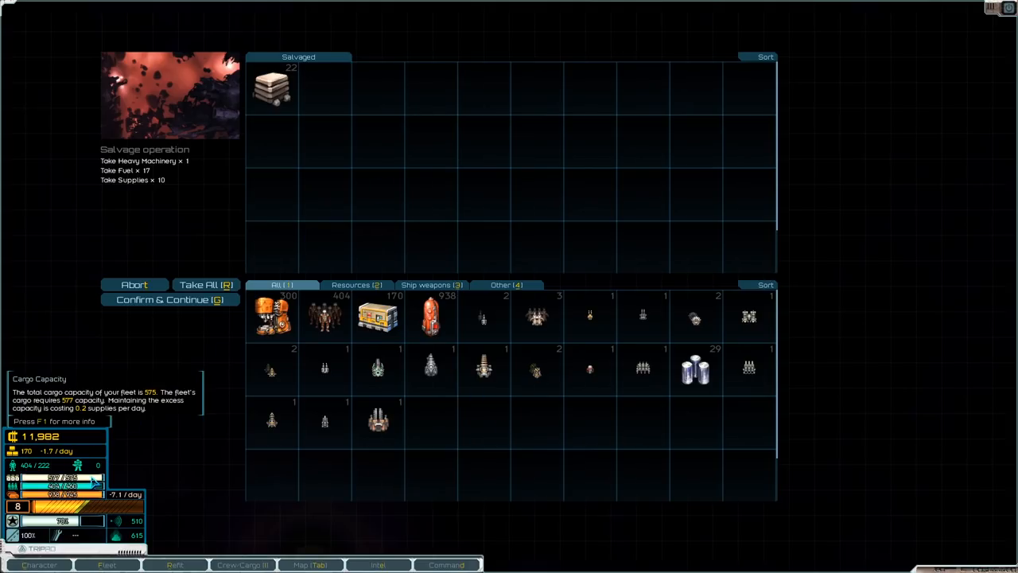
mouse_move(385, 218)
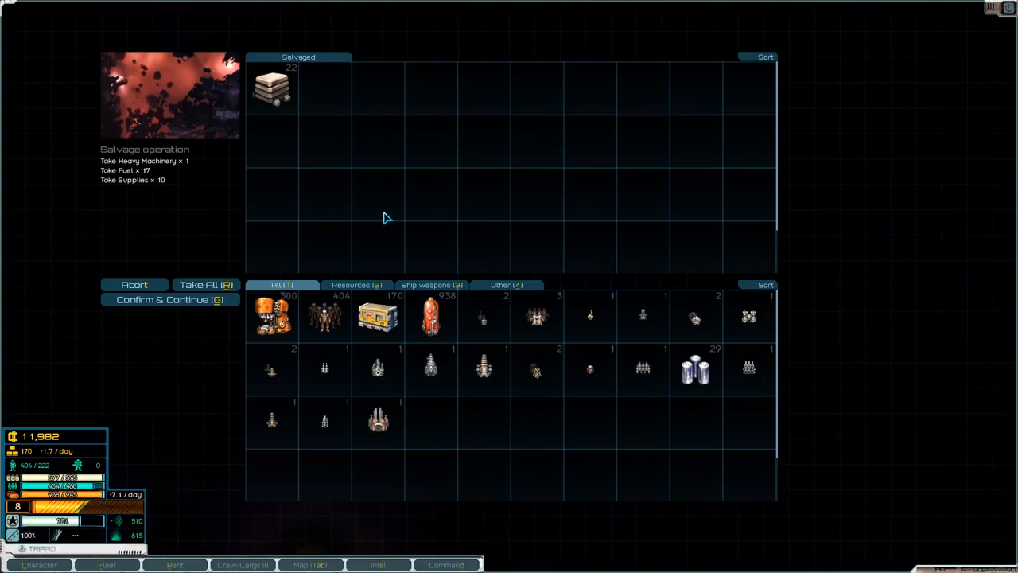
mouse_move(519, 140)
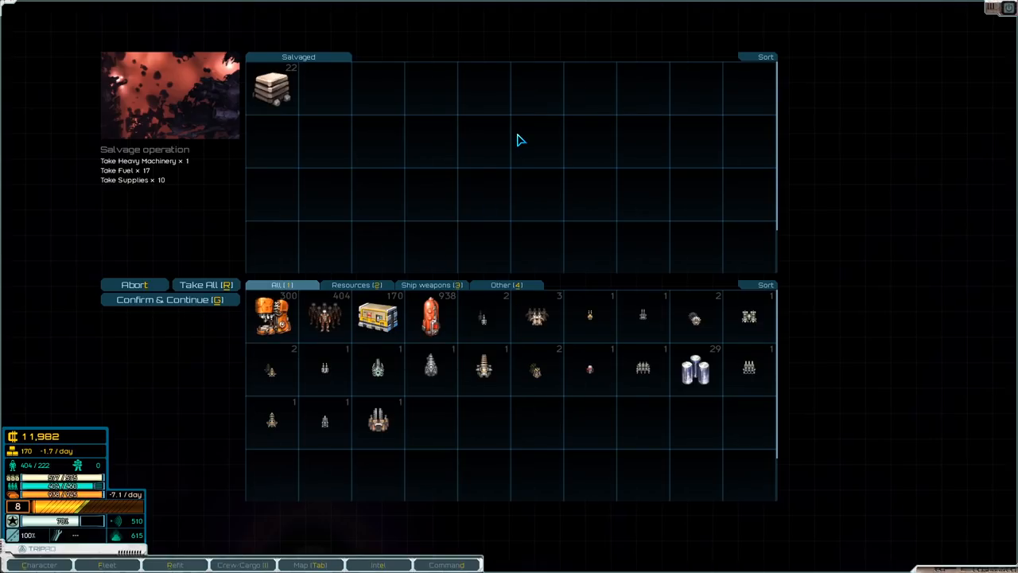
click(170, 299)
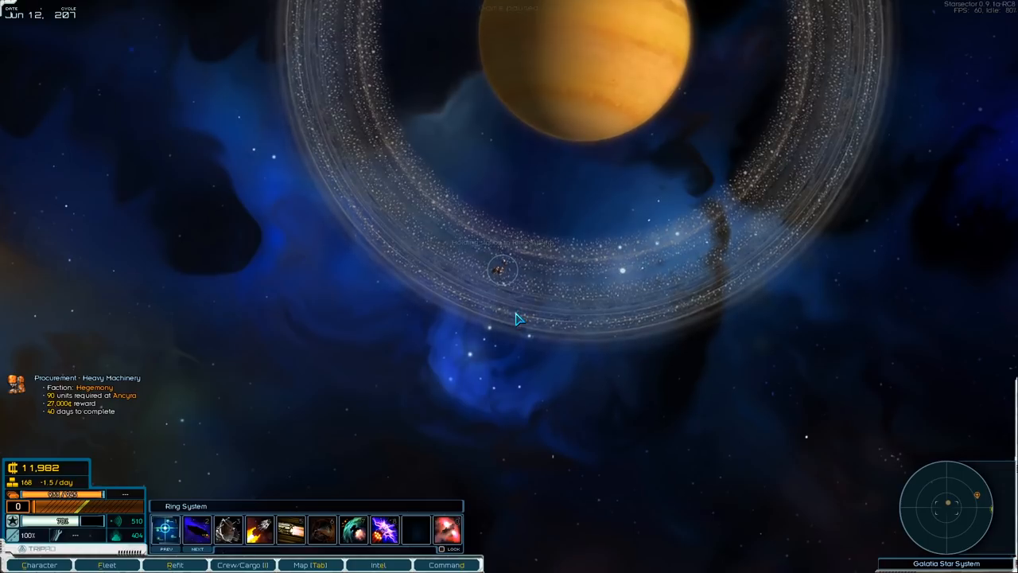
Bring up the Galatia system map to head for Ancyra Research Facility.
click(305, 564)
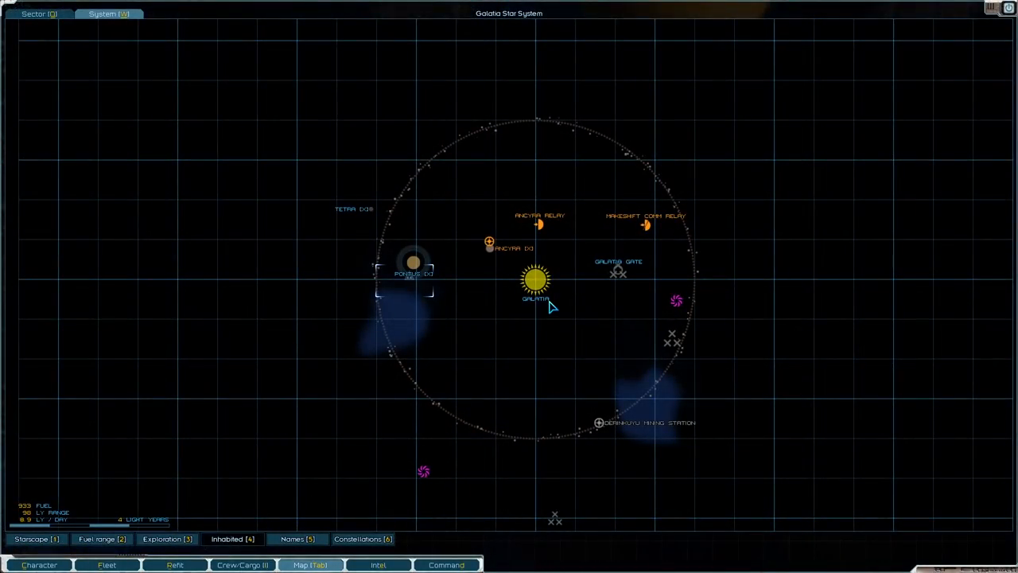
mouse_move(597, 423)
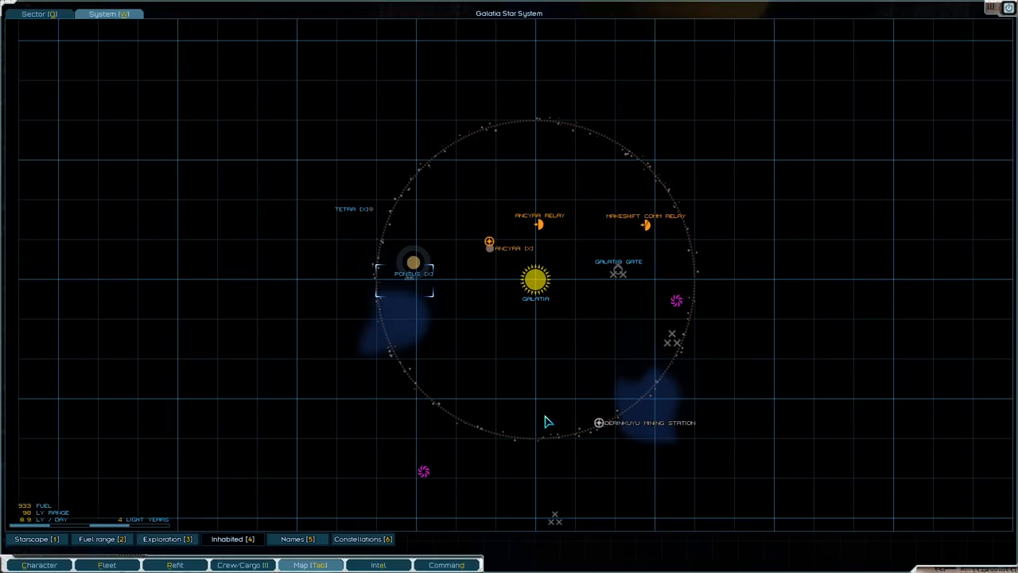
mouse_move(486, 242)
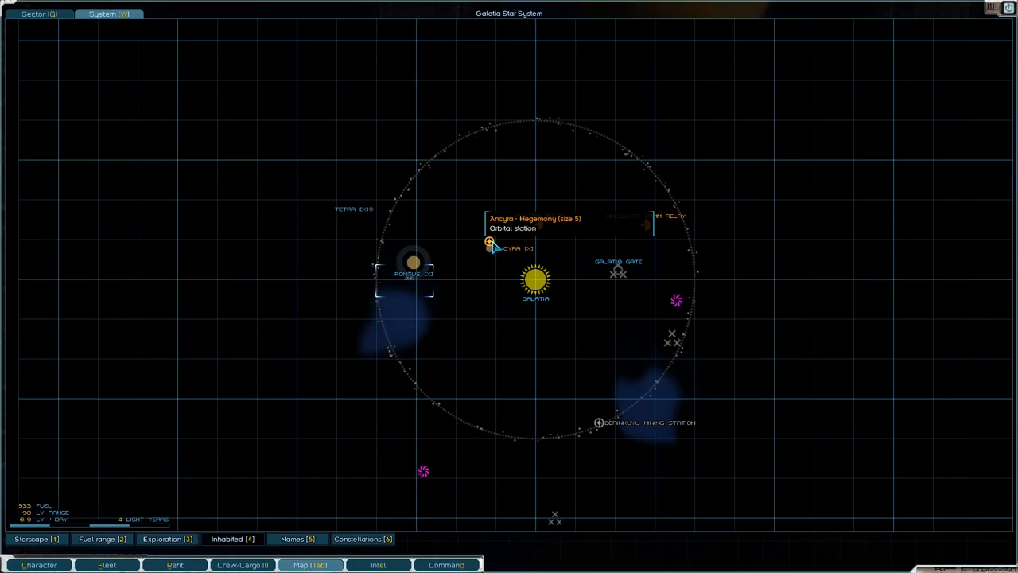
mouse_move(503, 238)
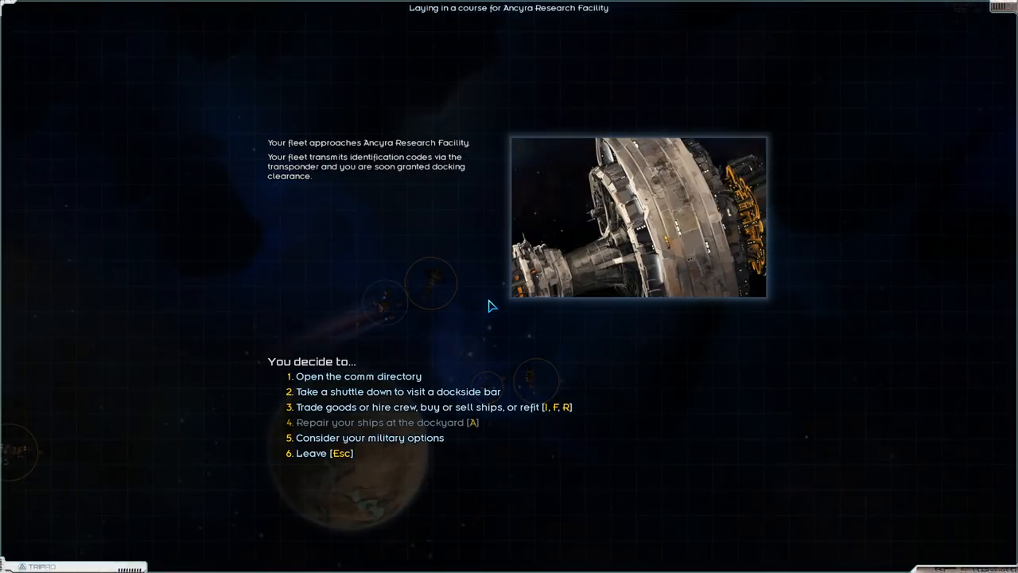
Trade goods at Ancyra's market and sell the fleet's spare ship weapons.
click(420, 407)
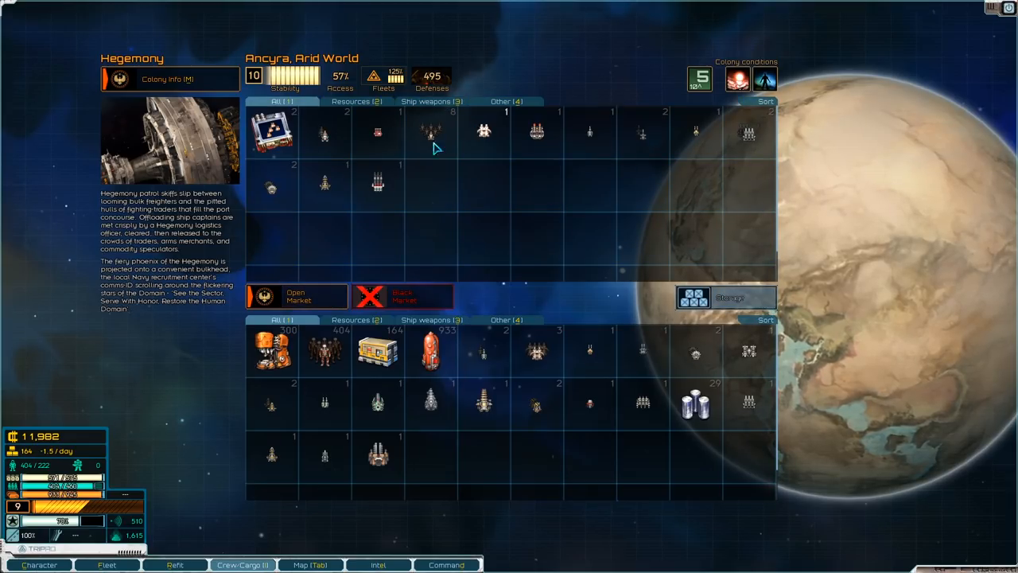
click(537, 347)
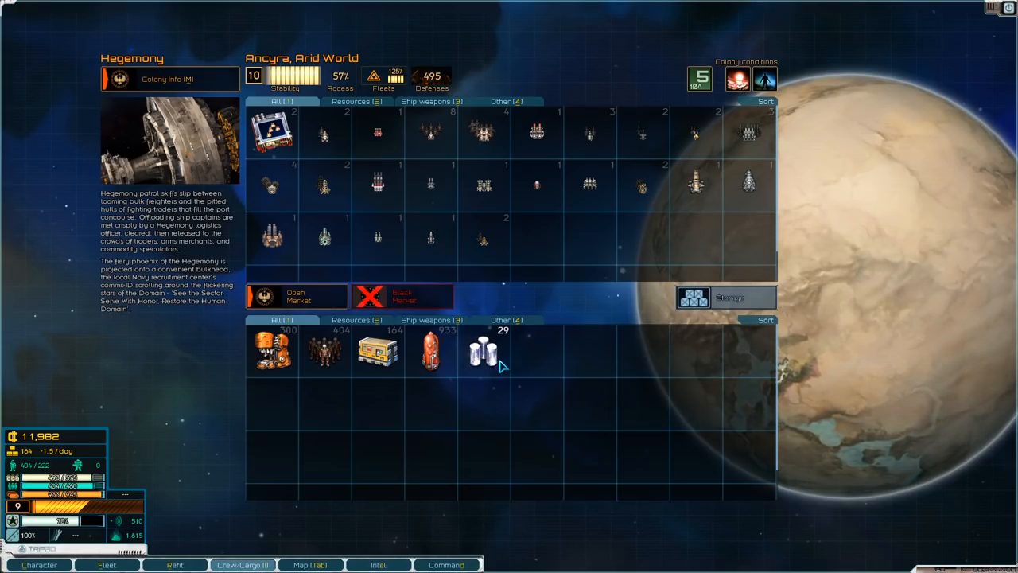
mouse_move(484, 358)
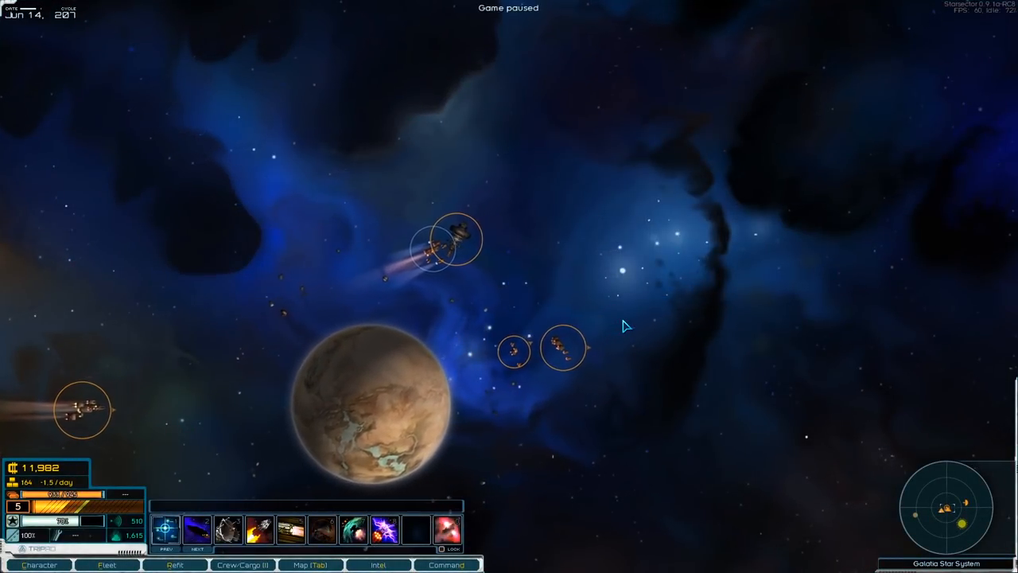
Review the Planets and Intel lists, then show the sector map for a course to Onora.
click(329, 565)
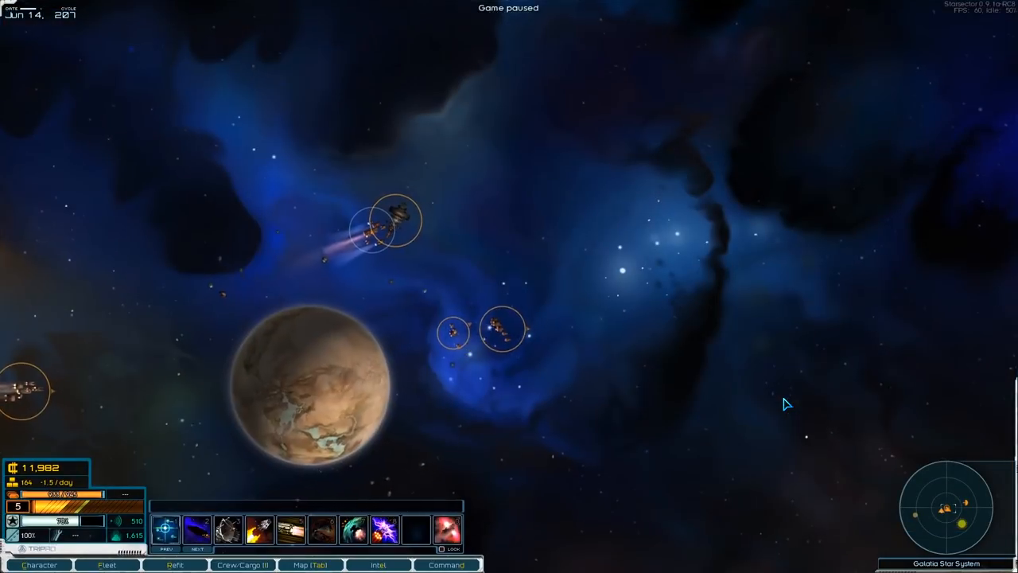
click(379, 564)
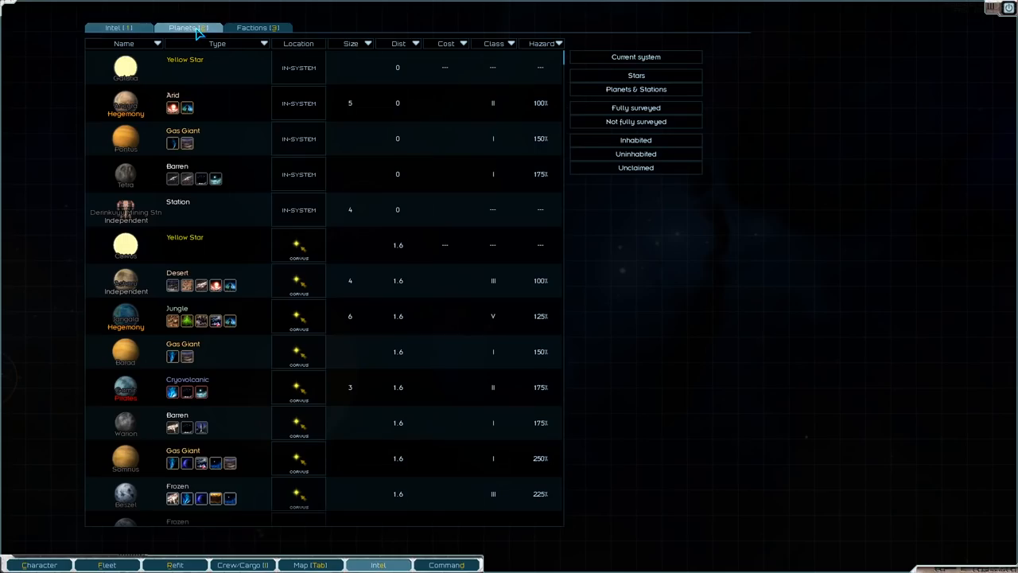
click(115, 25)
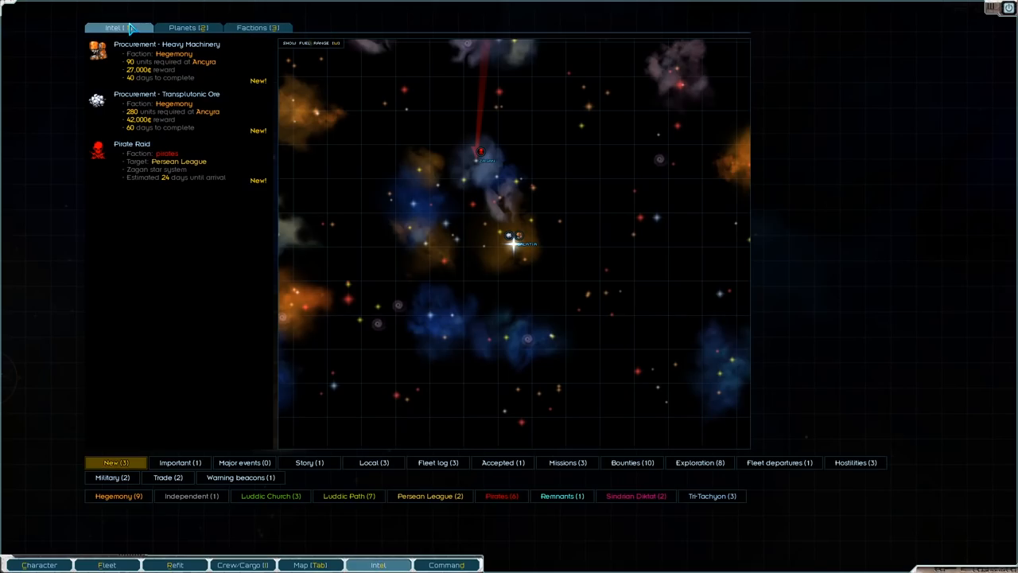
click(501, 461)
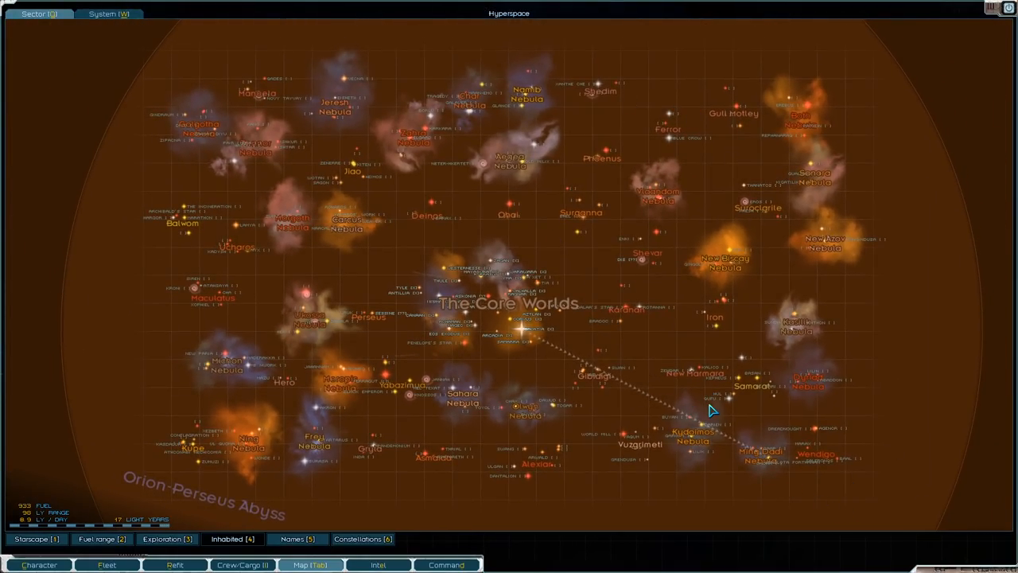
mouse_move(638, 363)
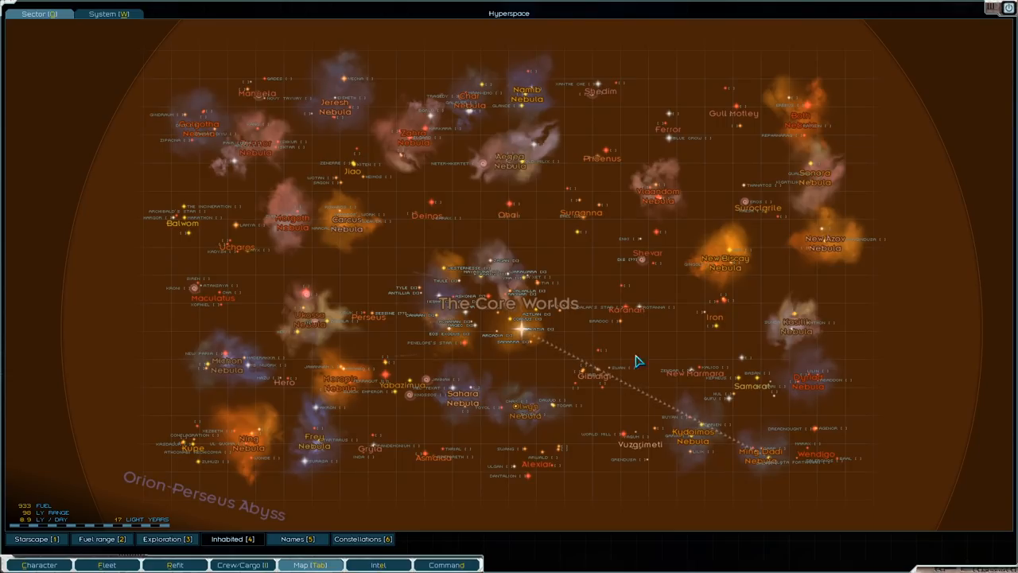
mouse_move(426, 186)
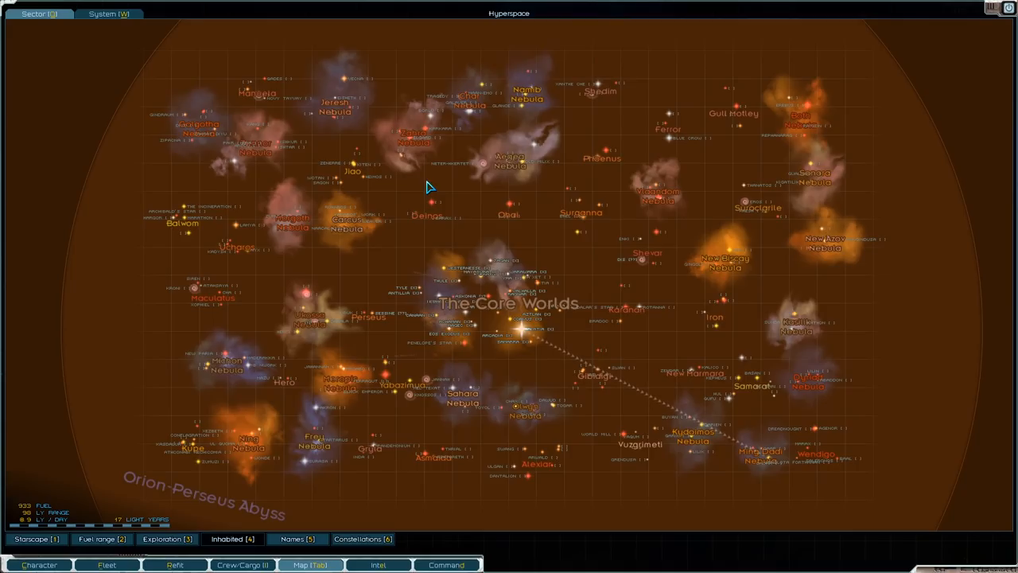
mouse_move(706, 325)
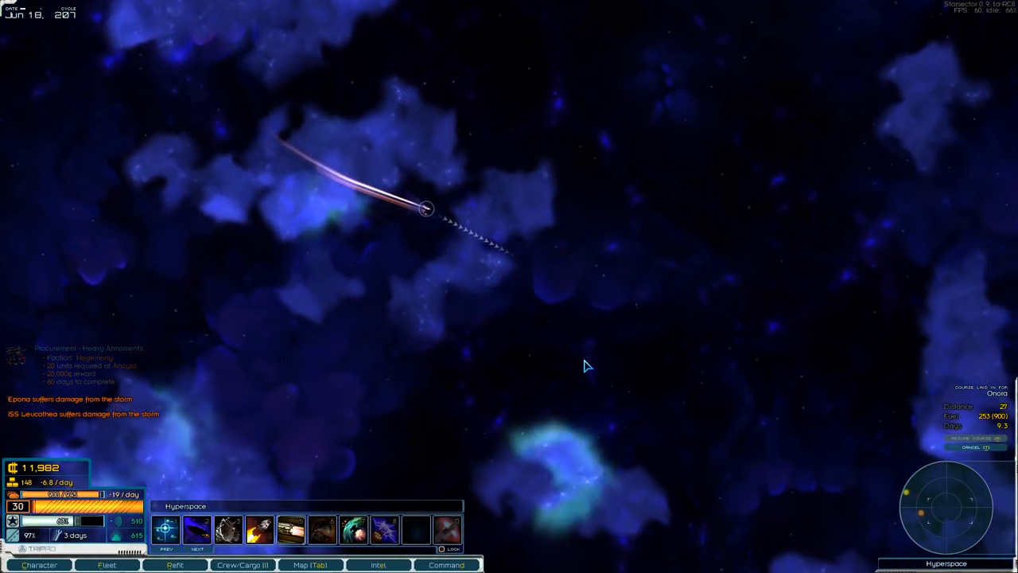
Run the fleet through hyperspace toward Onora, pausing briefly and resuming travel.
click(101, 565)
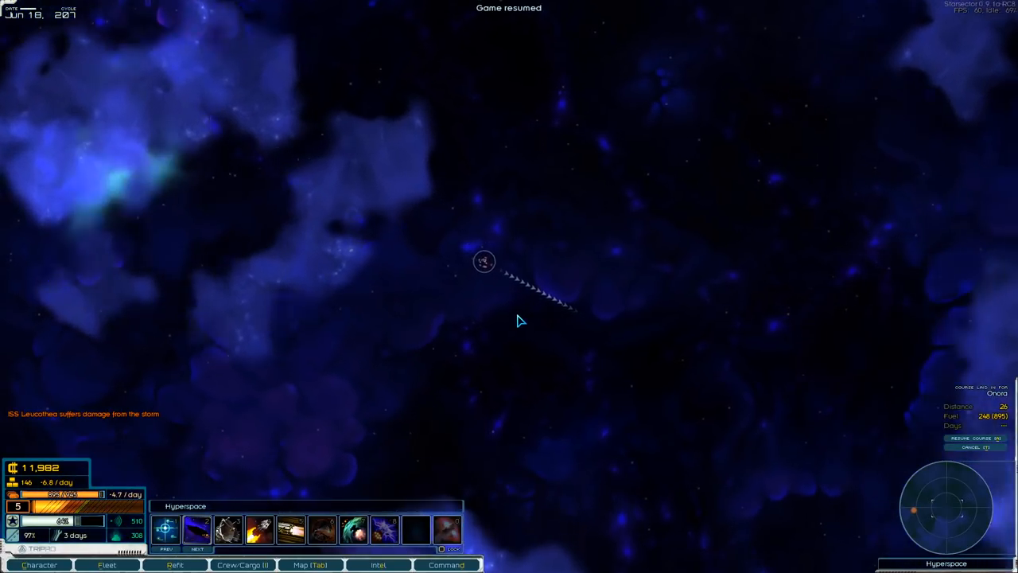
click(101, 564)
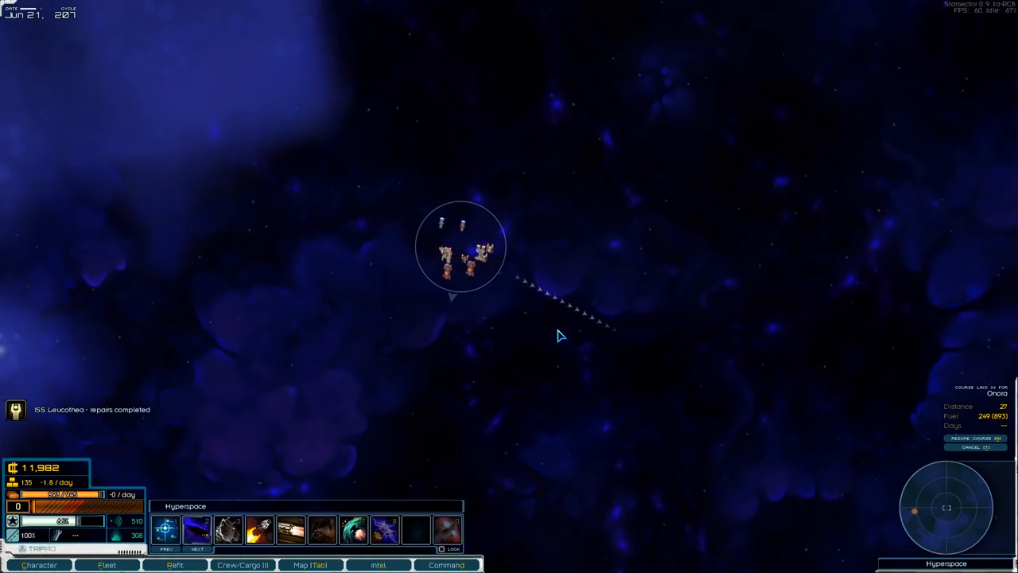
click(101, 565)
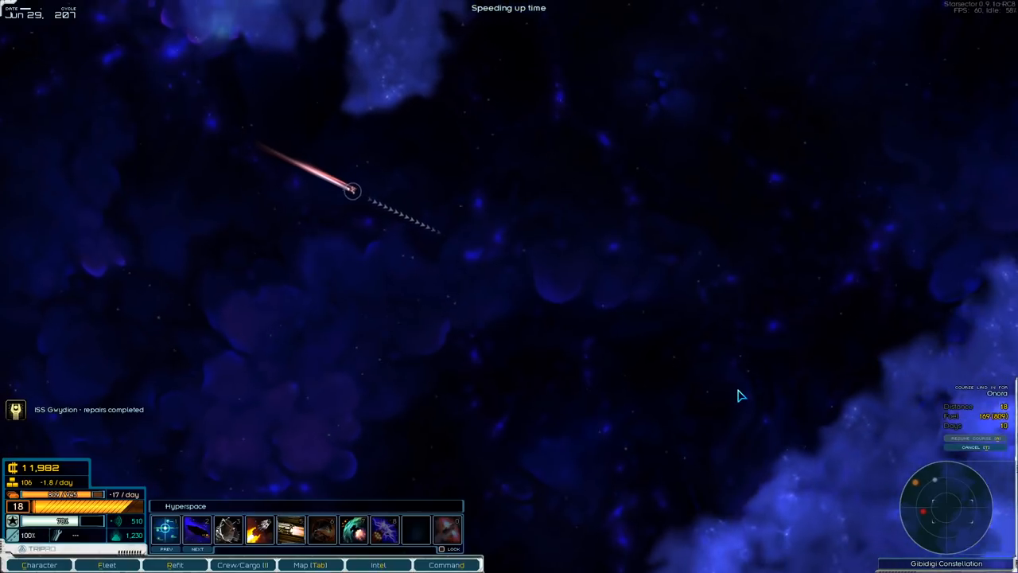
key(SPACE)
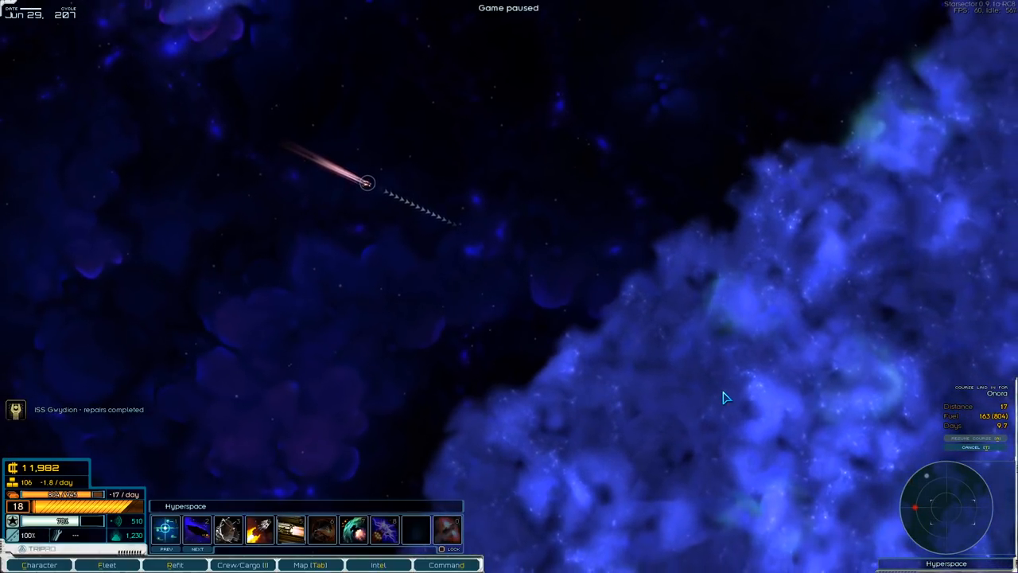
click(326, 567)
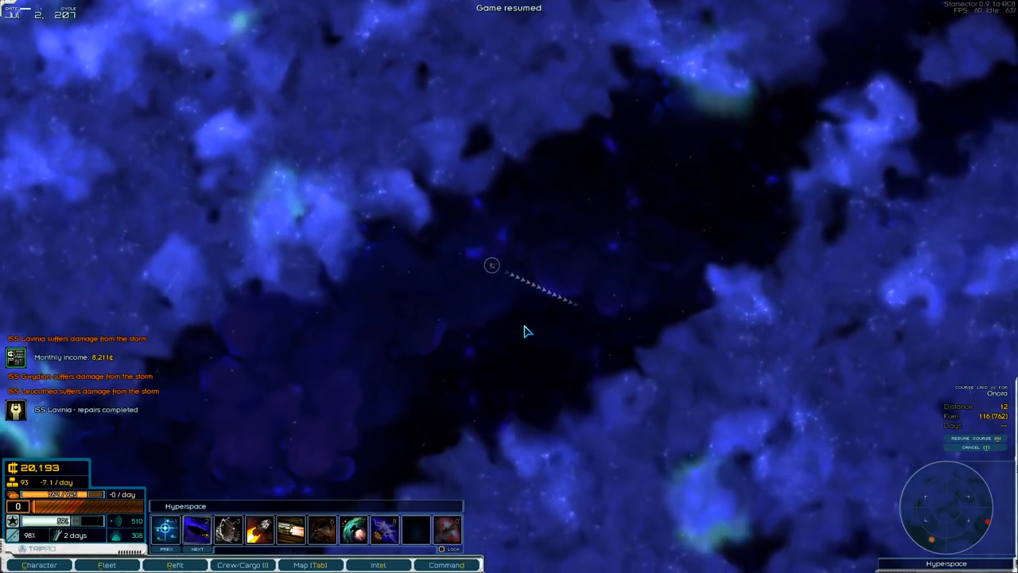
click(101, 565)
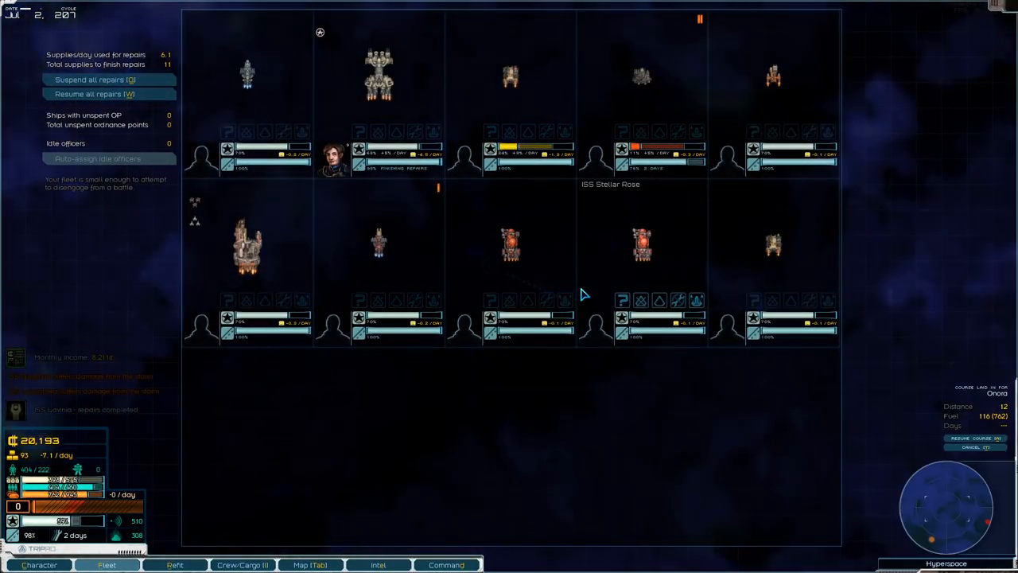
click(310, 564)
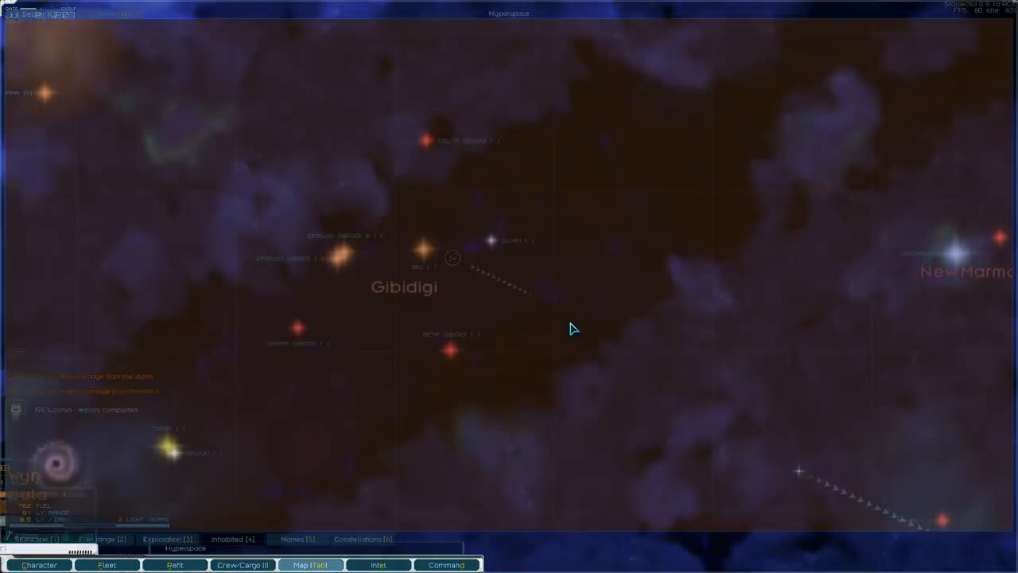
click(242, 566)
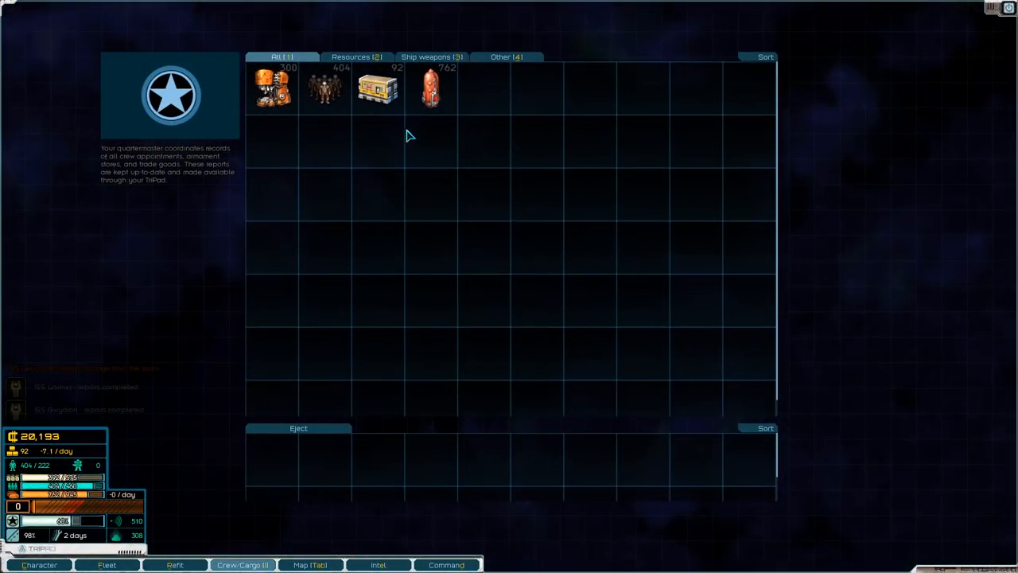
mouse_move(374, 94)
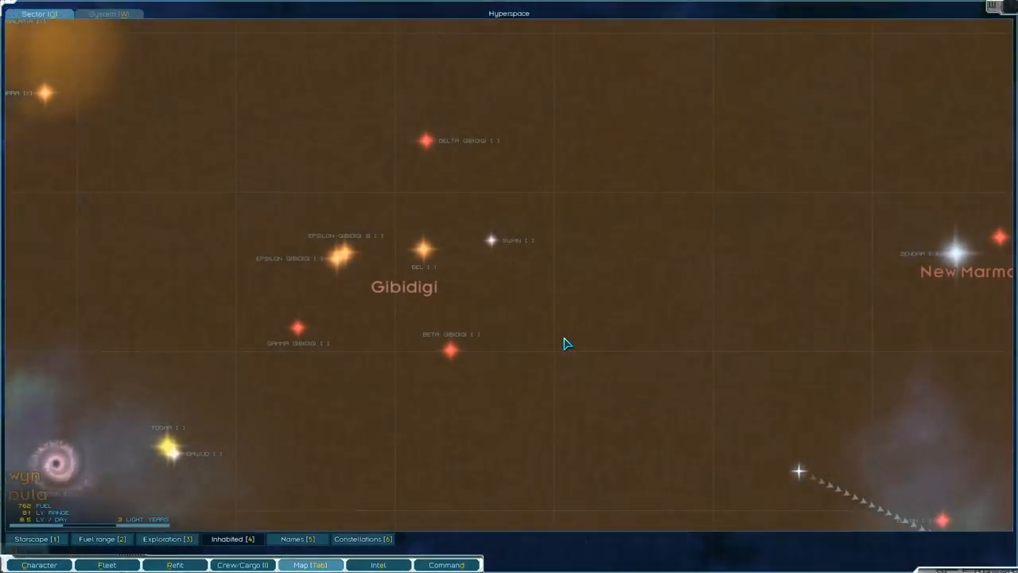
scroll(down, 3)
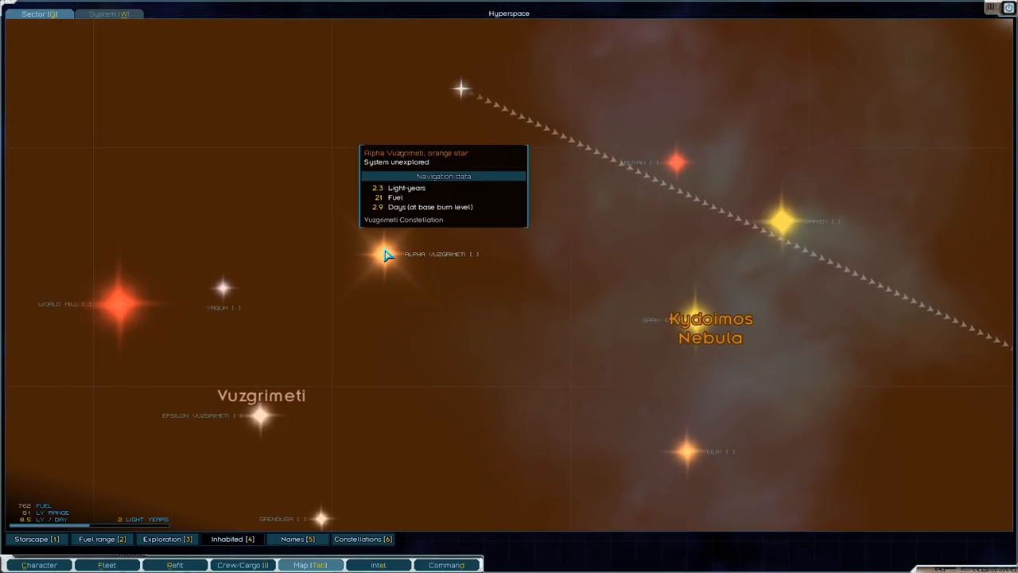
mouse_move(679, 162)
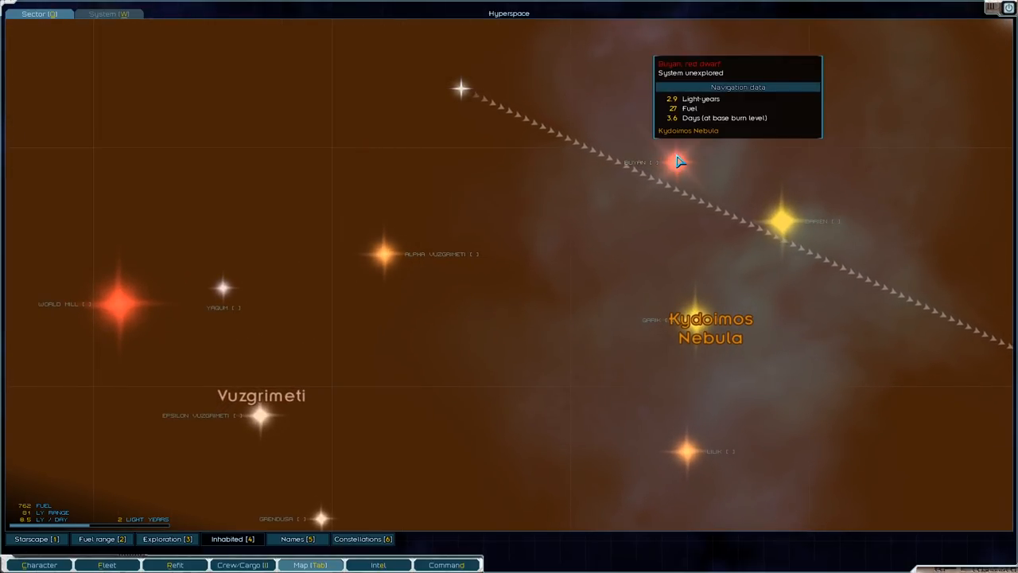
mouse_move(761, 426)
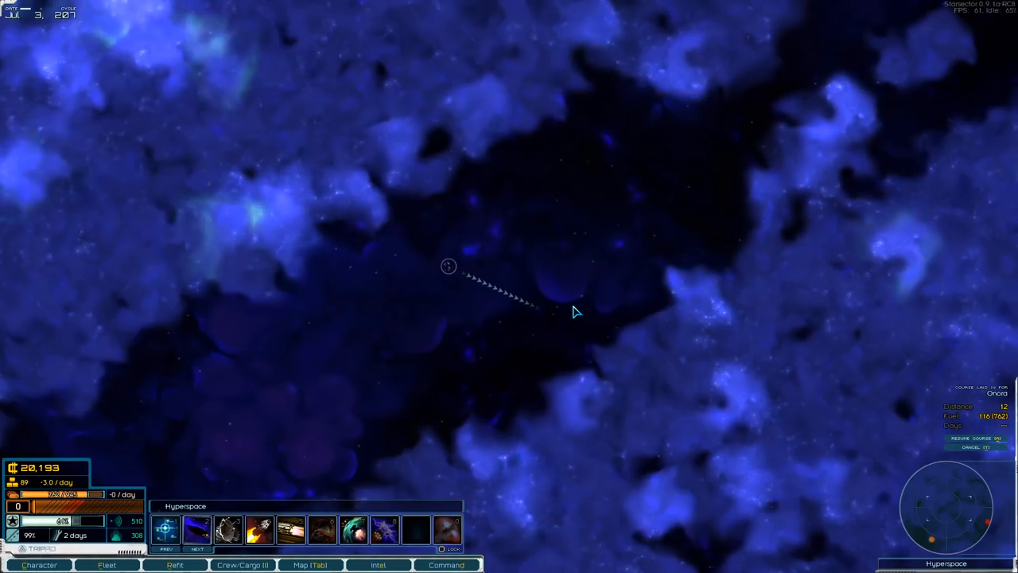
Save a copy of the current game to a new slot from the game menu.
key(Escape)
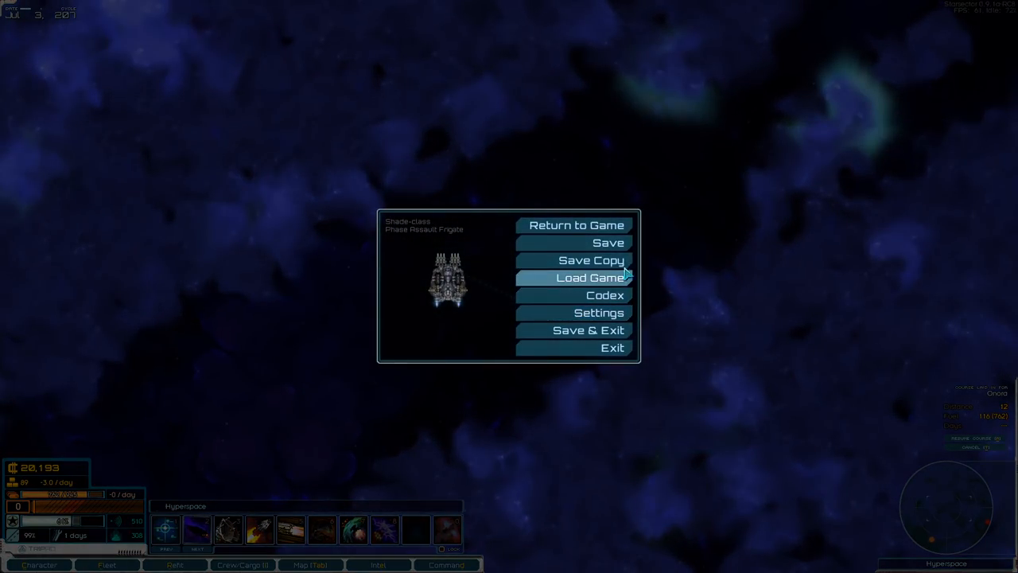
click(588, 260)
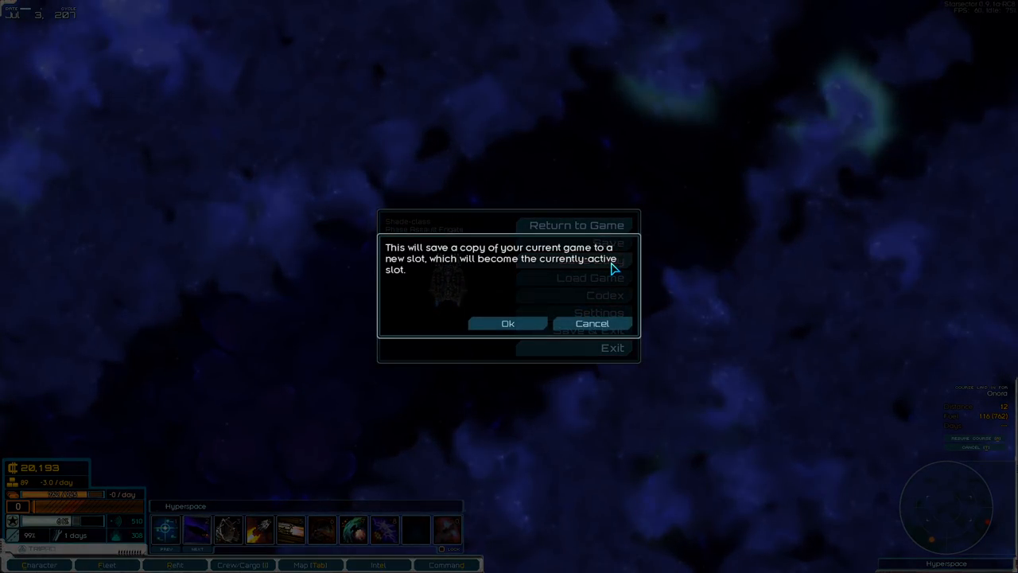
mouse_move(507, 323)
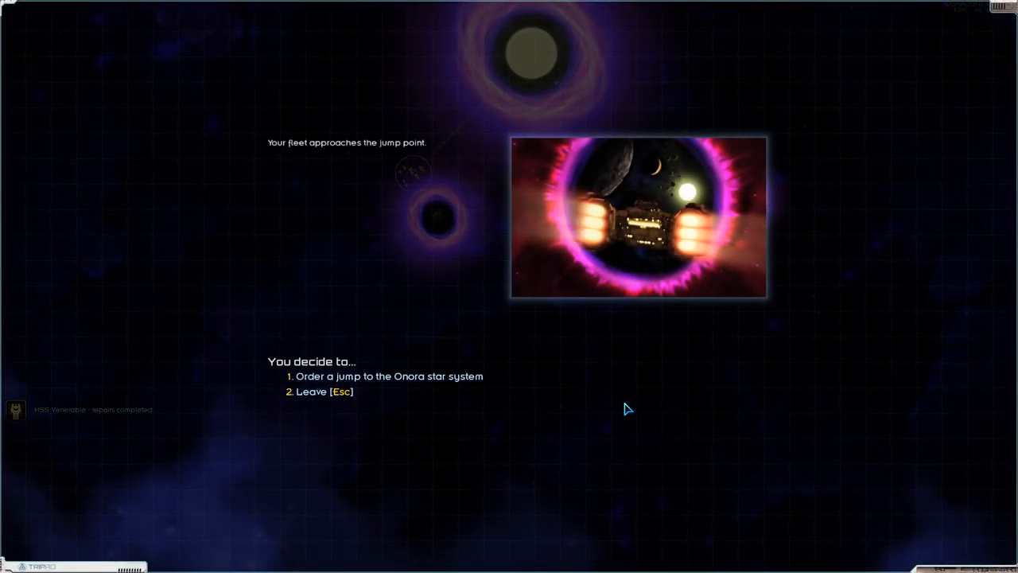
Order the jump through the jump point into the Onora star system.
click(388, 375)
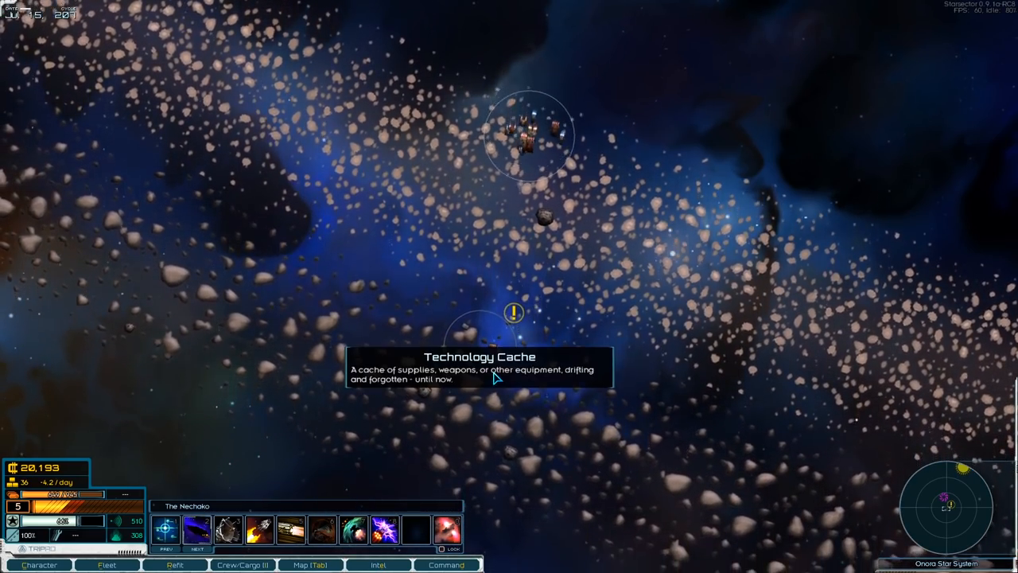
Approach the Technology Cache, revealing the Remnant automated defenses guarding it.
click(512, 315)
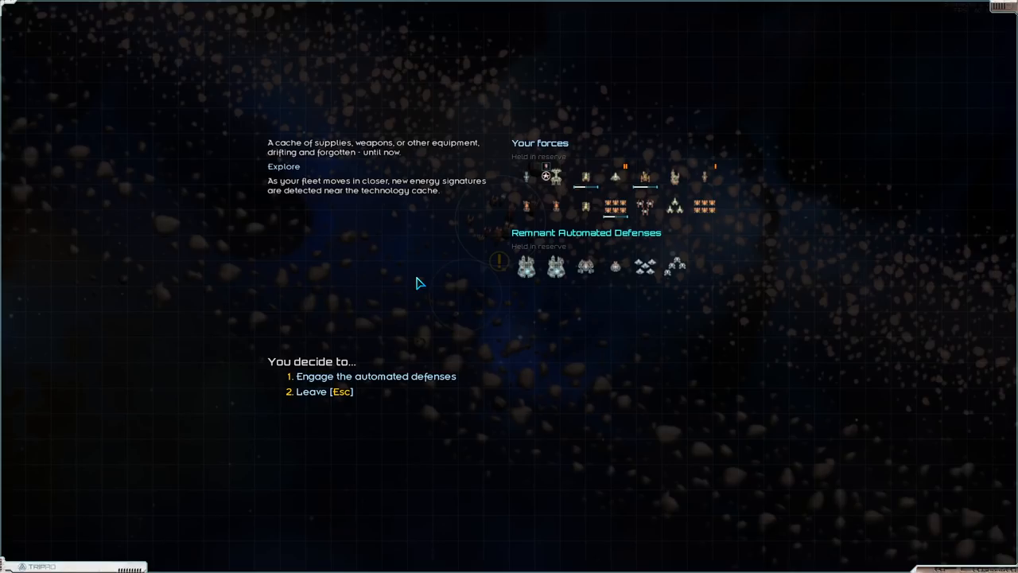
mouse_move(525, 267)
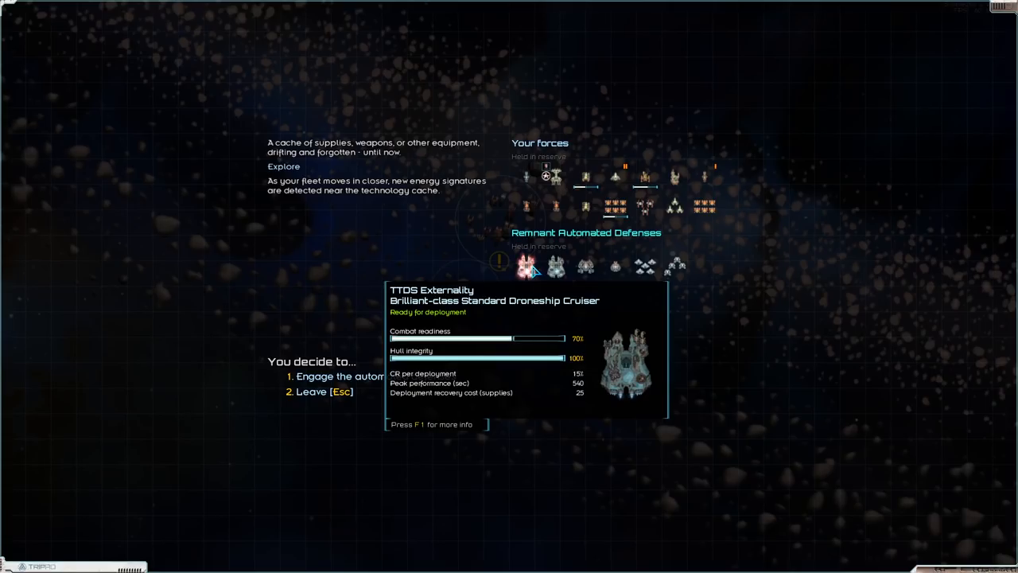
mouse_move(560, 271)
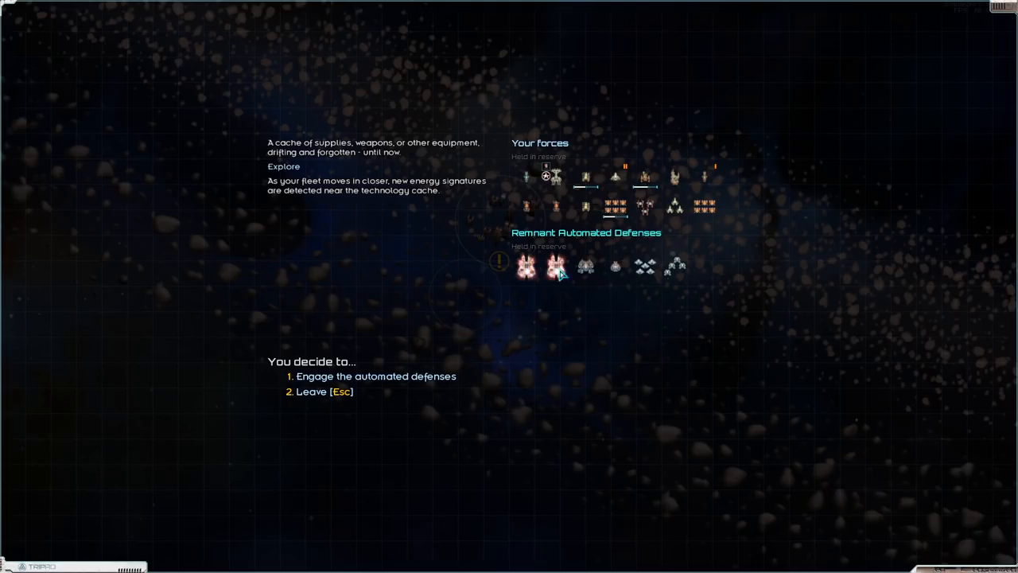
mouse_move(582, 265)
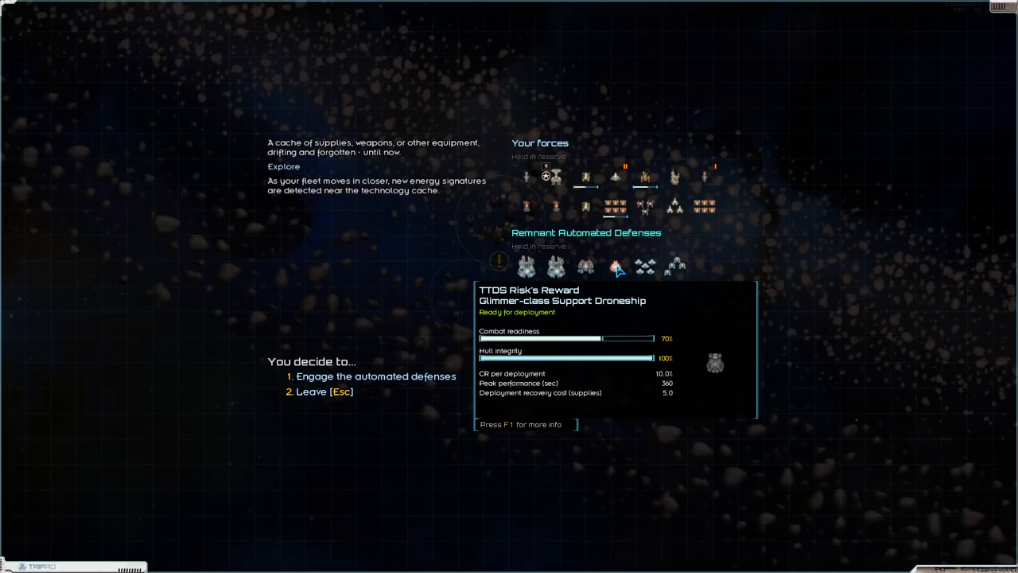
mouse_move(619, 294)
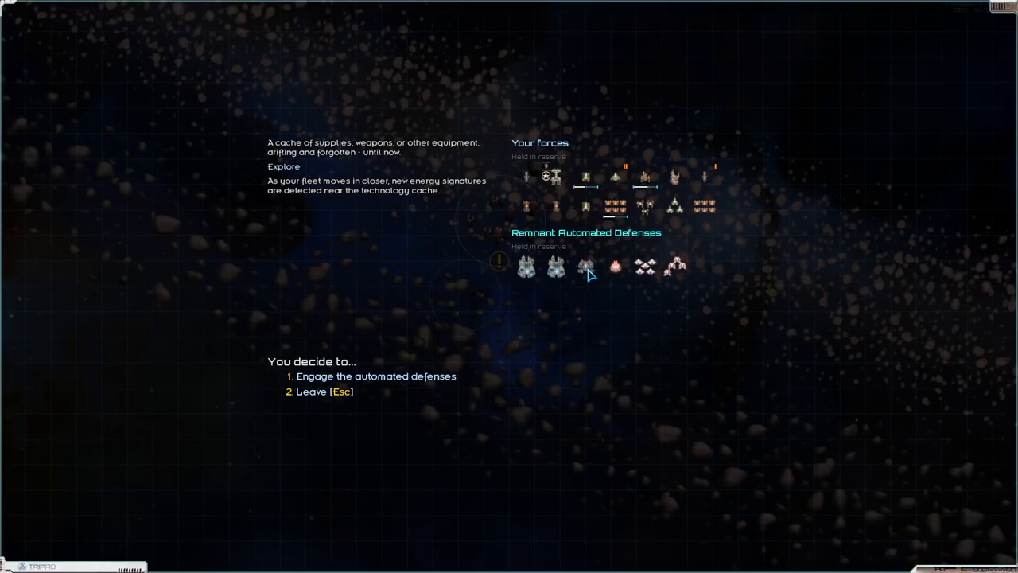
mouse_move(554, 267)
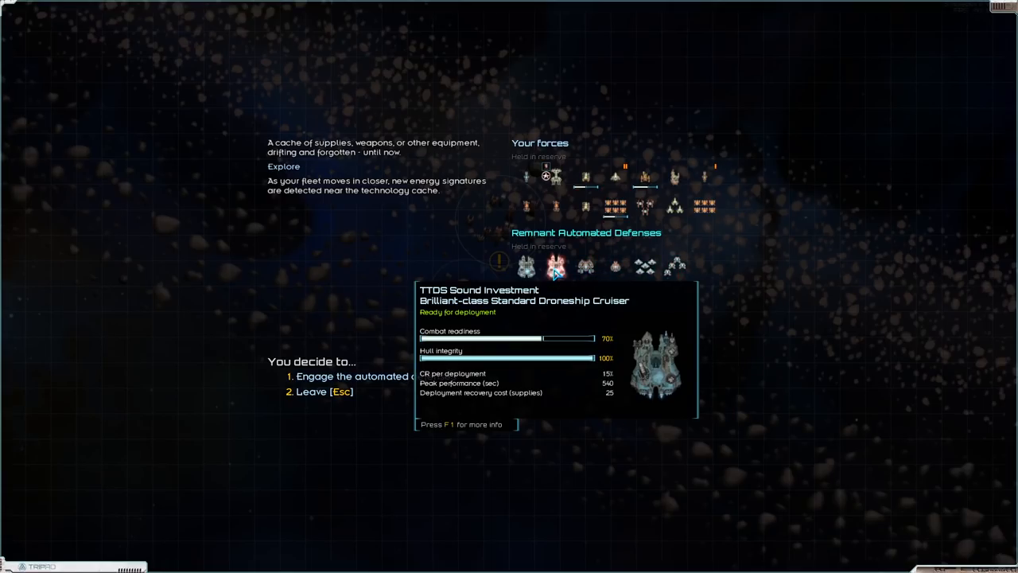
mouse_move(539, 273)
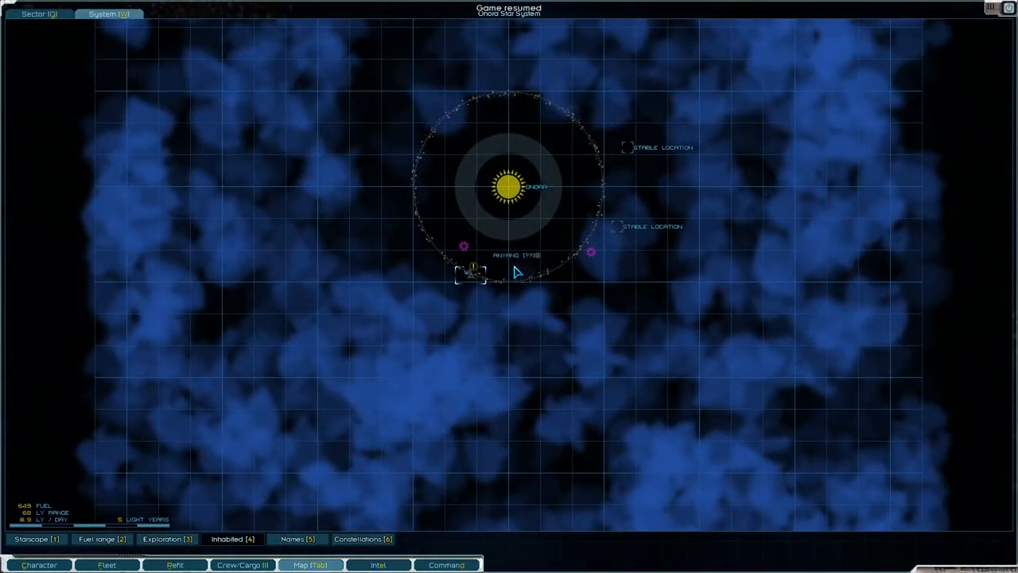
mouse_move(541, 261)
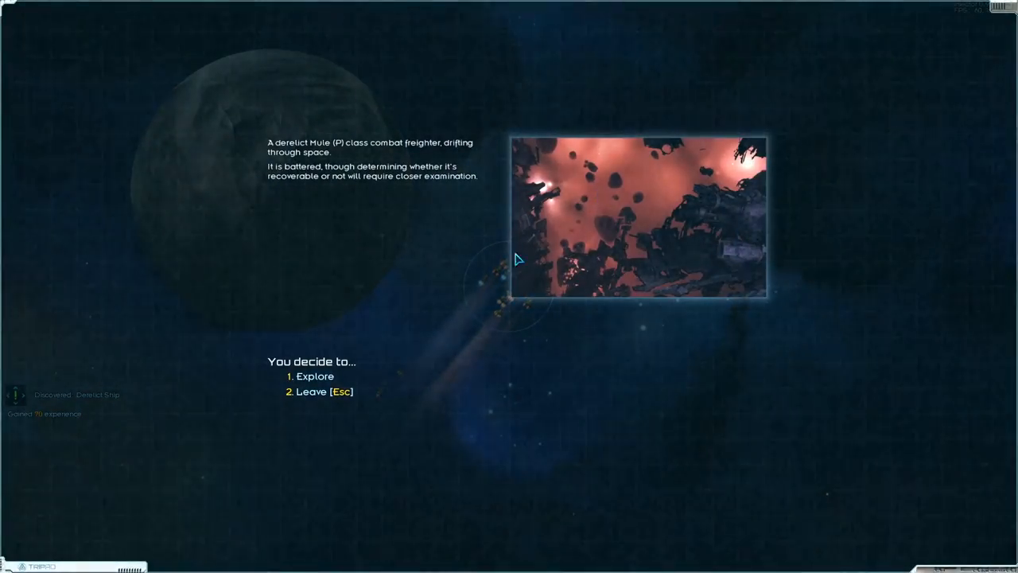
Explore the derelict Mule freighter, read its memory bank findings and begin salvage.
click(314, 376)
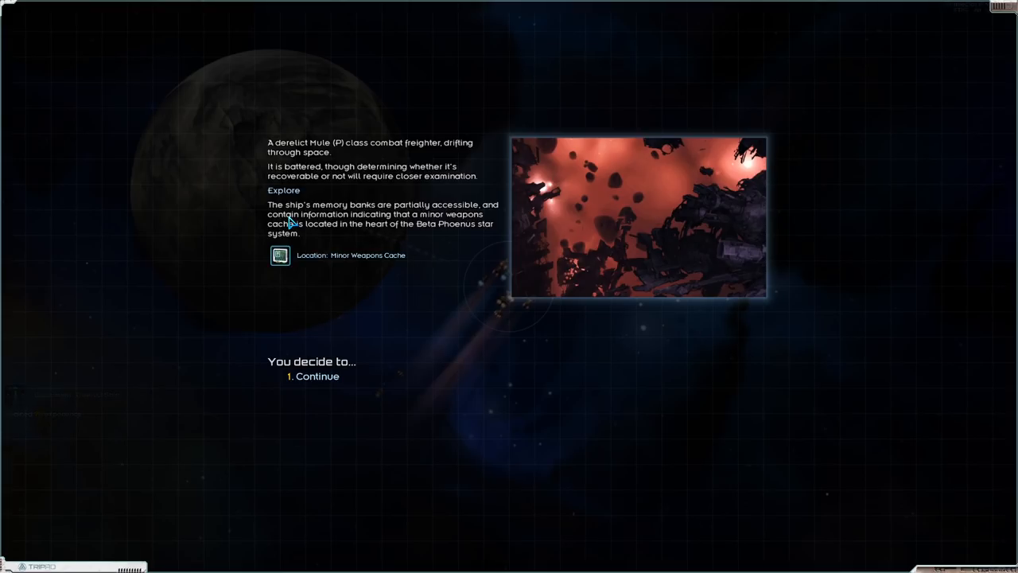
click(316, 376)
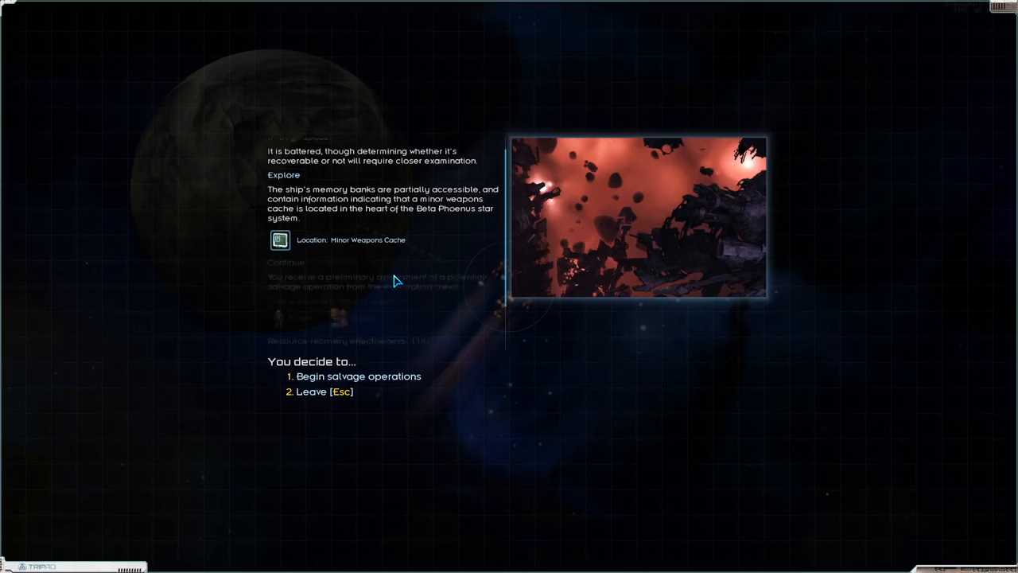
click(358, 375)
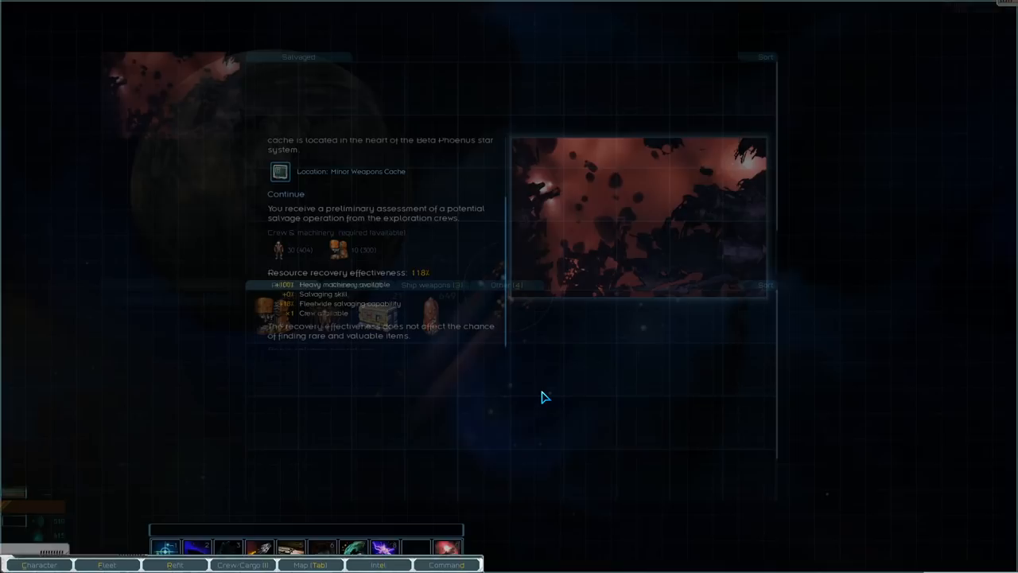
Take all salvaged supplies, fuel and metals into cargo and confirm.
click(286, 194)
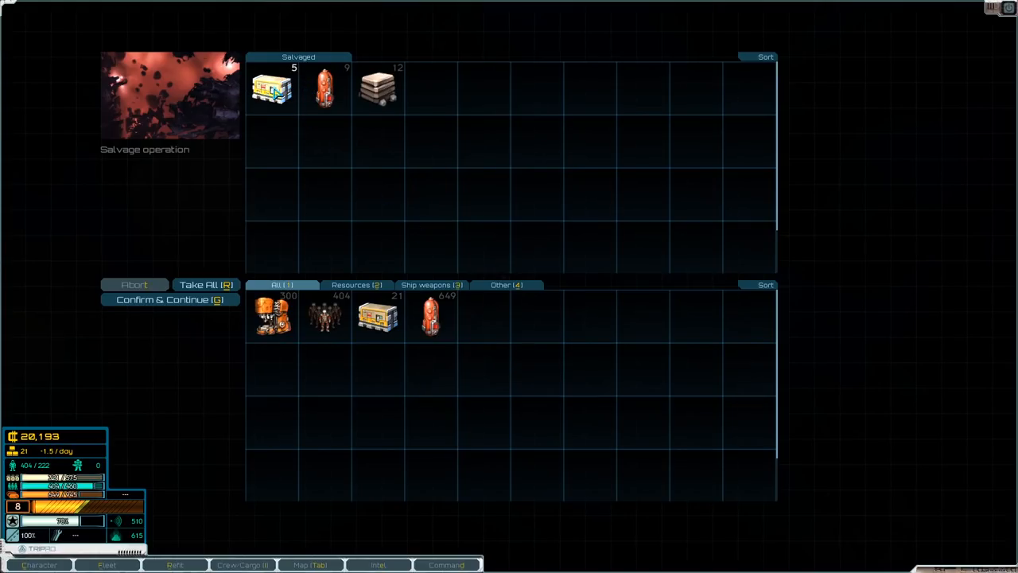
click(206, 283)
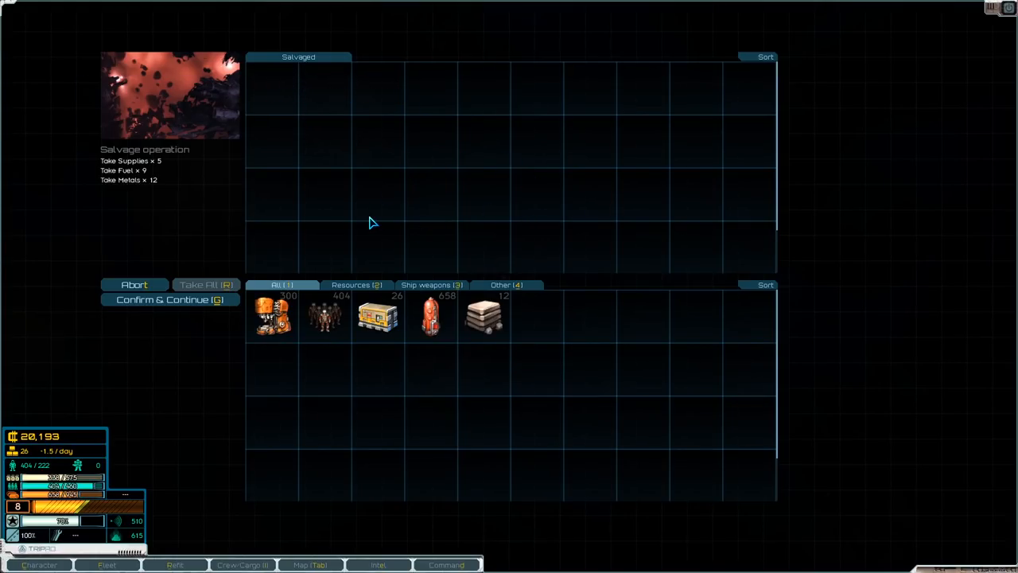
click(170, 299)
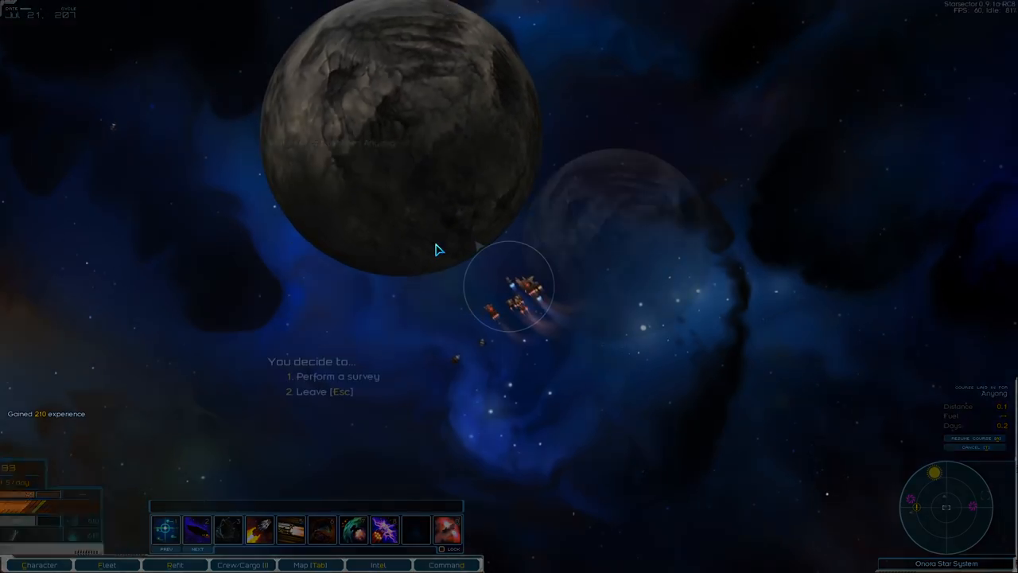
Check Anyang's survey requirements, then leave without surveying.
click(334, 376)
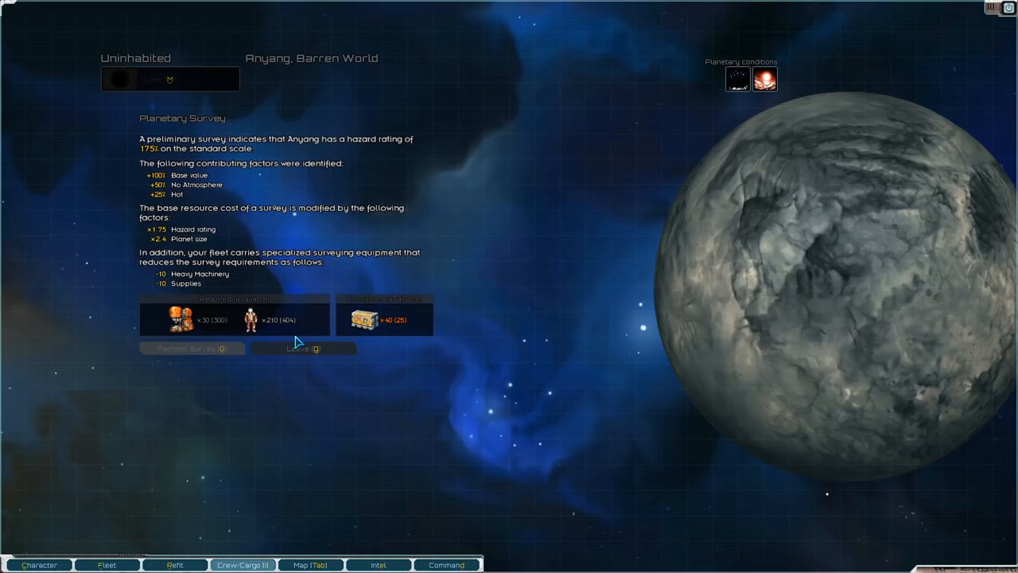
mouse_move(180, 318)
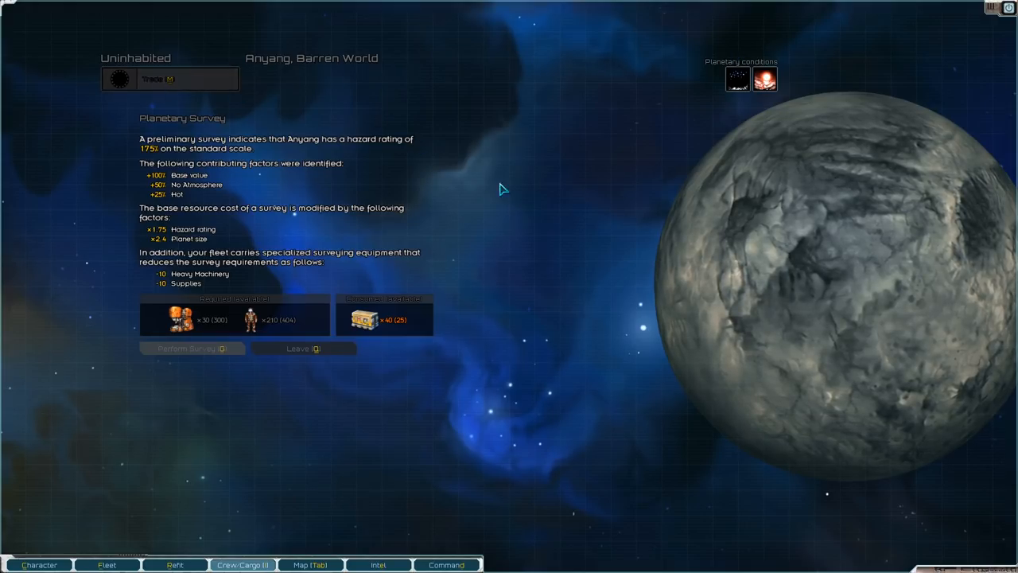
click(304, 347)
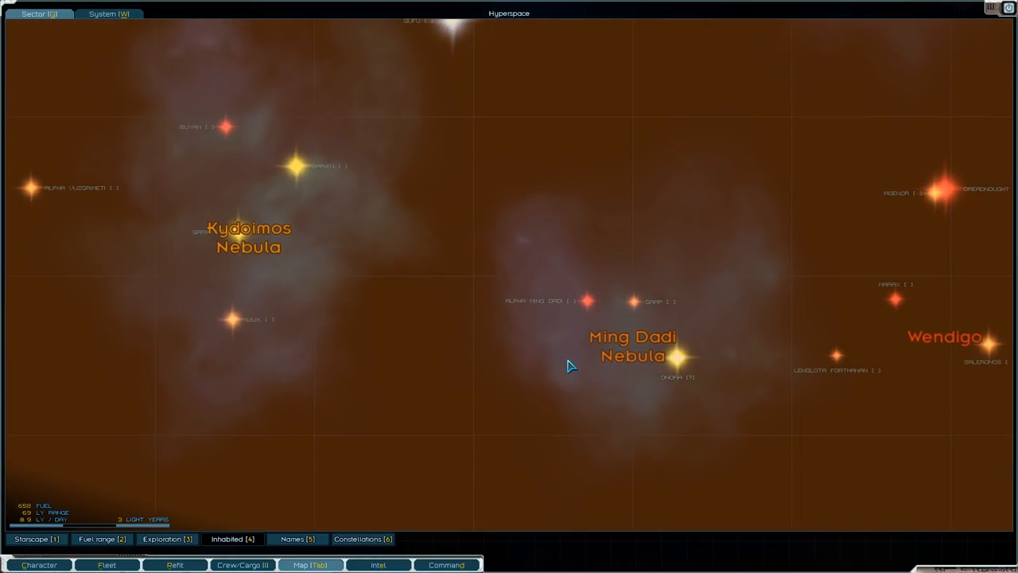
Look over the fleet's cargo and the intel on known exploration leads.
drag(569, 366, 481, 364)
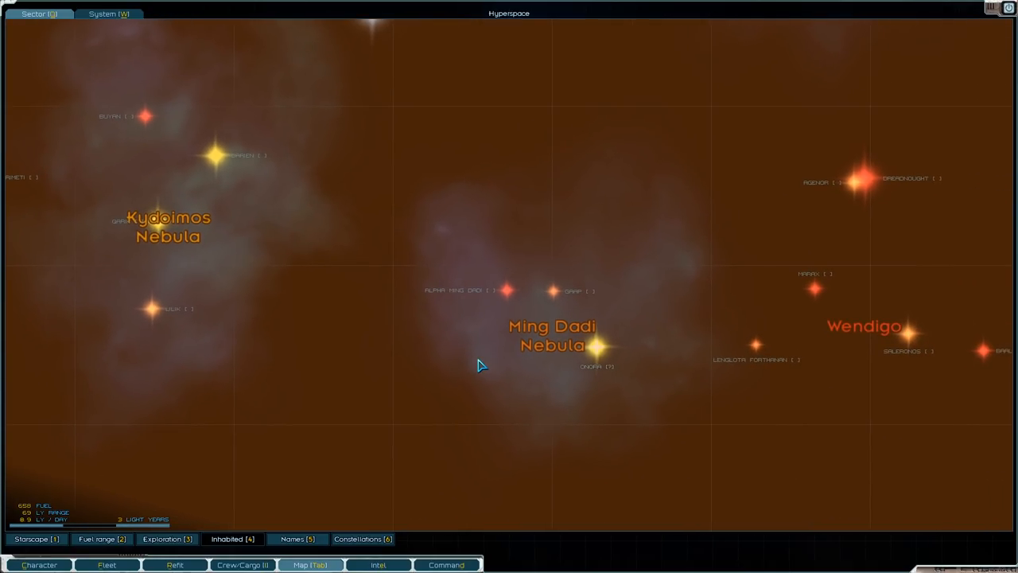
click(245, 564)
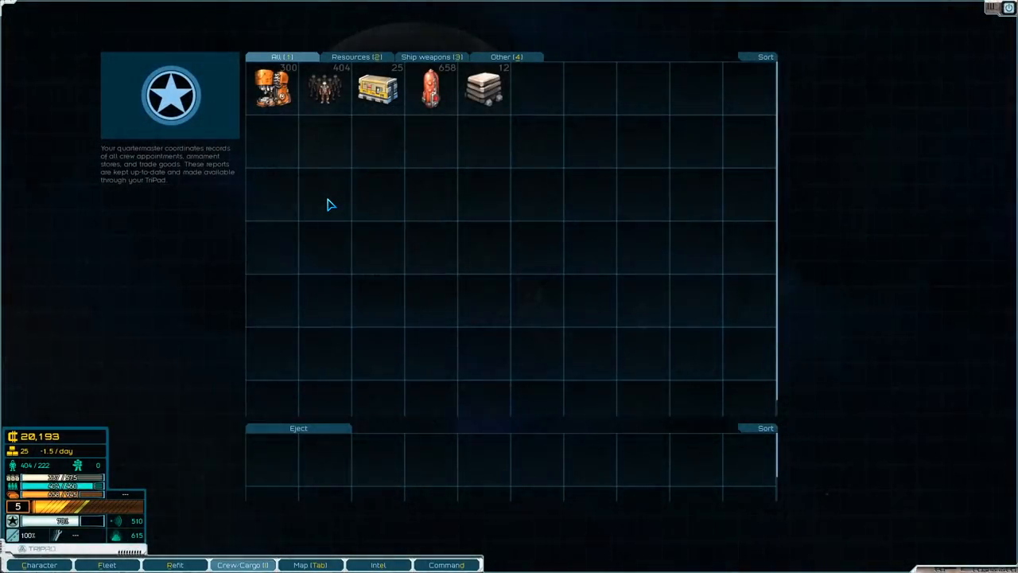
click(379, 565)
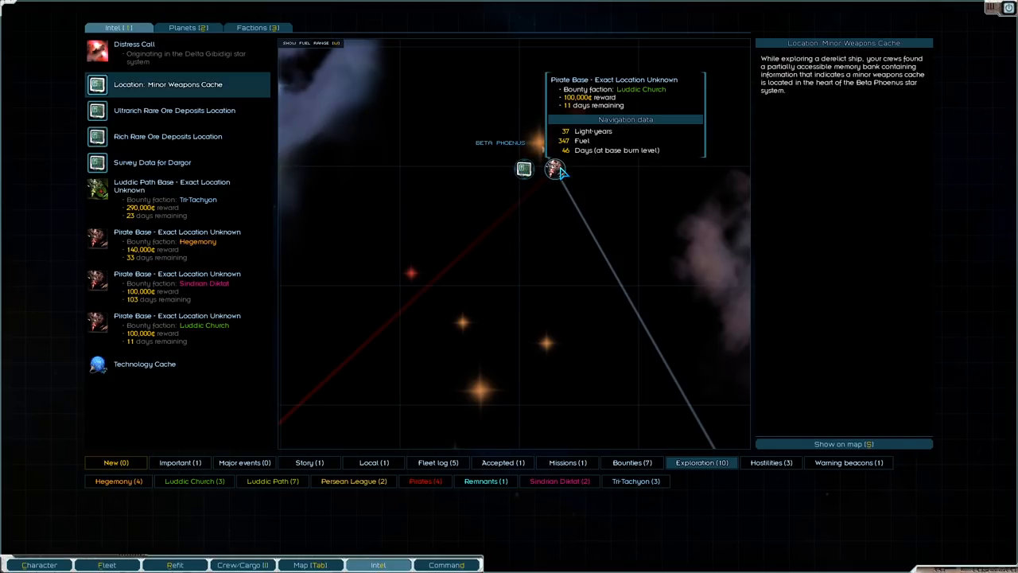
View faction relations, return to the intel list and head for the supply cache.
click(177, 327)
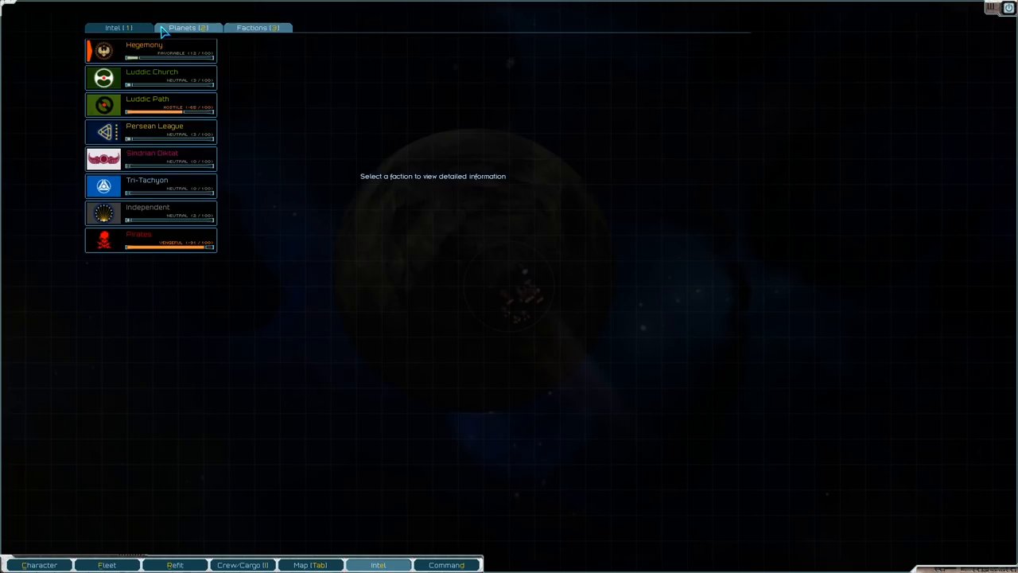
click(113, 27)
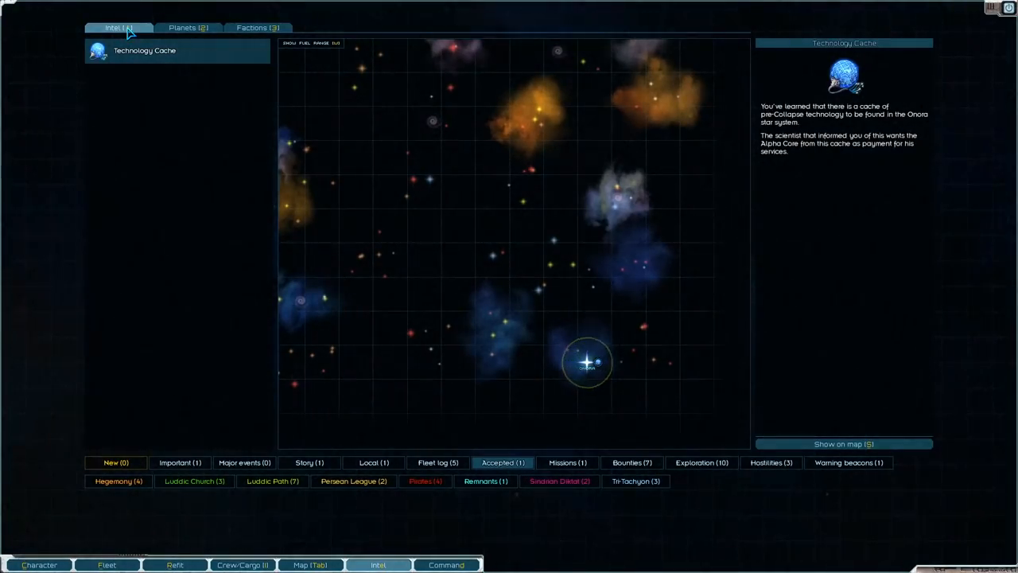
click(180, 462)
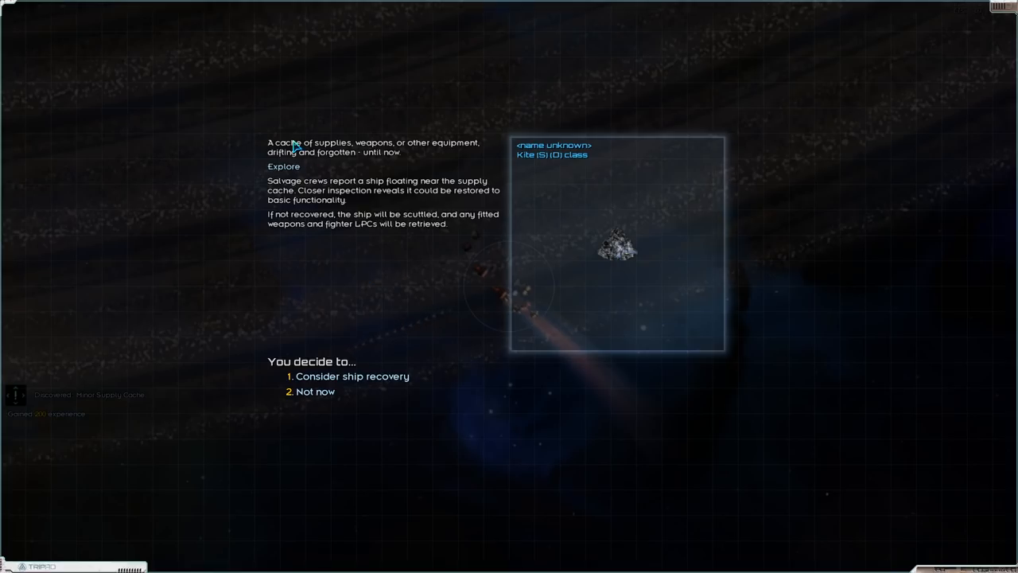
mouse_move(318, 168)
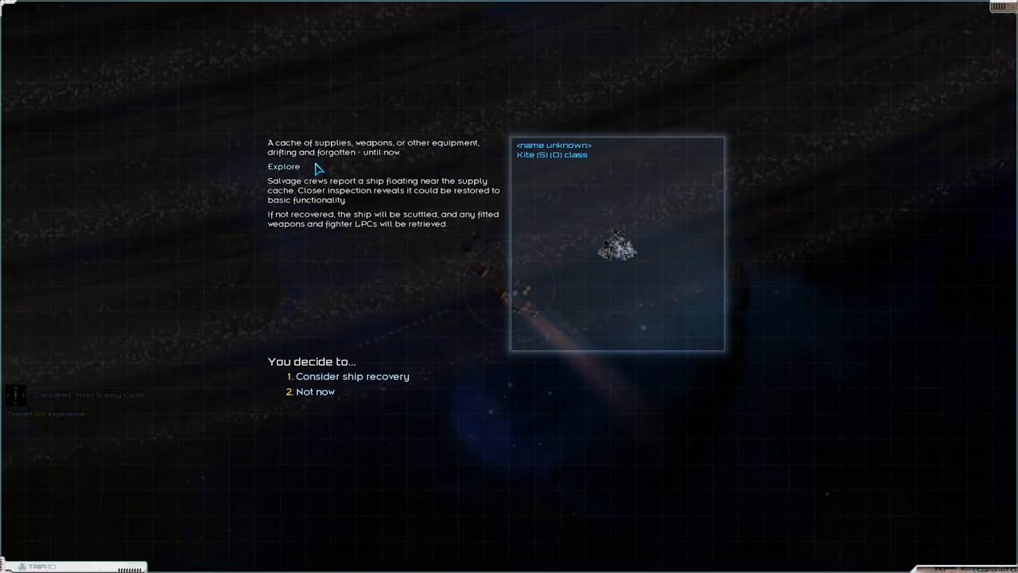
Consider recovering the derelict Kite shuttle, review its specs and decline for now.
click(353, 376)
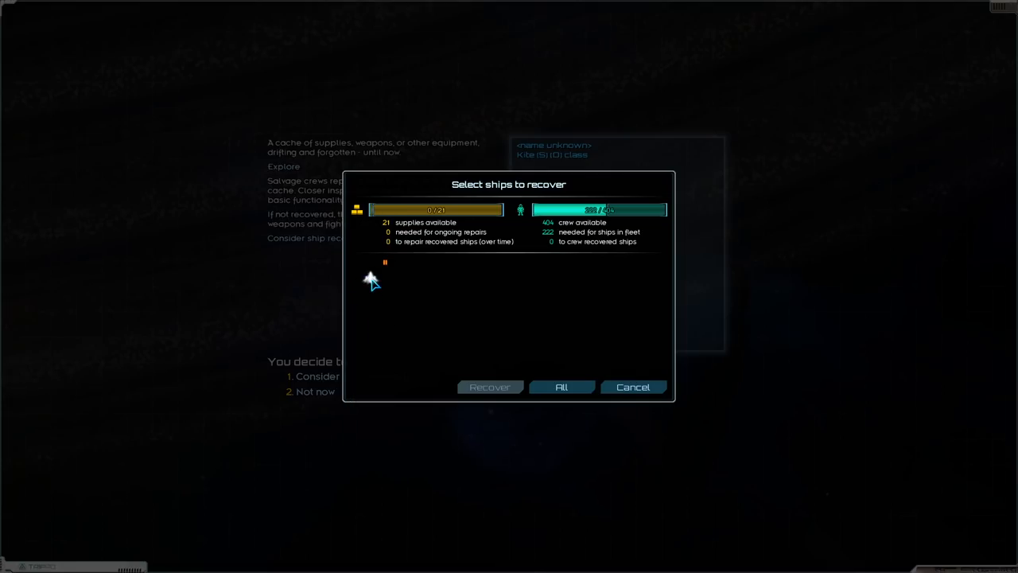
mouse_move(385, 263)
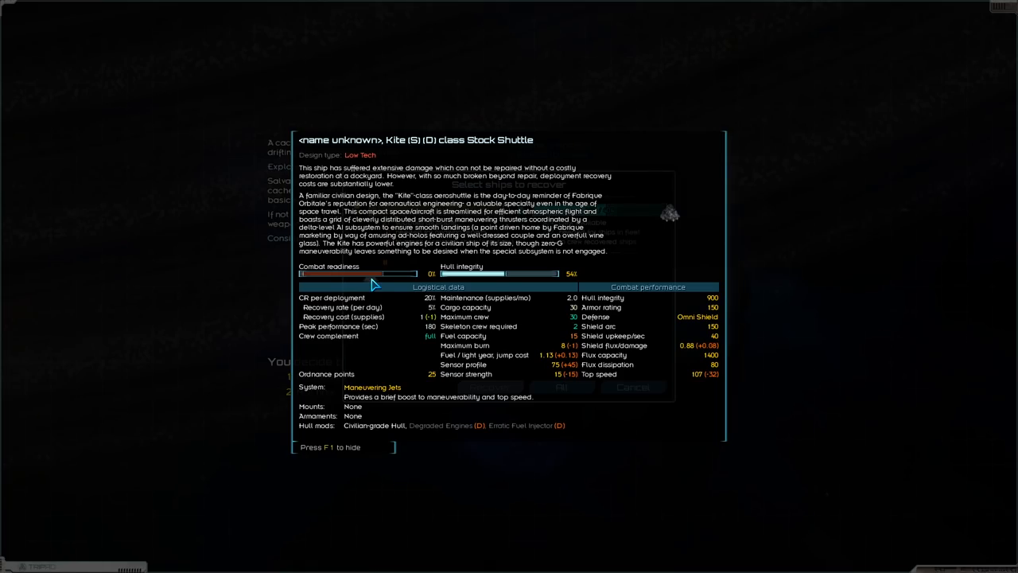
key(F1)
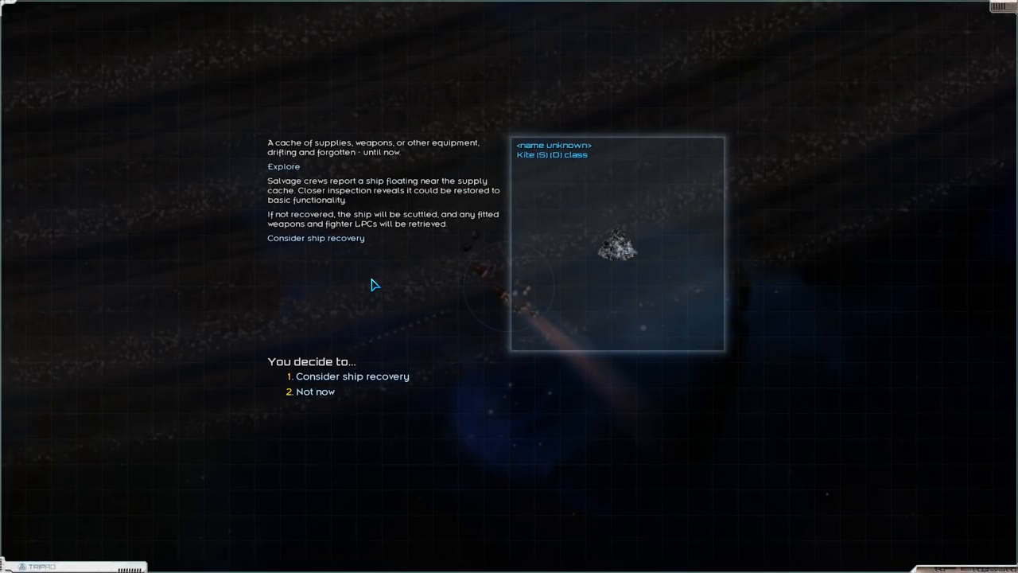
click(353, 375)
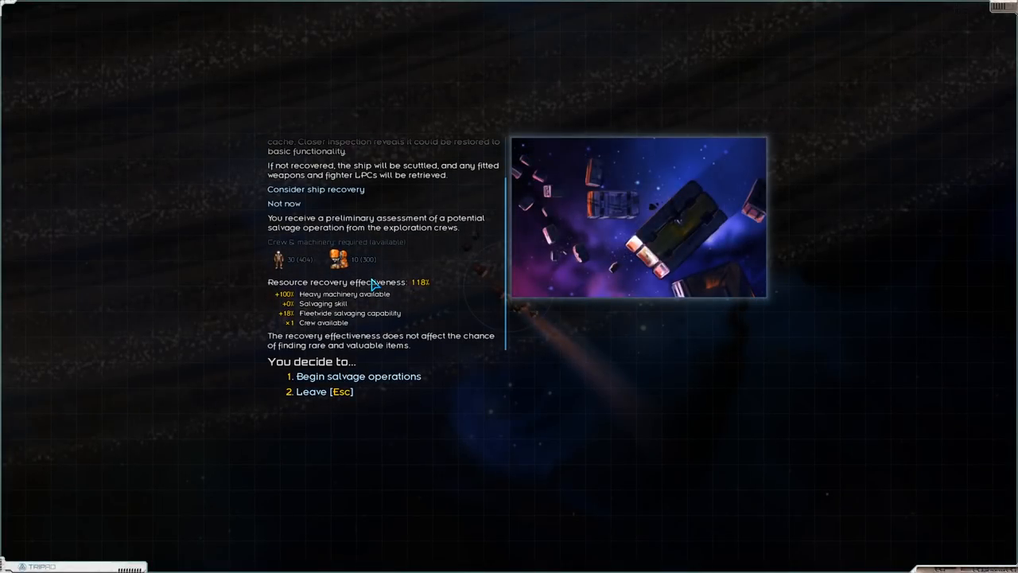
Salvage the supply cache, taking all supplies, fuel, heavy machinery and transplutonics.
click(359, 375)
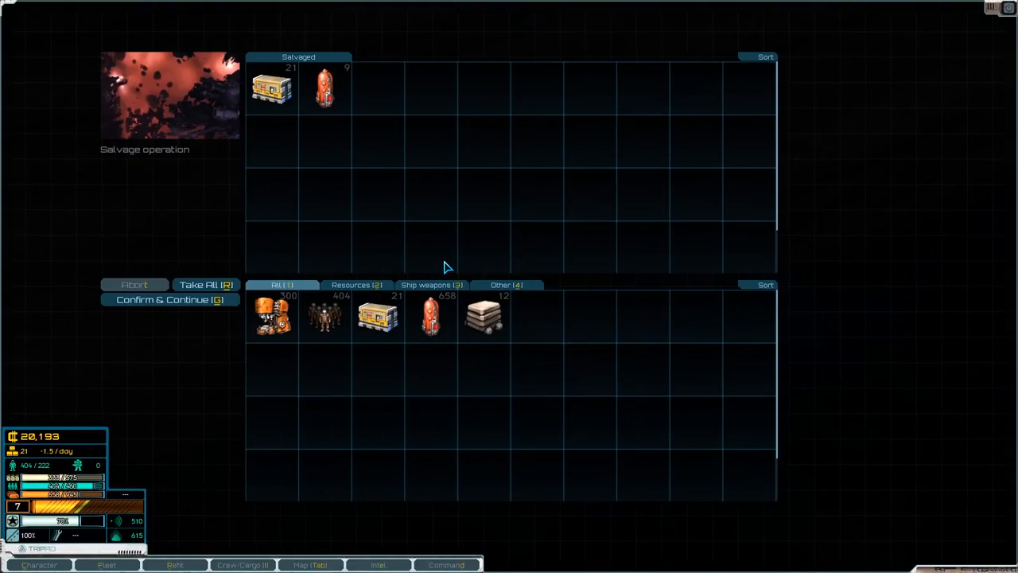
click(205, 285)
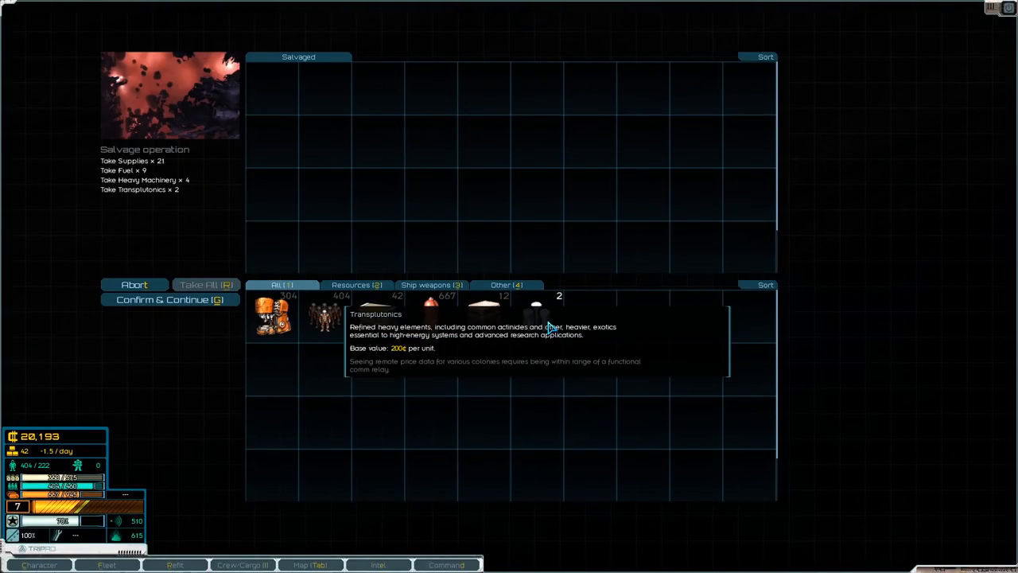
click(168, 299)
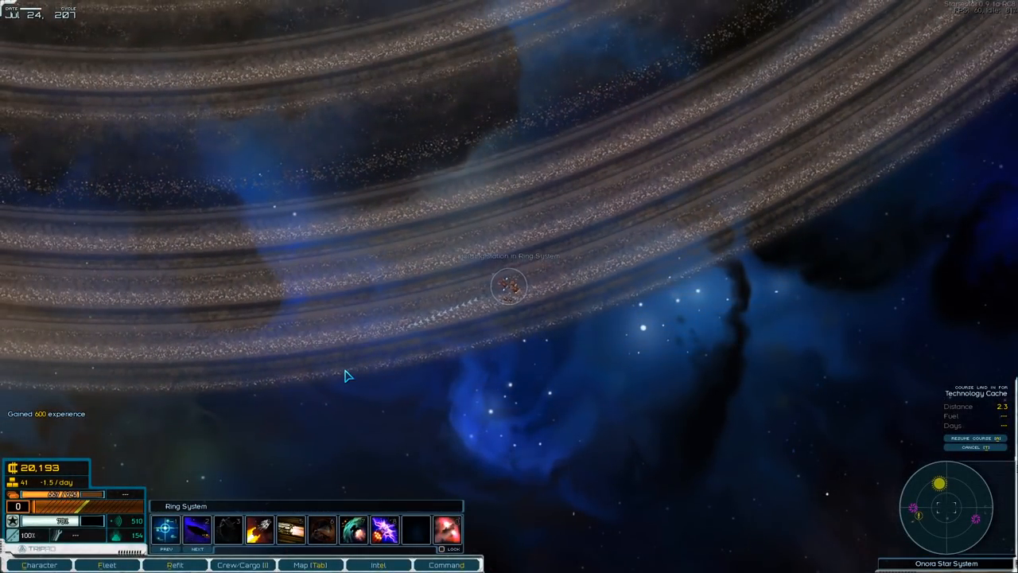
Return to the game from the menu and explore the Technology Cache.
key(Escape)
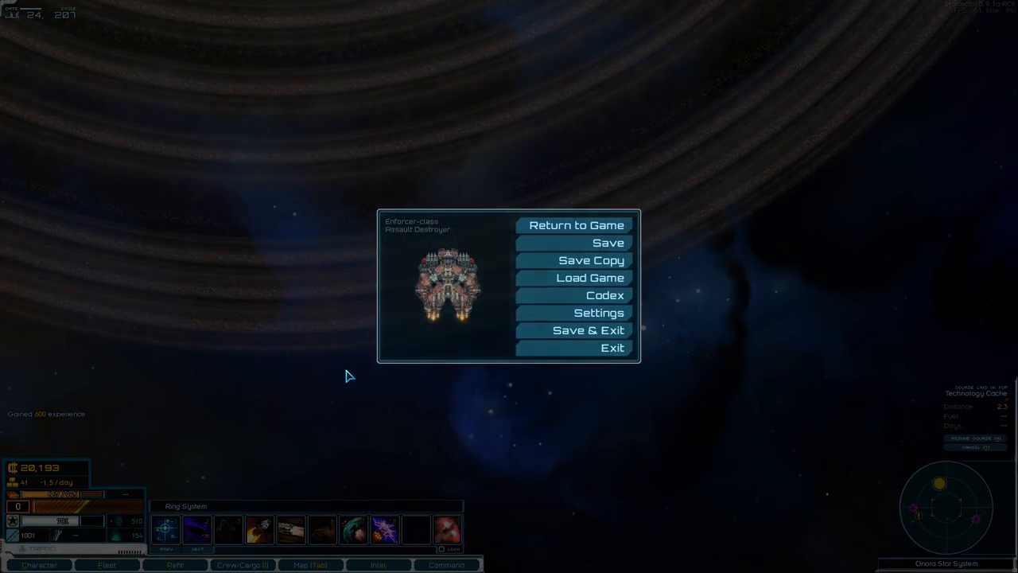
click(576, 225)
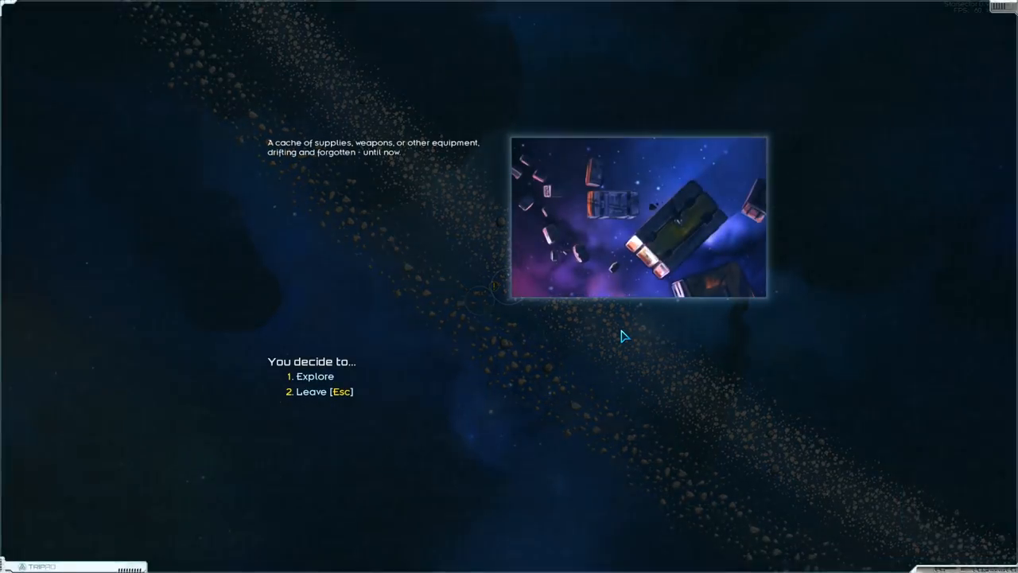
click(315, 376)
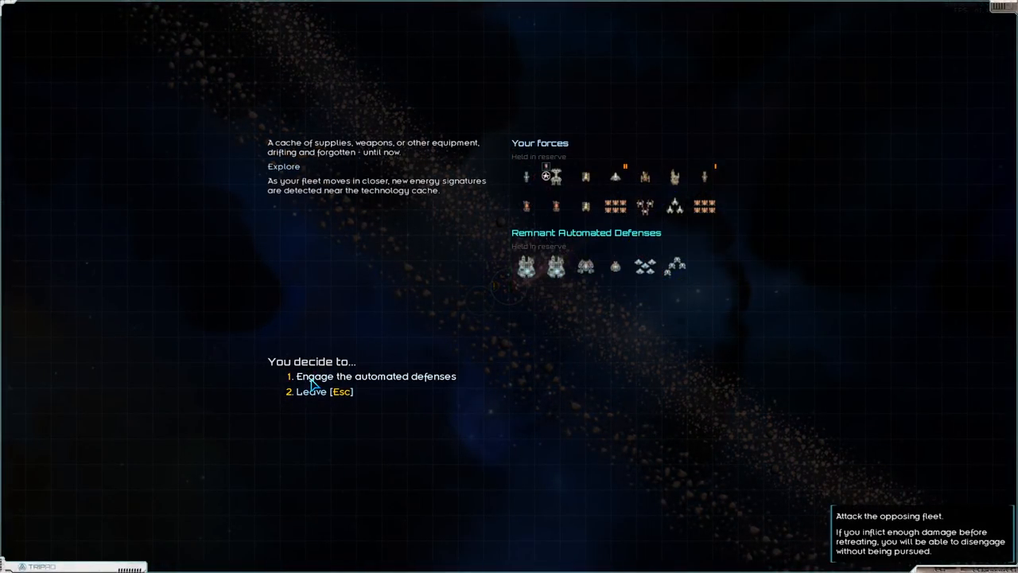
mouse_move(709, 207)
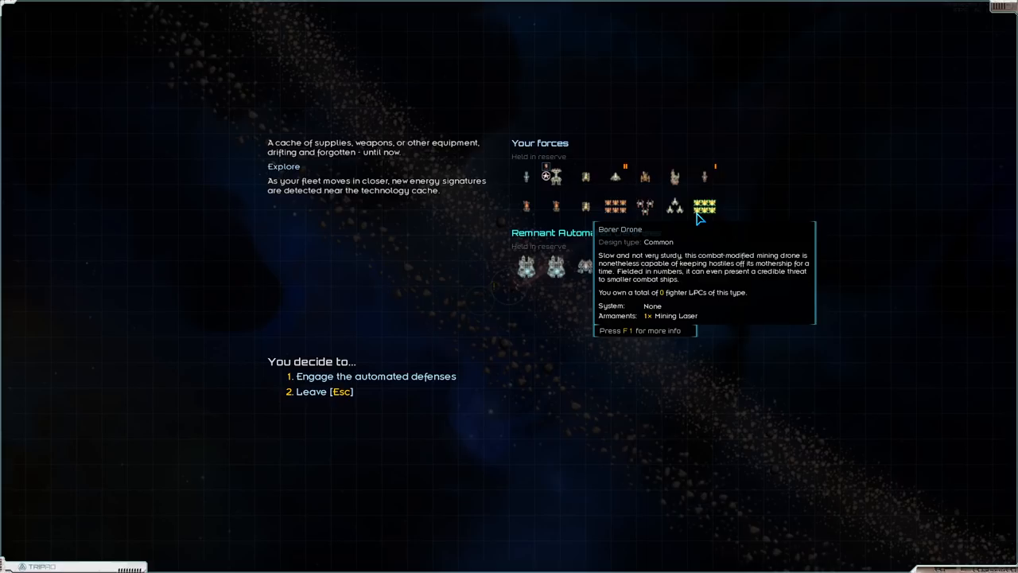
mouse_move(645, 439)
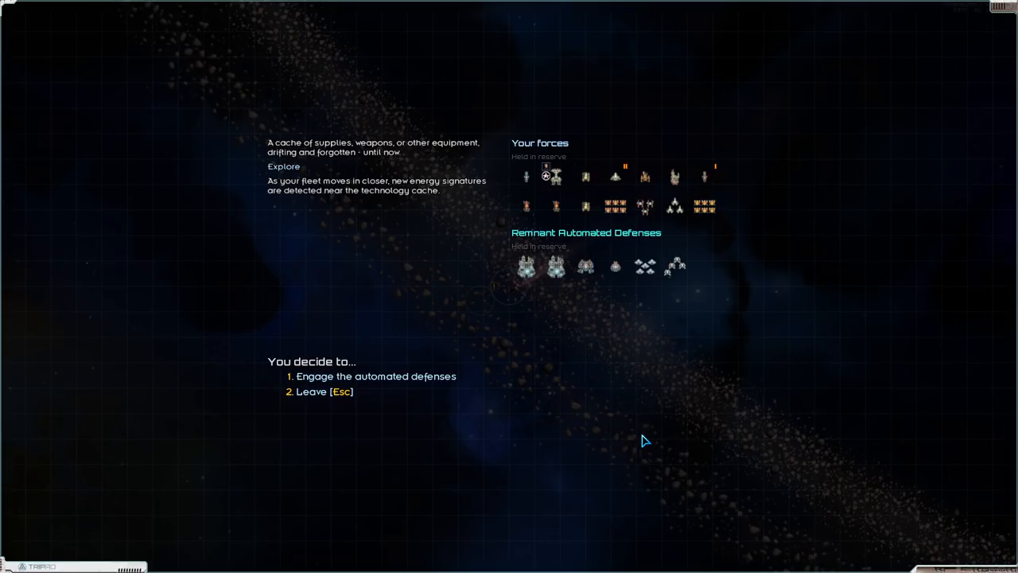
mouse_move(526, 267)
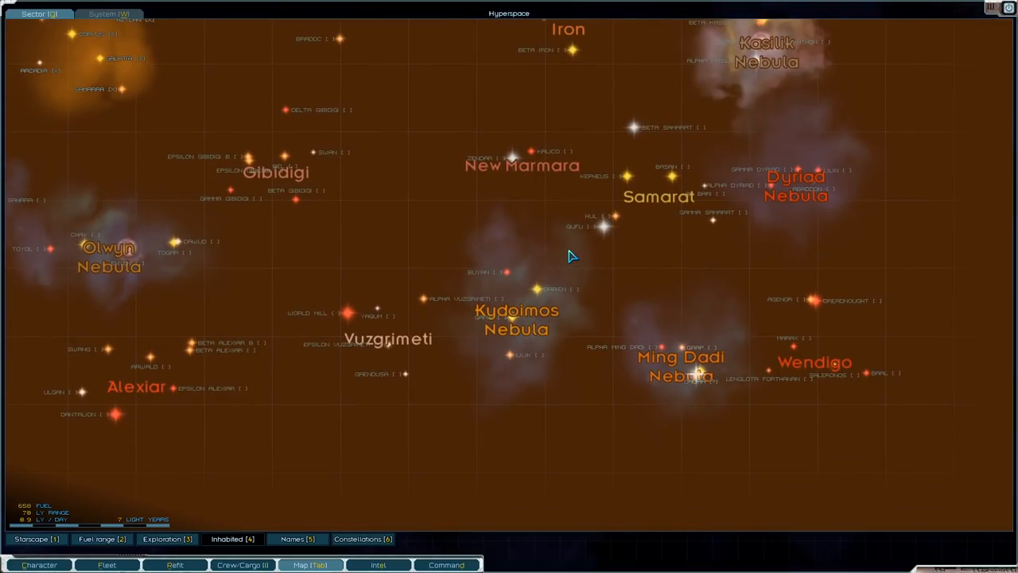
View the Personal Bounty on Luna Lunar in the intel reports.
click(381, 565)
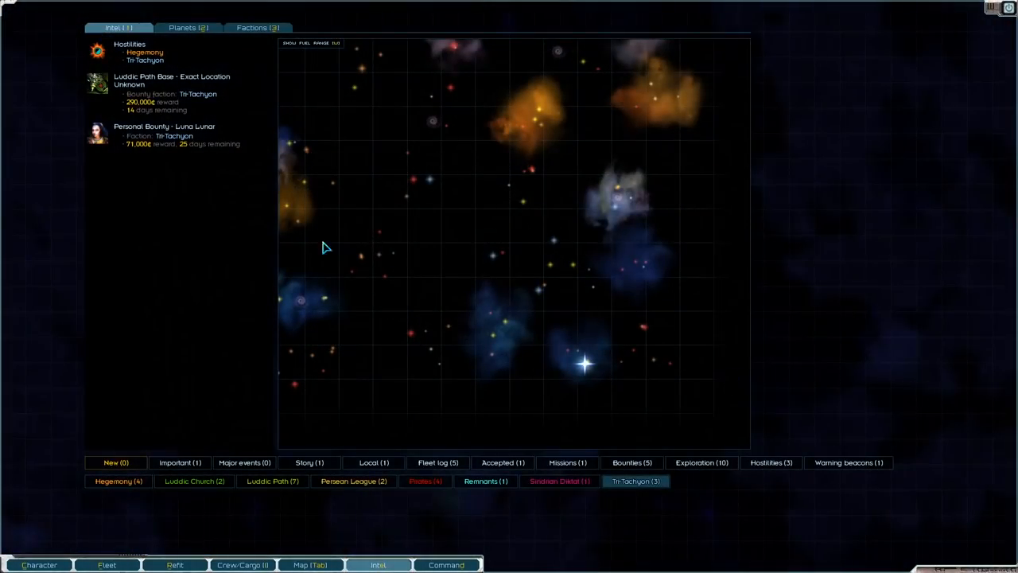
mouse_move(184, 57)
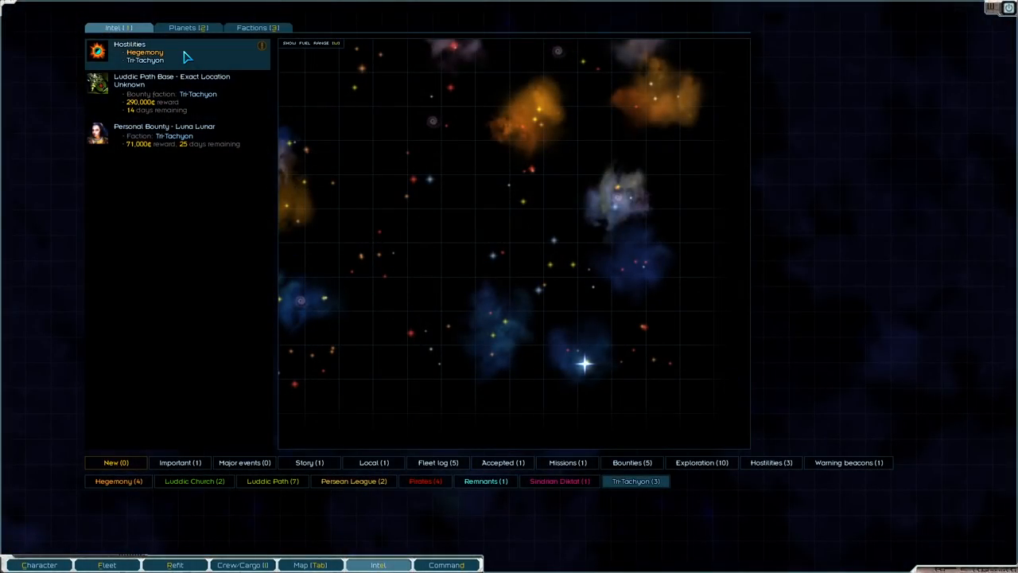
click(172, 135)
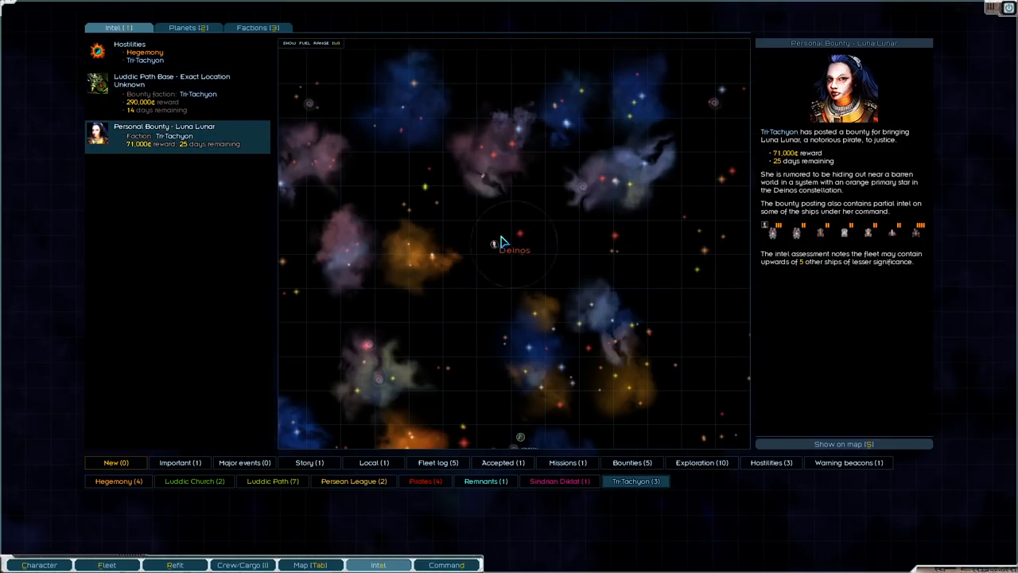
mouse_move(509, 238)
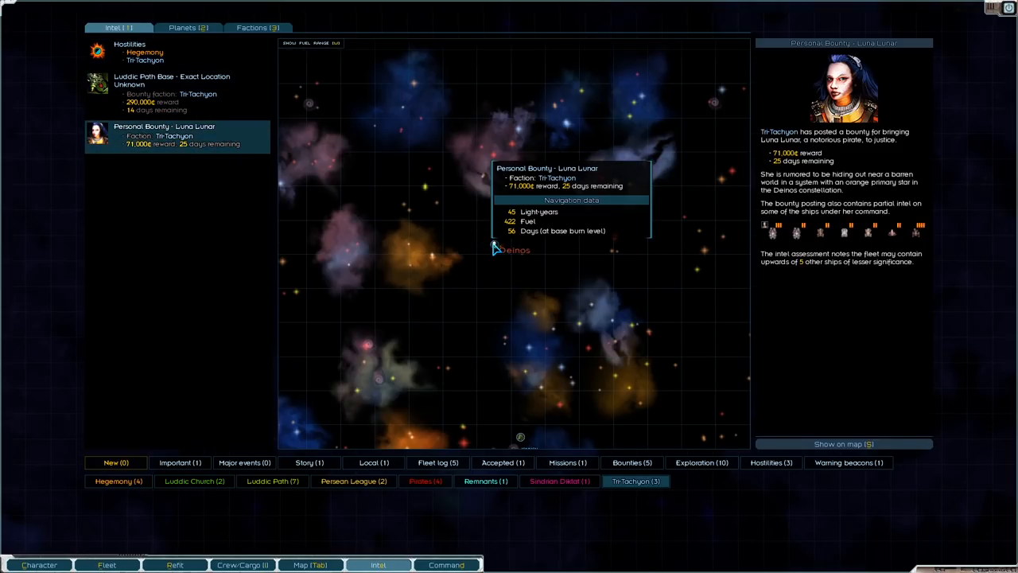
mouse_move(199, 79)
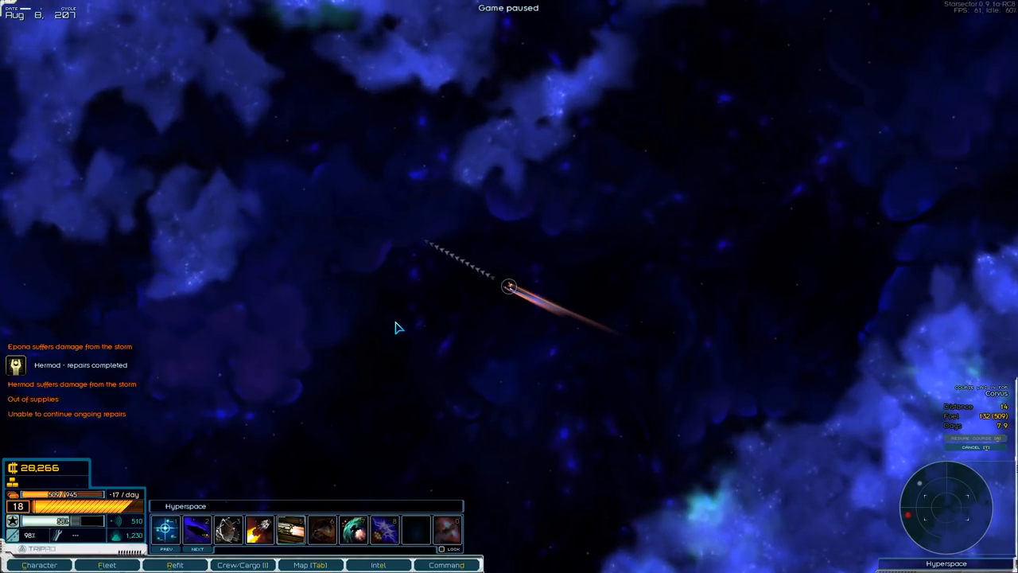
Resume travel, dismiss the combat readiness warning and fast-forward time.
click(325, 566)
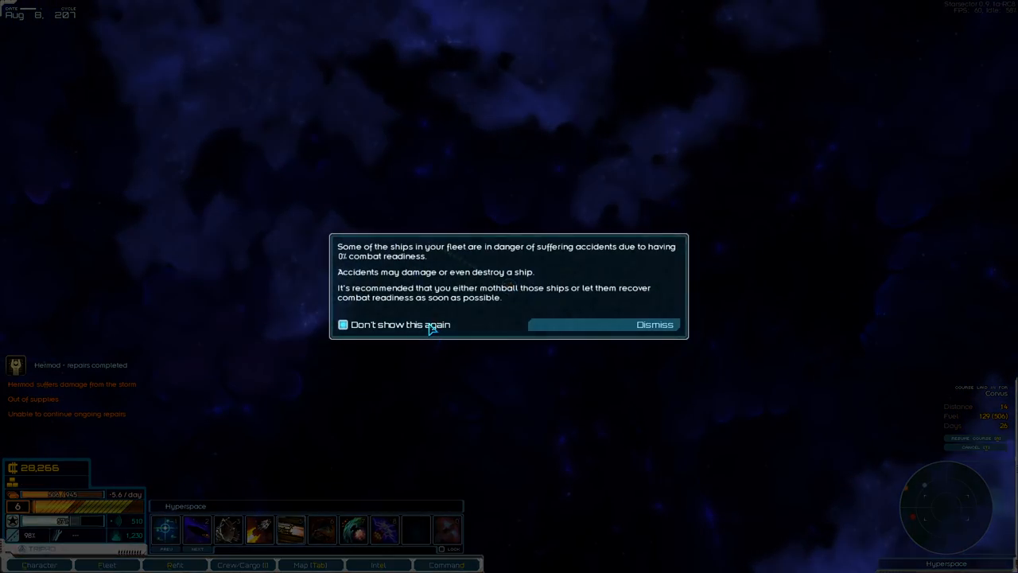
mouse_move(644, 255)
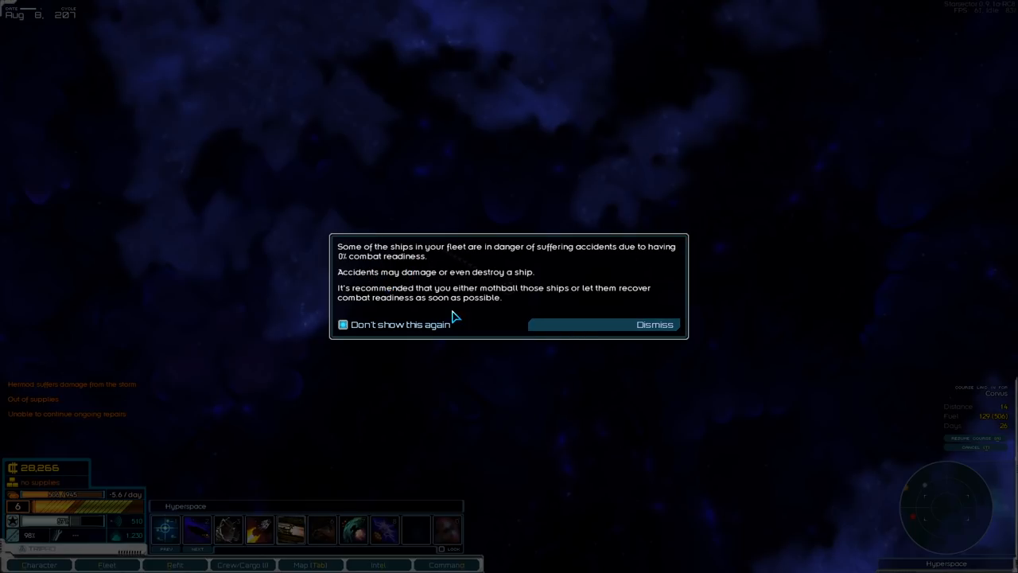
click(655, 325)
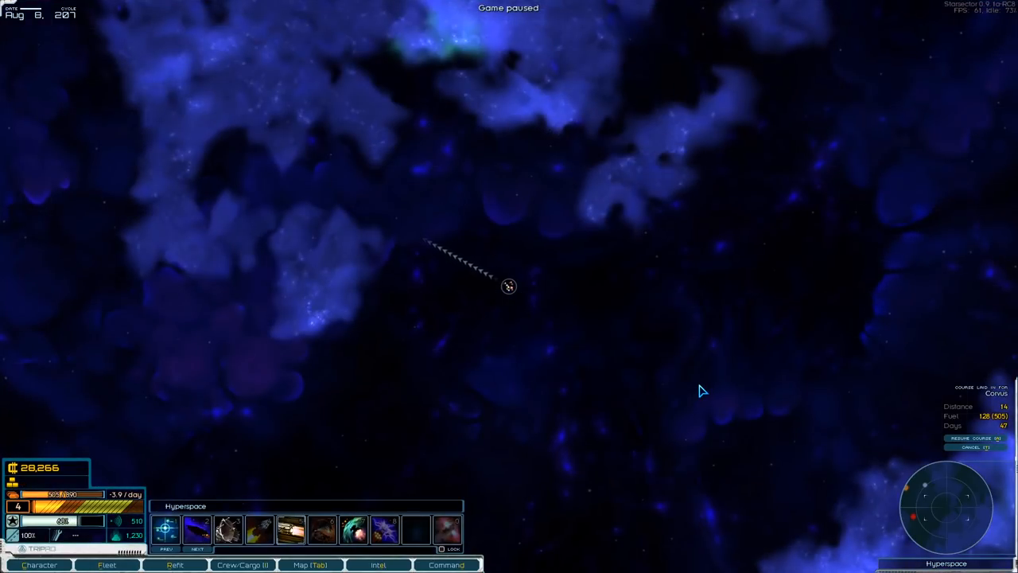
key(space)
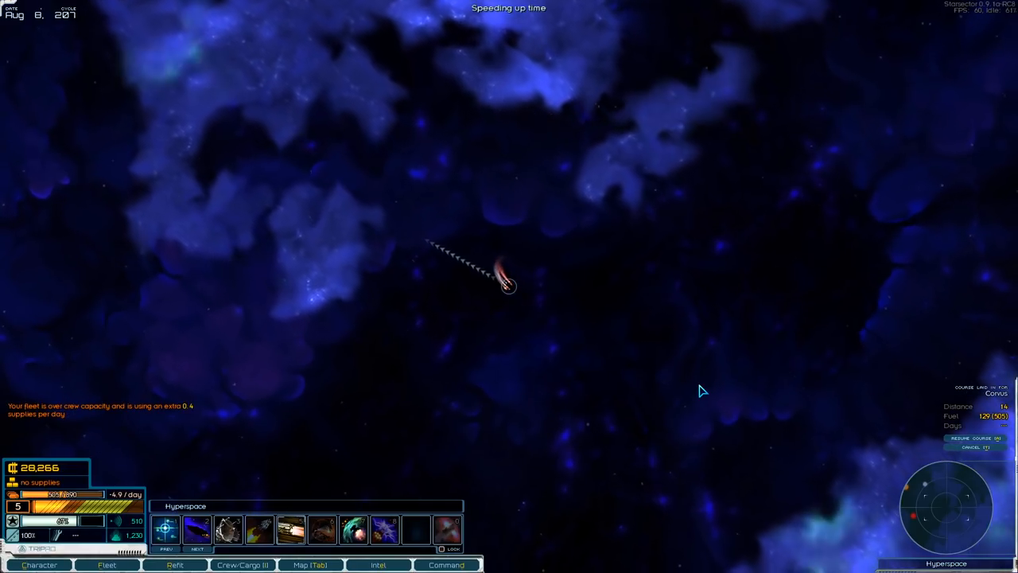
mouse_move(579, 301)
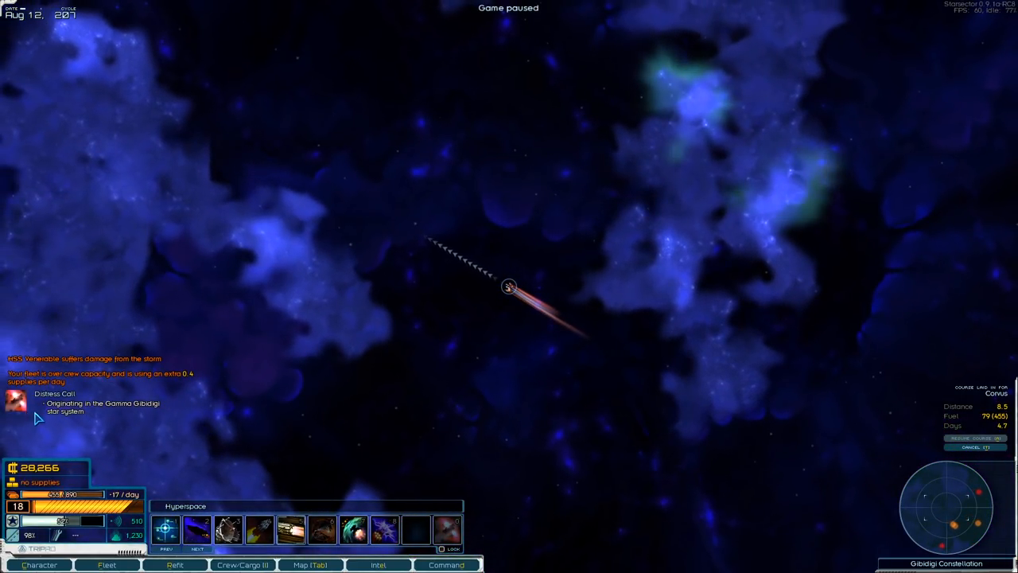
mouse_move(71, 432)
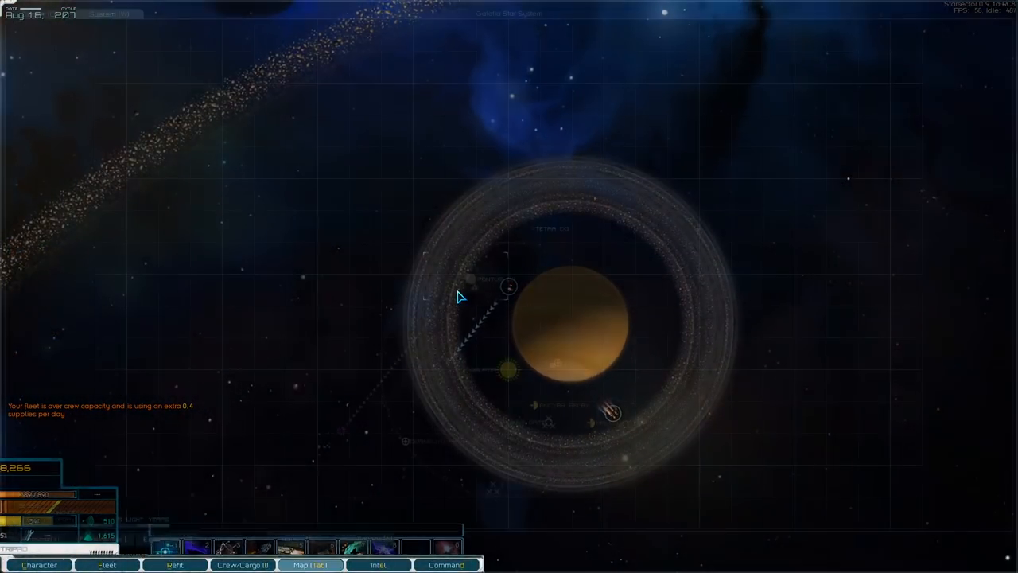
Dock at Ancyra Research Facility and buy 100 supplies.
click(379, 564)
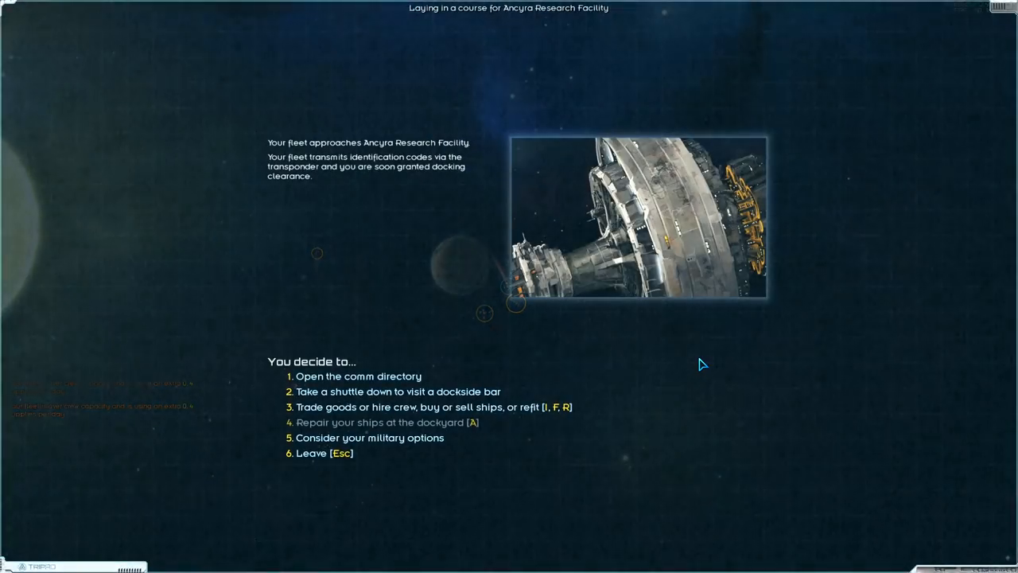
click(429, 408)
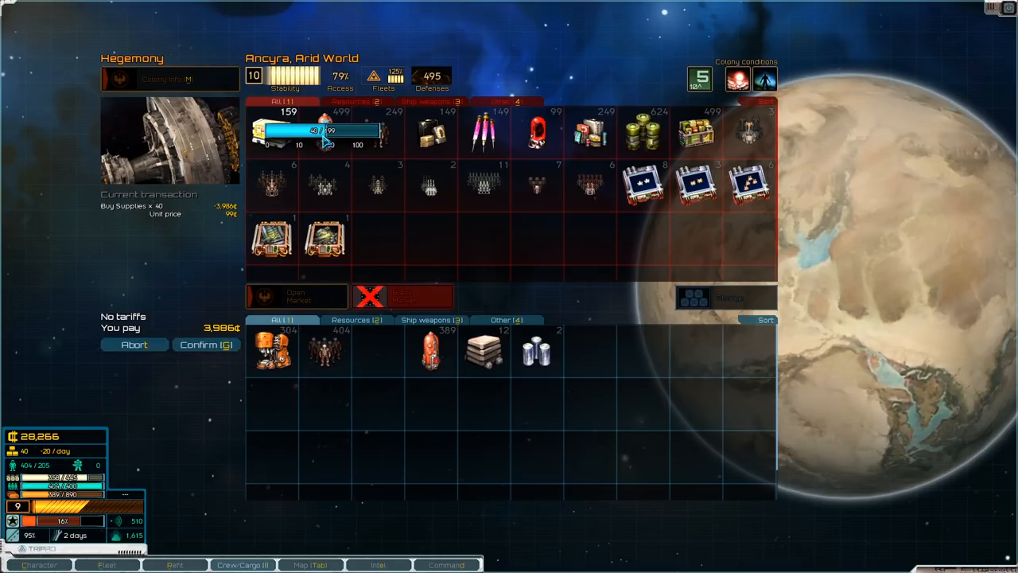
drag(326, 143, 363, 143)
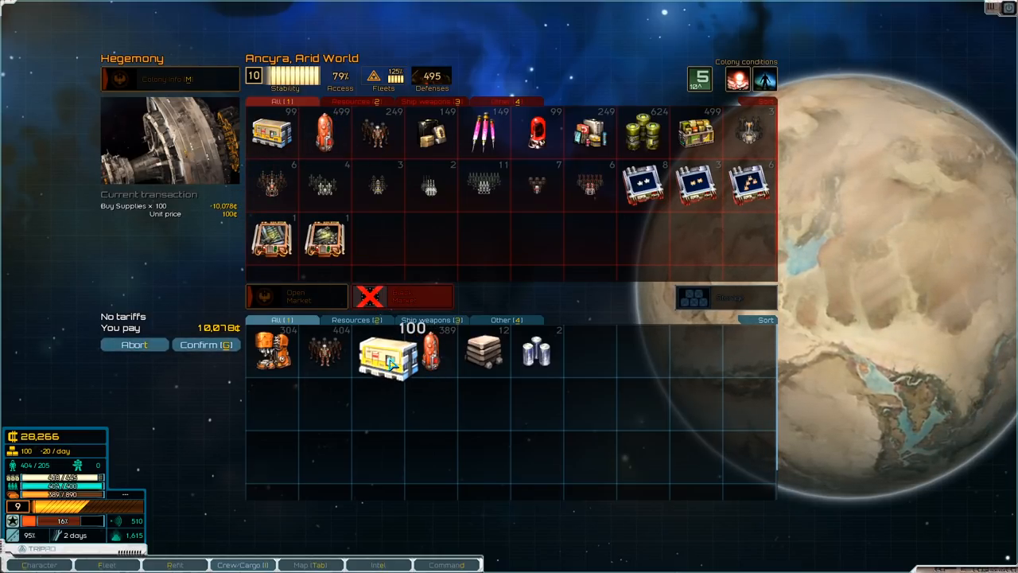
click(205, 343)
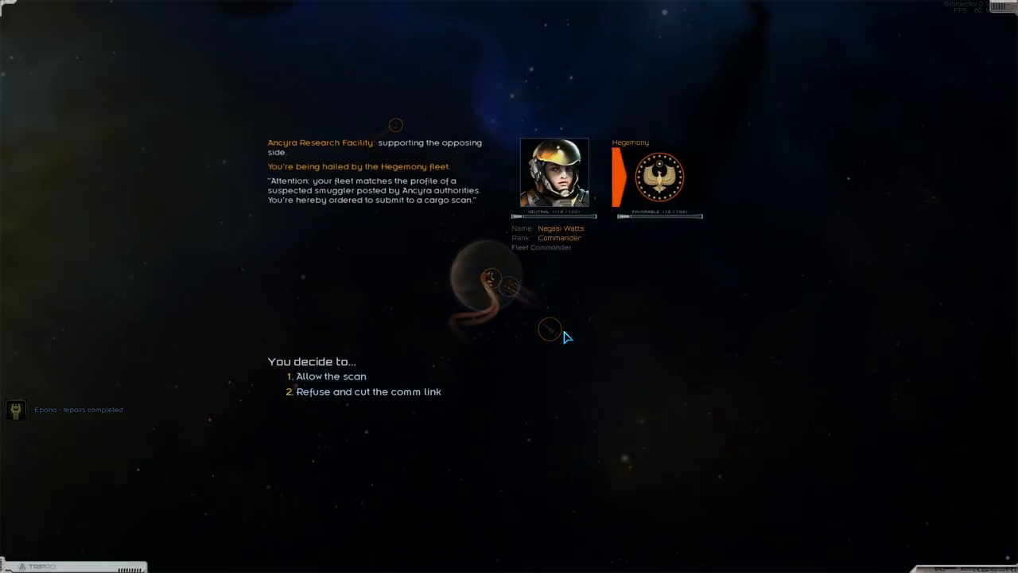
Allow the Hegemony cargo scan, approach Ancyra to dock and check the system map.
click(331, 375)
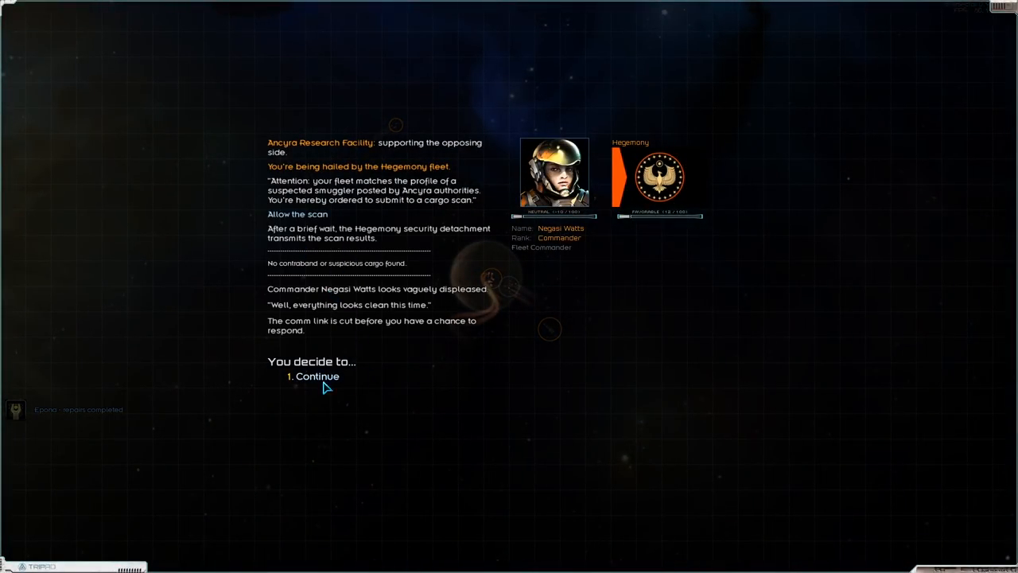
click(315, 375)
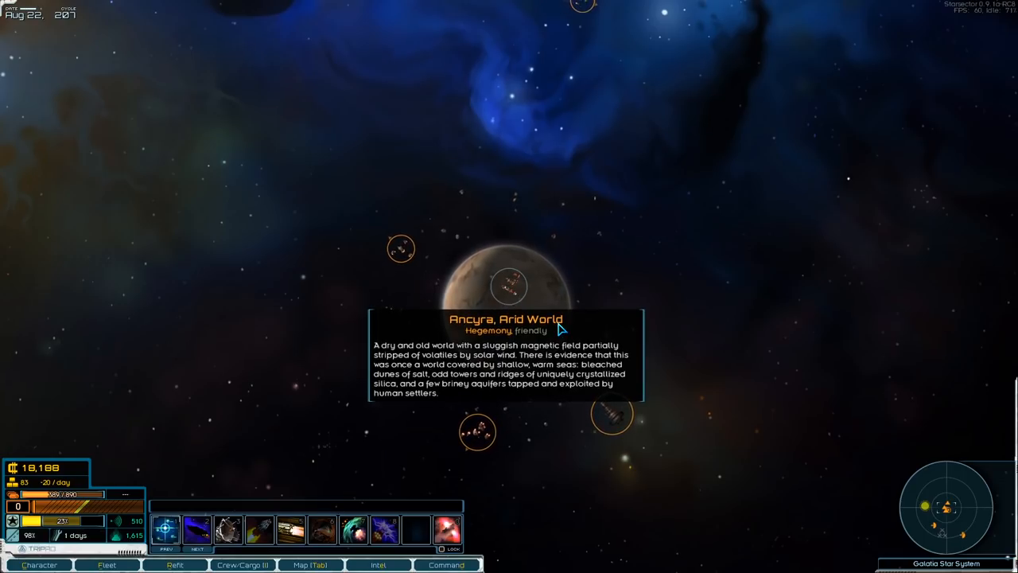
click(509, 283)
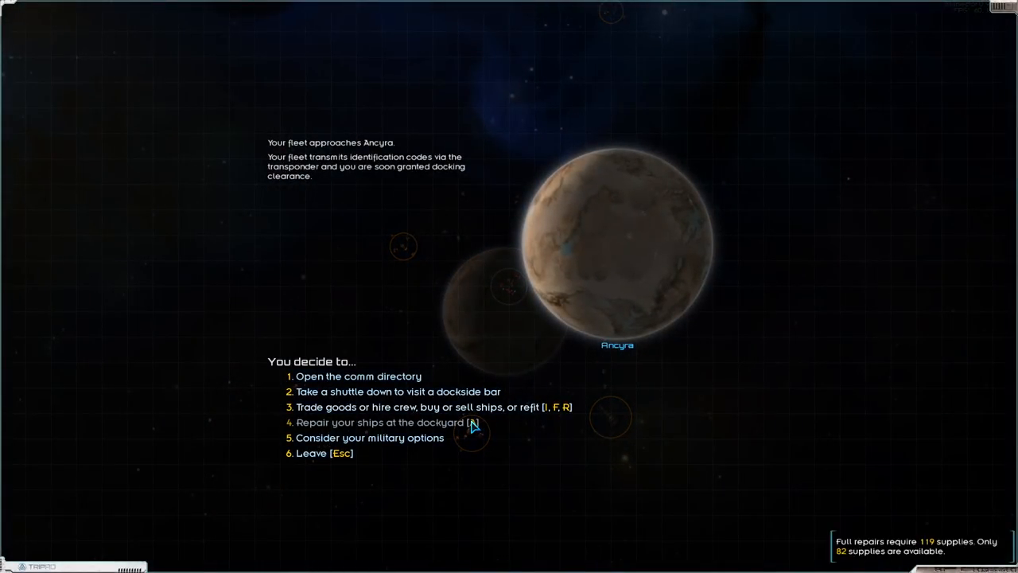
key(Escape)
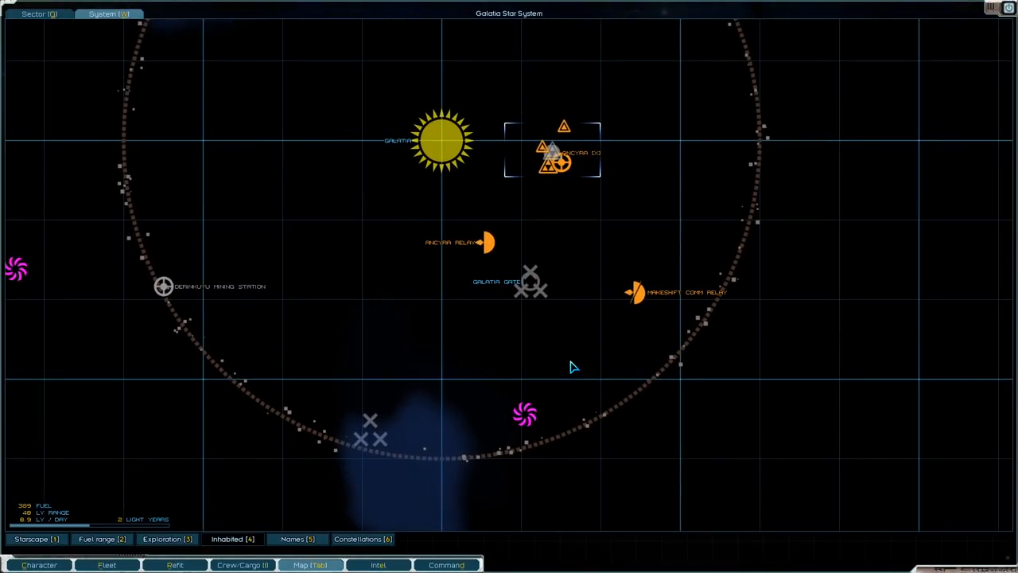
mouse_move(452, 357)
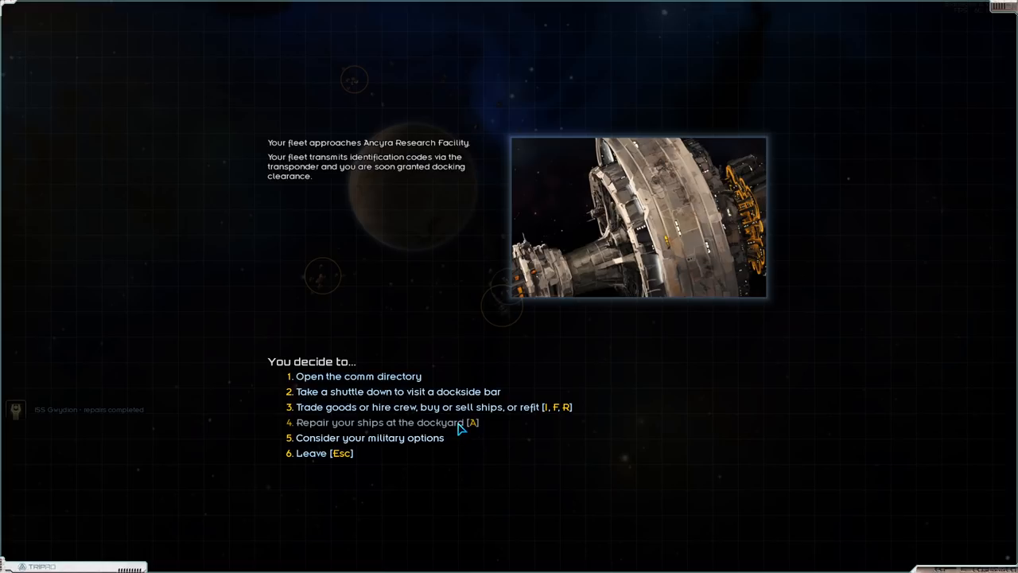
mouse_move(461, 430)
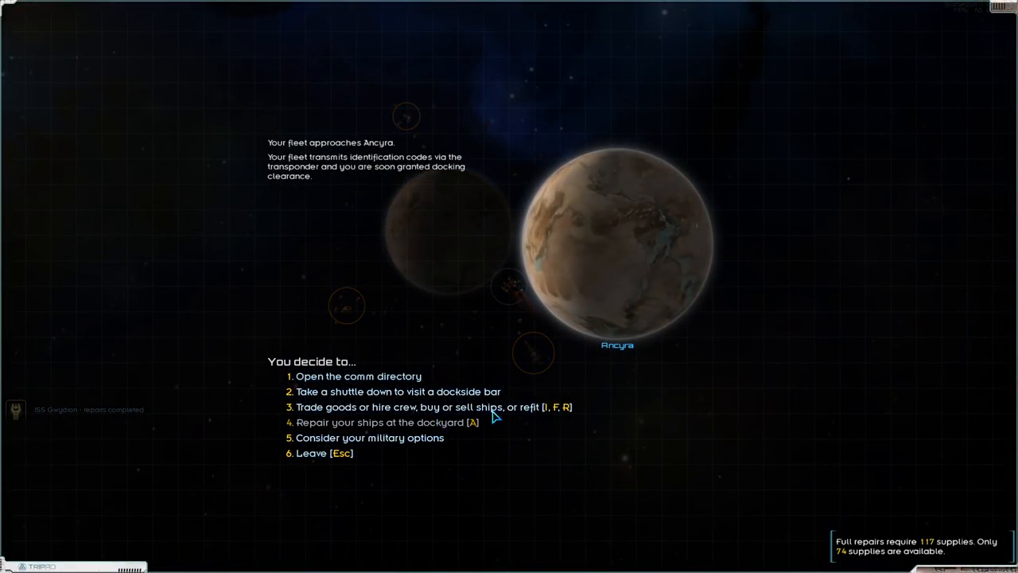
Buy a load of supplies from the Ancyra market and confirm the purchase.
click(428, 408)
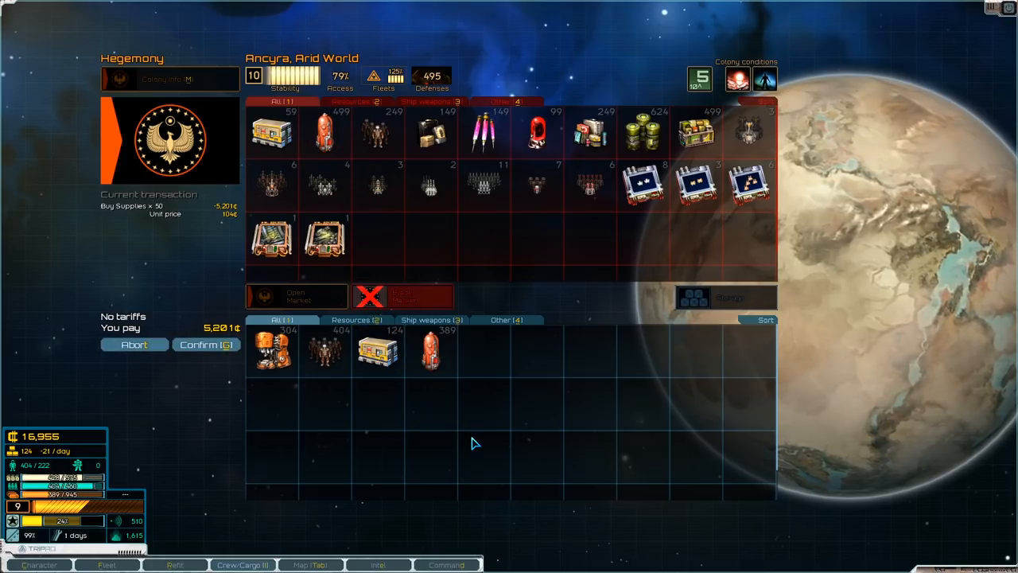
click(206, 343)
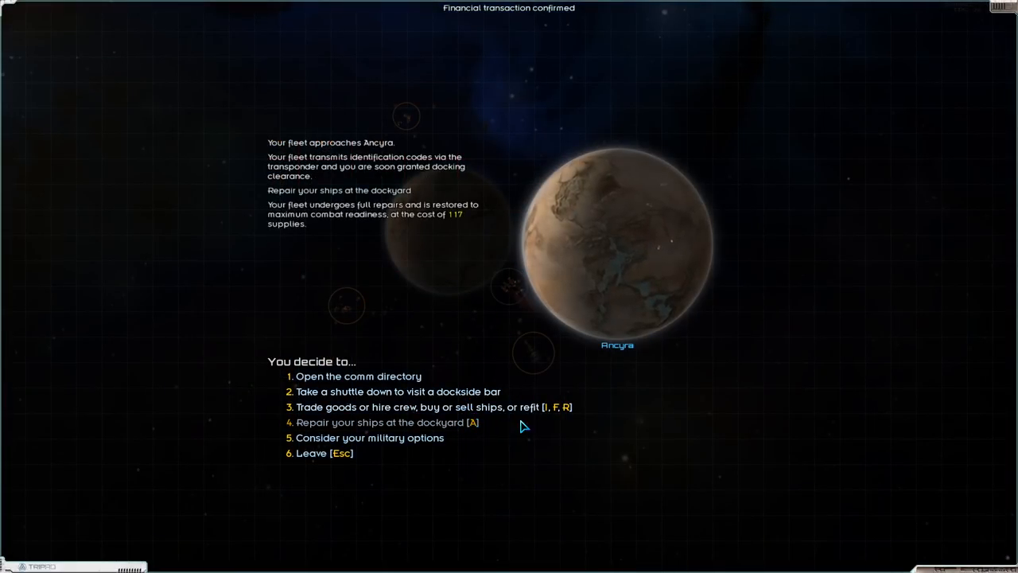
click(429, 406)
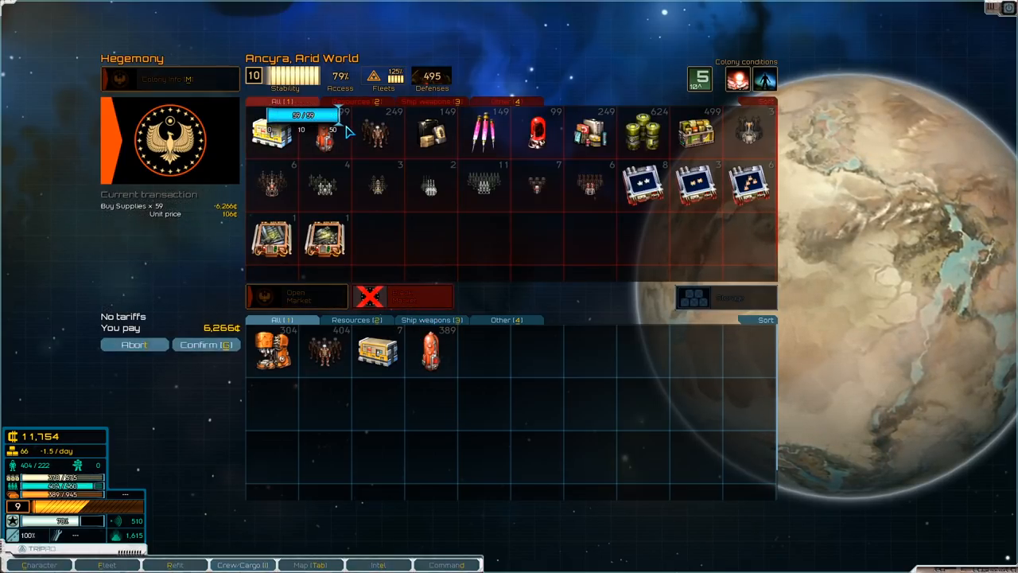
click(205, 343)
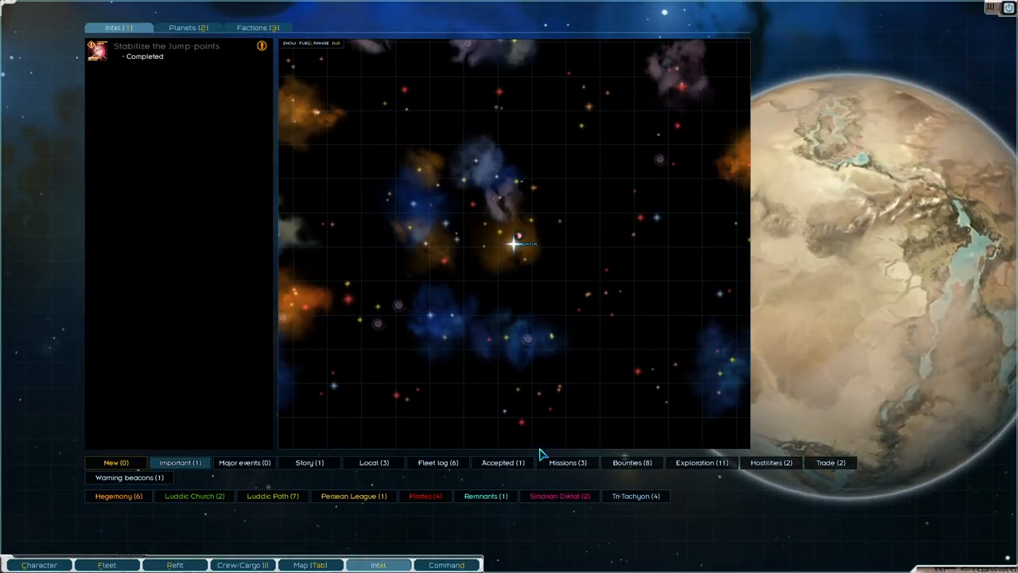
mouse_move(470, 451)
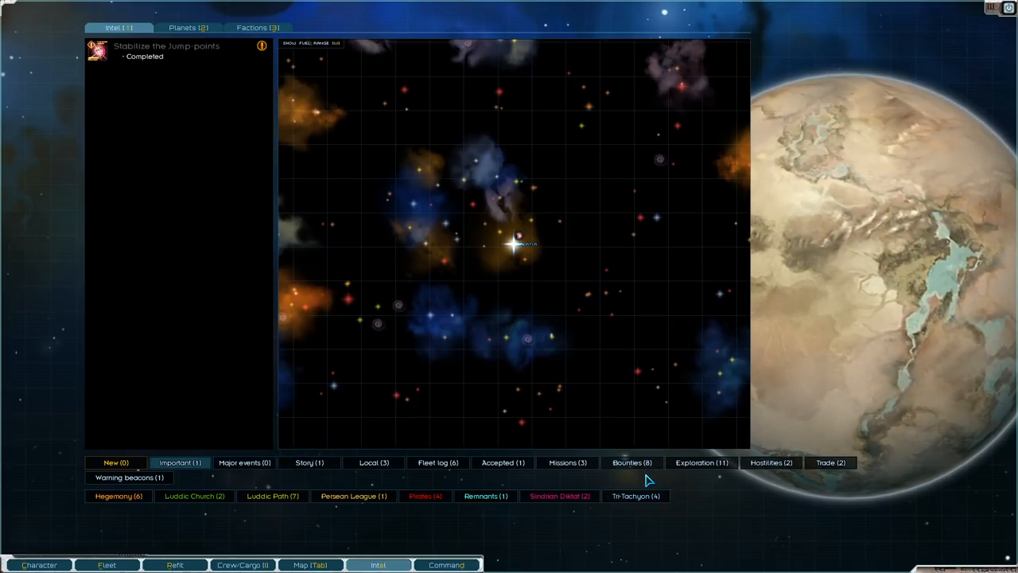
Filter intel to Bounties and view Tri-Tachyon's 98,000-credit bounty on pirate Hasa Olympus.
click(632, 461)
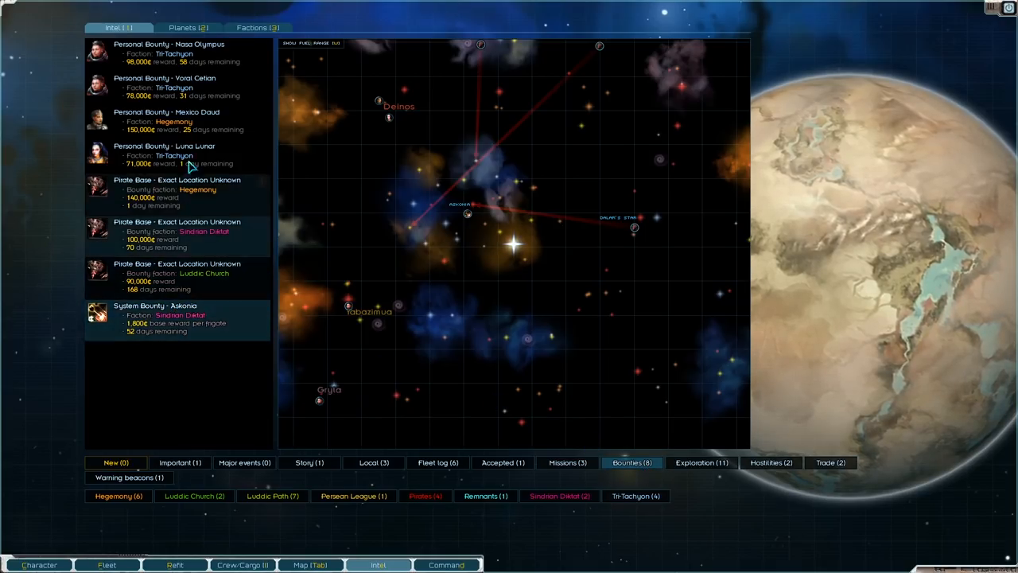
click(175, 82)
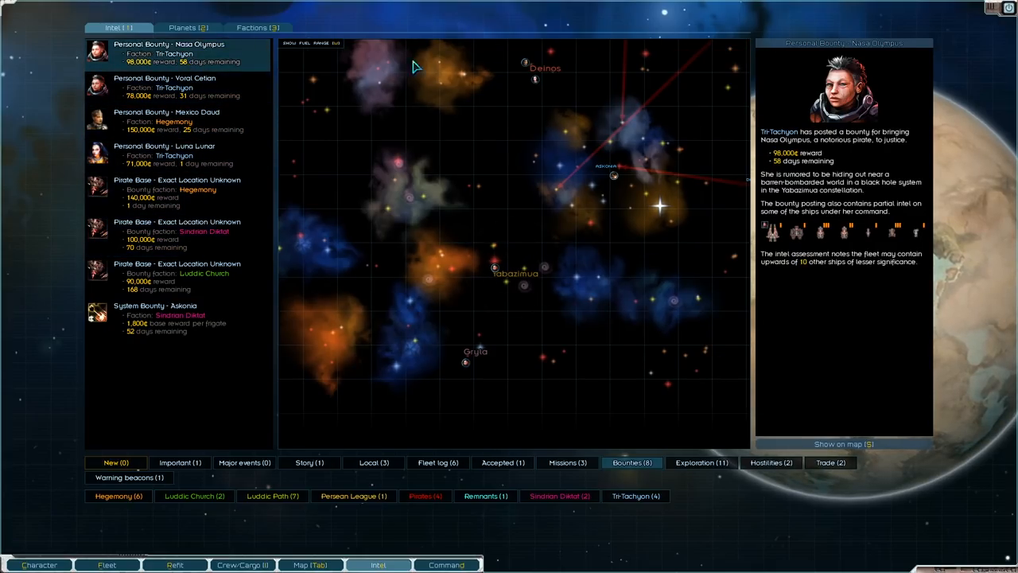
mouse_move(776, 238)
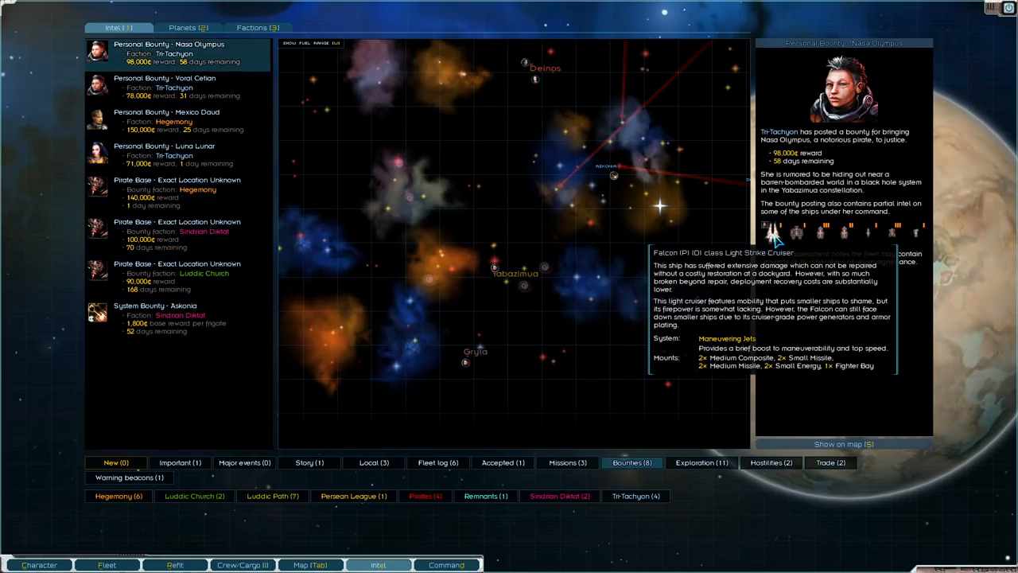
mouse_move(805, 236)
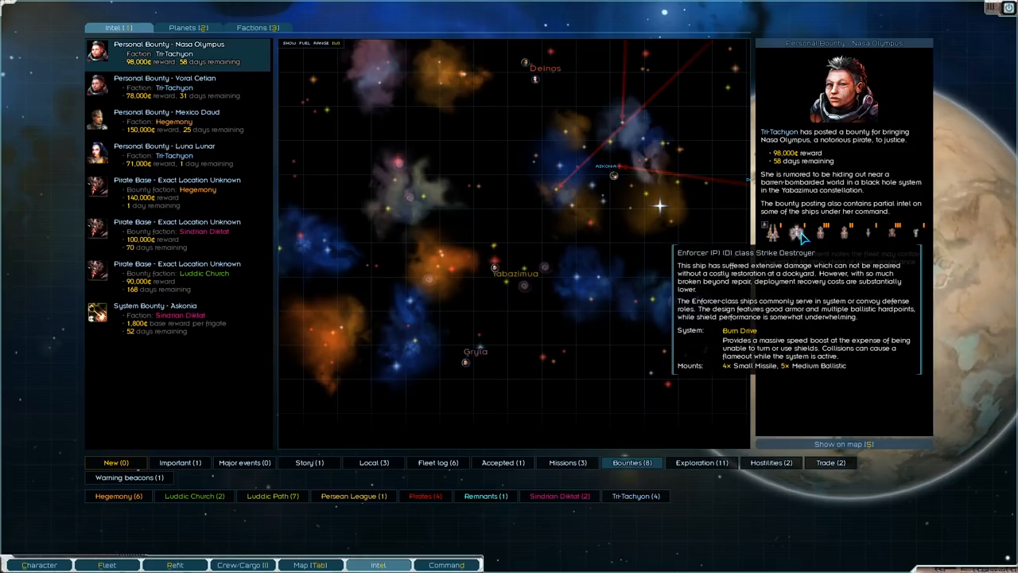
mouse_move(821, 236)
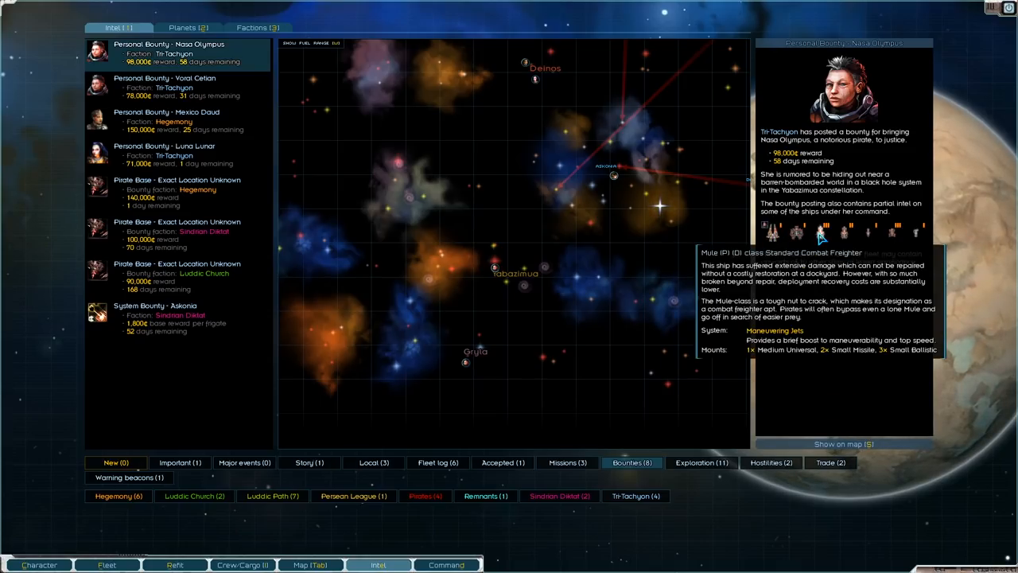
mouse_move(885, 239)
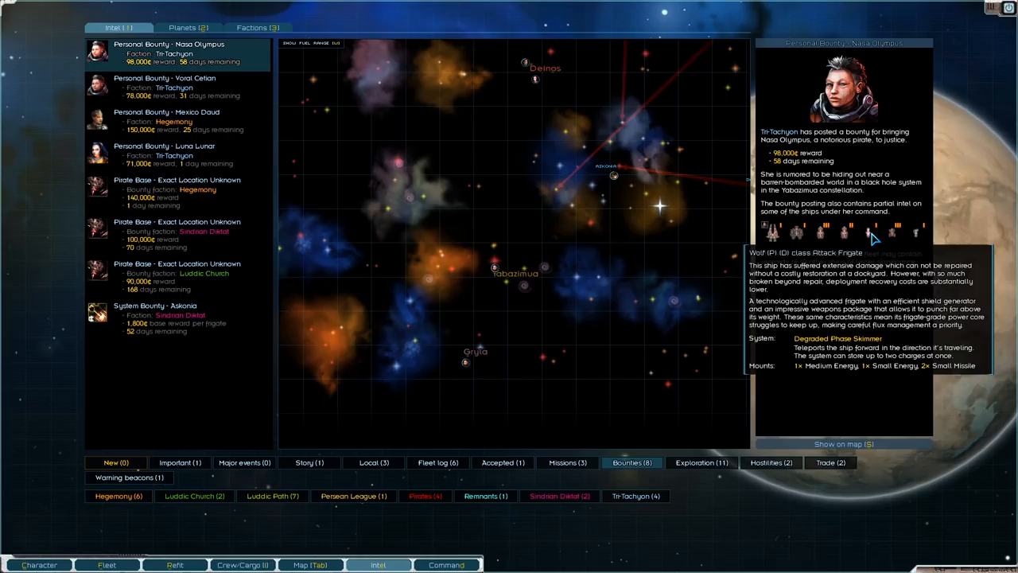
mouse_move(921, 243)
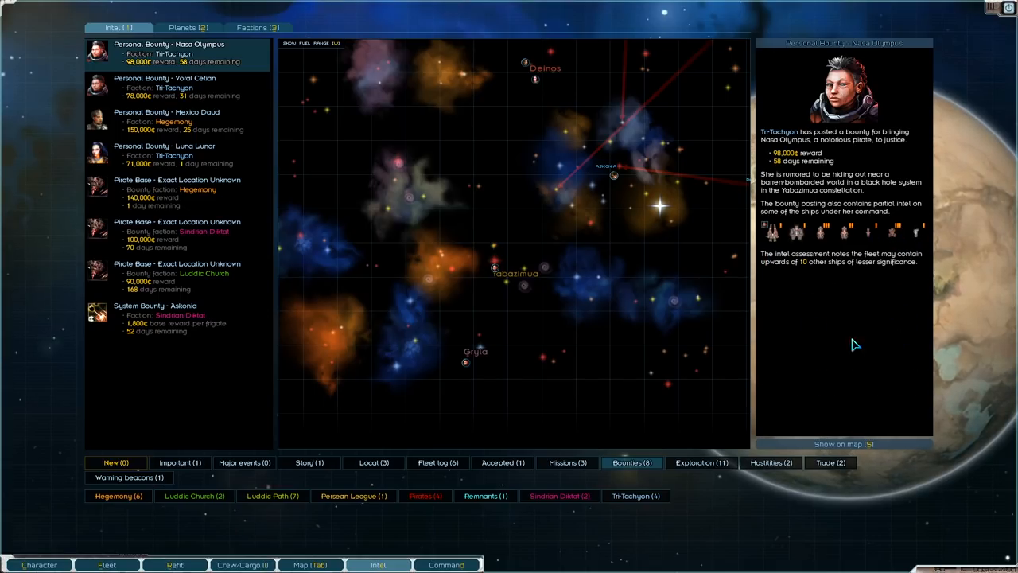
mouse_move(795, 306)
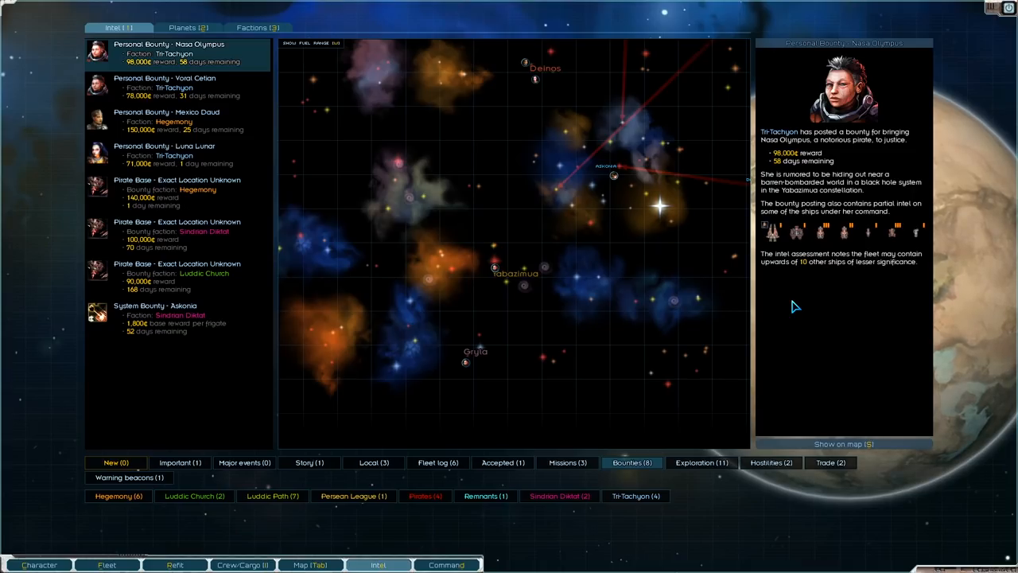
mouse_move(210, 169)
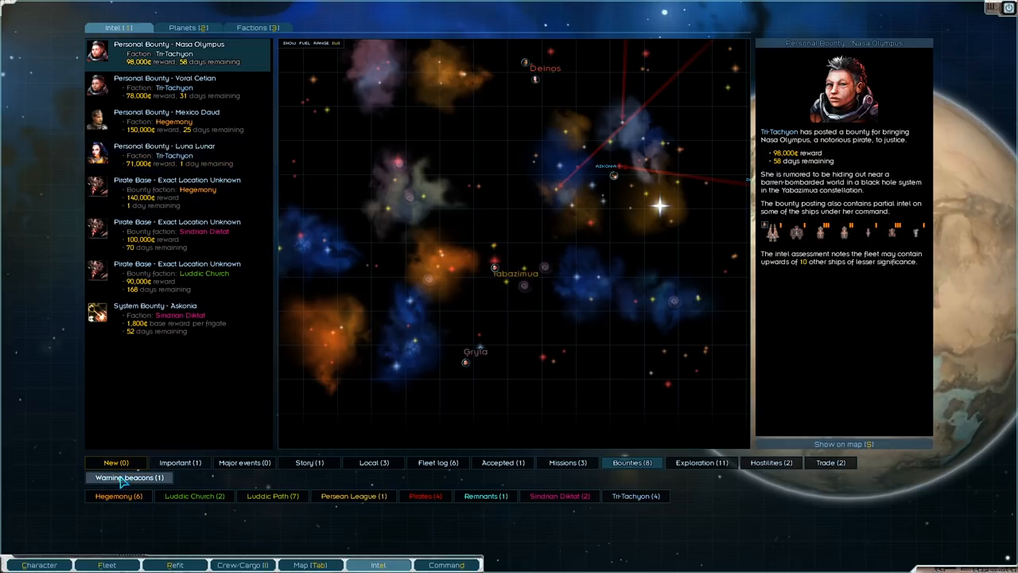
Read the exploration intel on the distress call, rich rare ore deposits and minor weapons cache.
click(309, 462)
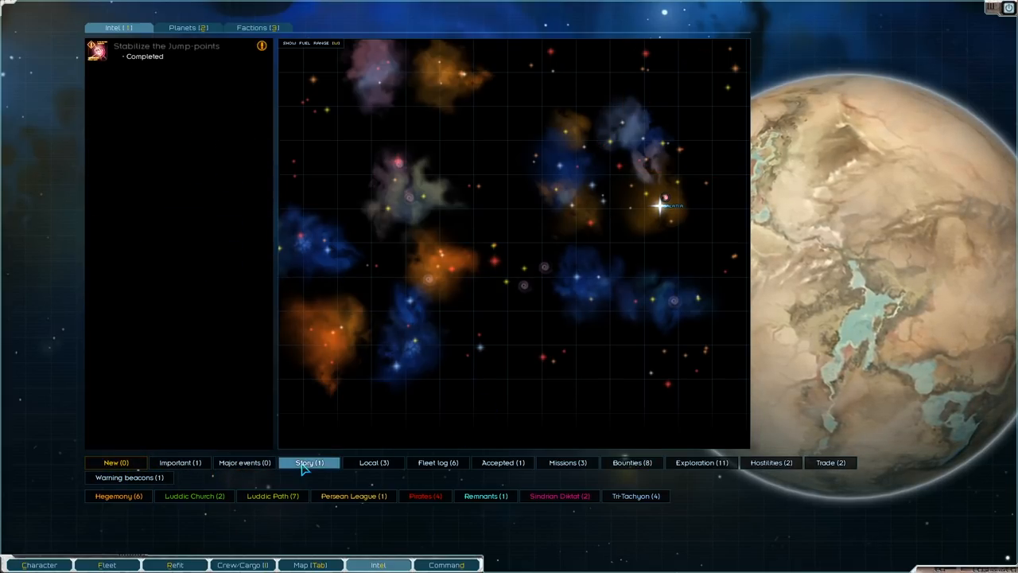
click(700, 461)
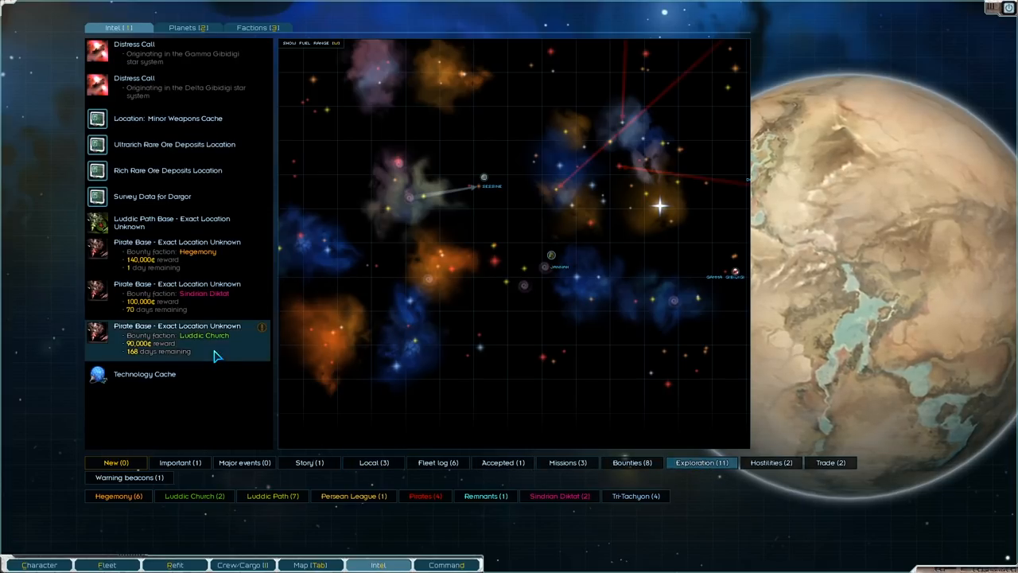
click(190, 86)
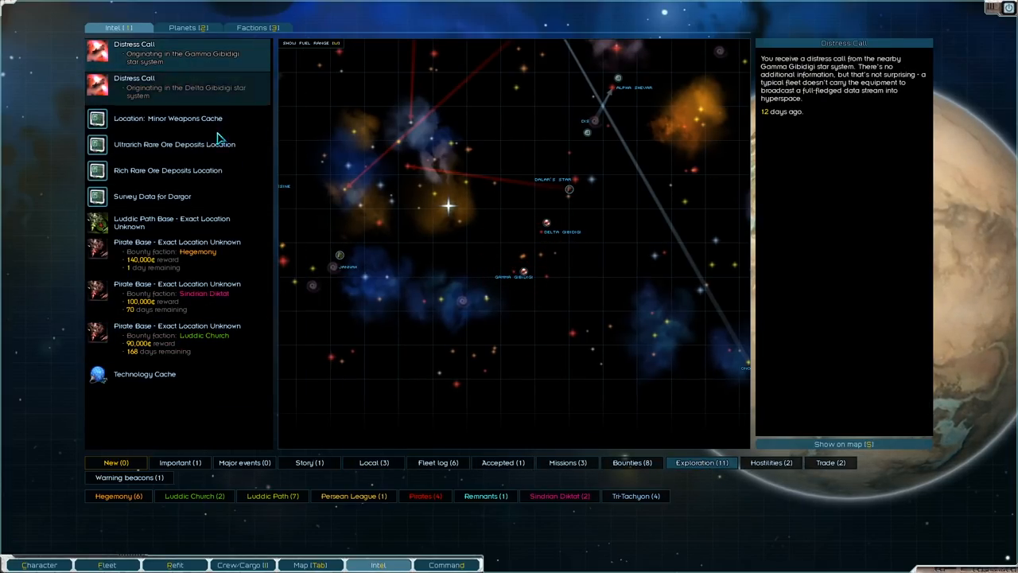
mouse_move(124, 169)
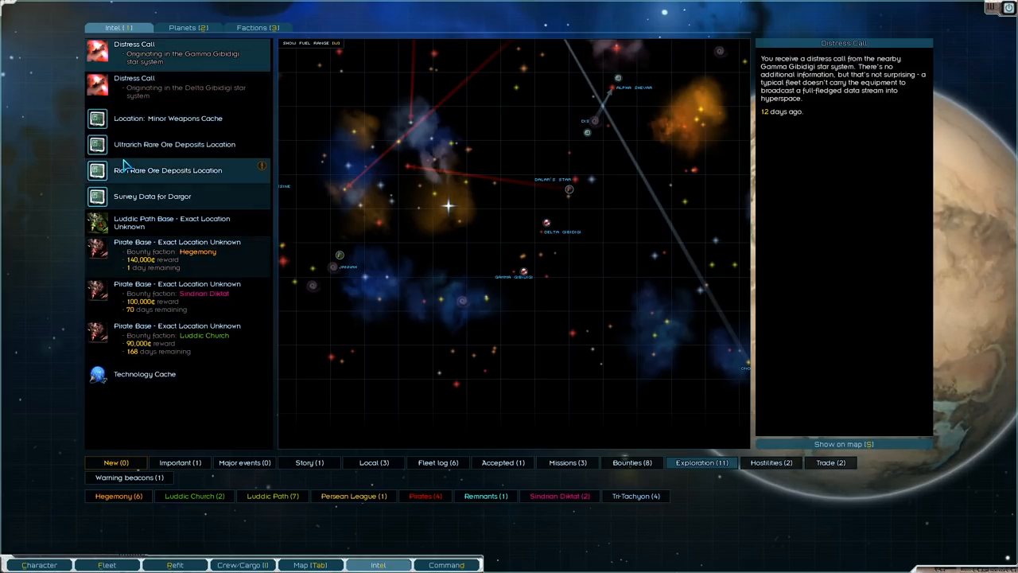
click(169, 169)
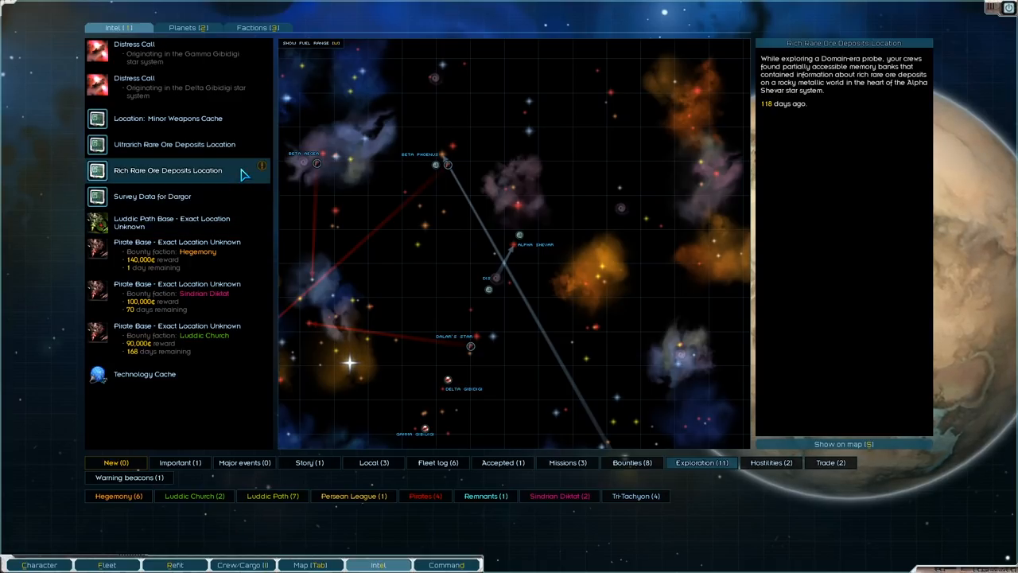
click(167, 118)
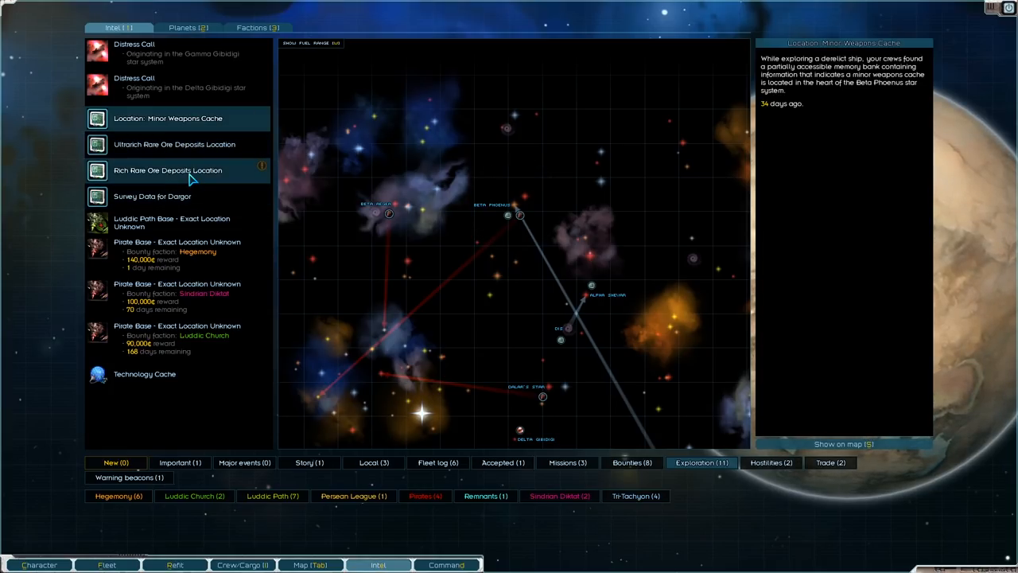
click(124, 477)
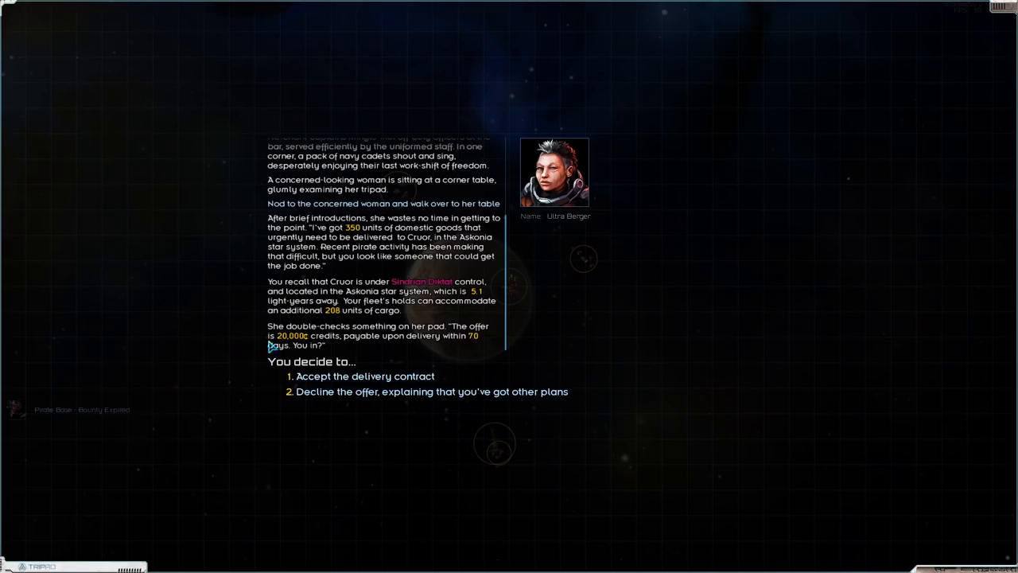
mouse_move(338, 239)
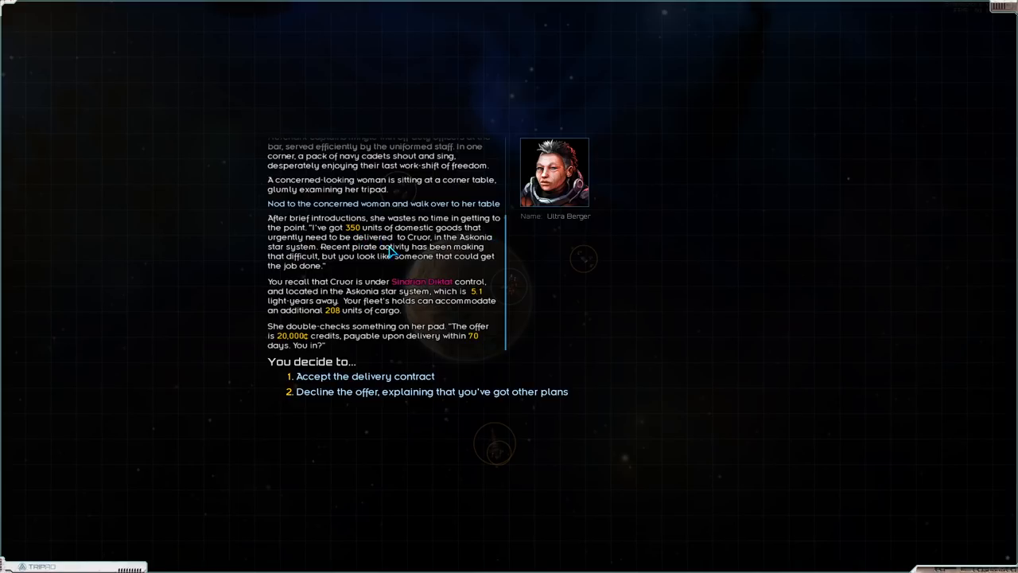
mouse_move(422, 252)
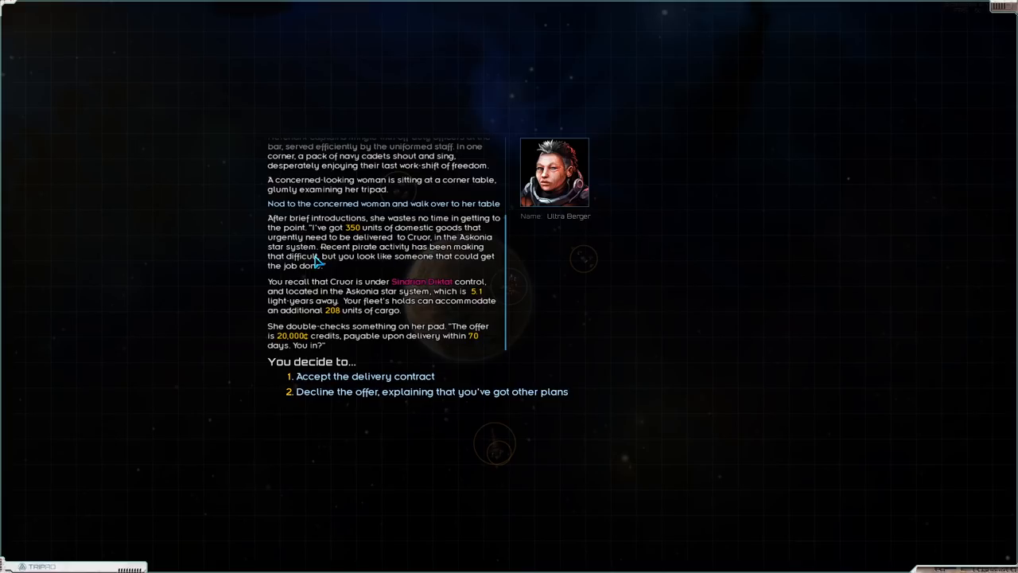
mouse_move(347, 271)
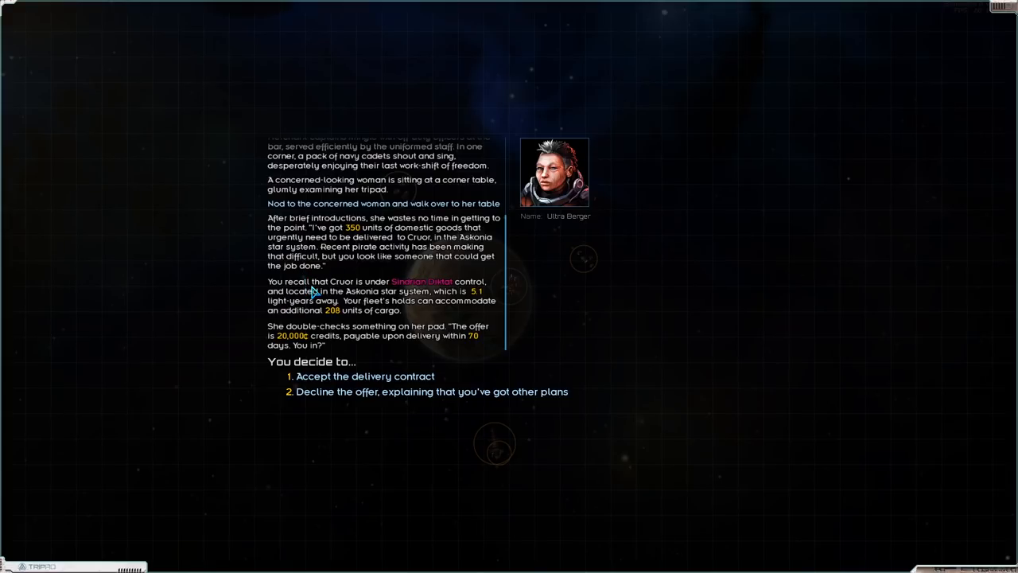
mouse_move(452, 301)
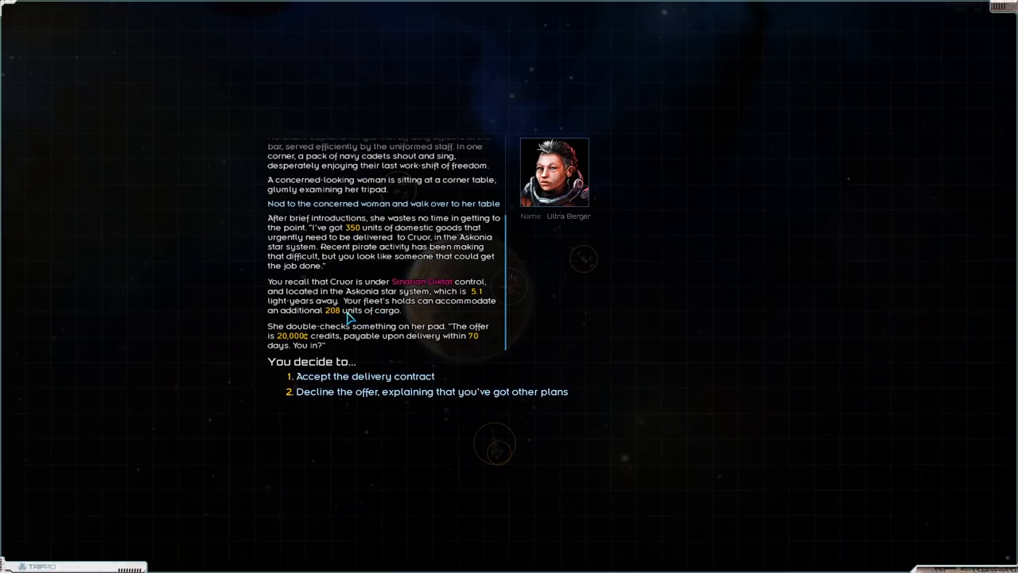
mouse_move(379, 318)
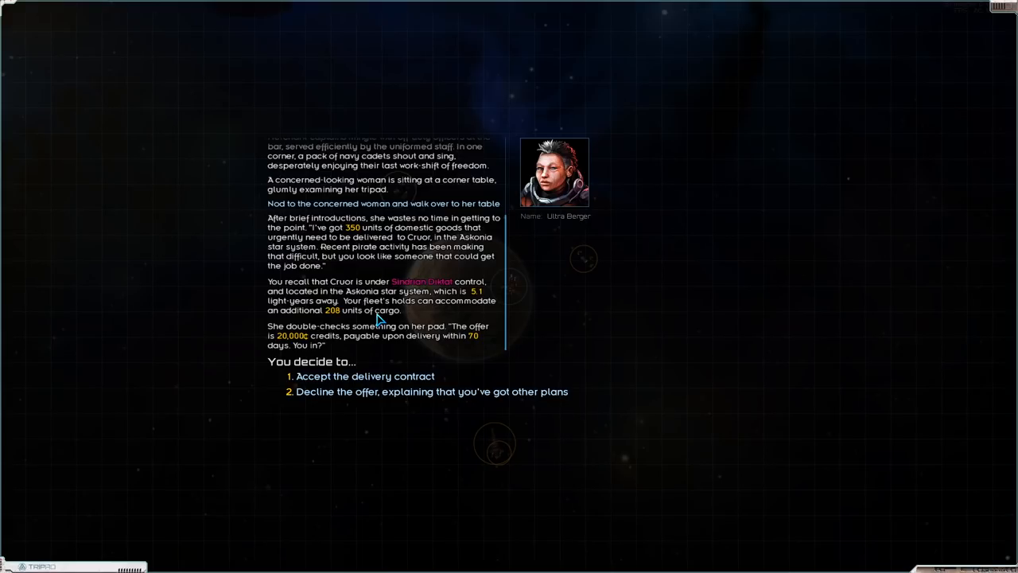
mouse_move(480, 404)
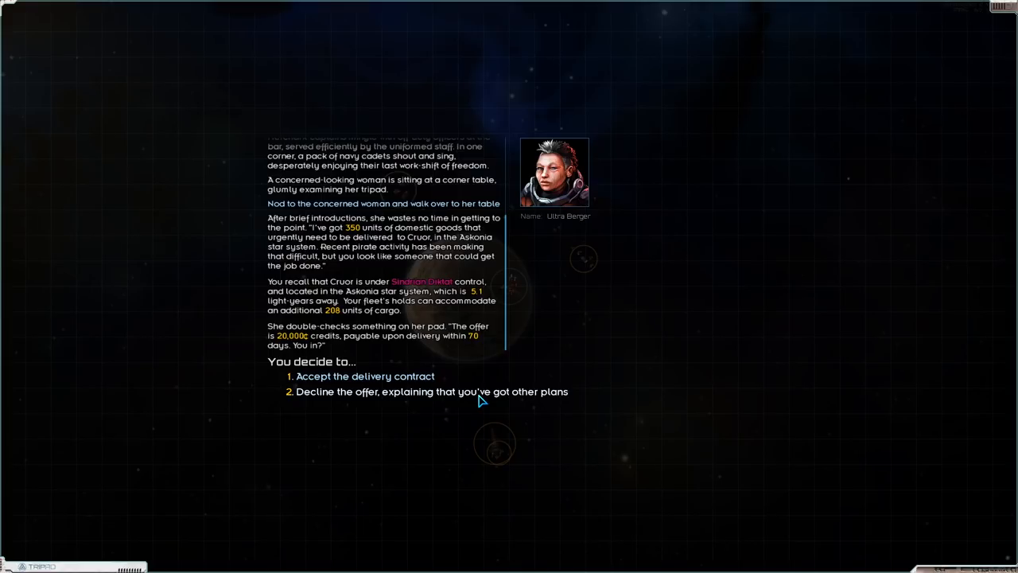
Decline the bar contact's domestic goods delivery offer, citing other plans.
click(433, 391)
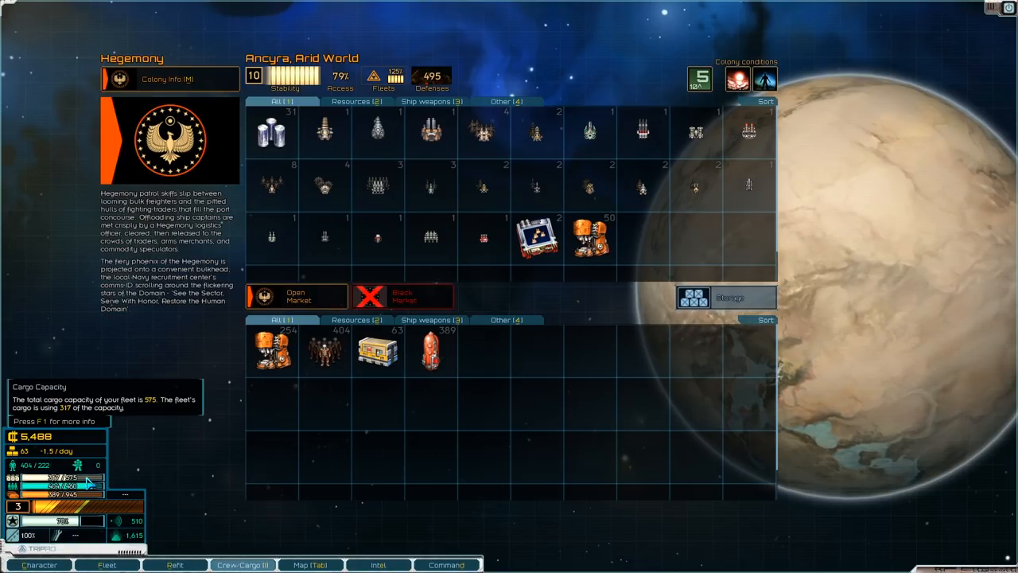
mouse_move(167, 454)
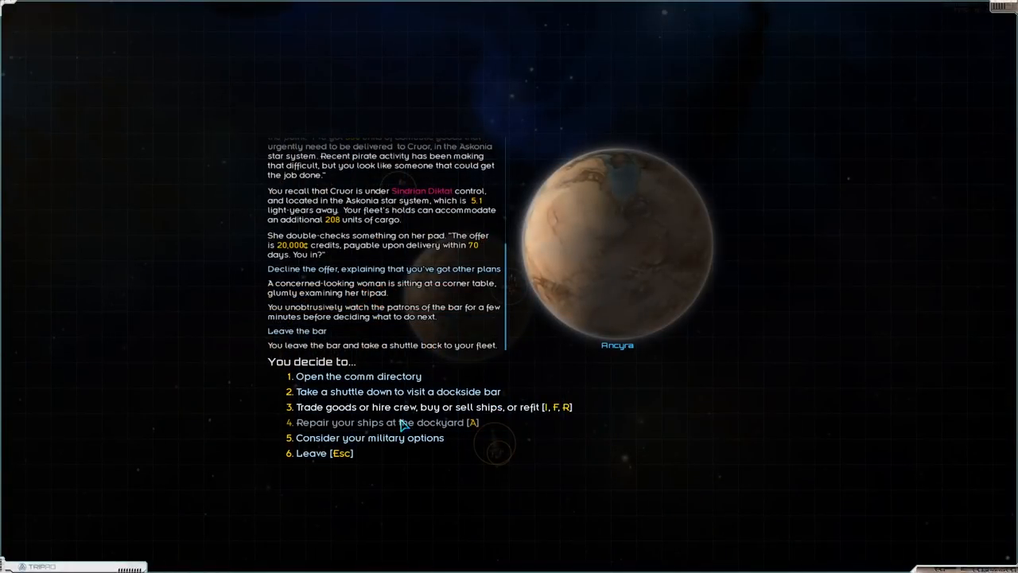
Revisit the bar, accept the 350 domestic goods delivery contract to Cruor, and leave the bar.
click(390, 391)
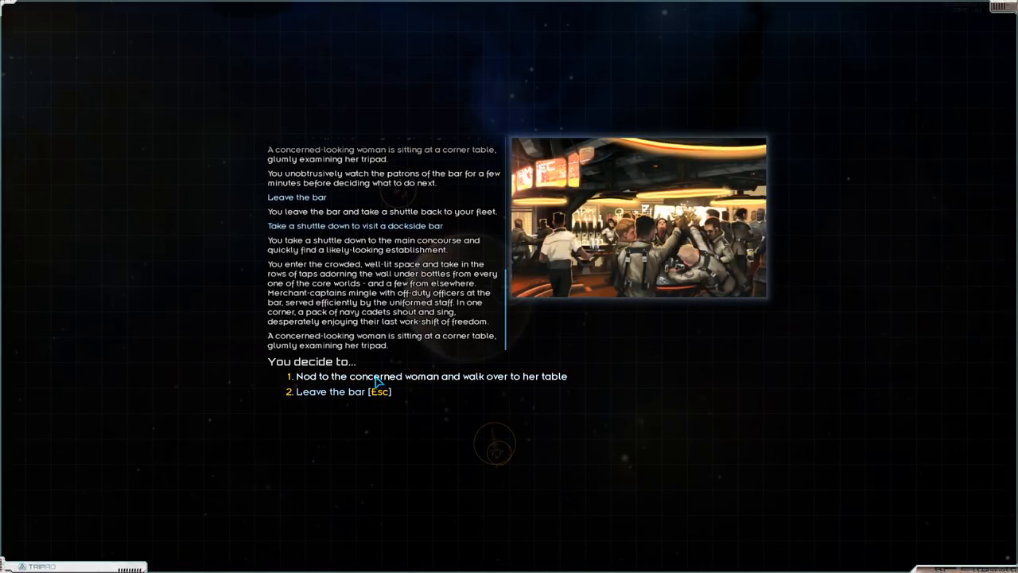
click(432, 375)
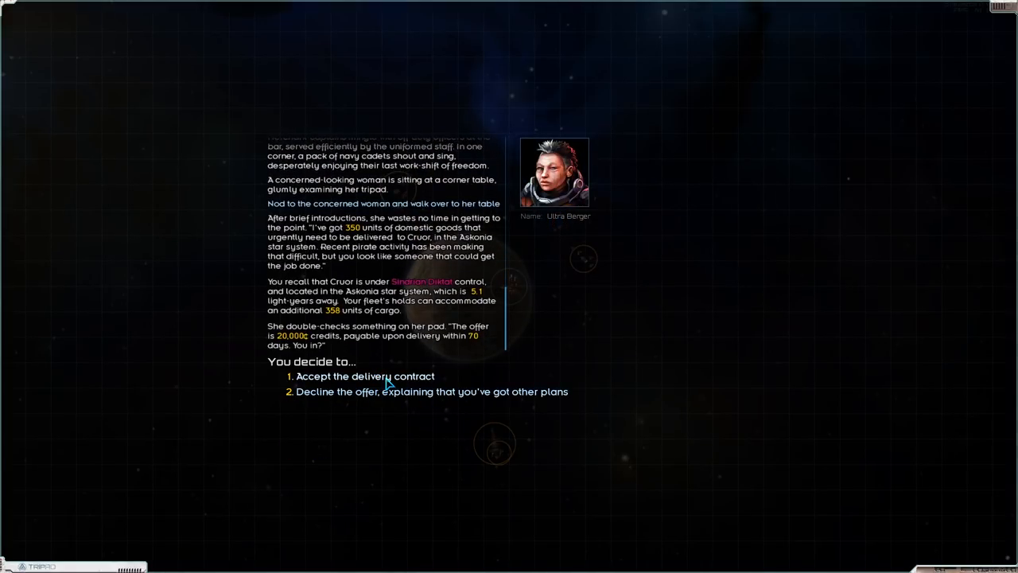
click(364, 375)
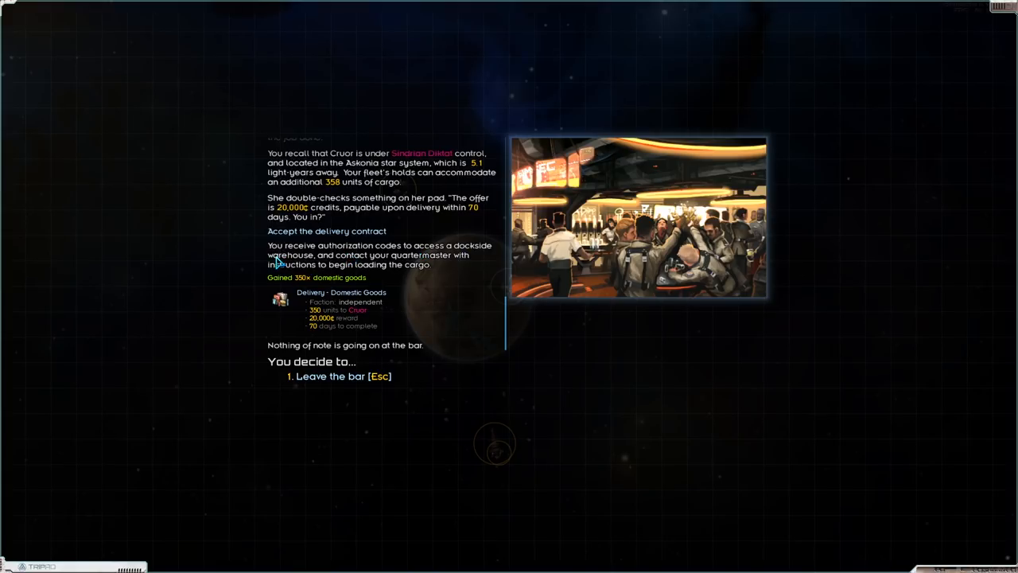
mouse_move(358, 277)
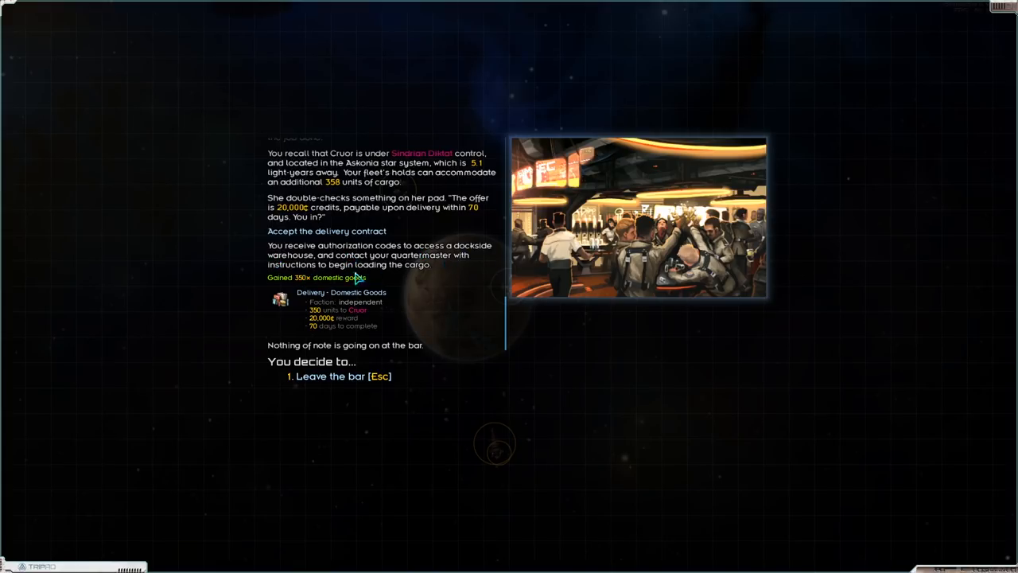
mouse_move(331, 389)
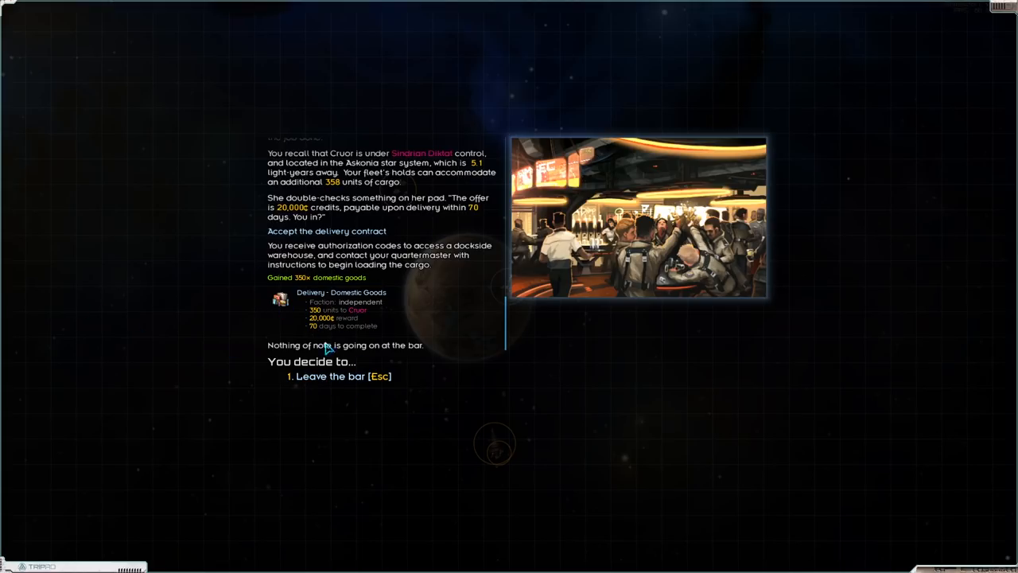
click(344, 376)
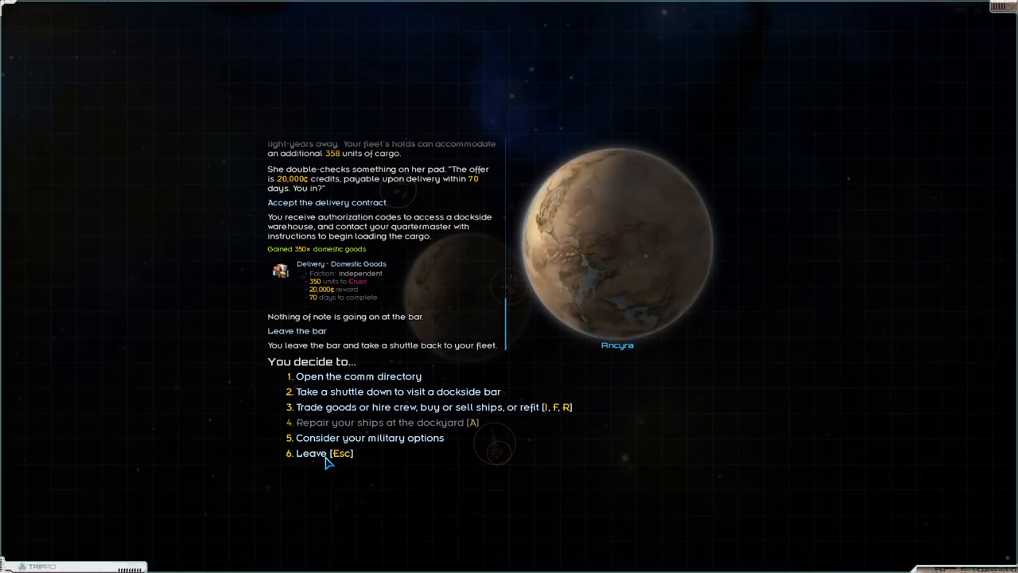
Leave Ancyra, lay in a course for the Domestic Goods delivery to Askonia, and travel through hyperspace.
click(307, 452)
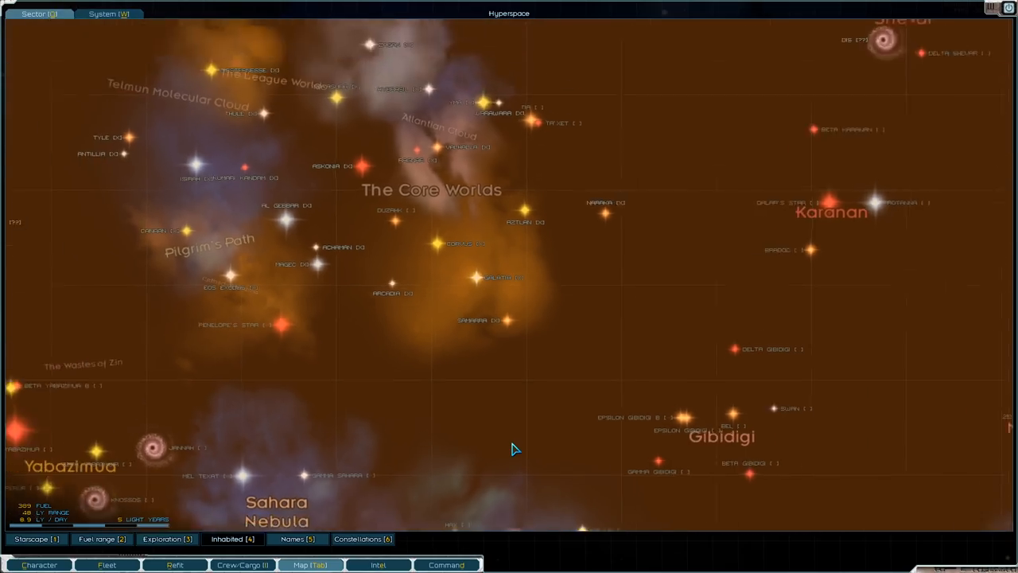
click(382, 564)
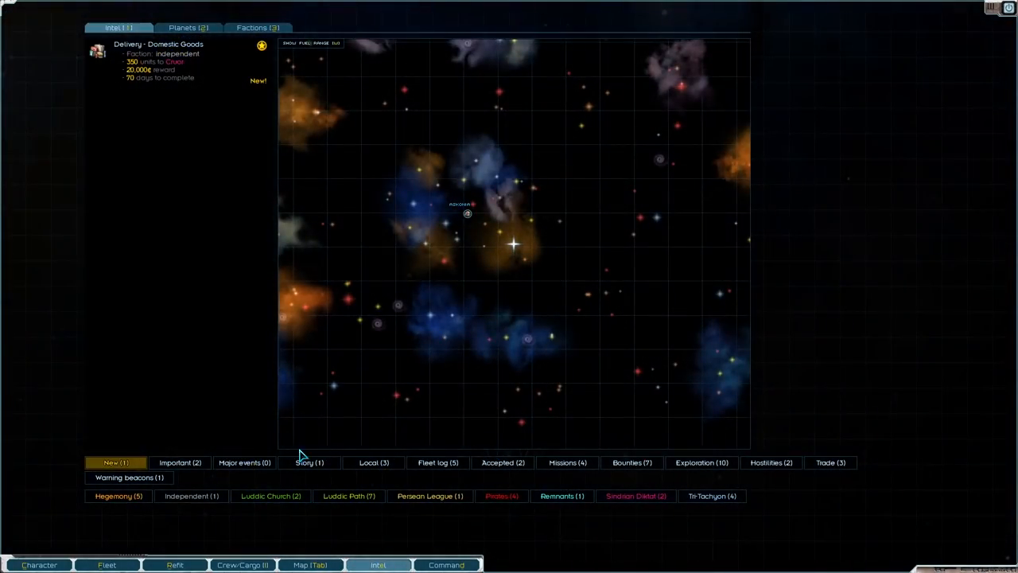
click(167, 62)
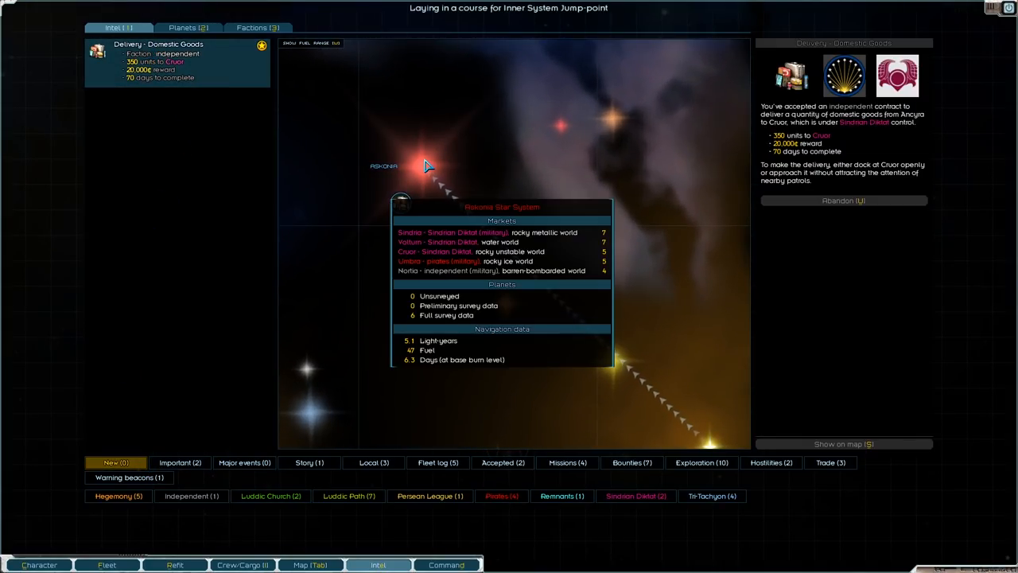
click(242, 567)
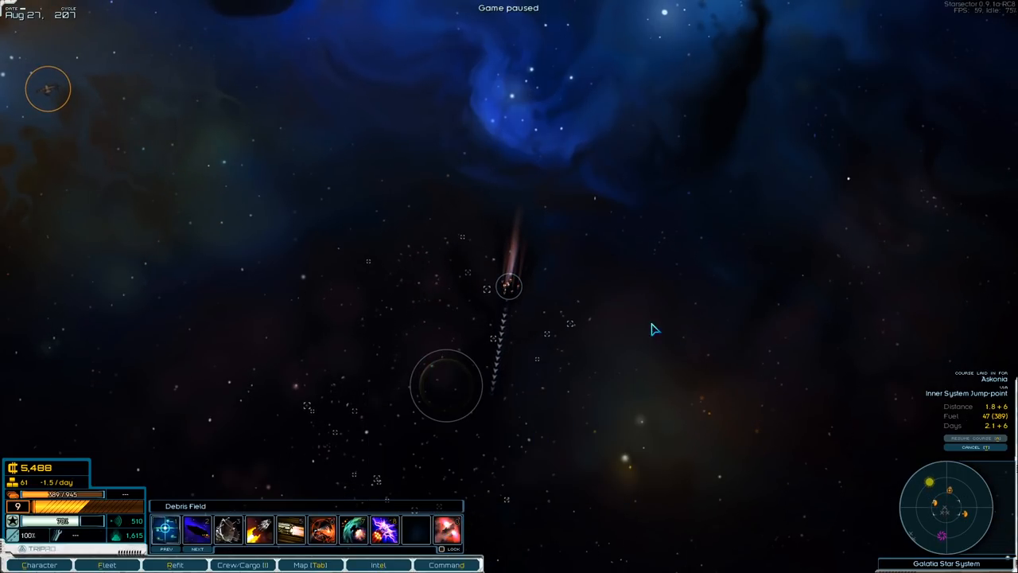
key(Space)
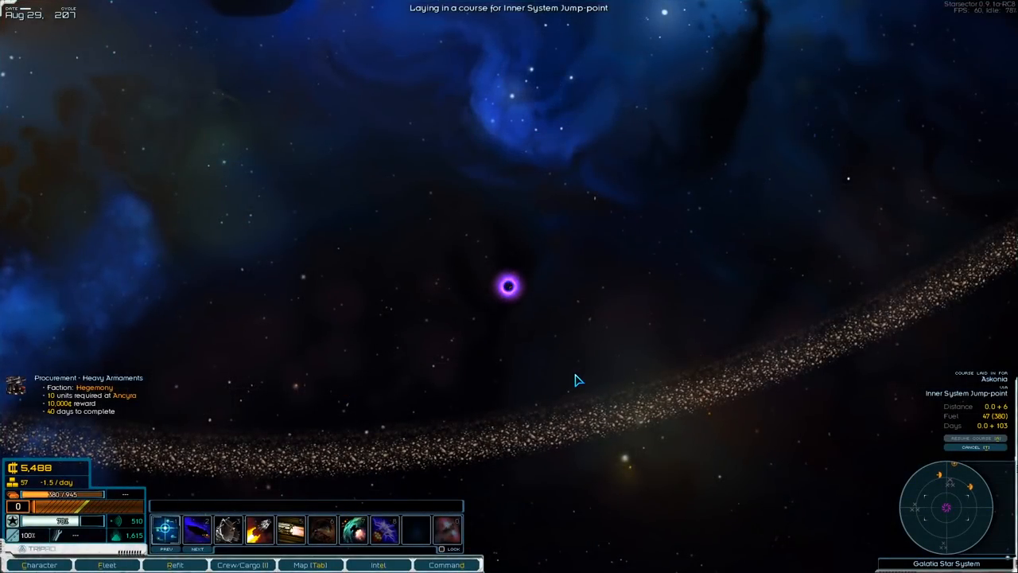
click(509, 286)
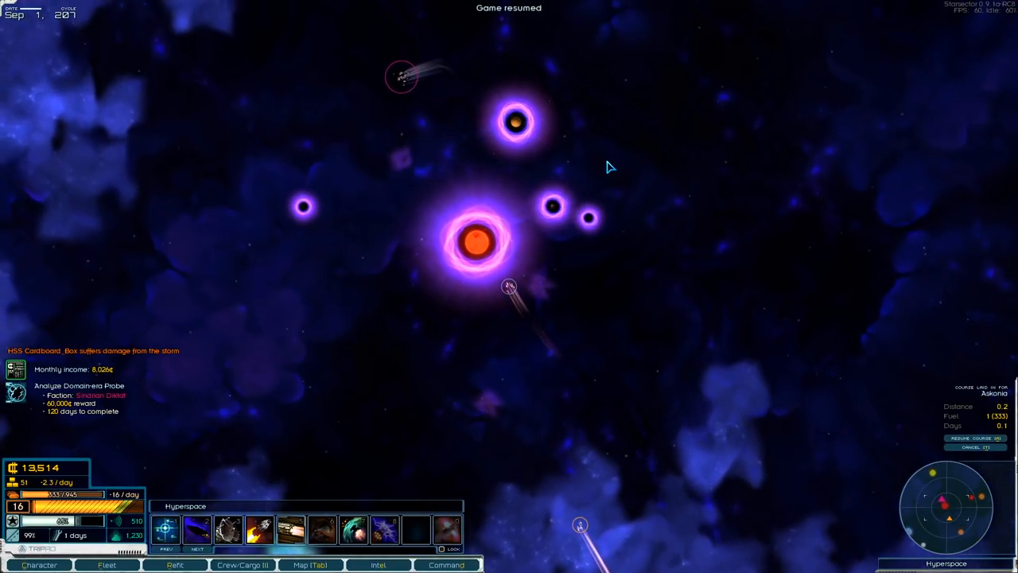
Review the 60,000-credit Analyze Domain-era Probe mission, then the local Domestic Goods delivery contract.
click(379, 565)
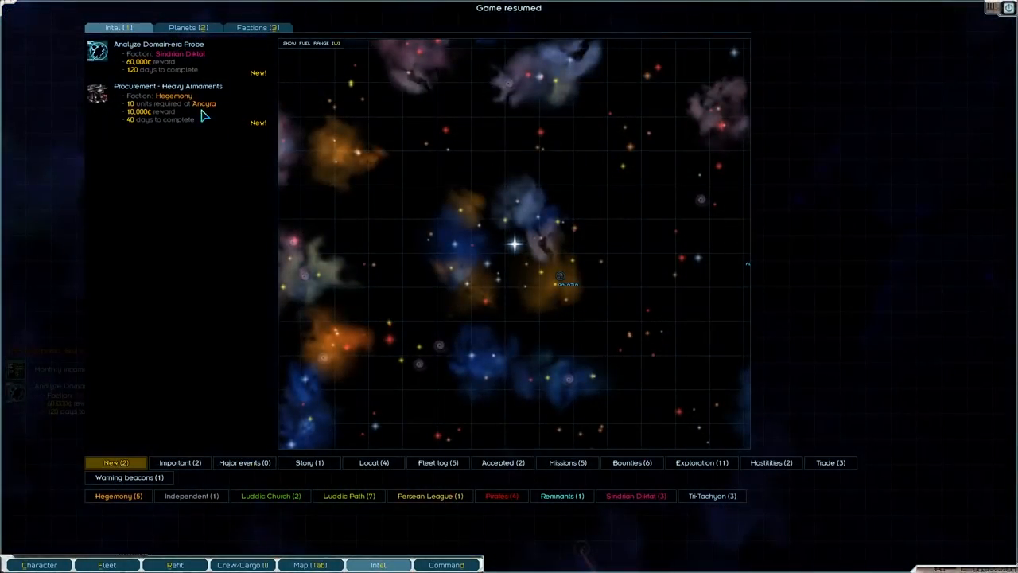
click(156, 44)
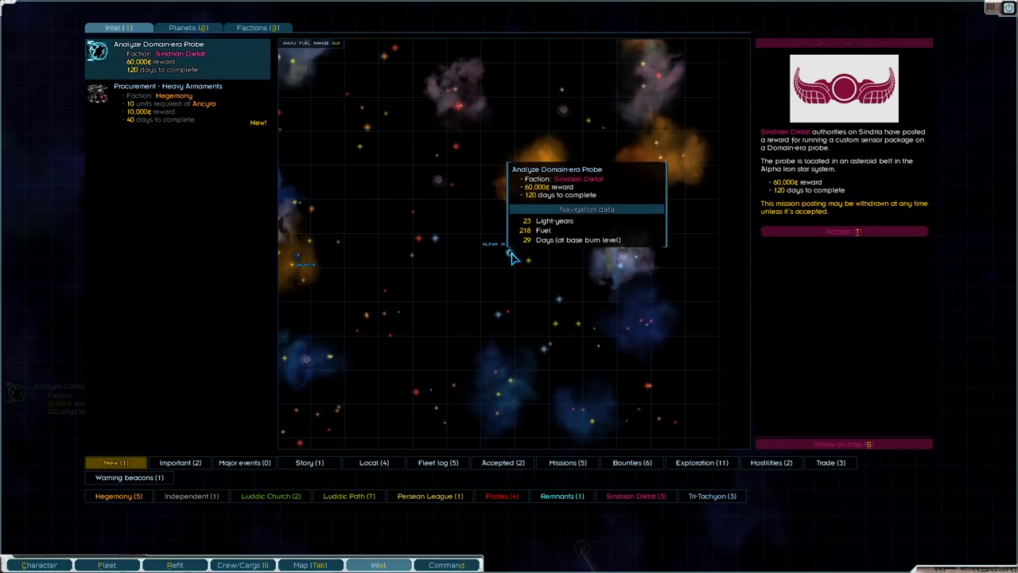
mouse_move(549, 245)
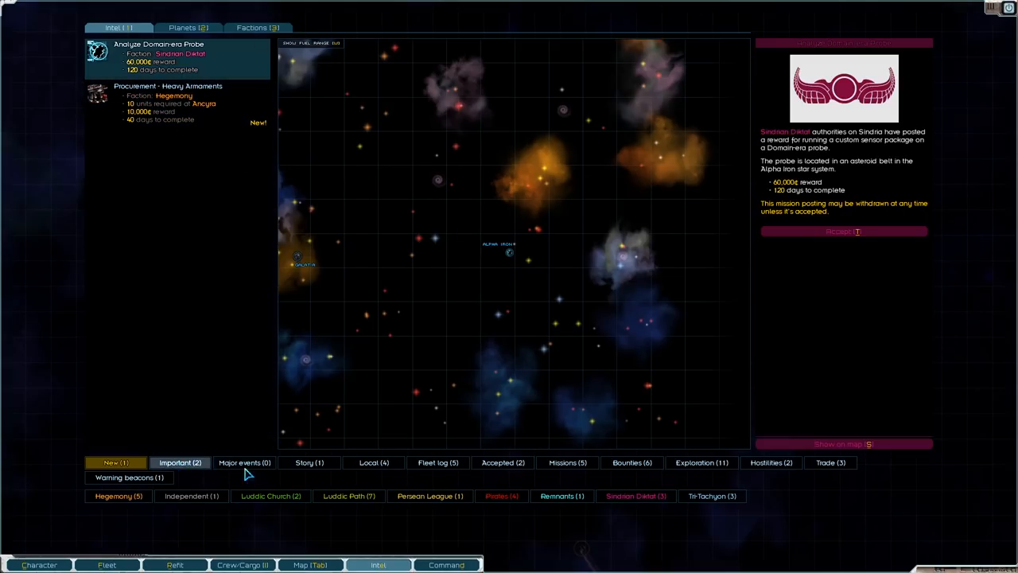
click(372, 461)
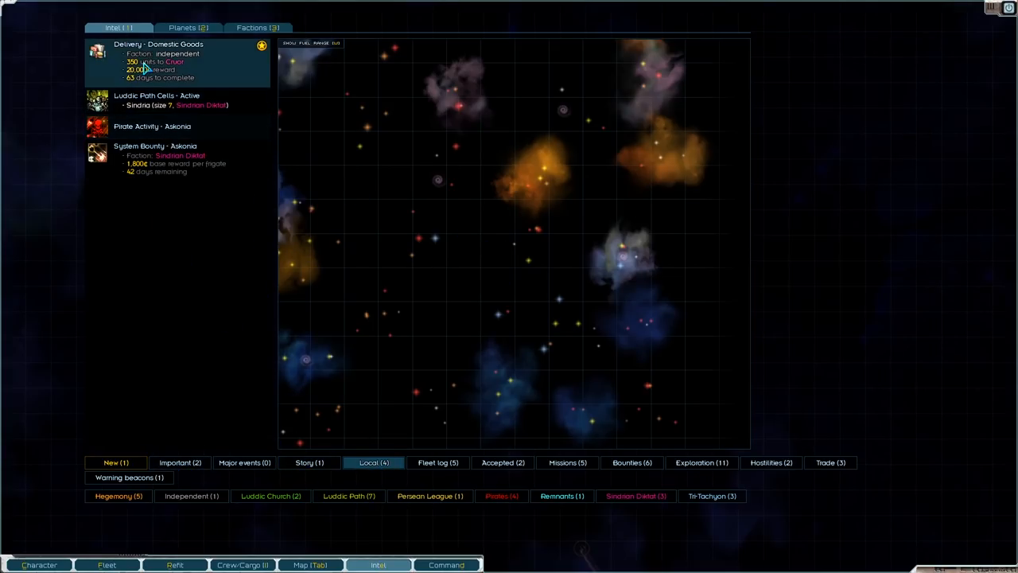
click(151, 62)
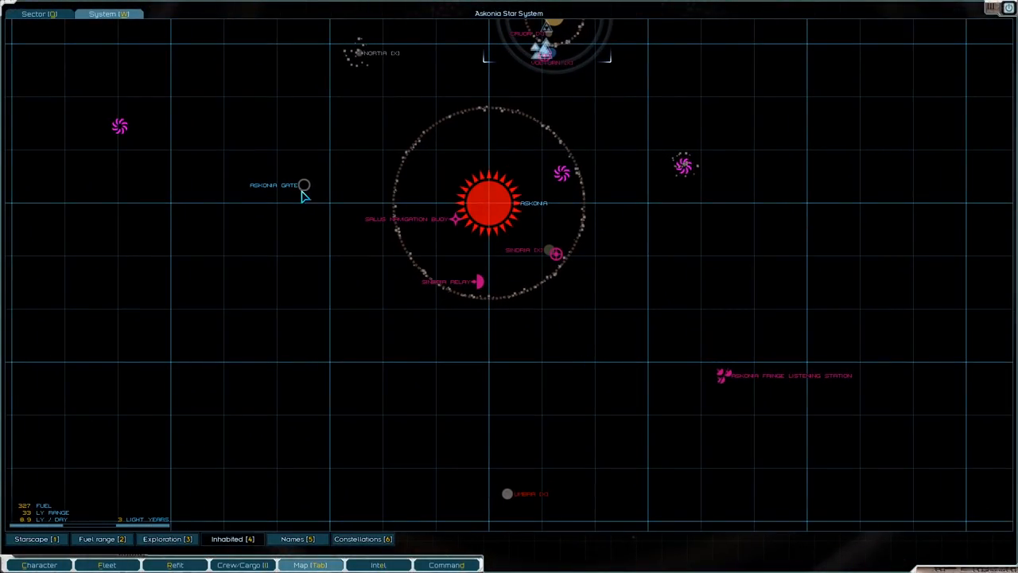
mouse_move(325, 196)
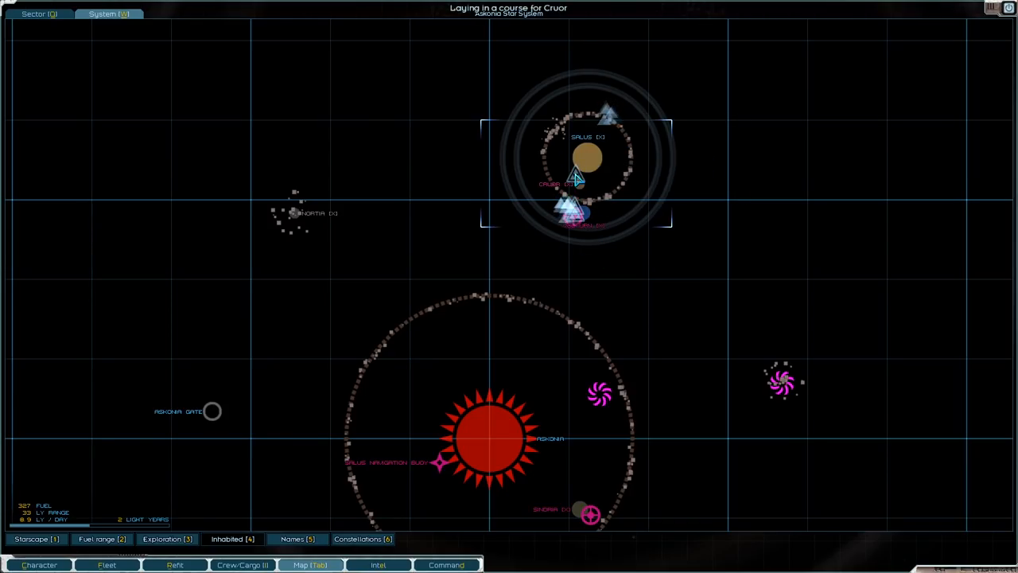
mouse_move(585, 191)
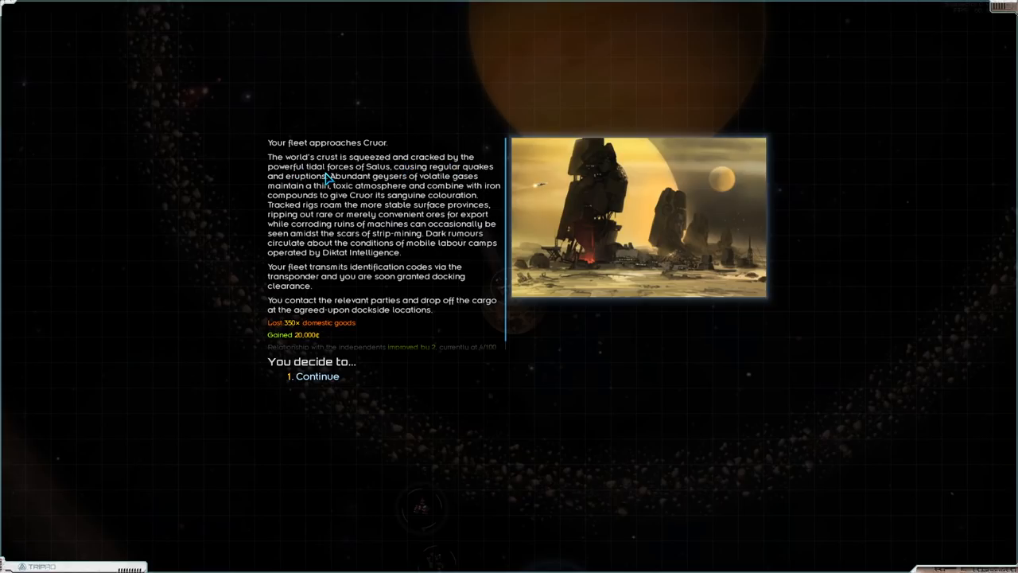
mouse_move(413, 178)
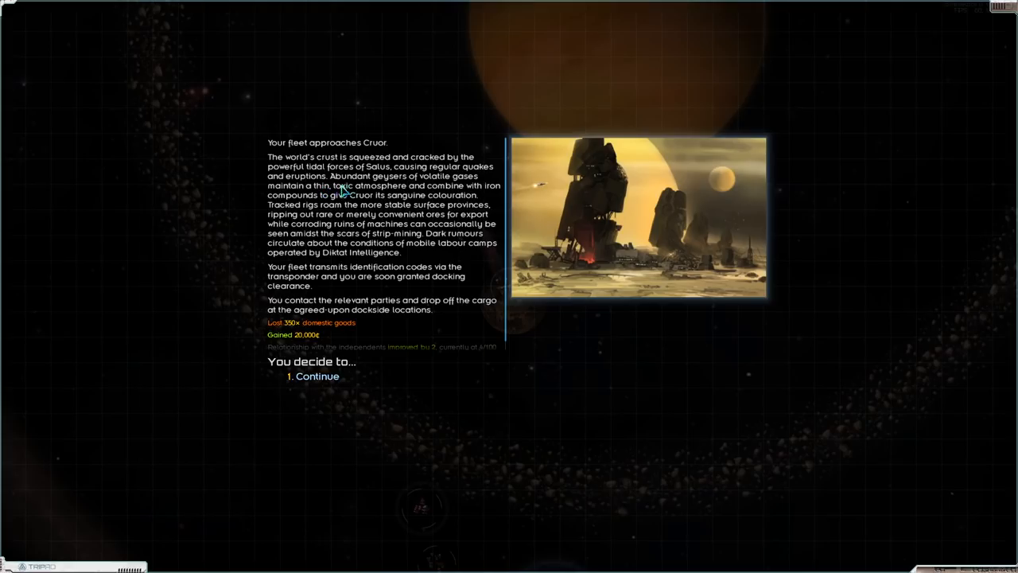
mouse_move(390, 191)
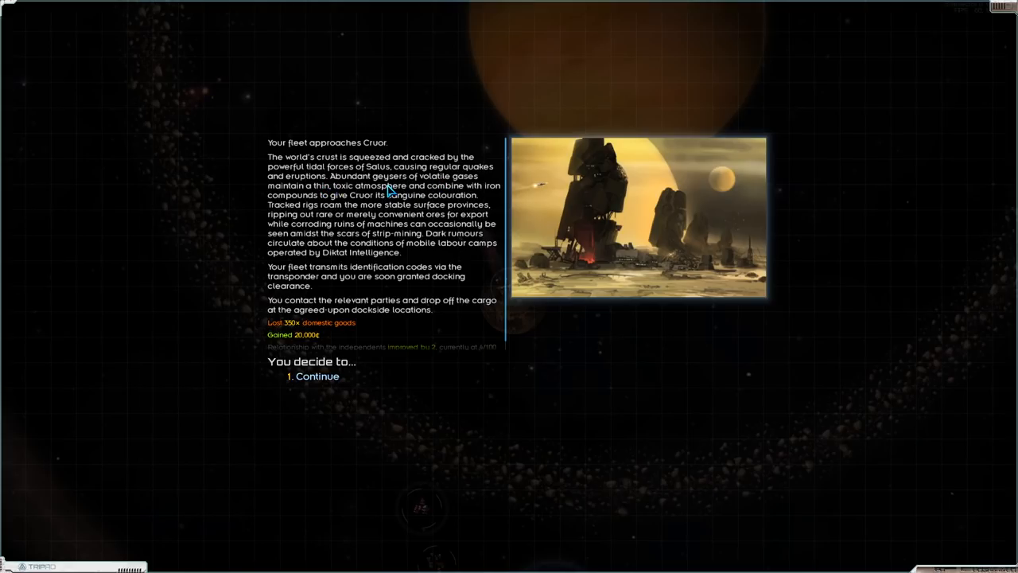
mouse_move(388, 189)
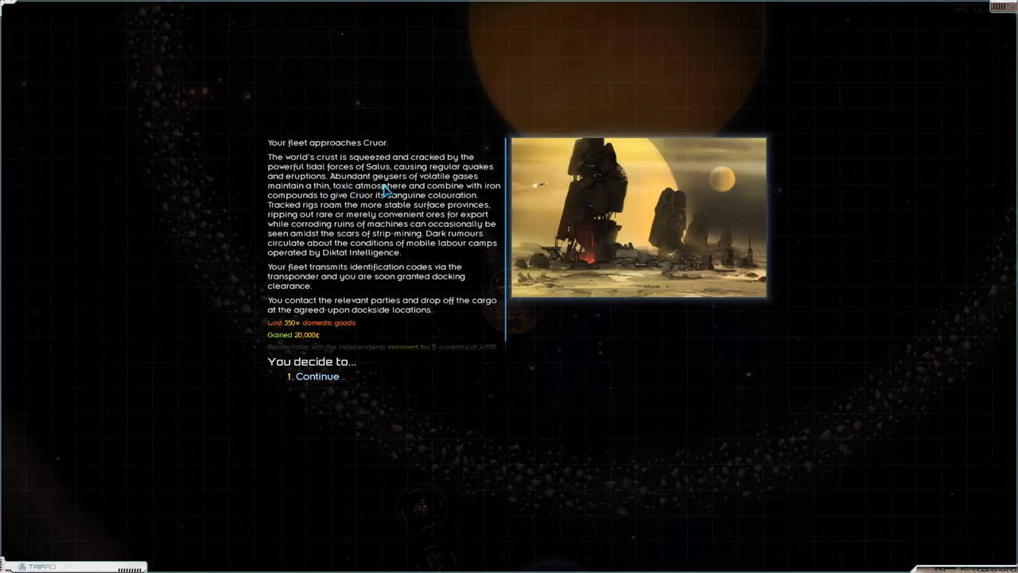
mouse_move(337, 215)
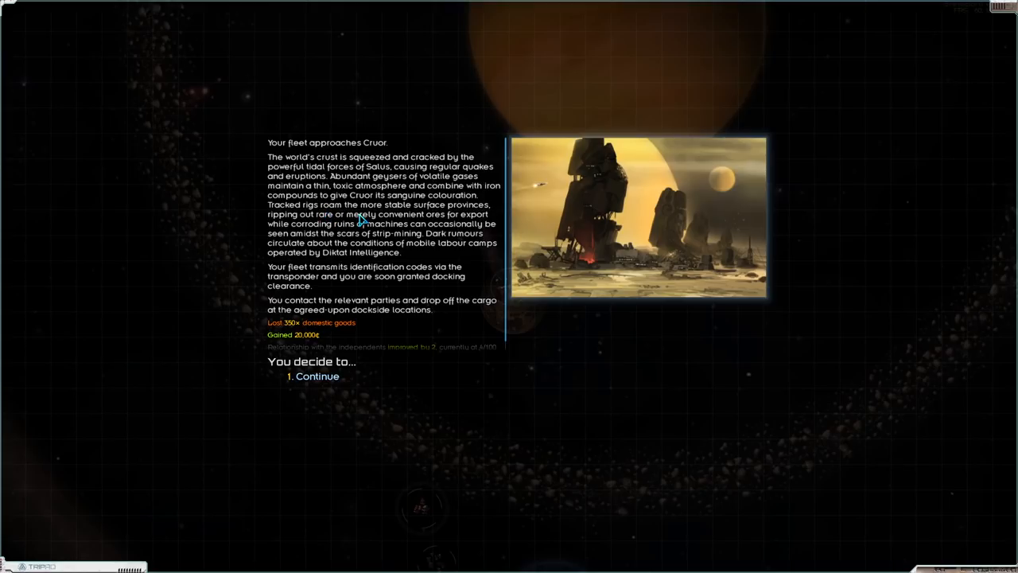
mouse_move(448, 216)
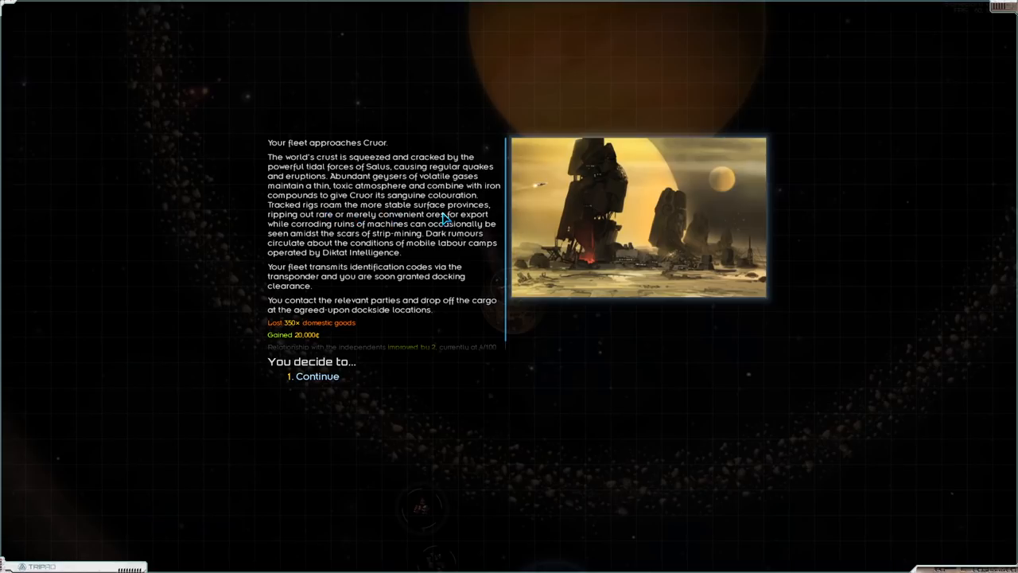
mouse_move(318, 226)
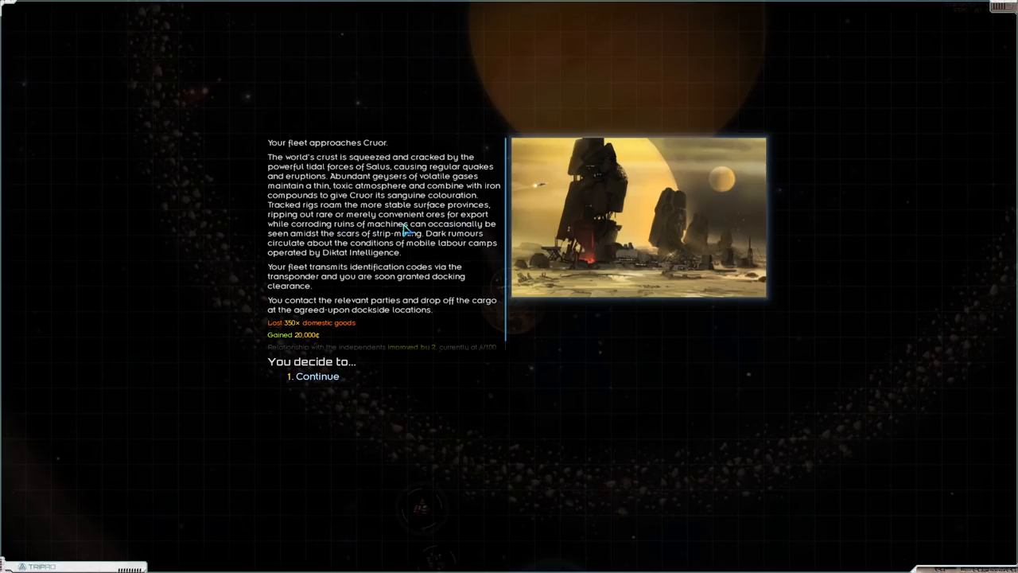
mouse_move(383, 232)
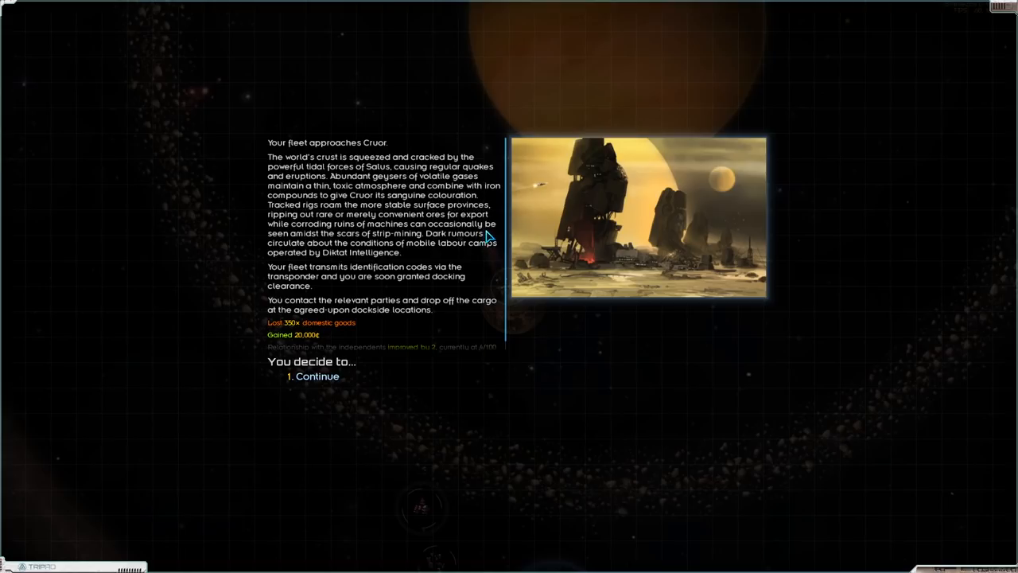
mouse_move(299, 245)
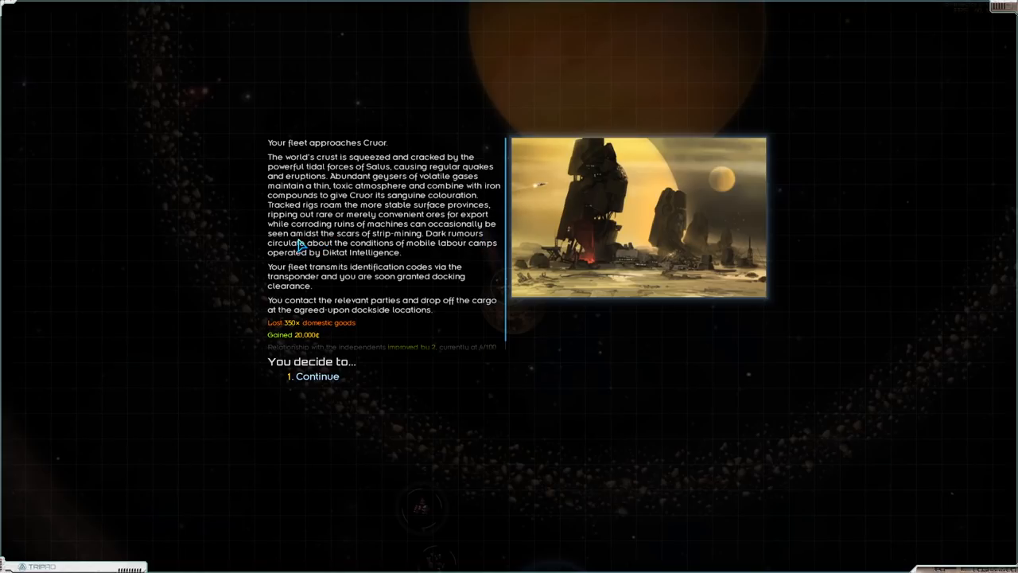
mouse_move(452, 242)
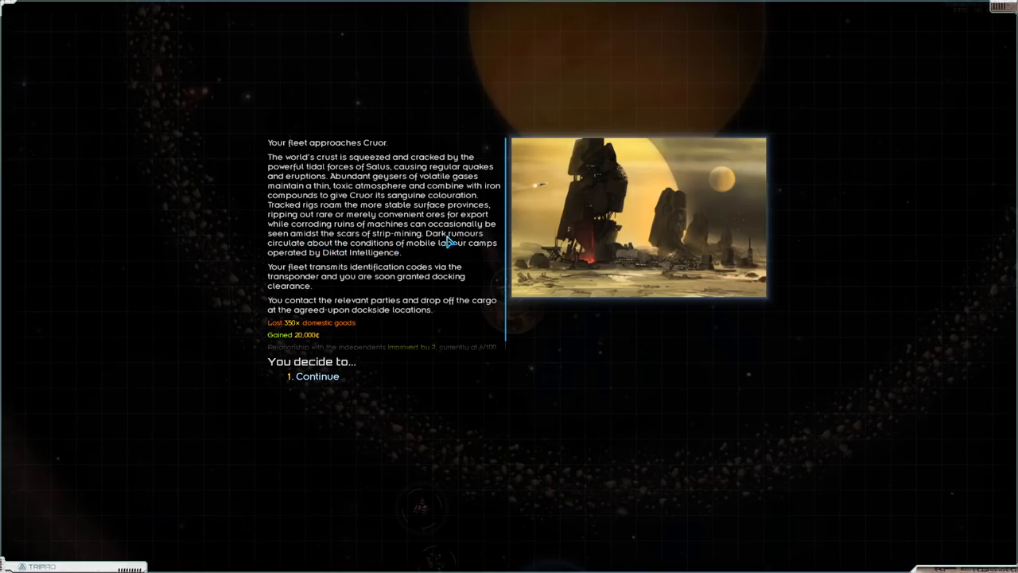
mouse_move(407, 256)
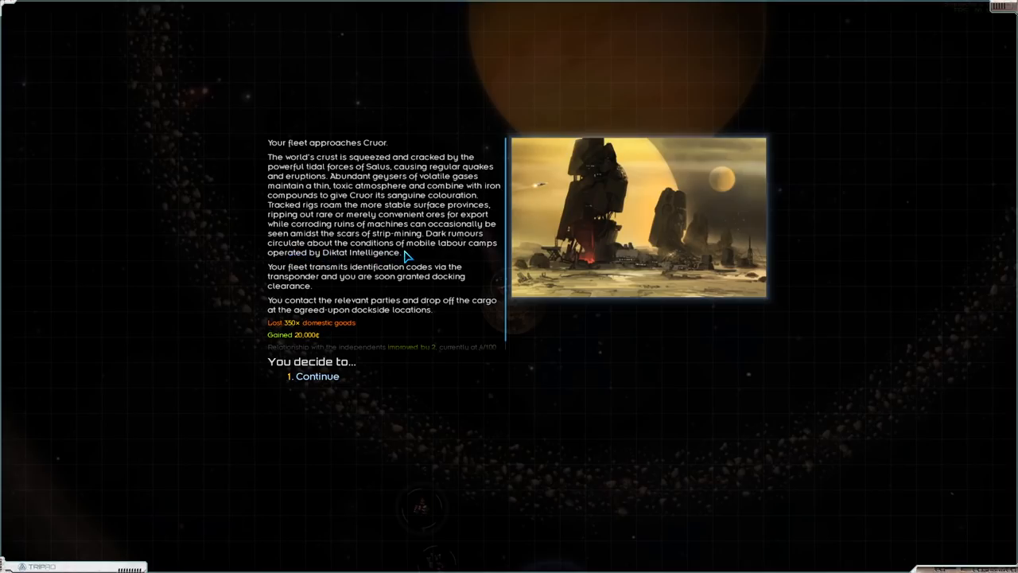
mouse_move(315, 277)
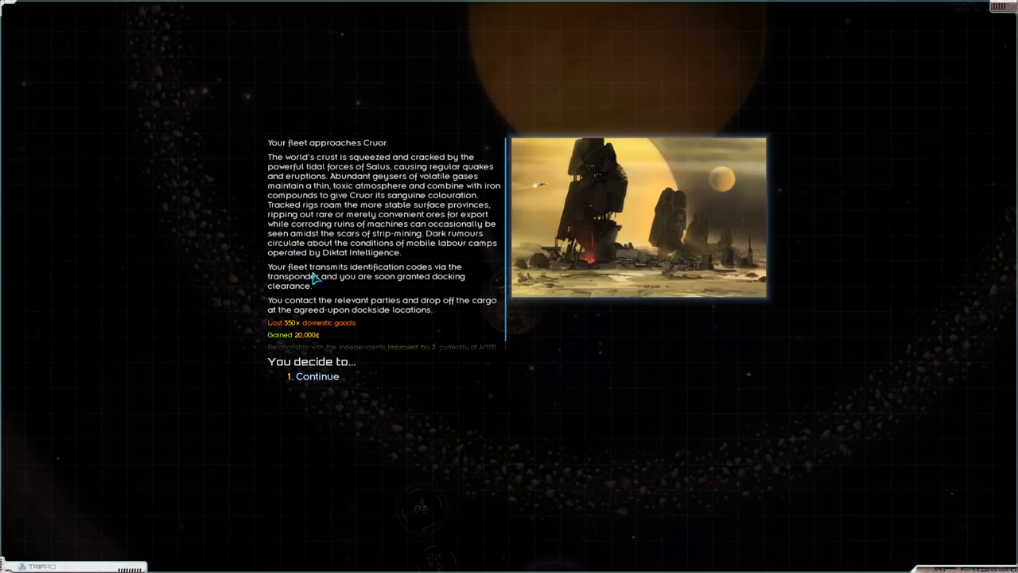
mouse_move(461, 277)
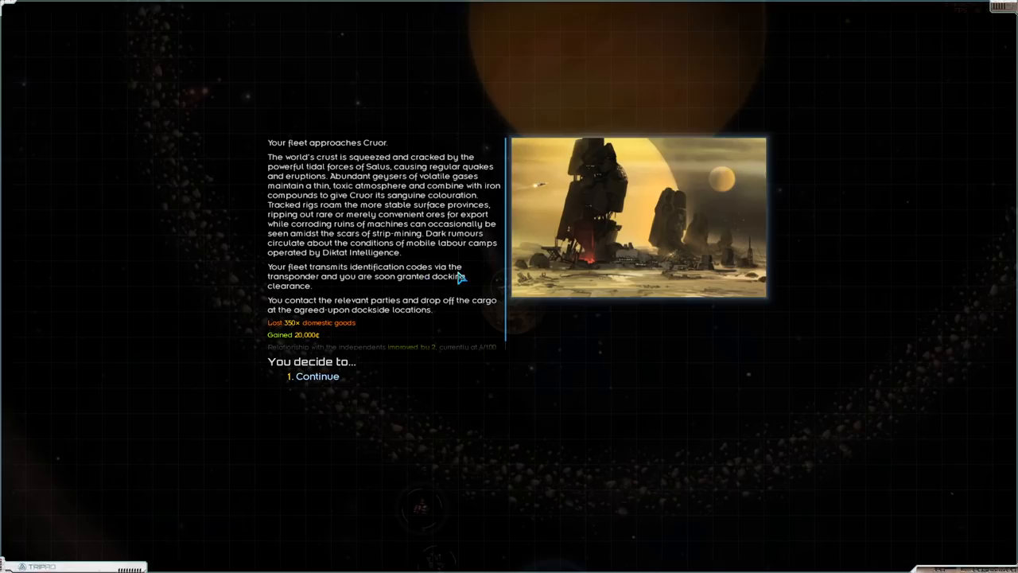
mouse_move(296, 302)
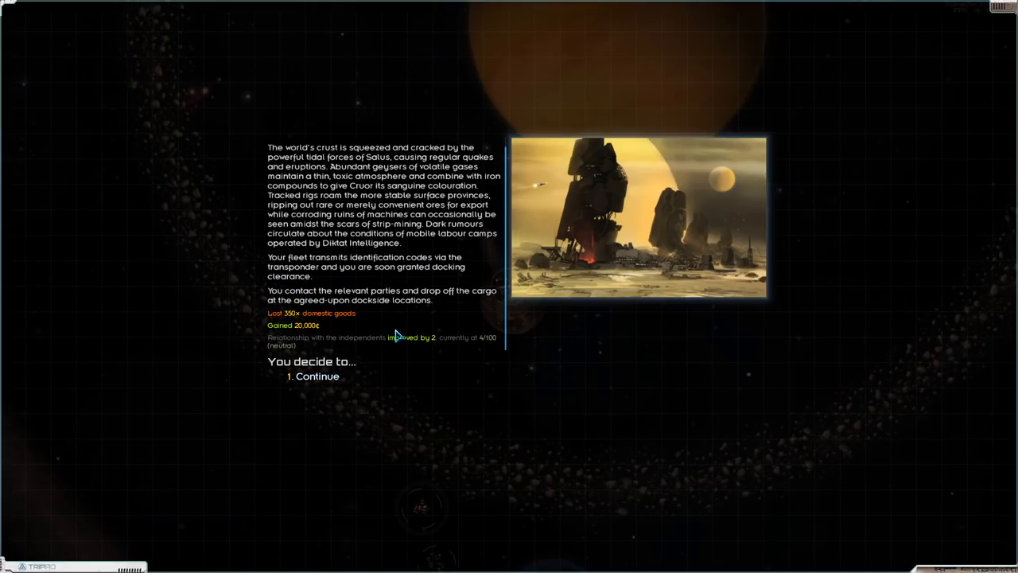
Continue past Cruor's docking description to reach the station's options.
click(315, 376)
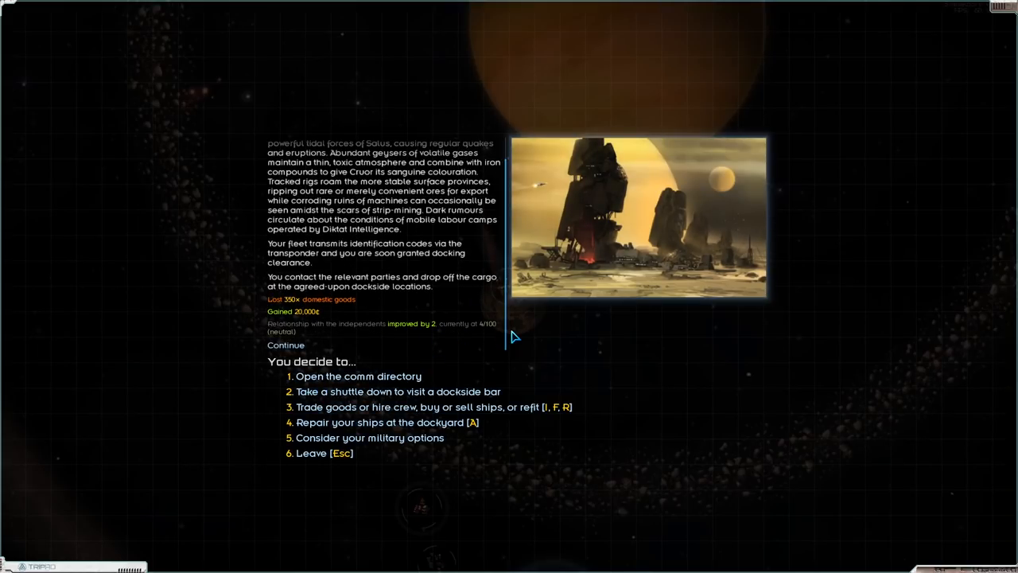
Check Cruor's market, repair all fleet ships at the dockyard, and browse the ships for sale.
click(427, 407)
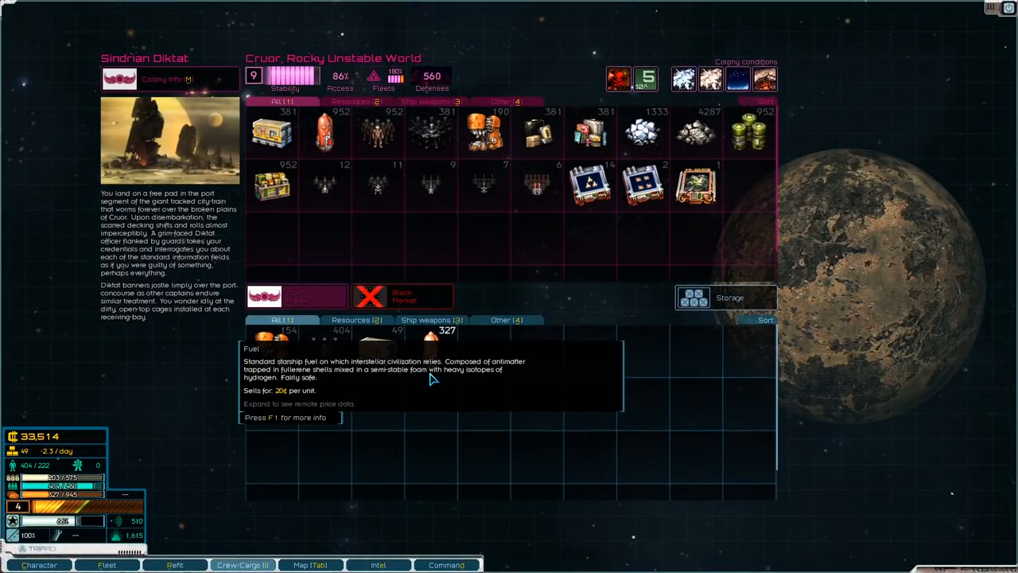
mouse_move(595, 445)
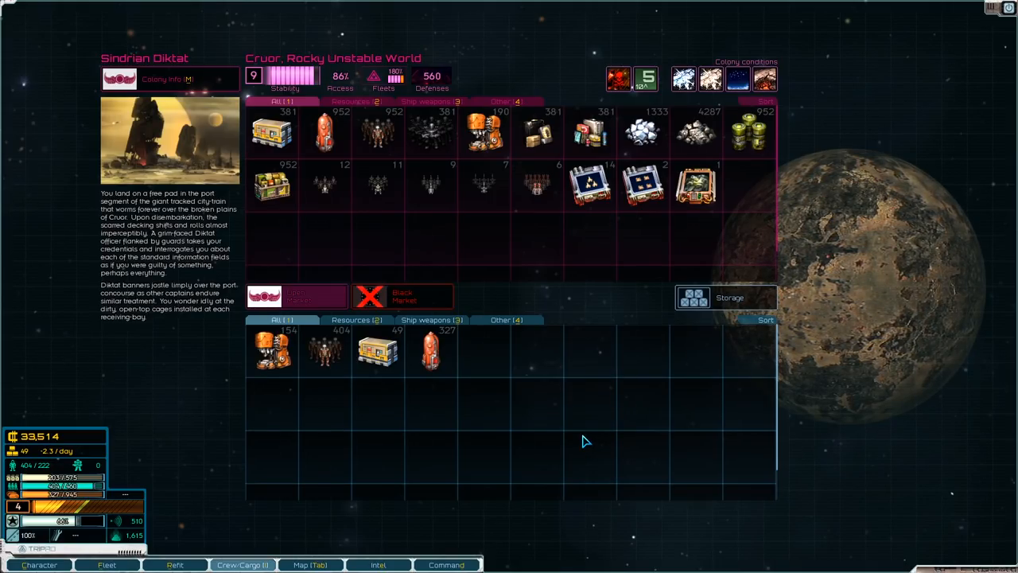
mouse_move(312, 302)
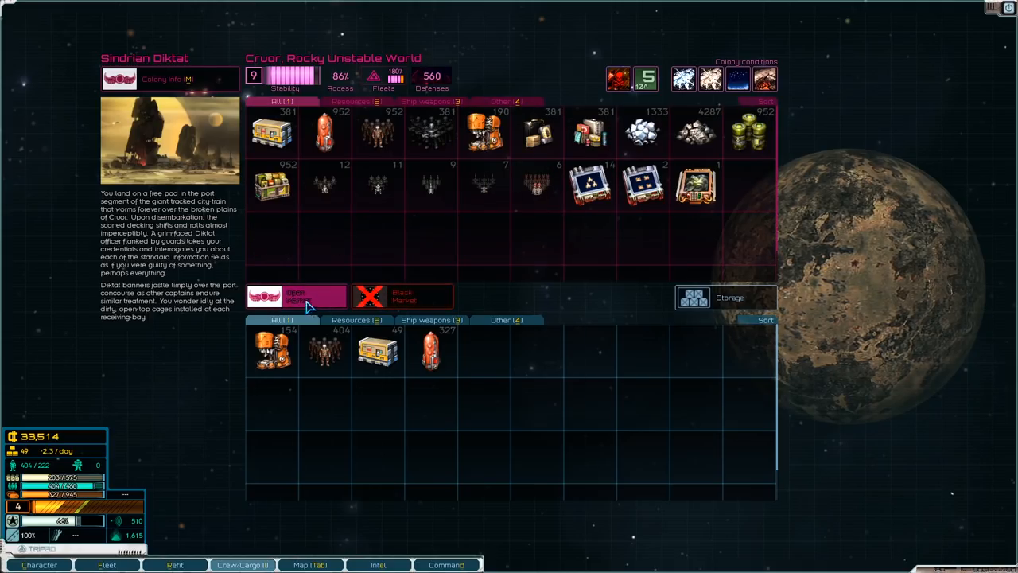
mouse_move(356, 86)
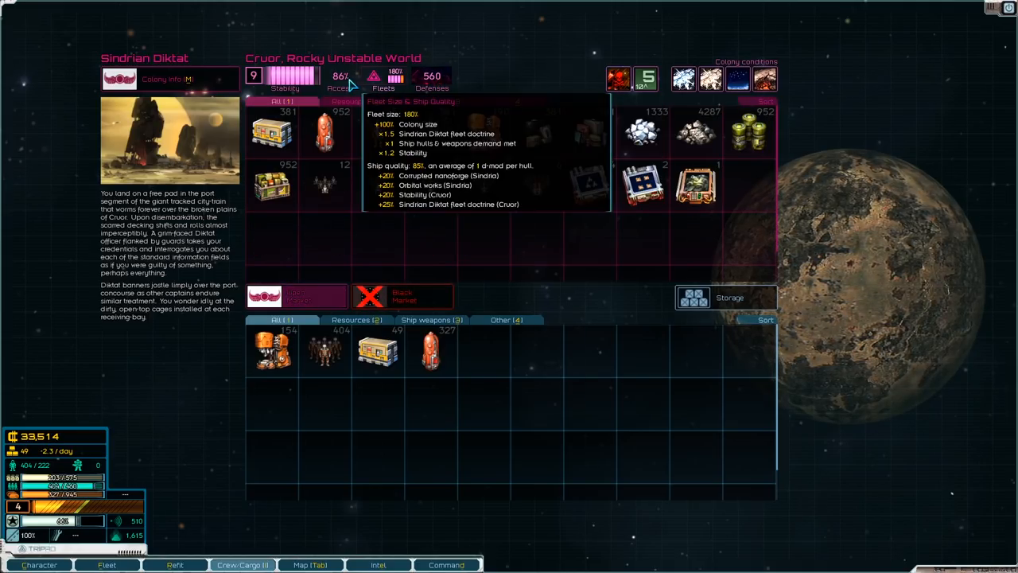
mouse_move(337, 80)
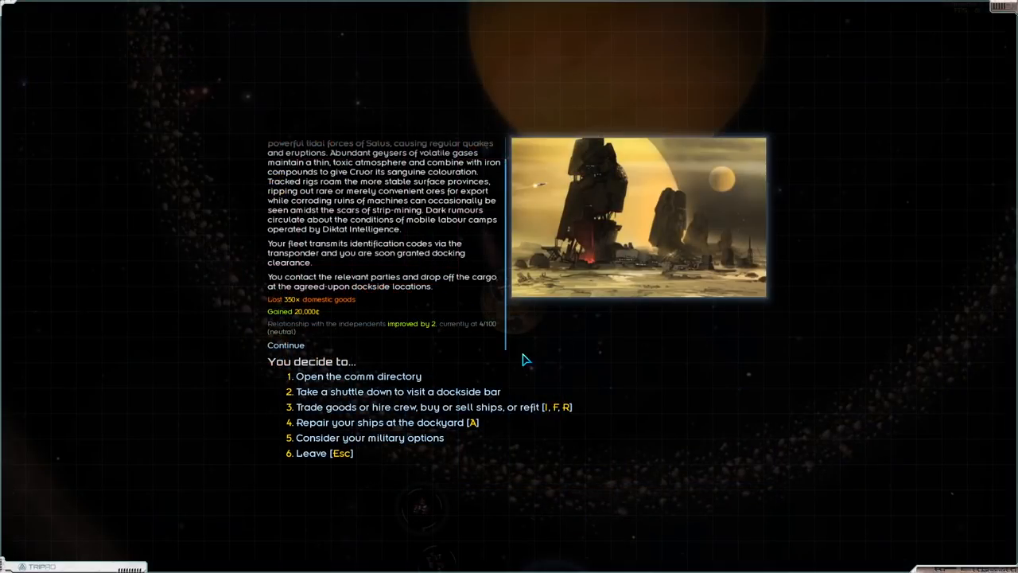
mouse_move(401, 429)
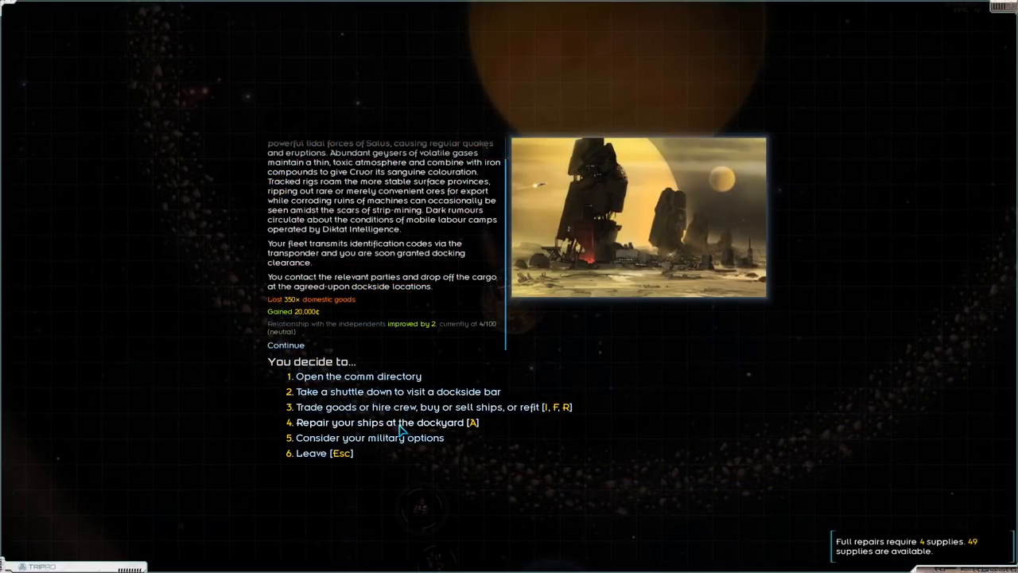
click(410, 407)
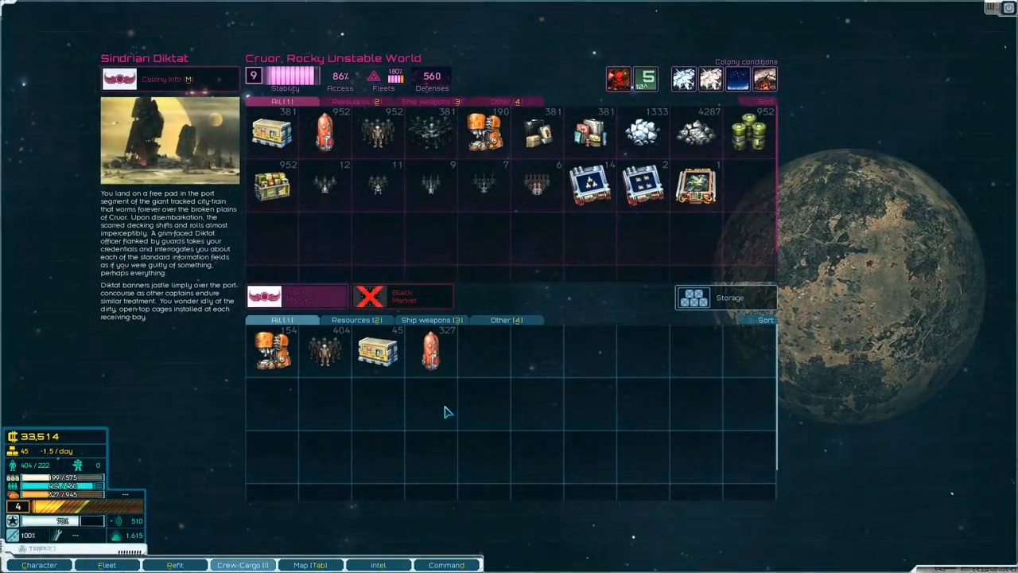
click(103, 564)
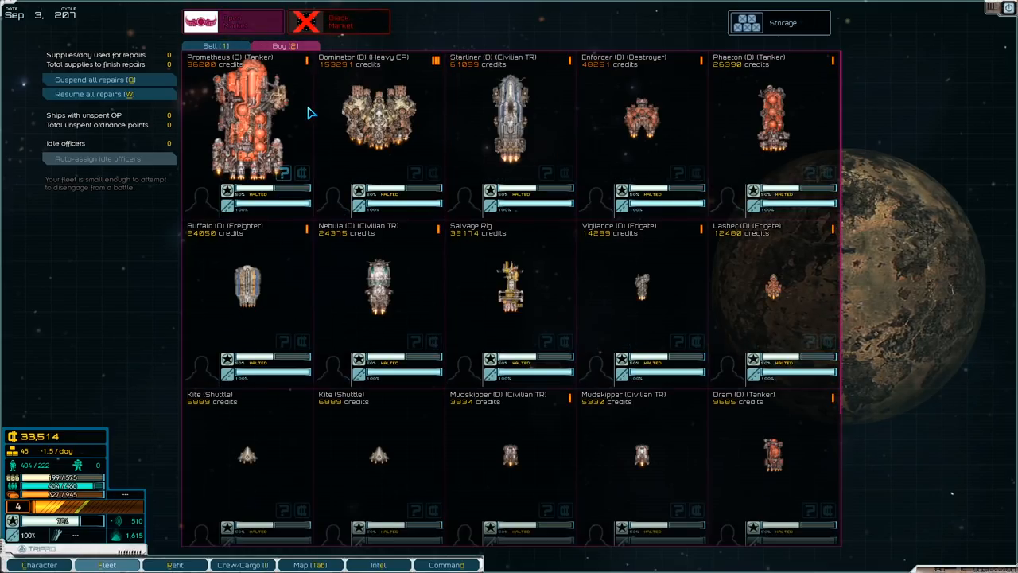
mouse_move(308, 156)
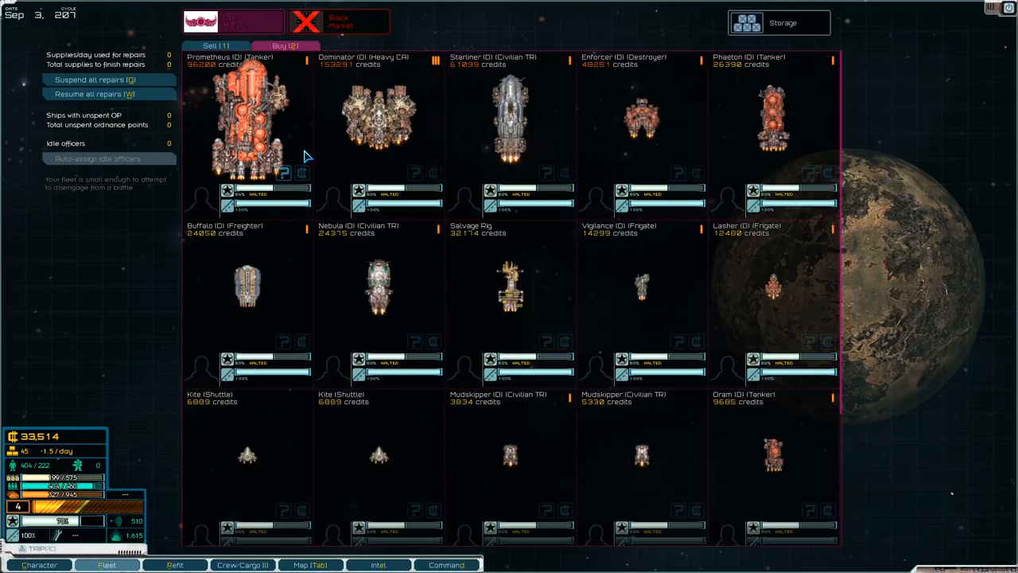
scroll(down, 3)
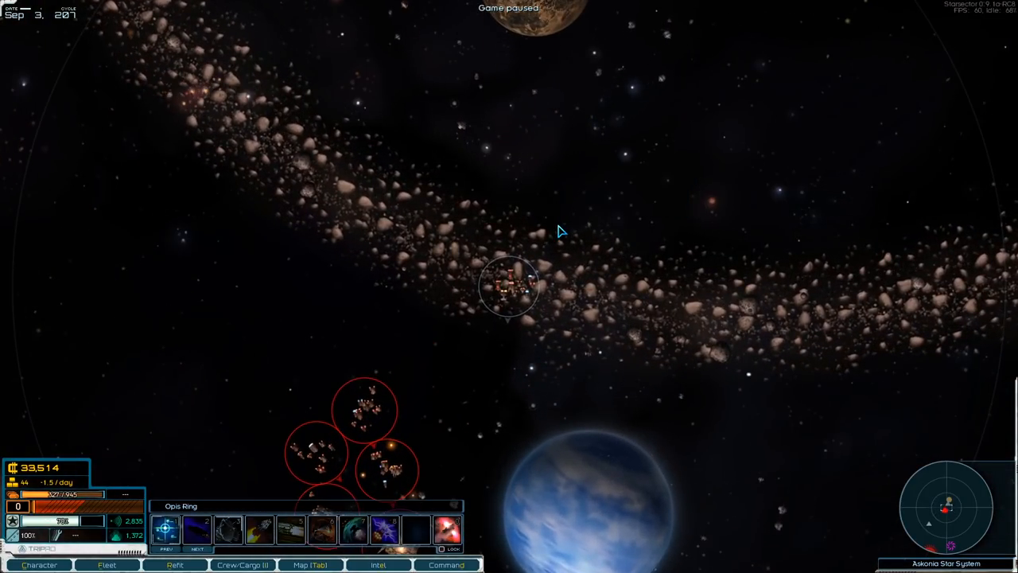
mouse_move(417, 491)
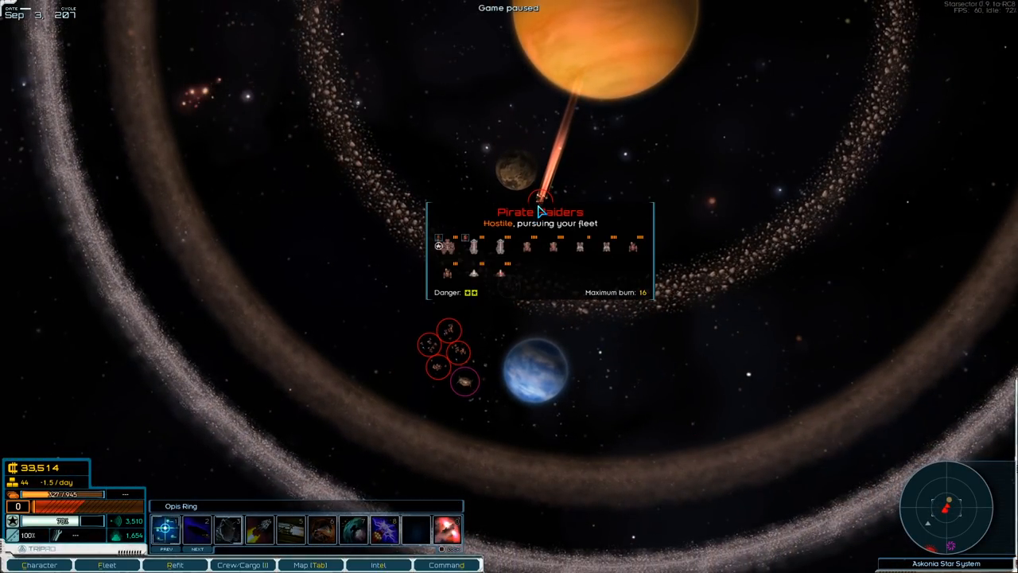
mouse_move(481, 408)
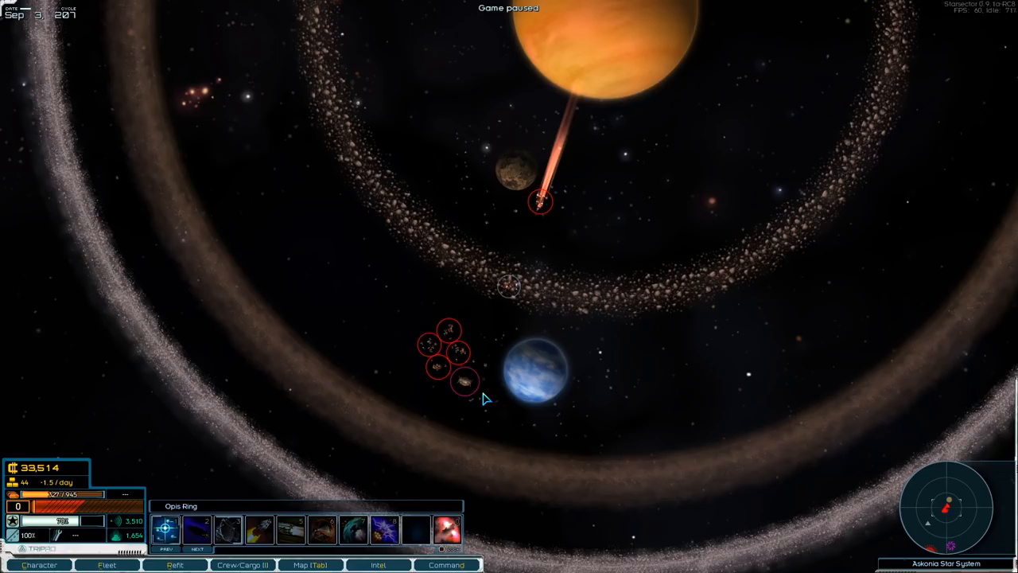
mouse_move(449, 537)
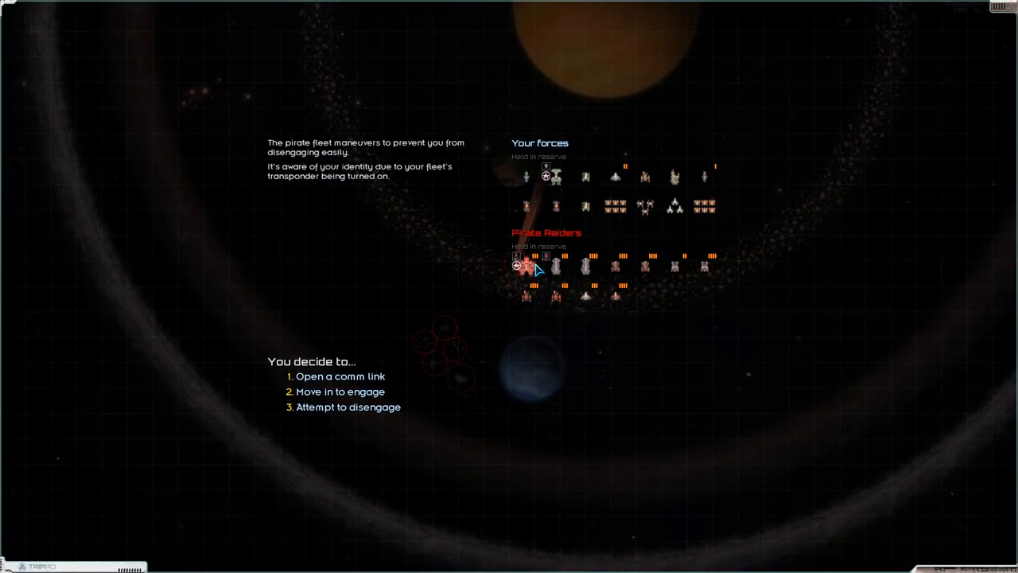
mouse_move(587, 264)
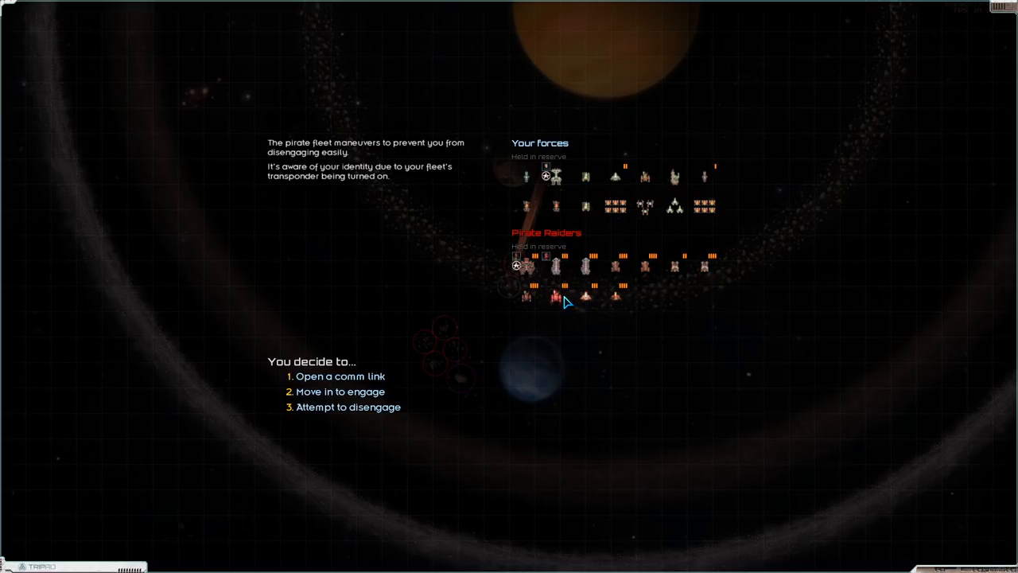
mouse_move(529, 296)
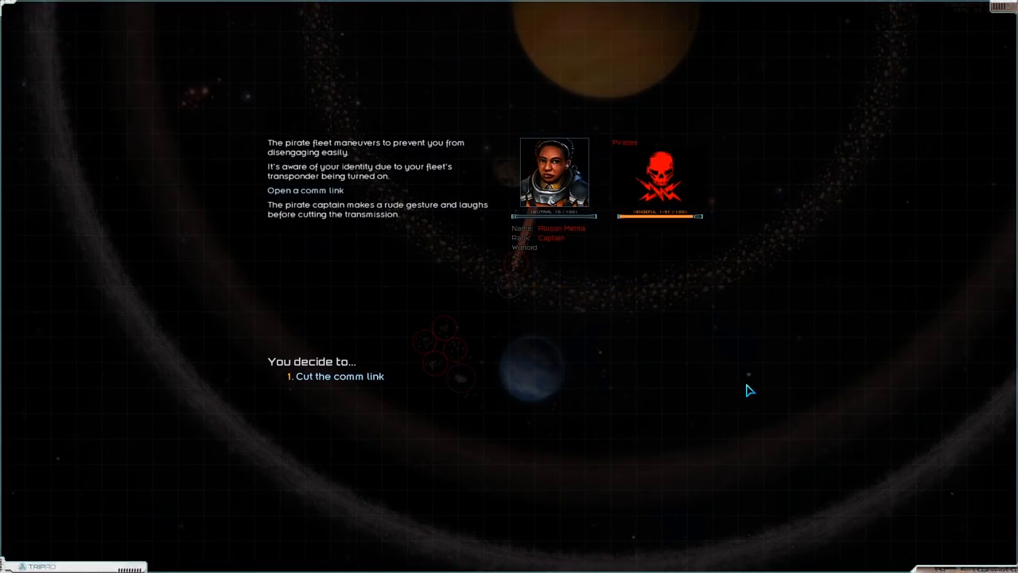
Cut the pirates' comm link, inspect the Enforcer destroyer's details, and continue on from the exchange.
click(344, 375)
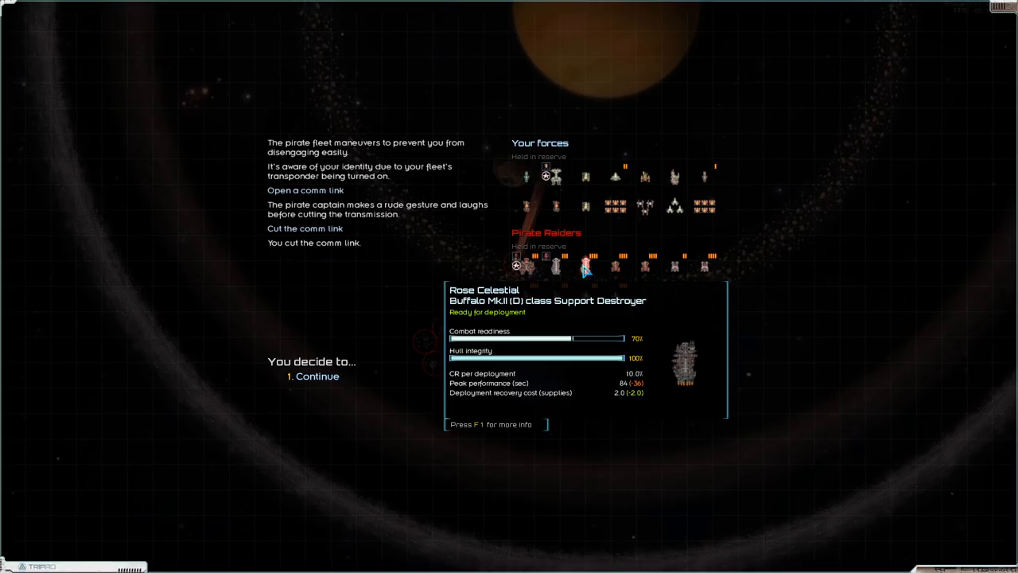
mouse_move(528, 264)
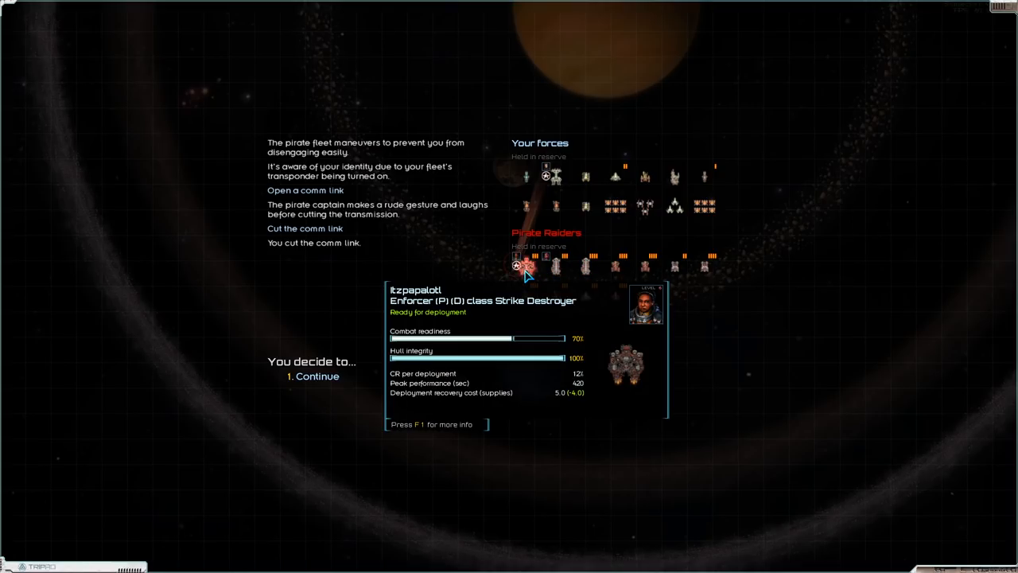
key(F1)
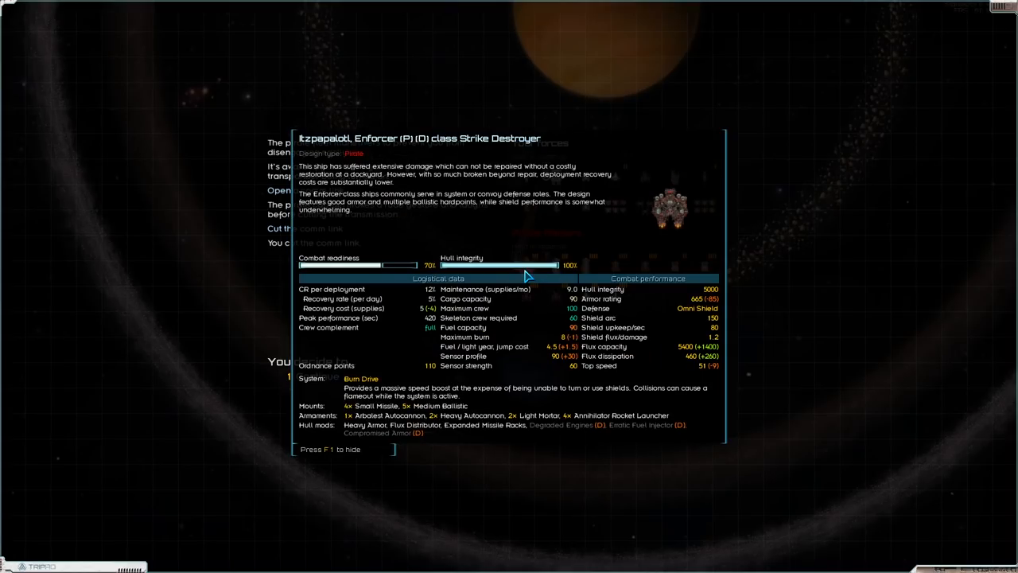
key(f1)
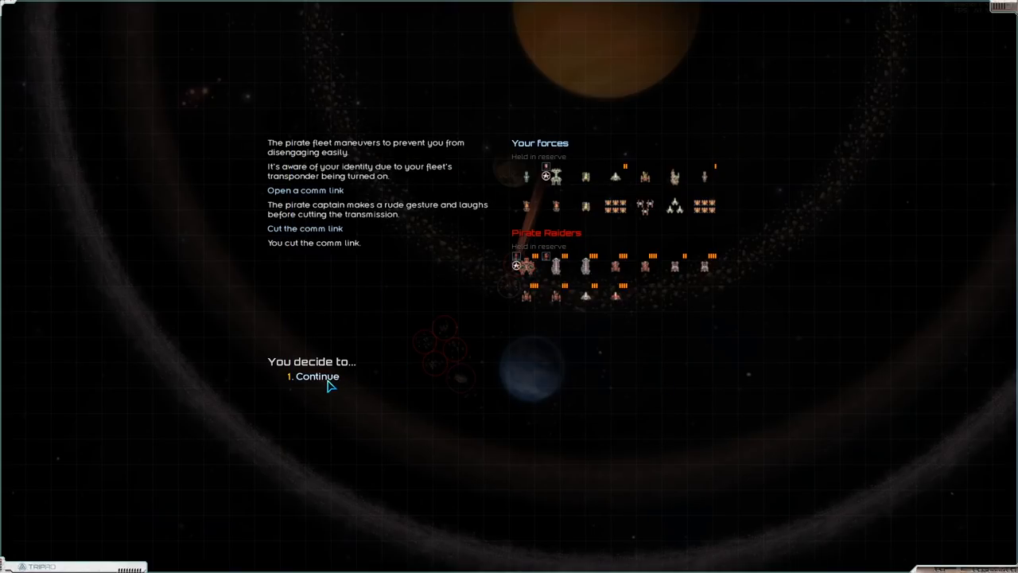
click(317, 375)
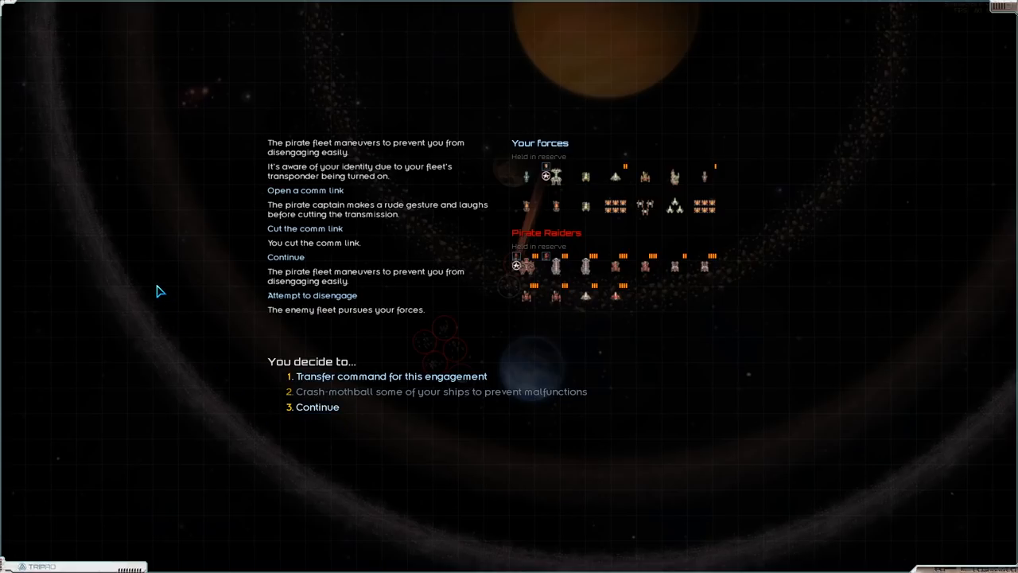
mouse_move(388, 409)
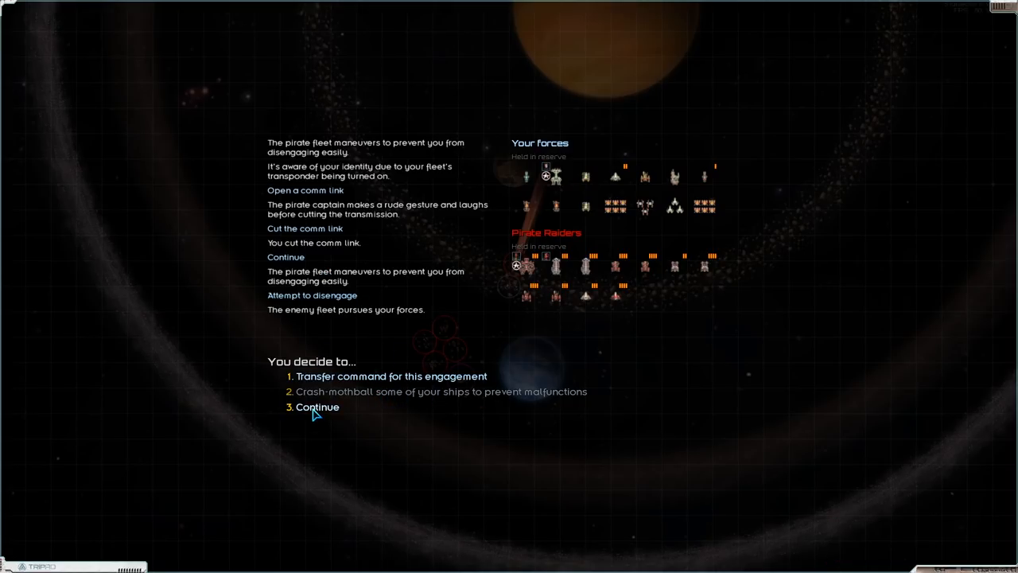
Continue into the pirate engagement and deploy the fleet's ships from the deployment screen.
click(316, 407)
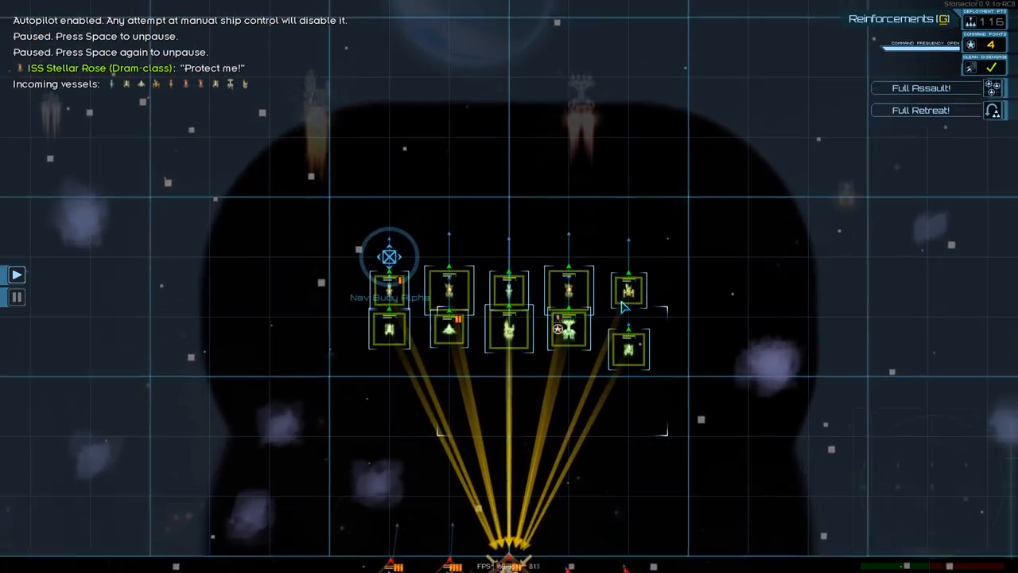
click(630, 289)
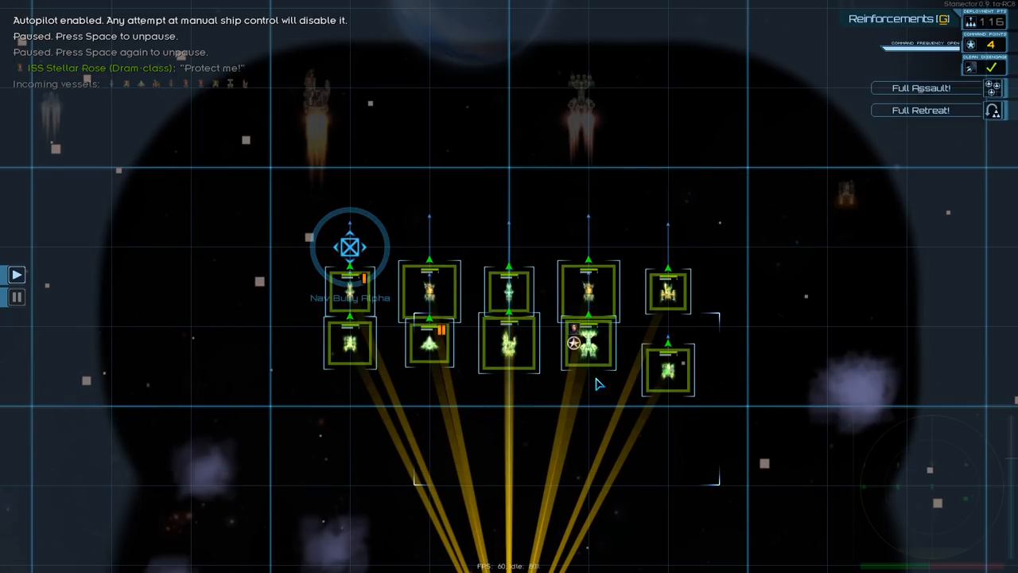
click(588, 346)
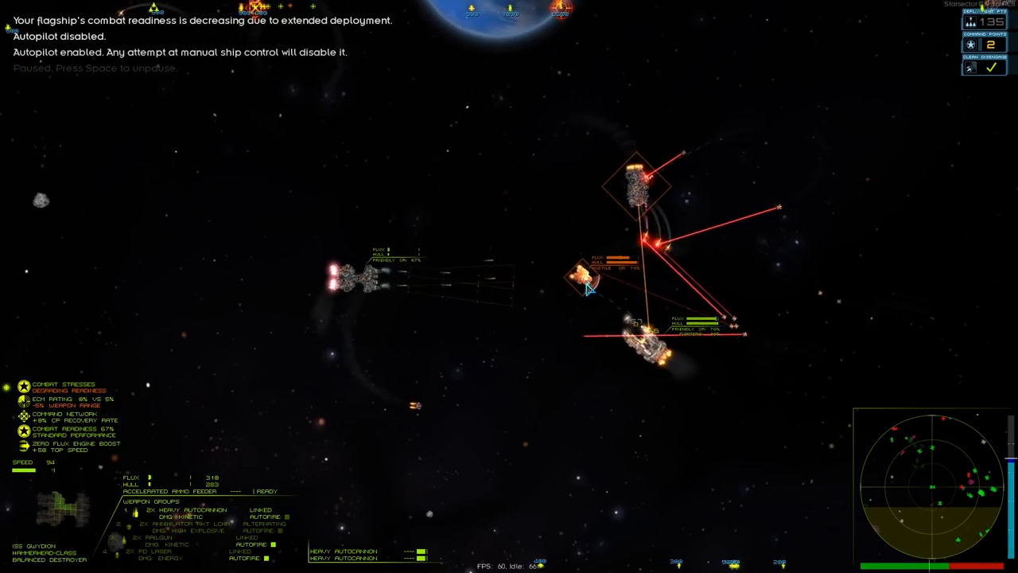
Hand the flagship to autopilot, briefly pause the battle, then resume fighting.
key(space)
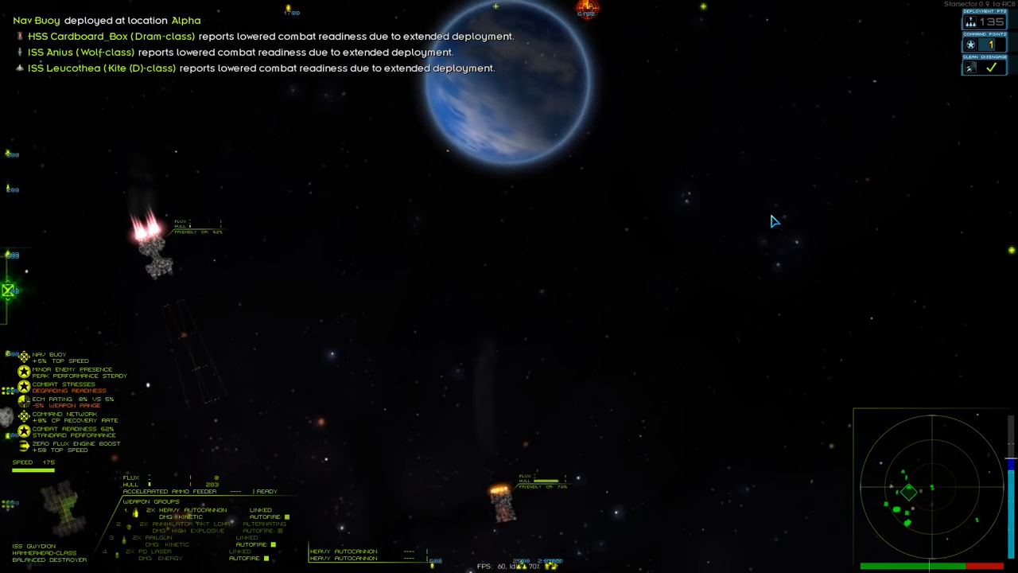
key(Escape)
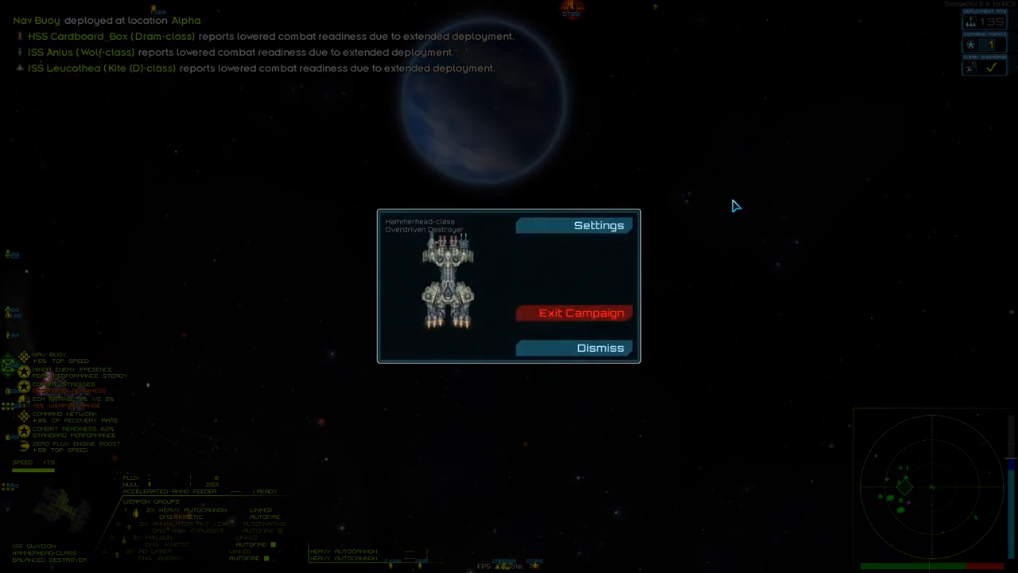
click(598, 347)
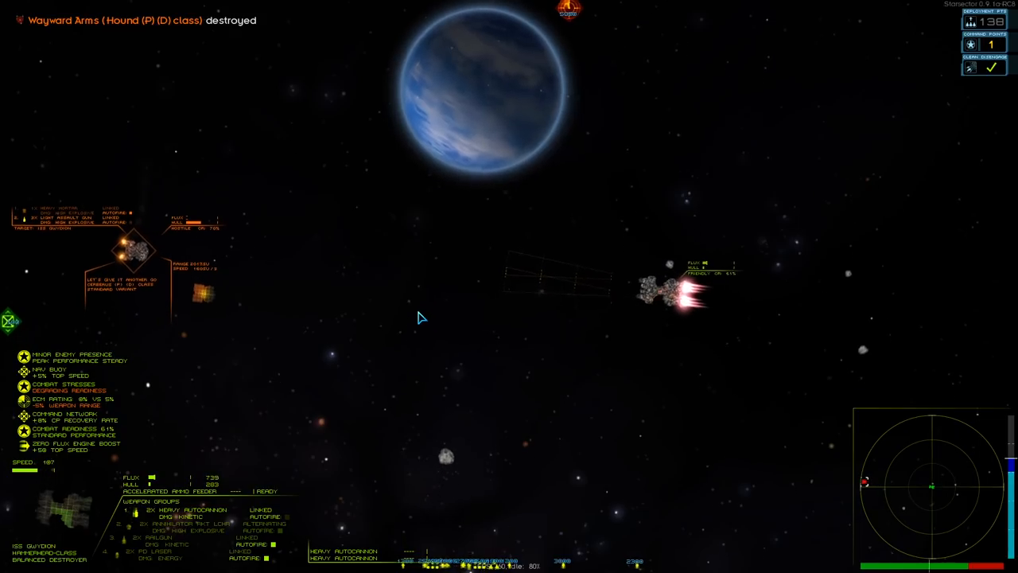
Toggle flagship autopilot while finishing off the remaining pirate raiders.
key(space)
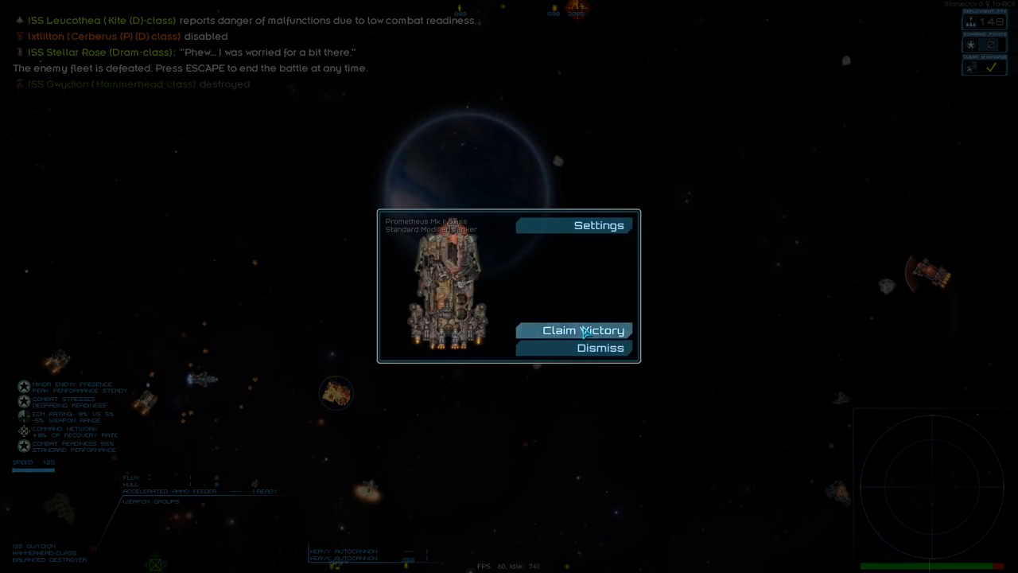
Claim victory over the pirate fleet and confirm leaving the battle.
click(583, 329)
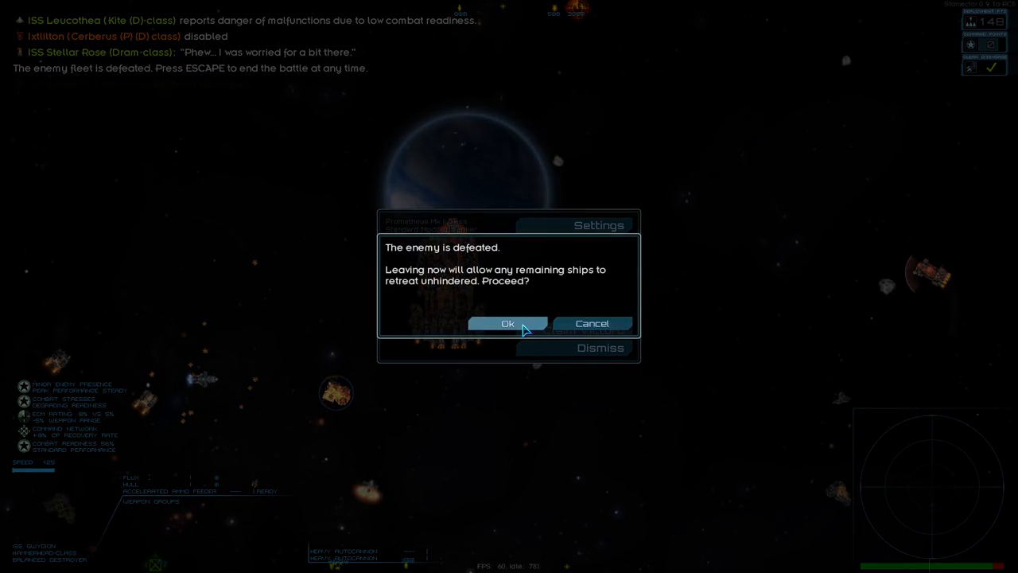
click(506, 323)
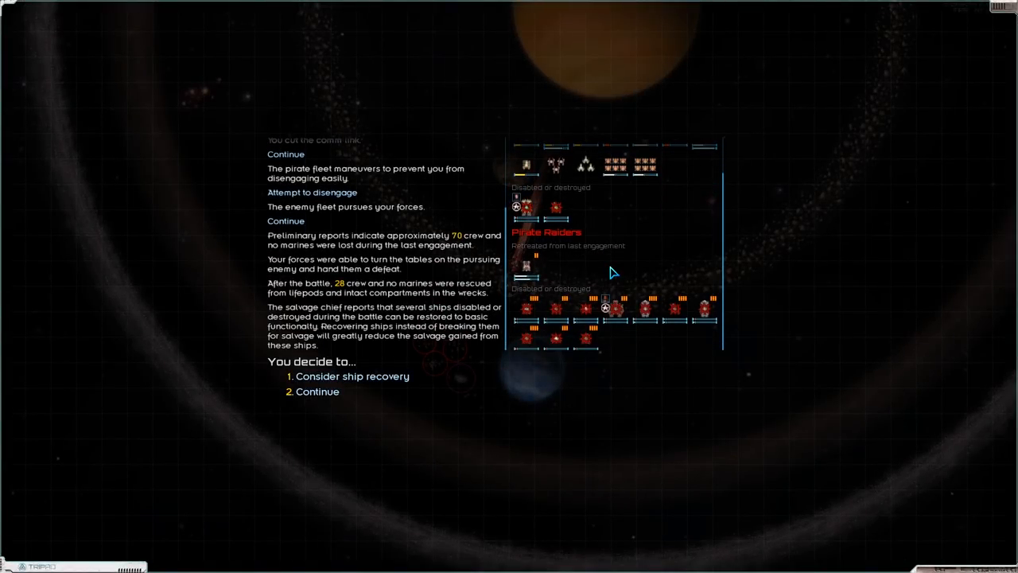
mouse_move(321, 307)
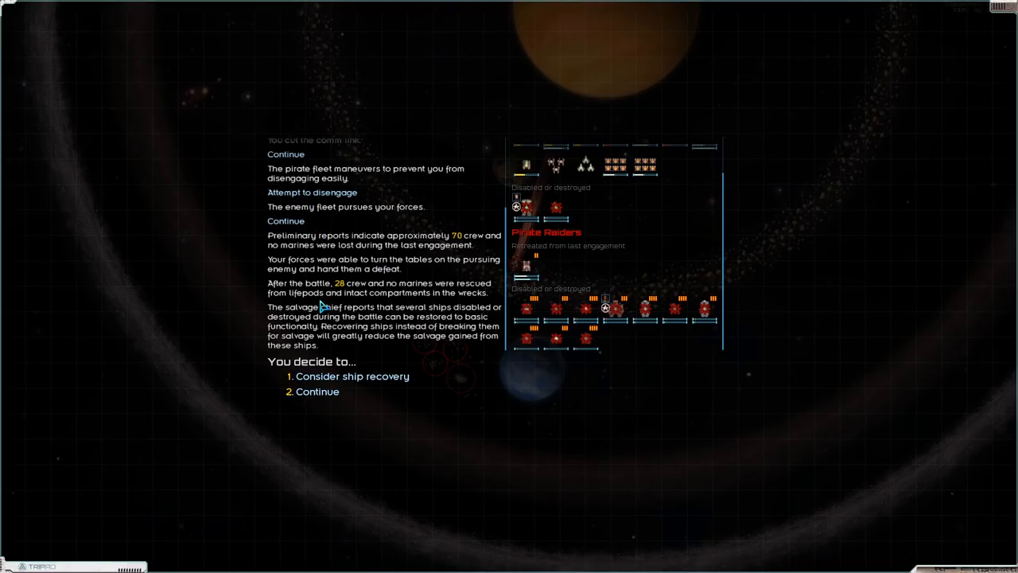
mouse_move(442, 299)
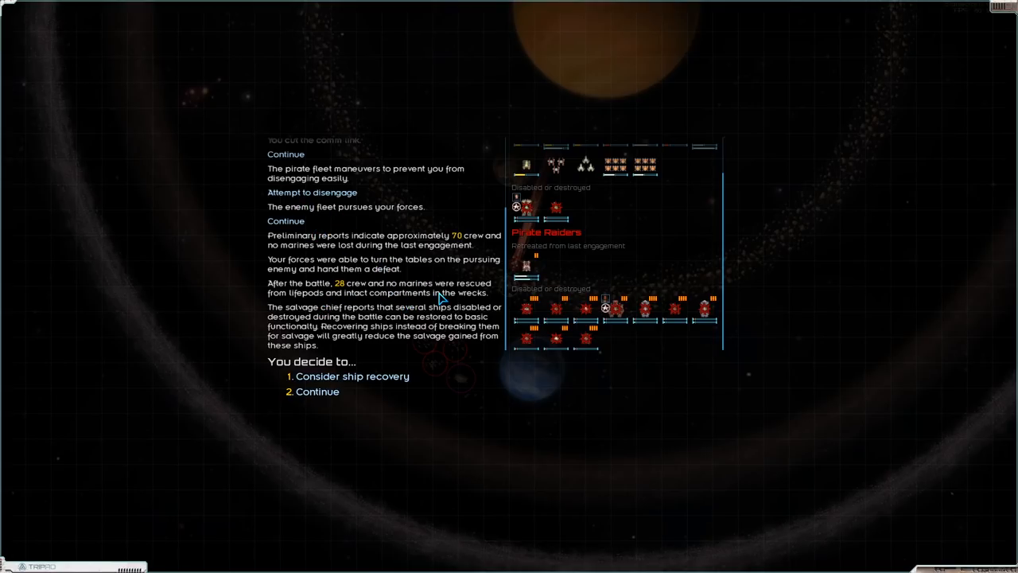
mouse_move(379, 256)
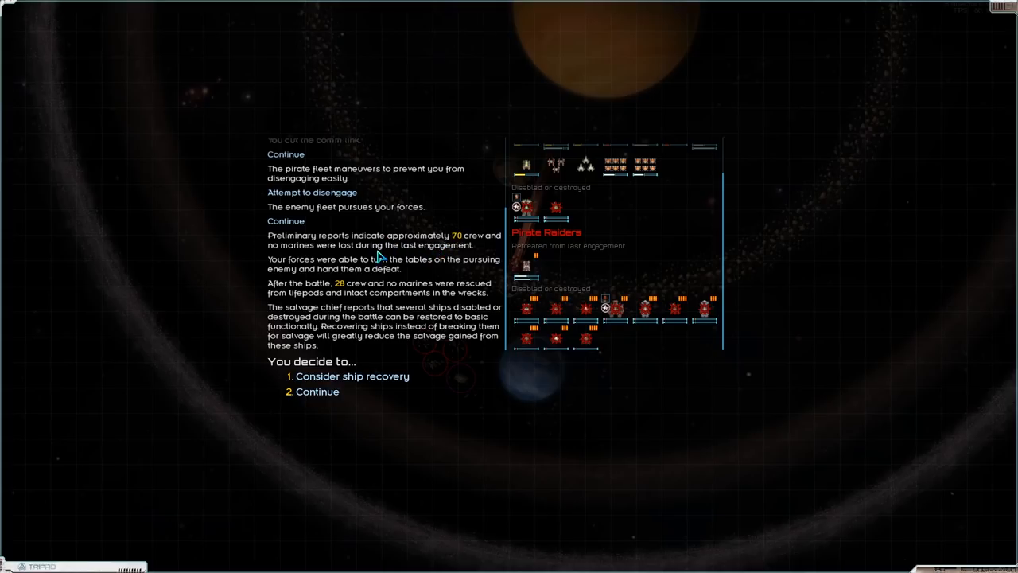
mouse_move(394, 293)
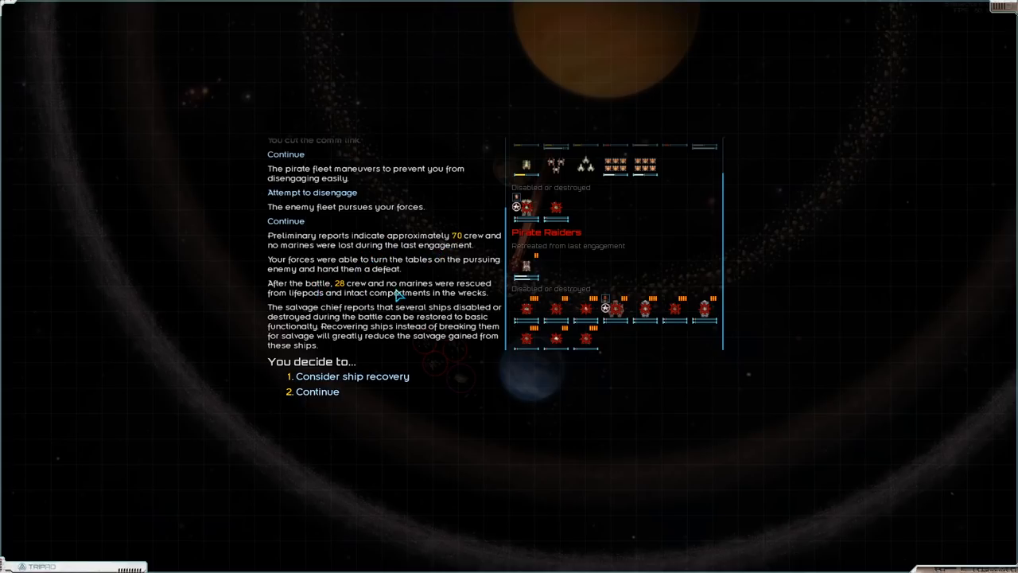
mouse_move(361, 315)
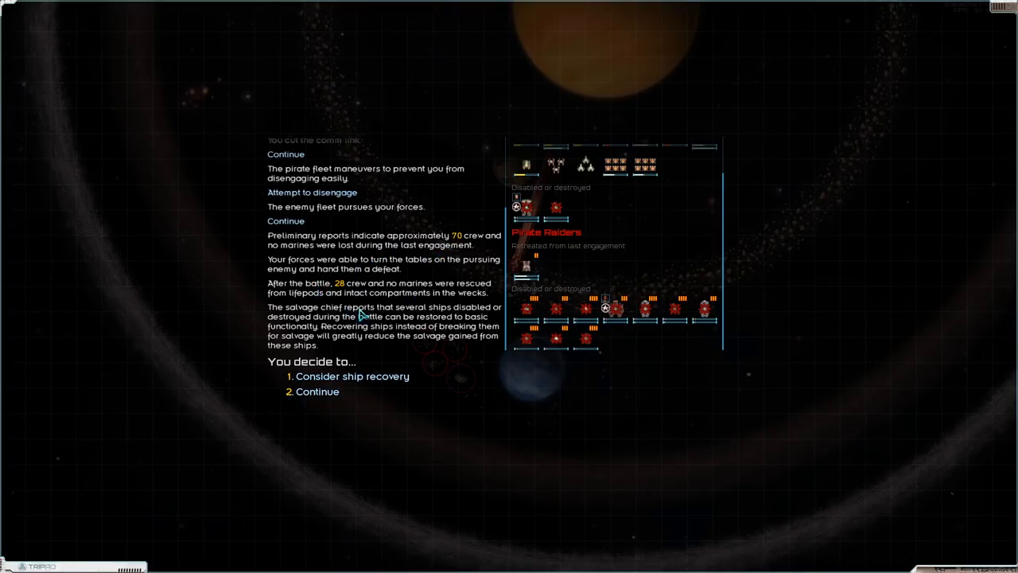
mouse_move(323, 322)
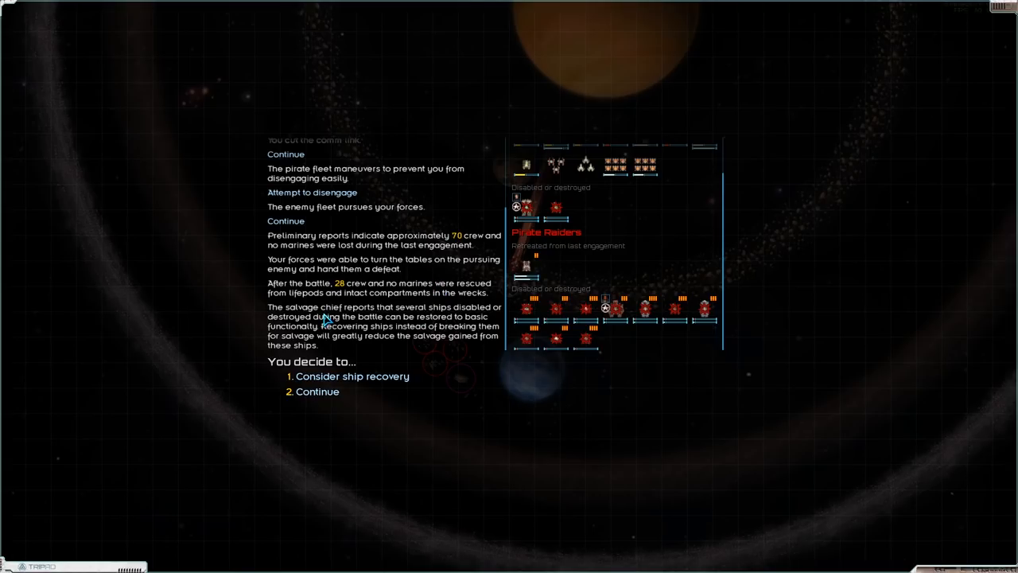
Consider ship recovery, mark a disabled pirate ship, and recover it into the fleet.
click(353, 375)
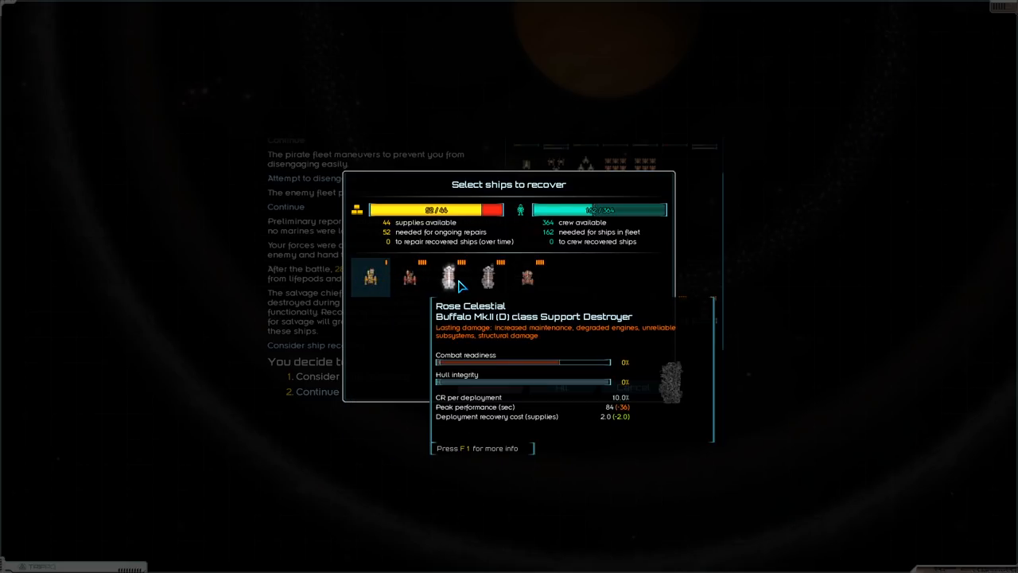
mouse_move(490, 283)
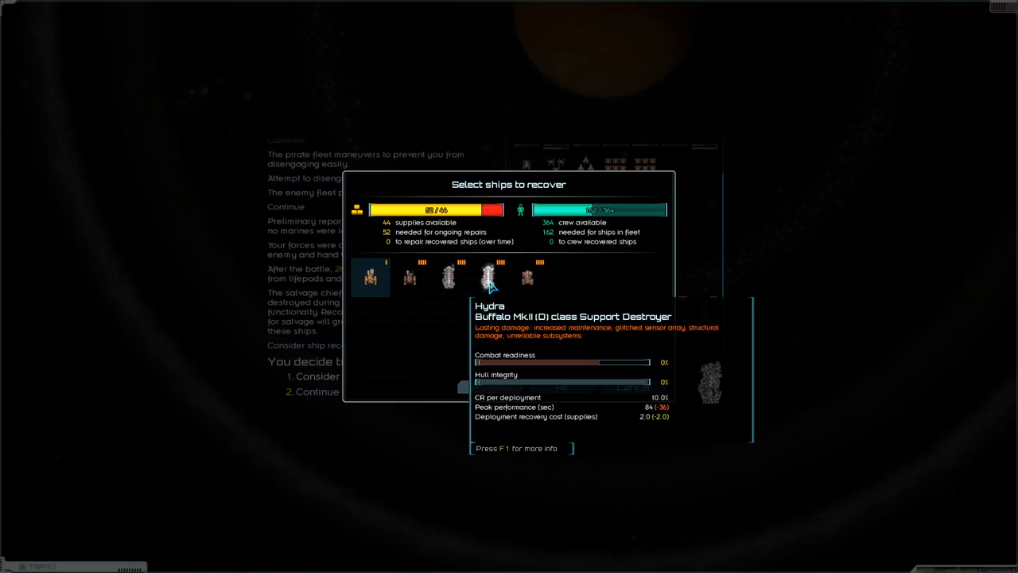
mouse_move(532, 286)
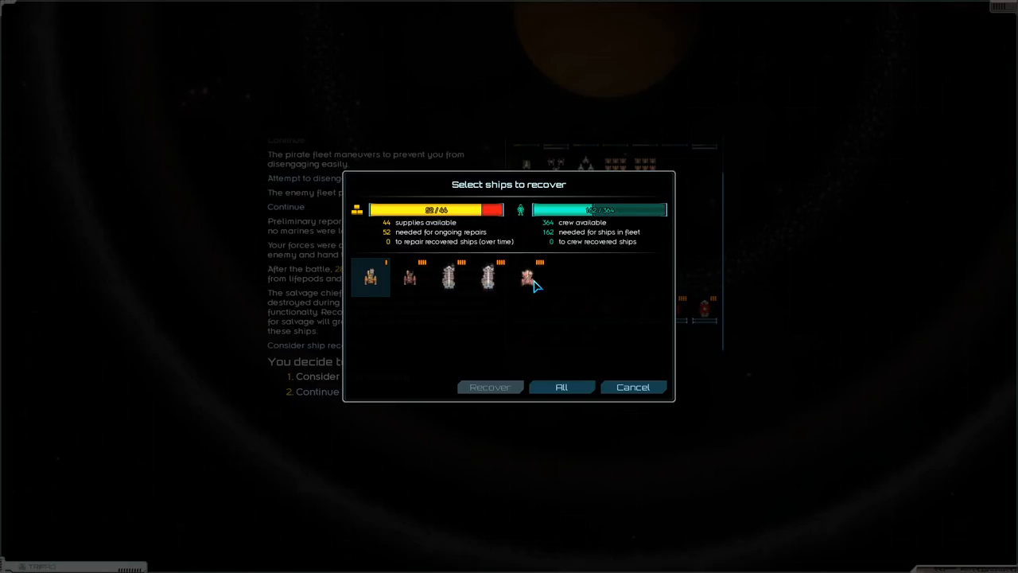
click(448, 277)
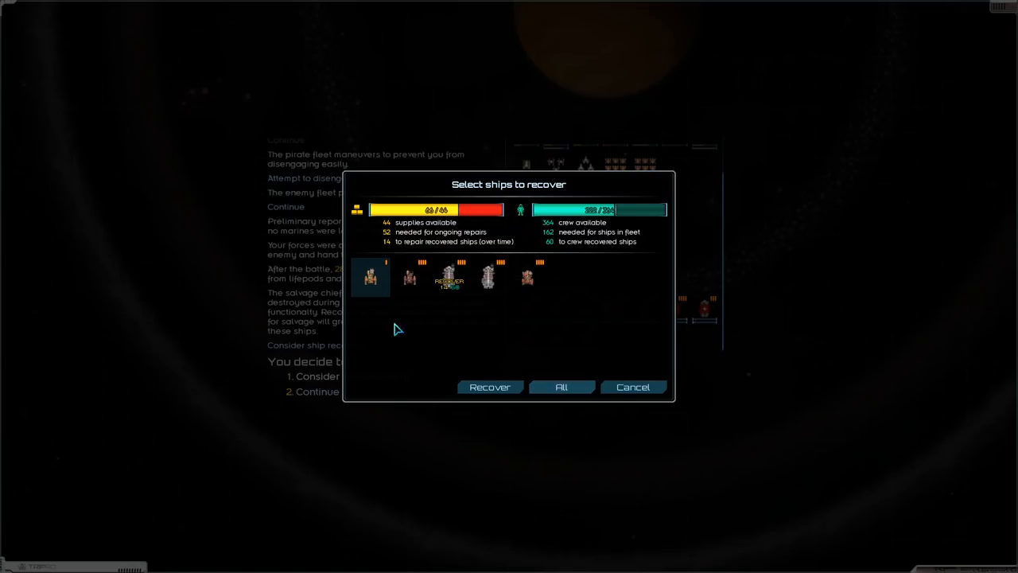
click(633, 386)
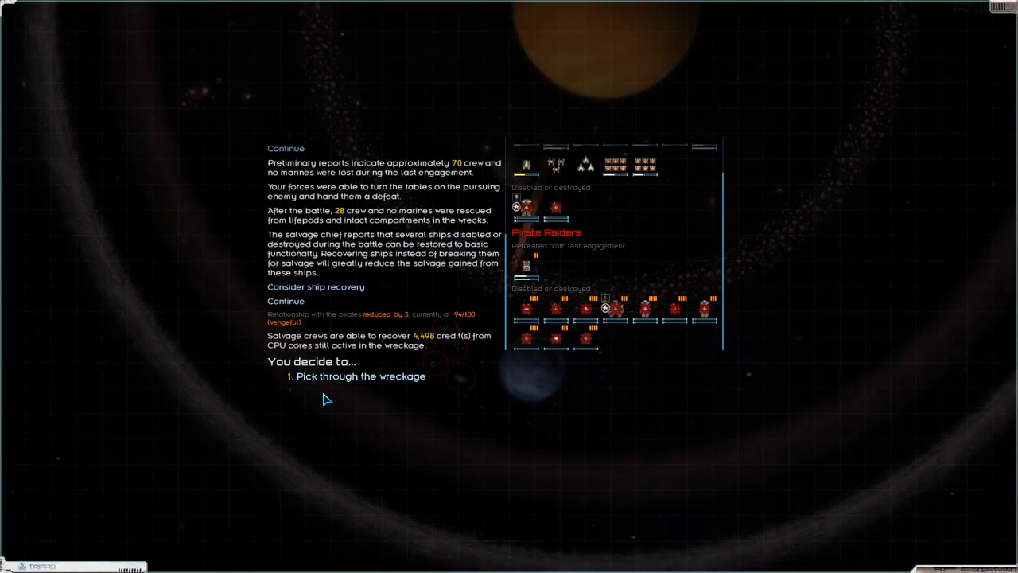
mouse_move(347, 380)
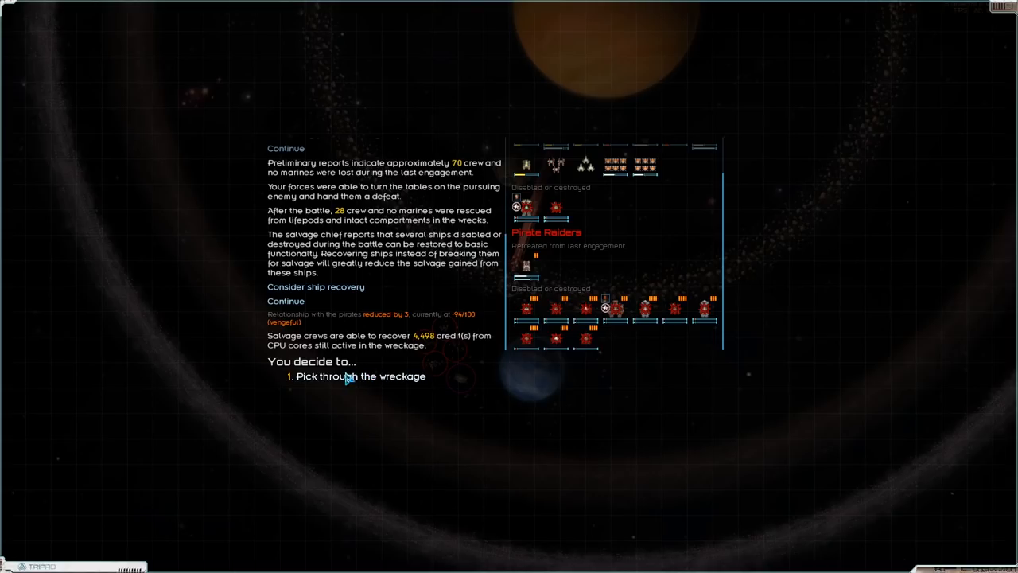
Pick through the wreckage, take all salvage into cargo, and confirm to continue.
click(356, 375)
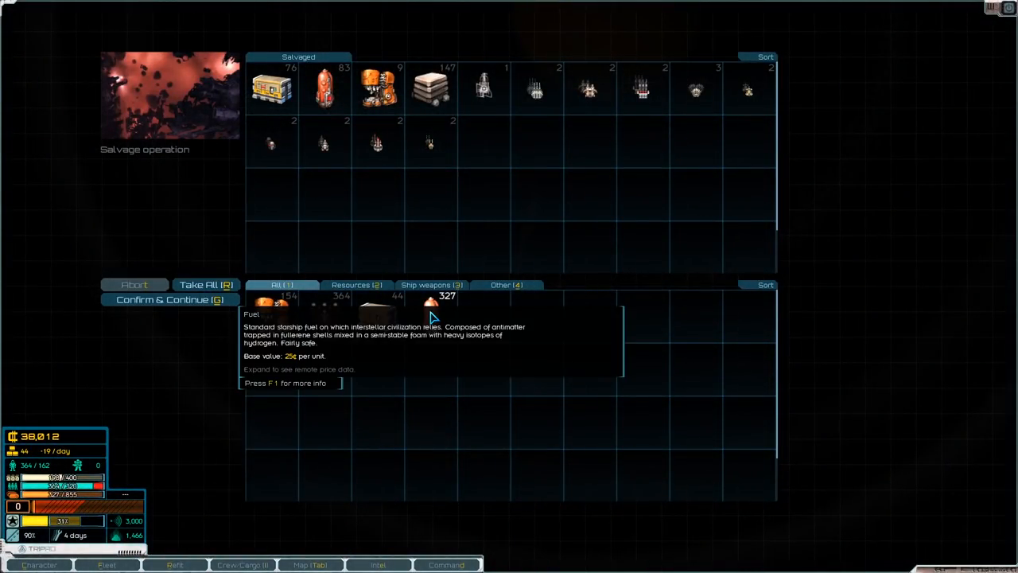
click(207, 285)
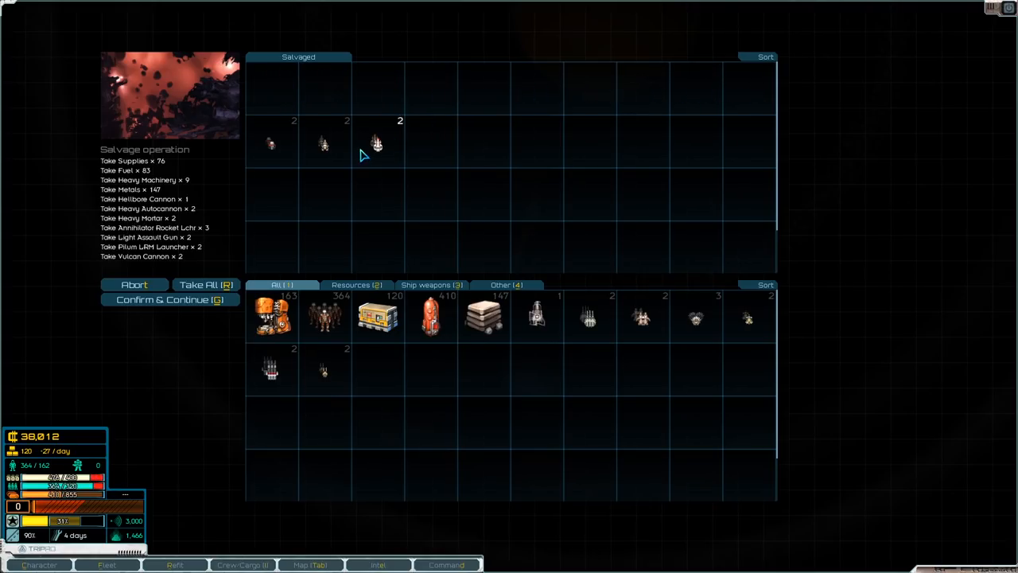
click(170, 300)
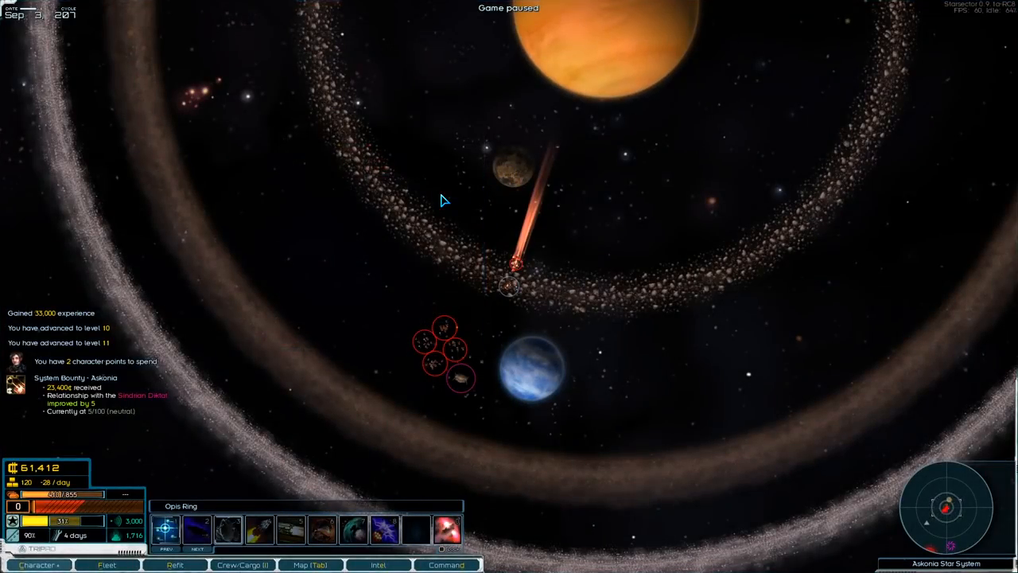
Dock at Cruor, enter trade and refit, and browse the ships available to buy.
click(100, 565)
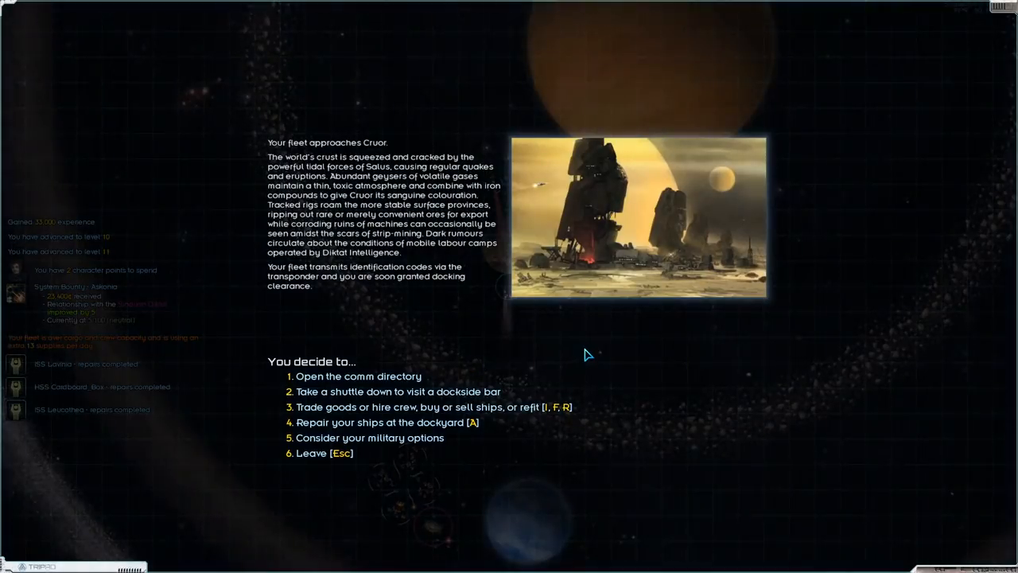
click(382, 423)
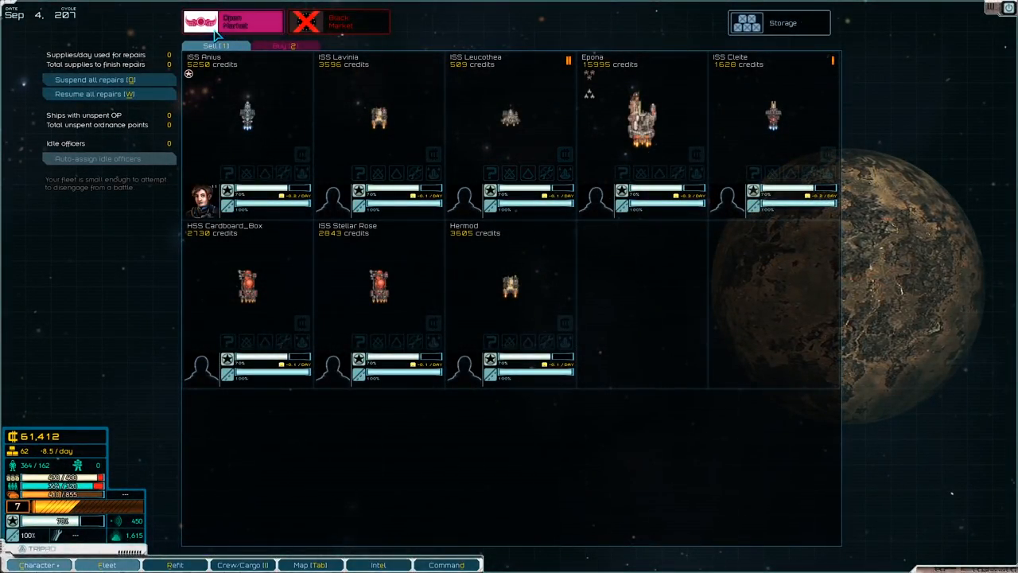
click(283, 46)
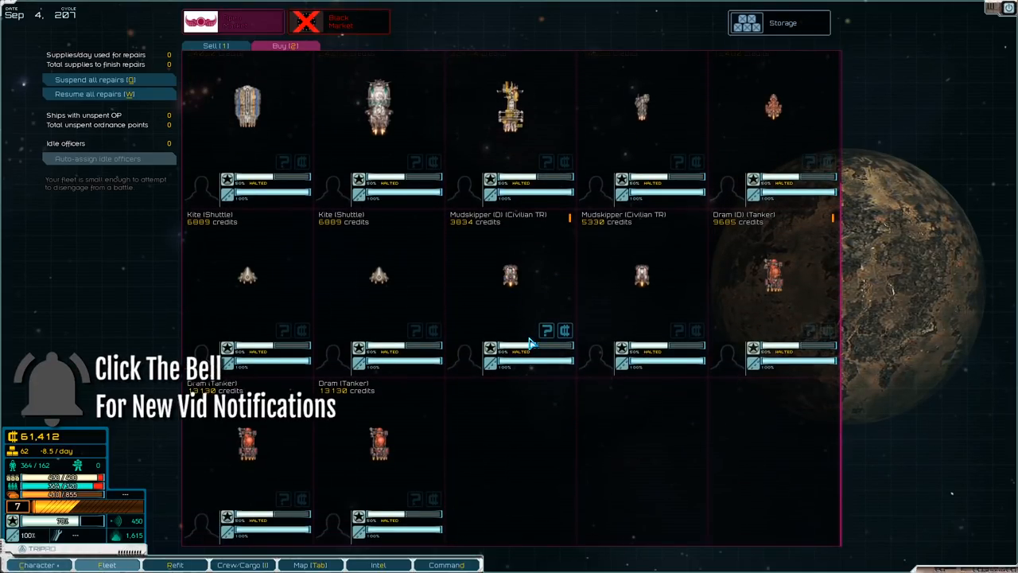
click(285, 44)
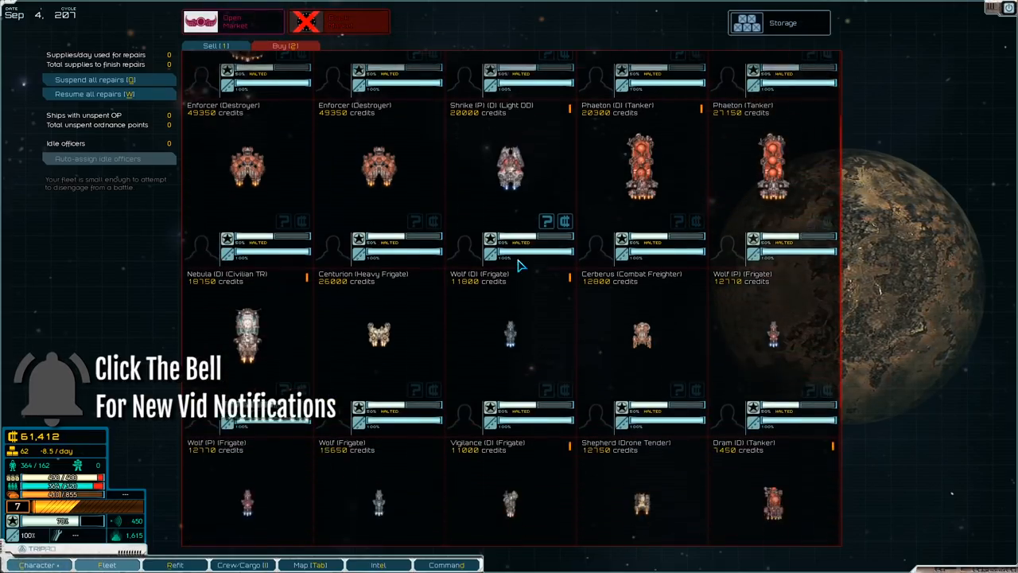
scroll(down, 3)
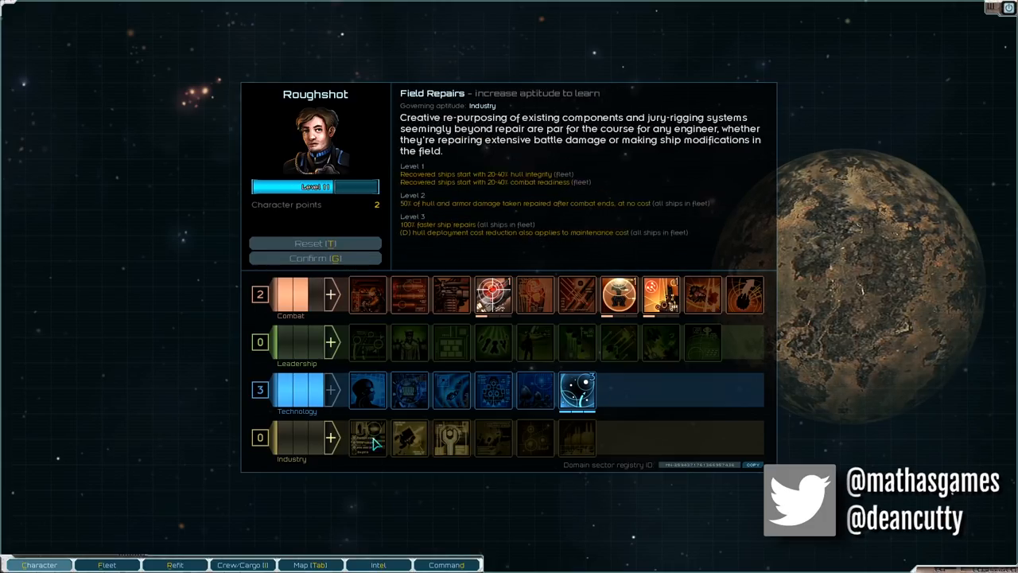
Spend one skill point on the Industry aptitude.
click(368, 437)
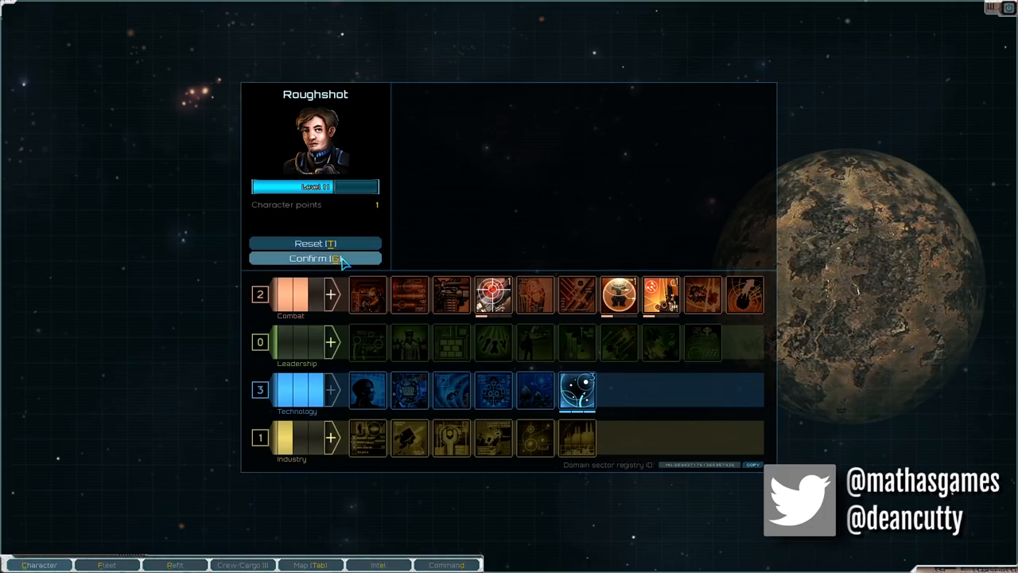
mouse_move(449, 439)
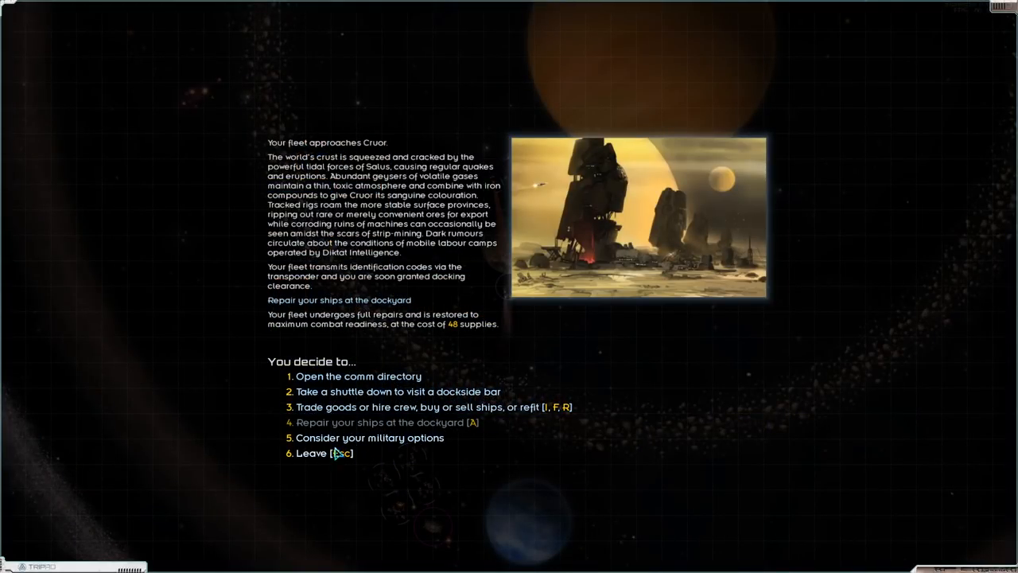
Choose the trade and refit option to review the fleet's ship roster at Cruor.
click(423, 407)
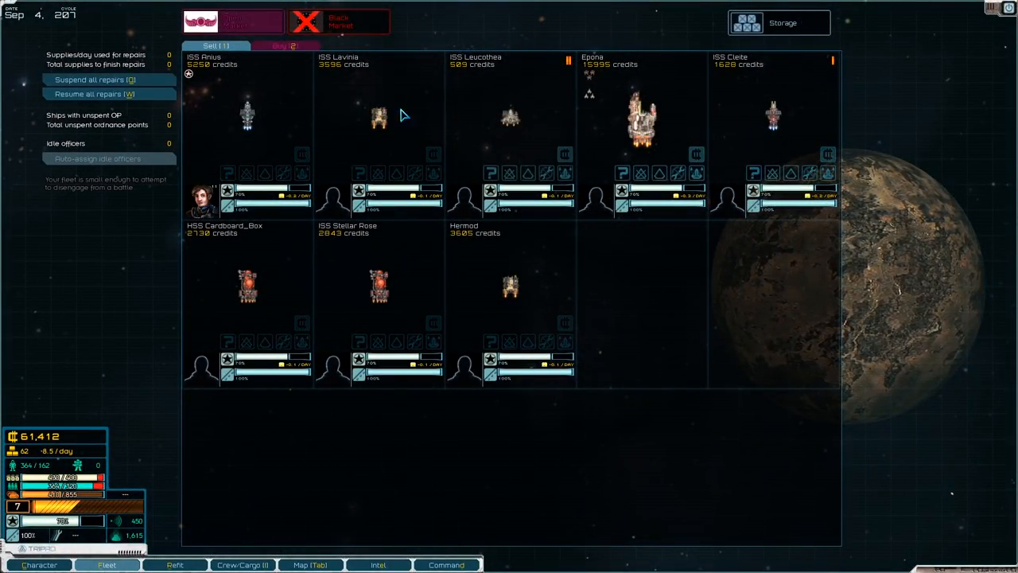
mouse_move(799, 127)
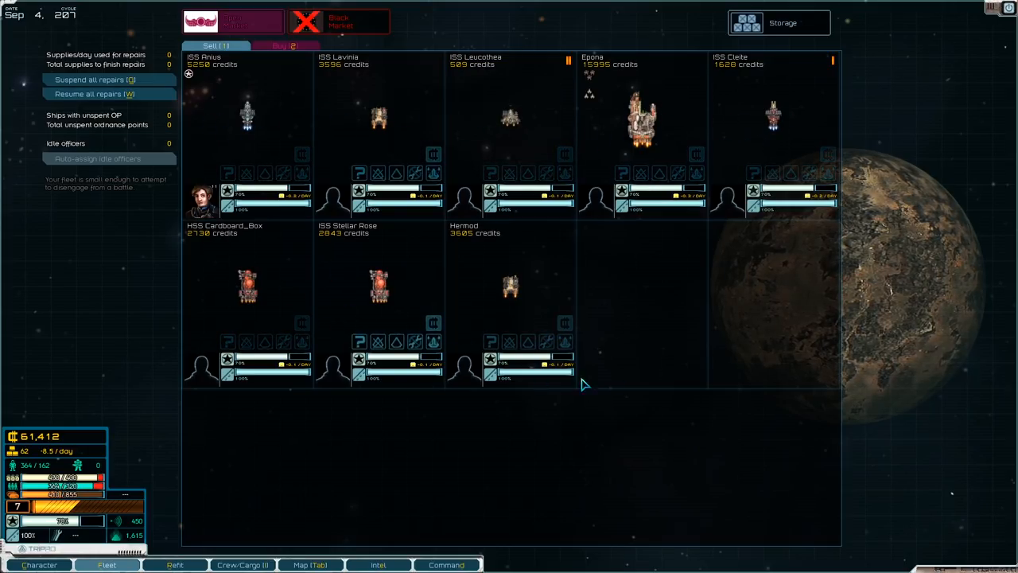
mouse_move(665, 372)
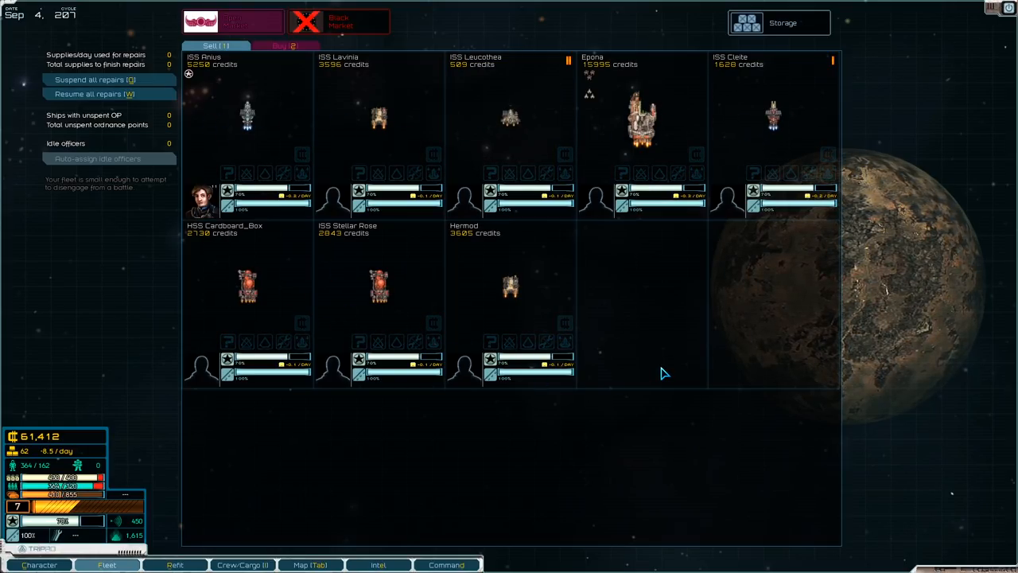